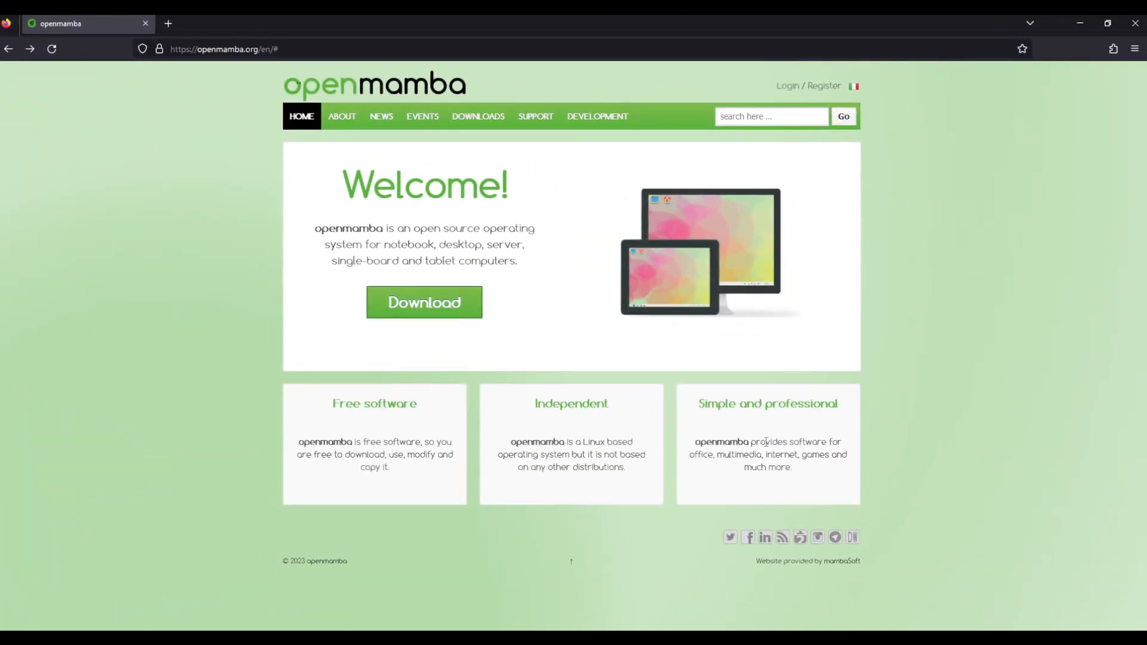
pyautogui.moveTo(903, 523)
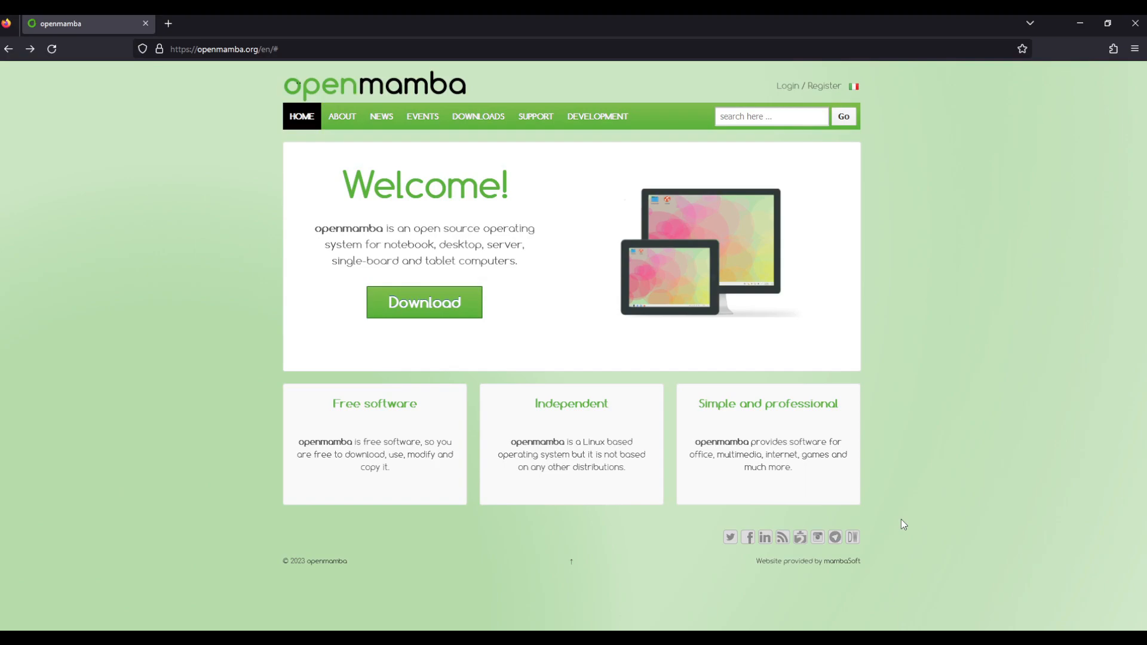
pyautogui.moveTo(897, 516)
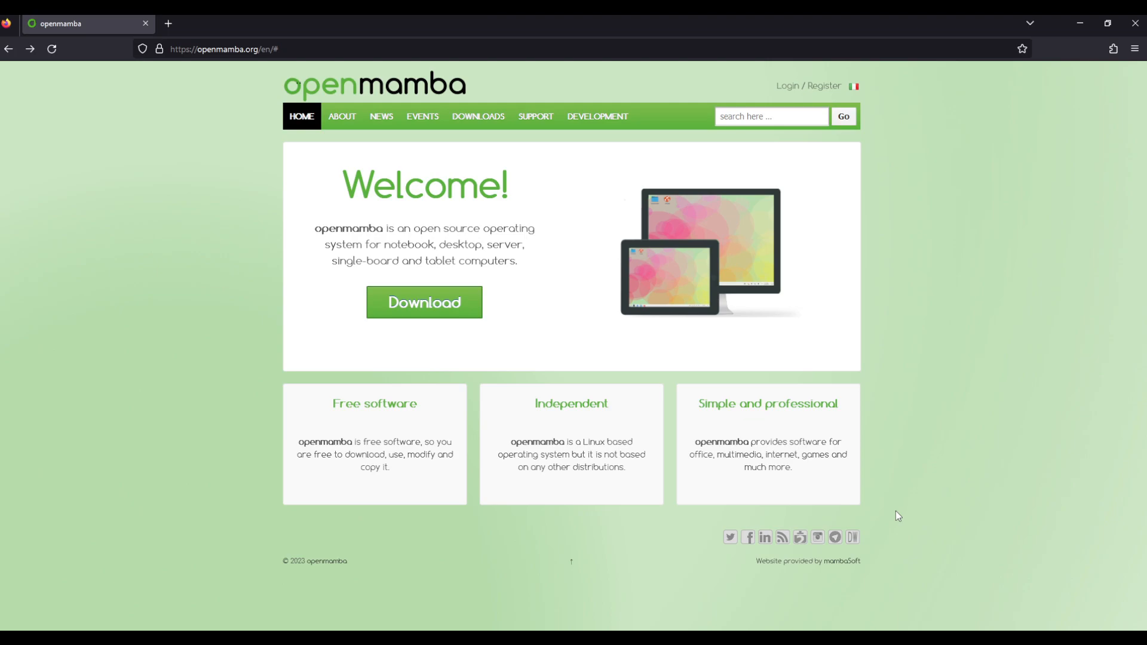
pyautogui.moveTo(380, 152)
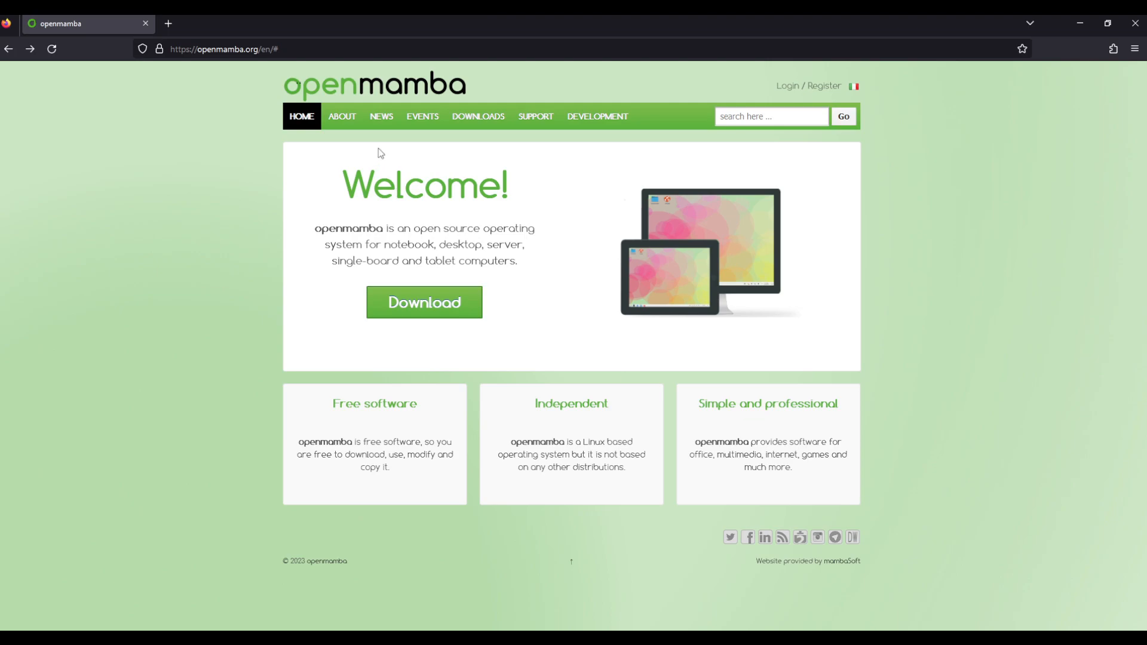
# - Go to the About page from the openmamba.org navigation bar
pyautogui.click(340, 116)
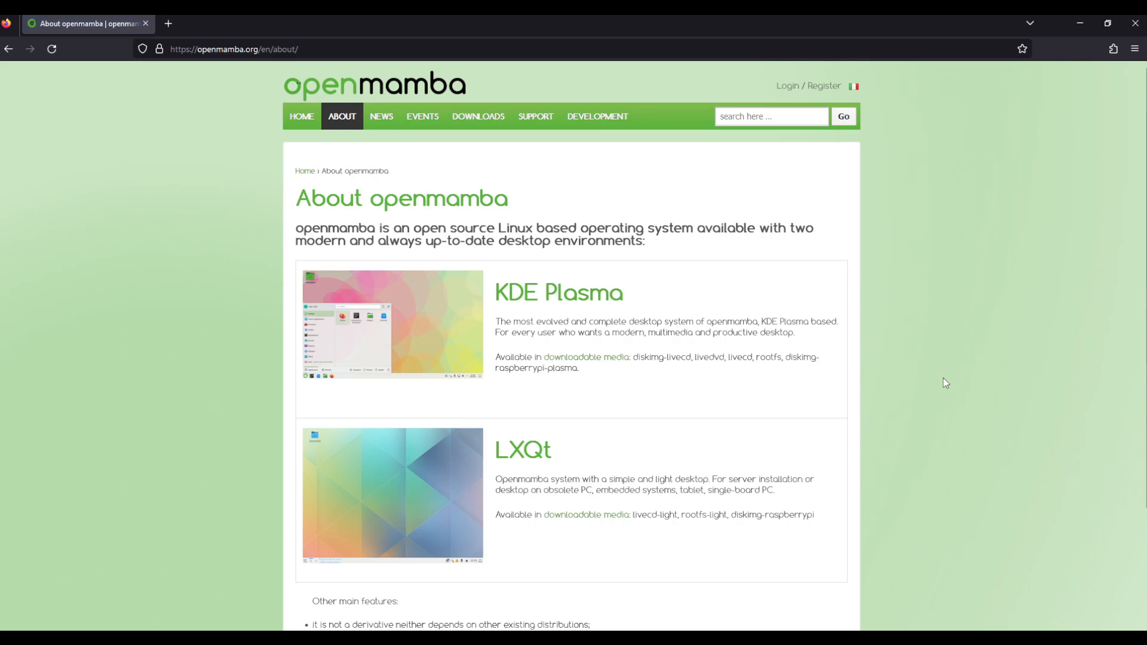
# - Read through the About page, visit the News archive, then return to the openmamba home page
pyautogui.scroll(-3)
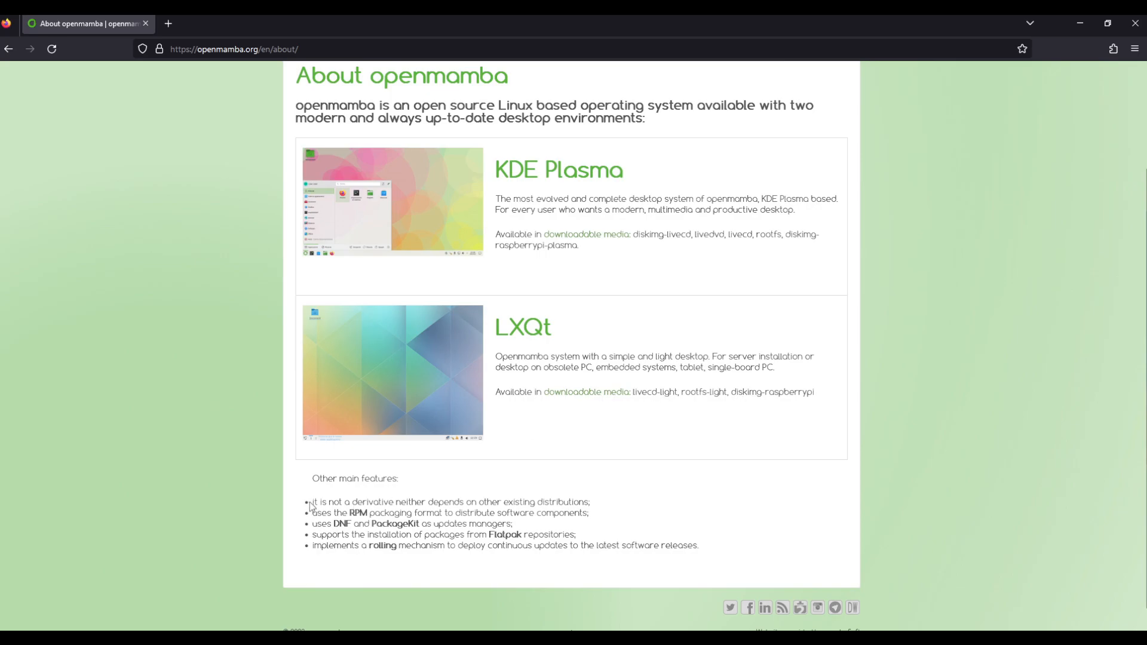
pyautogui.moveTo(308, 535)
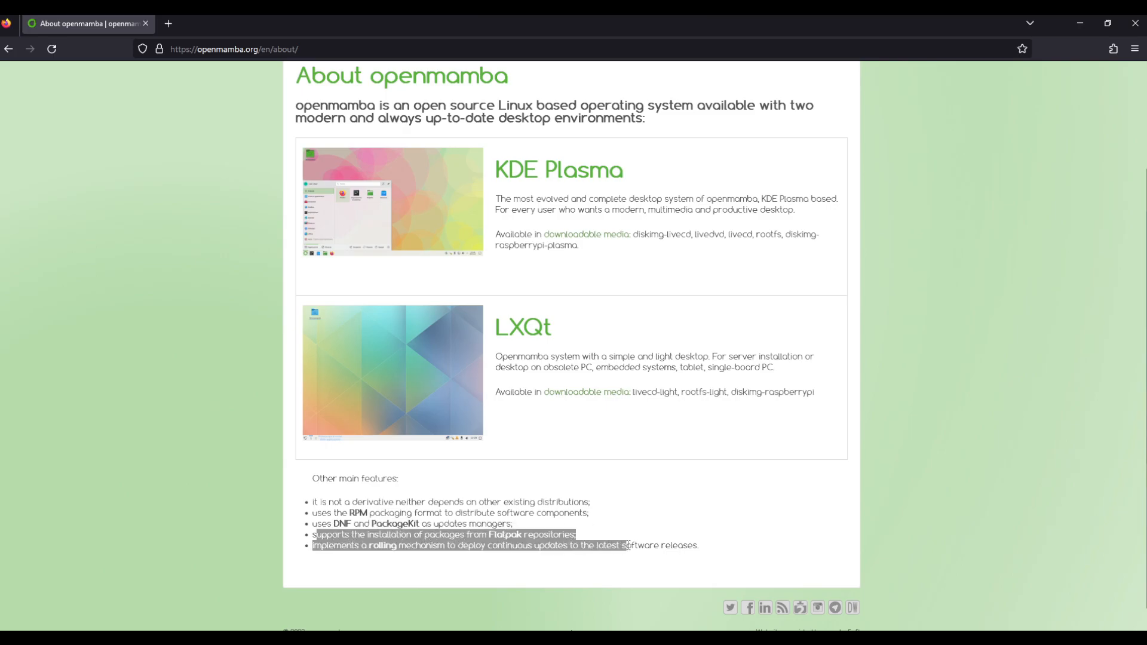
pyautogui.scroll(3)
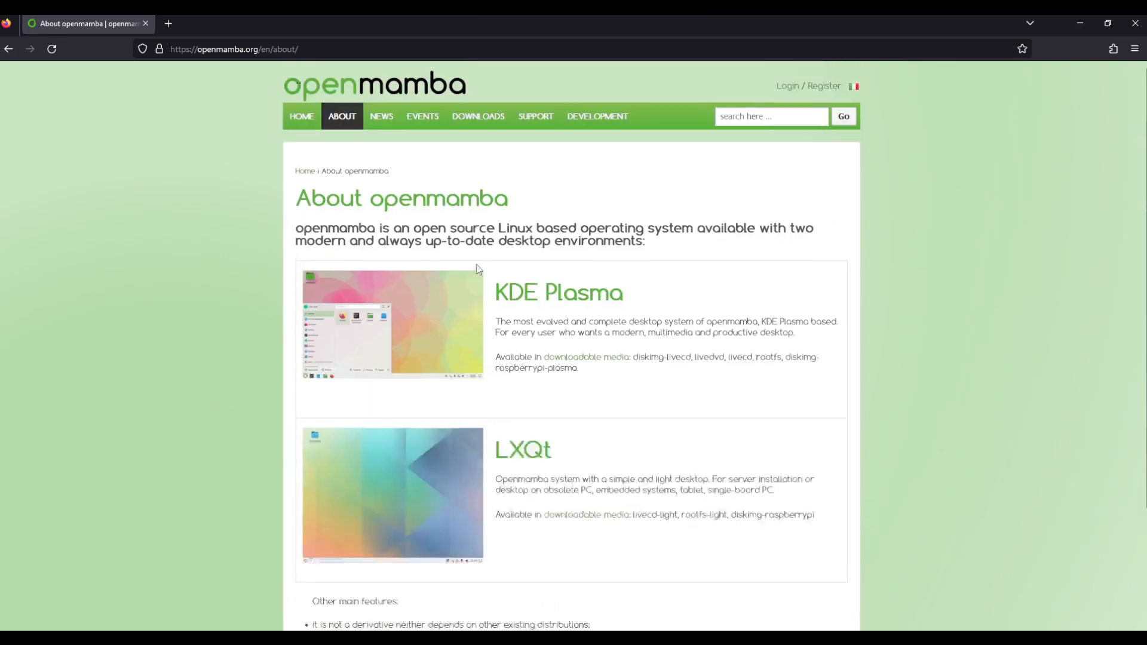
pyautogui.click(301, 116)
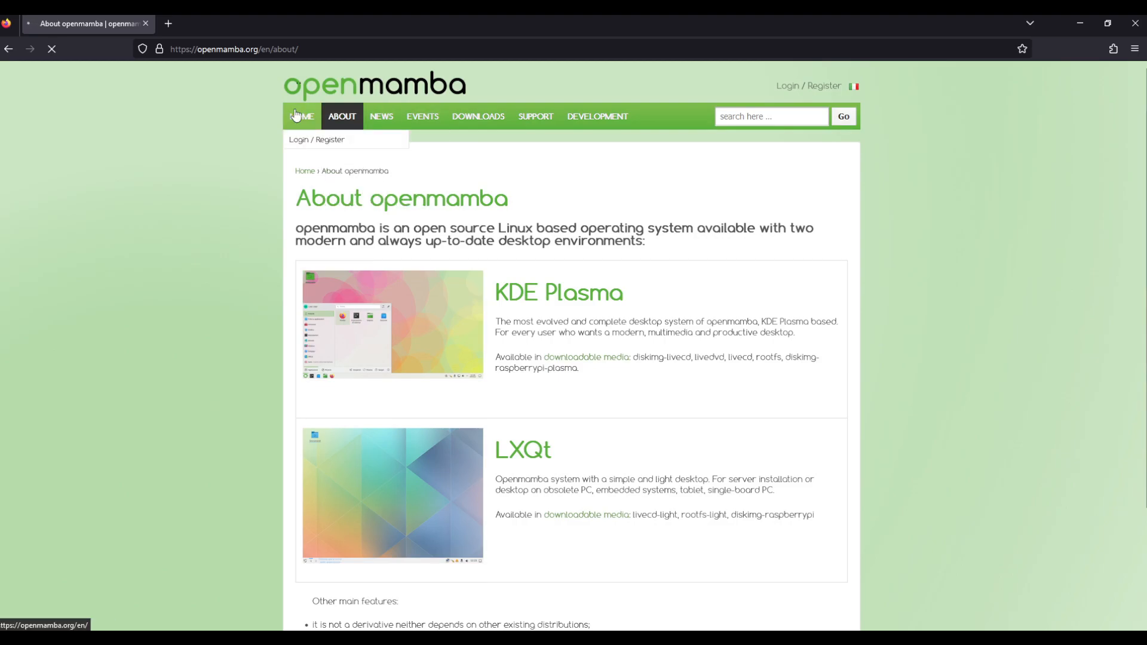
pyautogui.click(381, 116)
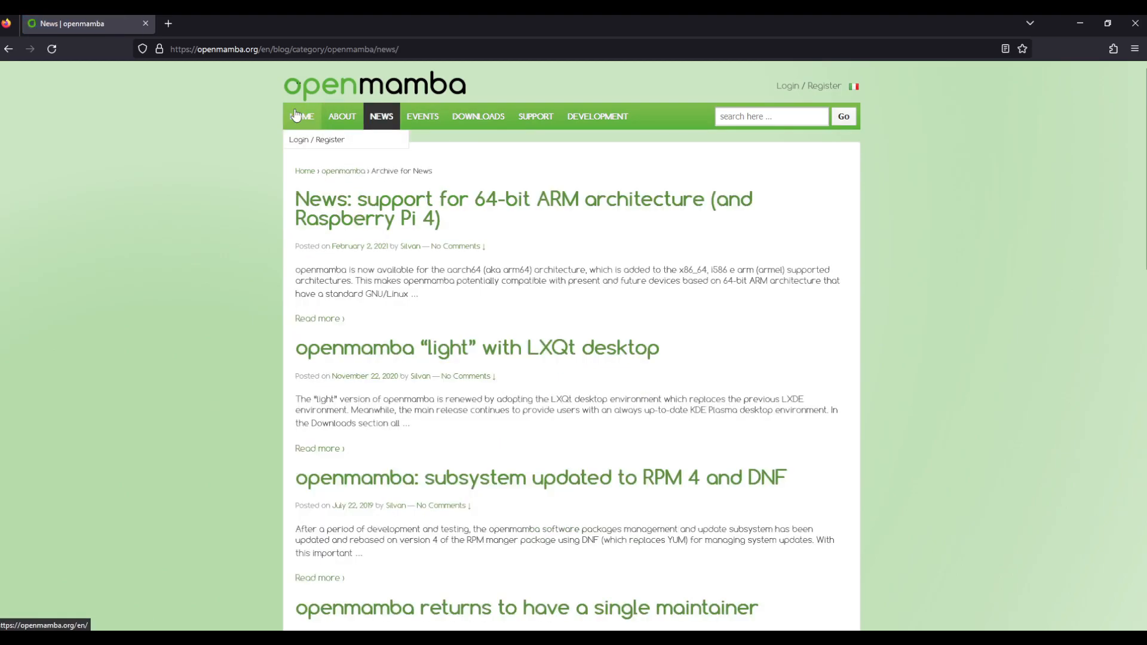
pyautogui.click(301, 116)
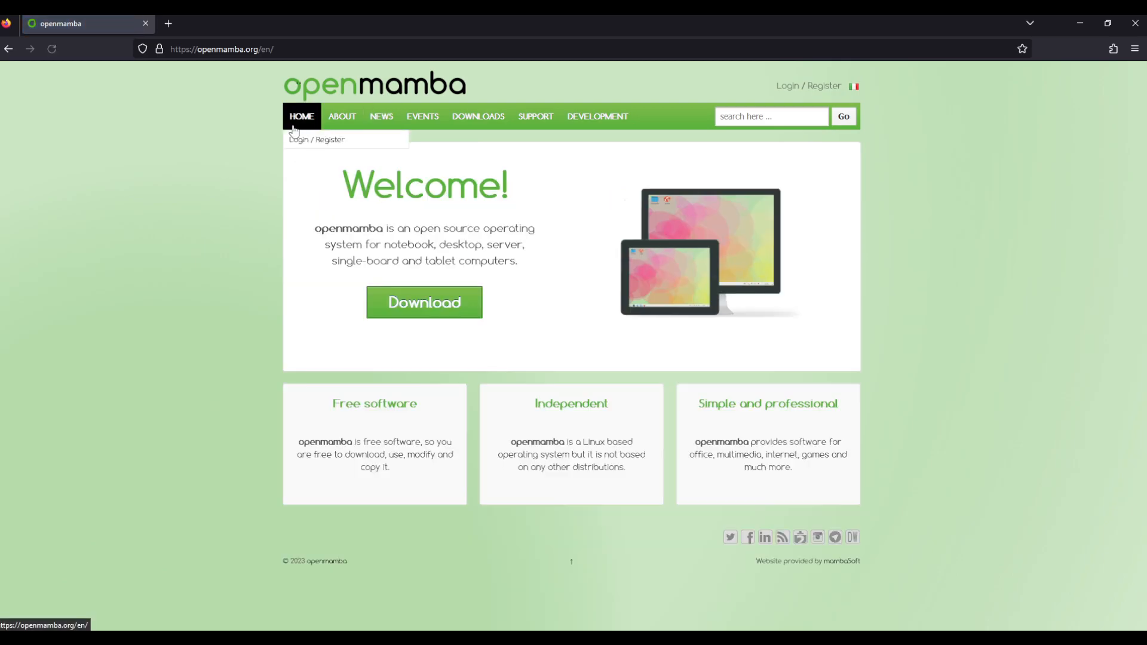
pyautogui.moveTo(489, 550)
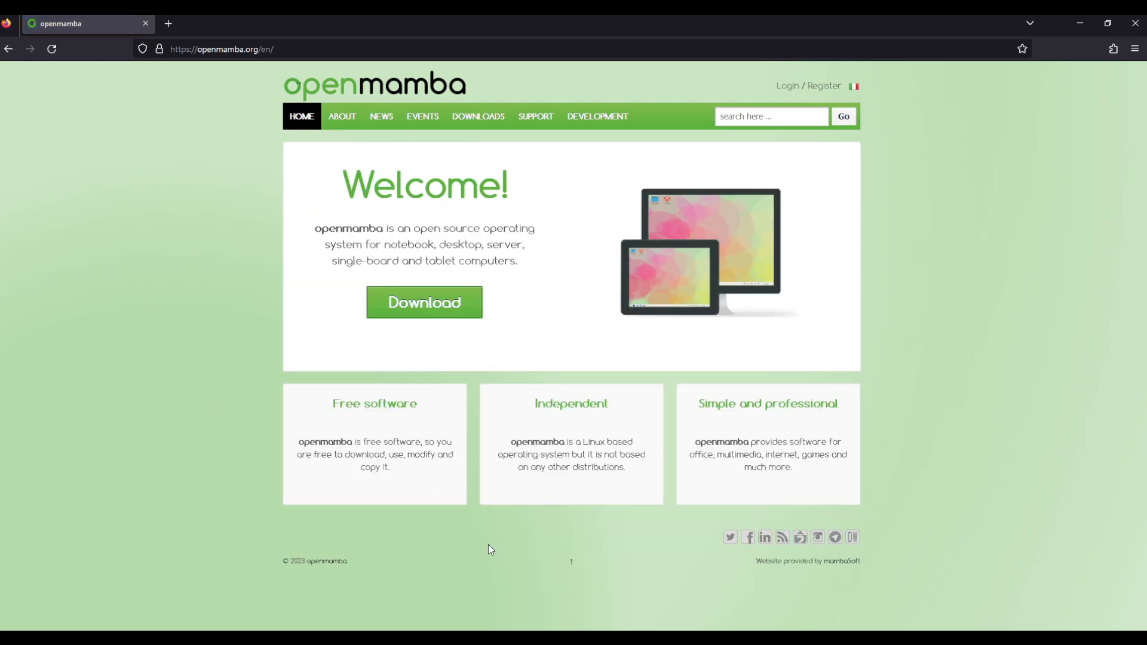
pyautogui.moveTo(768, 595)
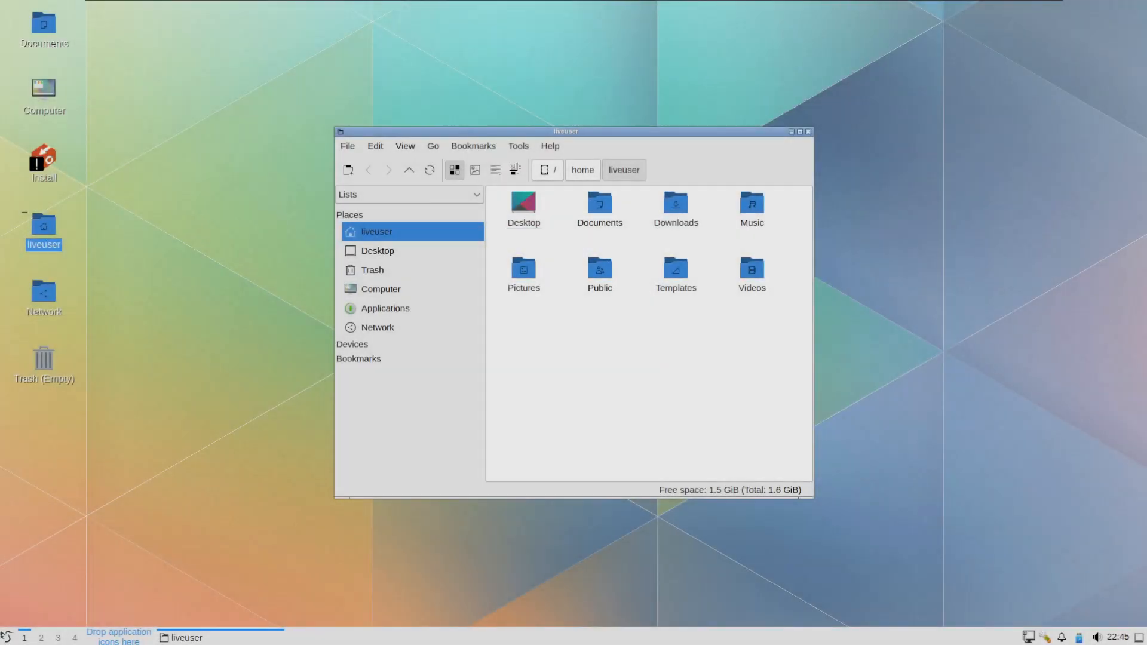
# - View PCManFM-Qt's About dialog, dismiss it, and close the liveuser home folder window
pyautogui.click(549, 146)
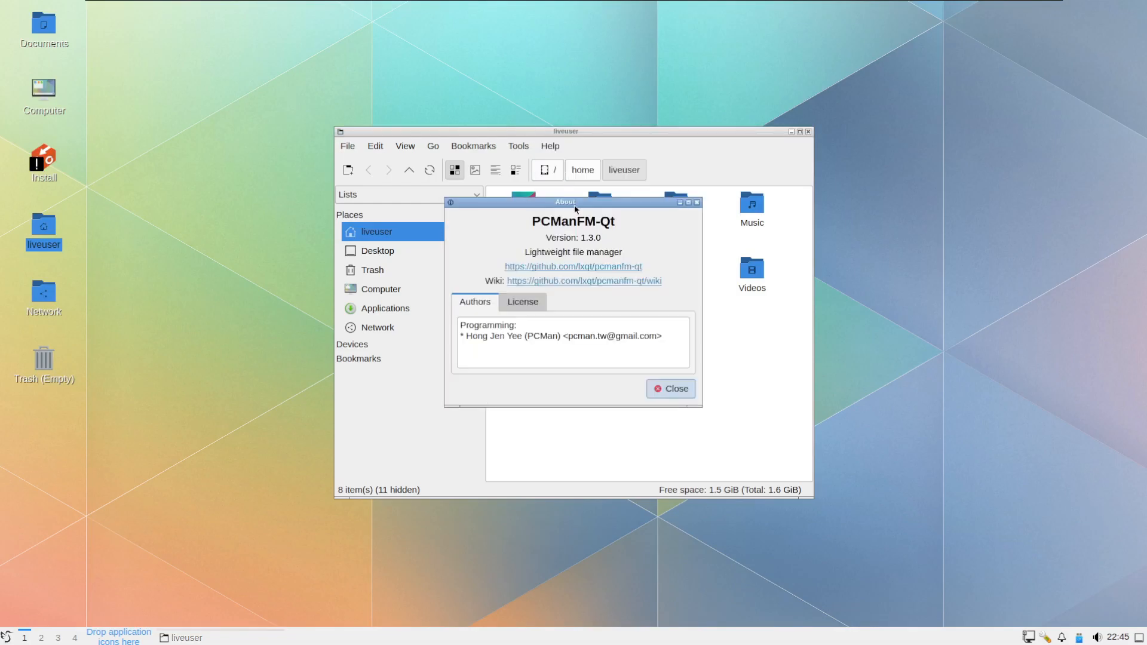
pyautogui.click(669, 388)
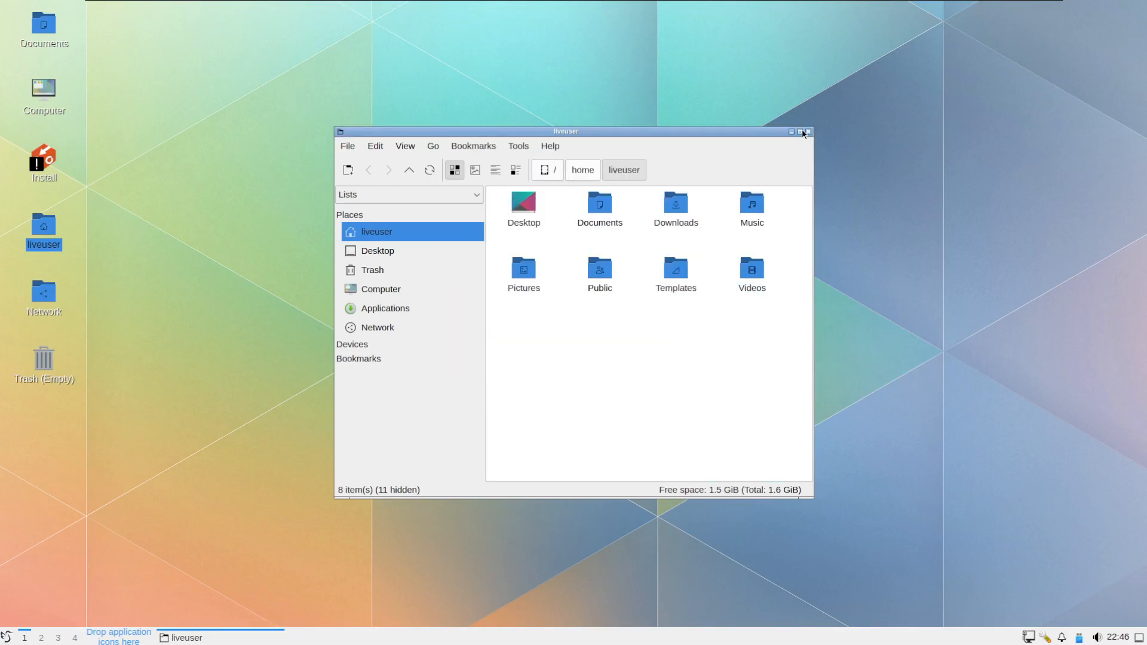
pyautogui.click(807, 131)
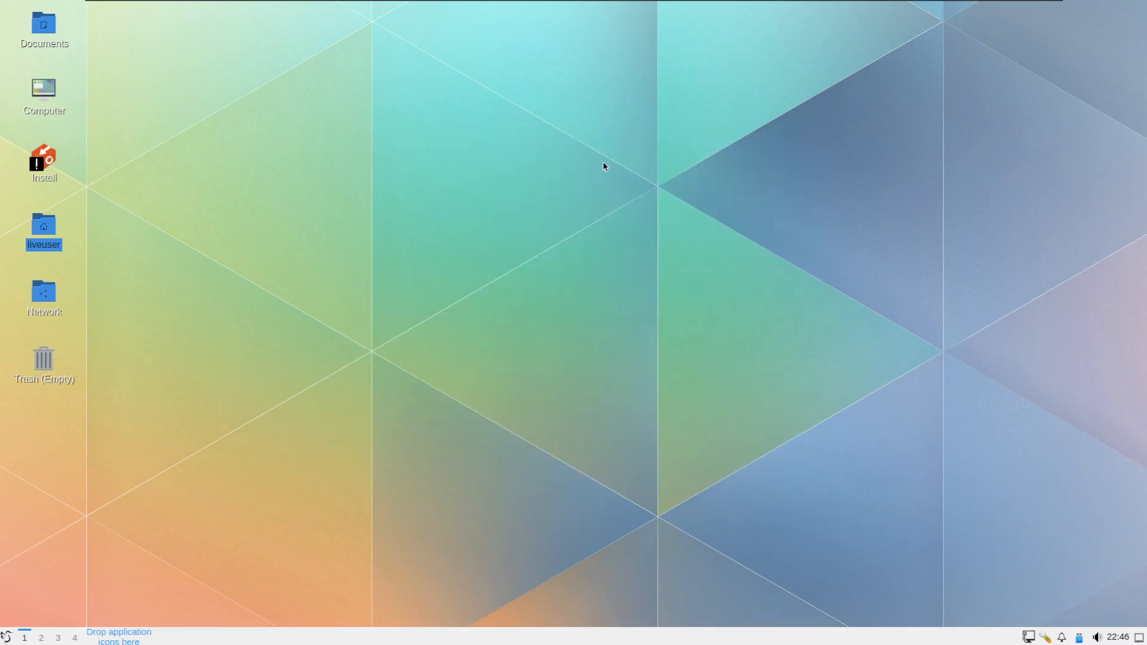
# - Launch the Install desktop icon with Execute and advance past Welcome and Location to partitioning
pyautogui.doubleClick(43, 162)
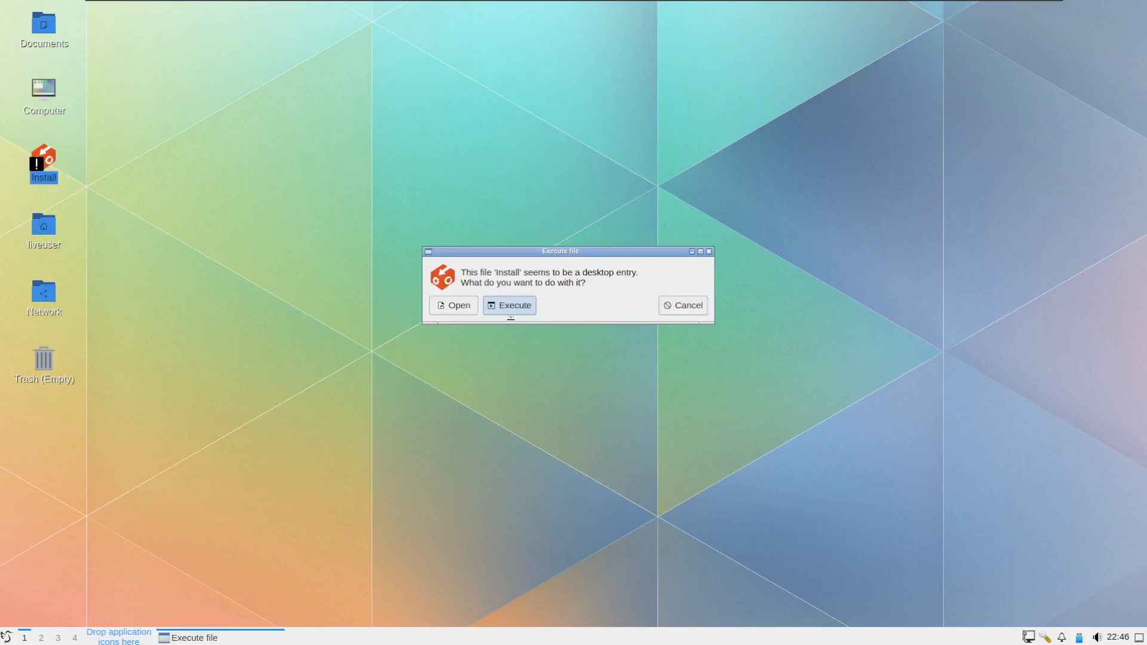
pyautogui.click(514, 305)
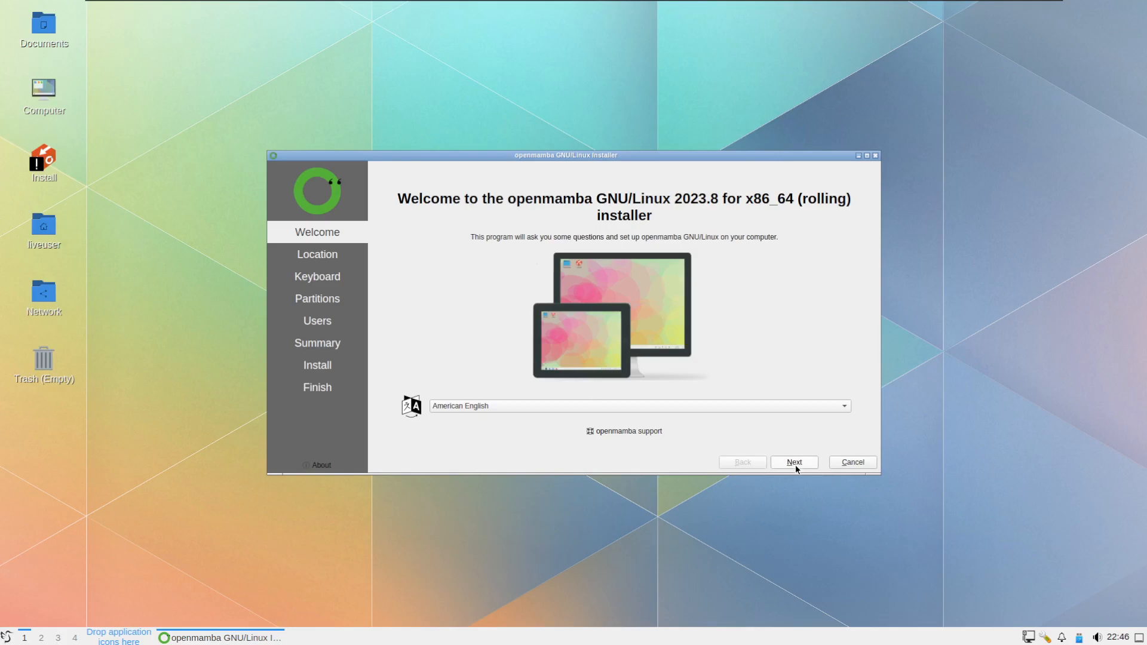
pyautogui.click(793, 461)
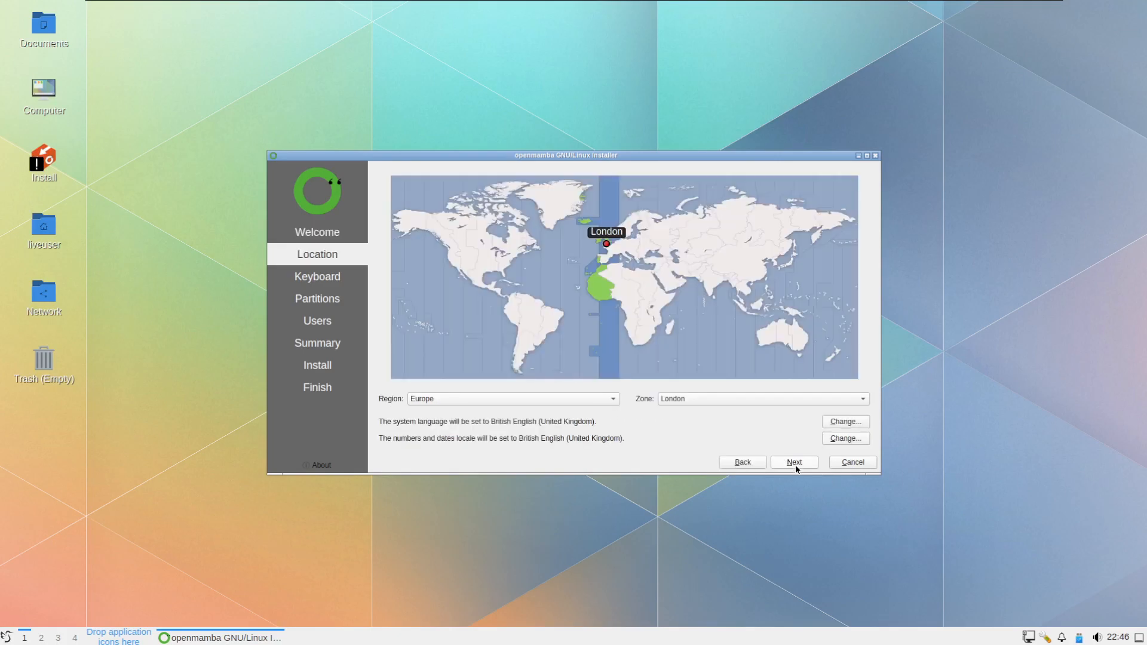
pyautogui.moveTo(495, 407)
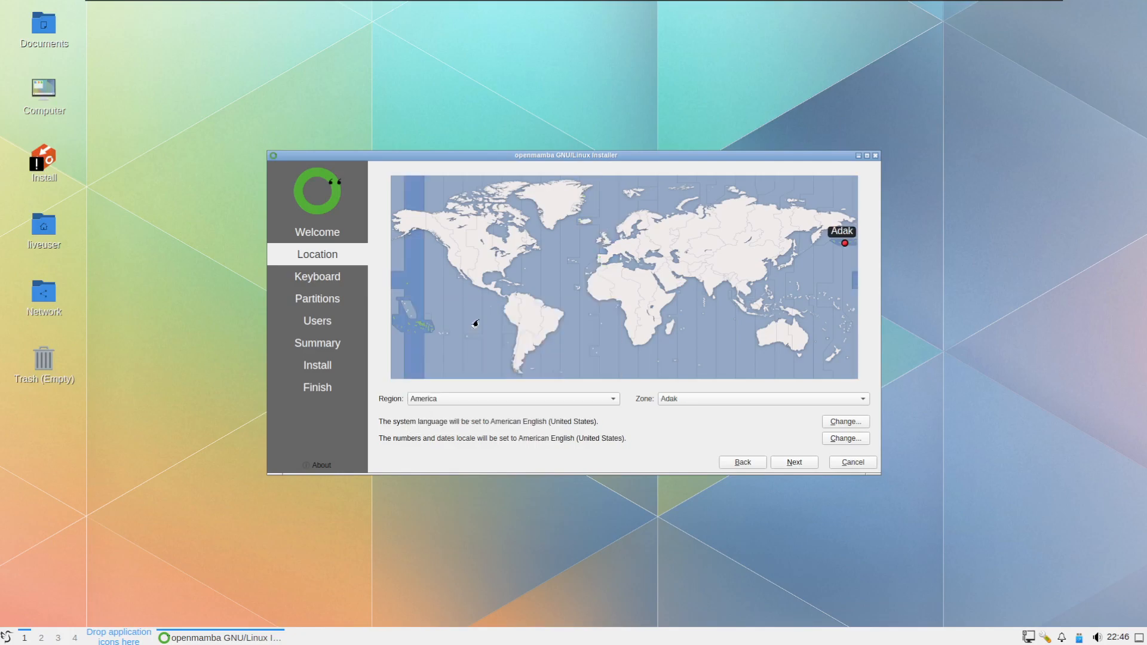
pyautogui.click(861, 399)
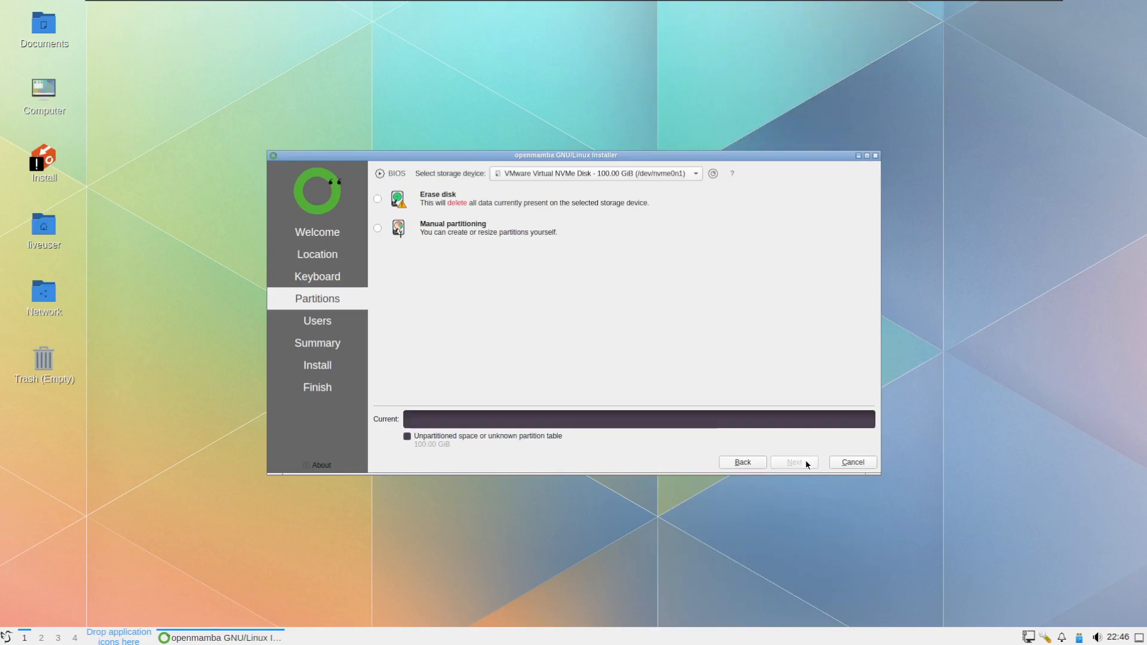
# - Choose Erase disk with Swap to file, keeping the boot loader in the Master Boot Record
pyautogui.click(378, 198)
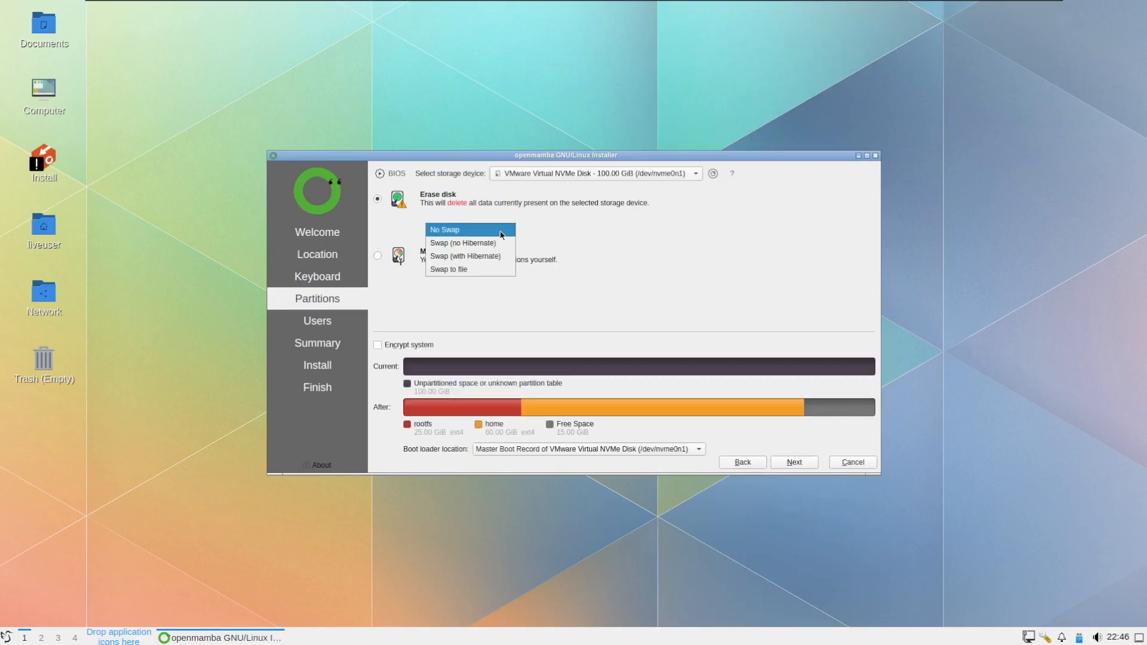
pyautogui.click(448, 268)
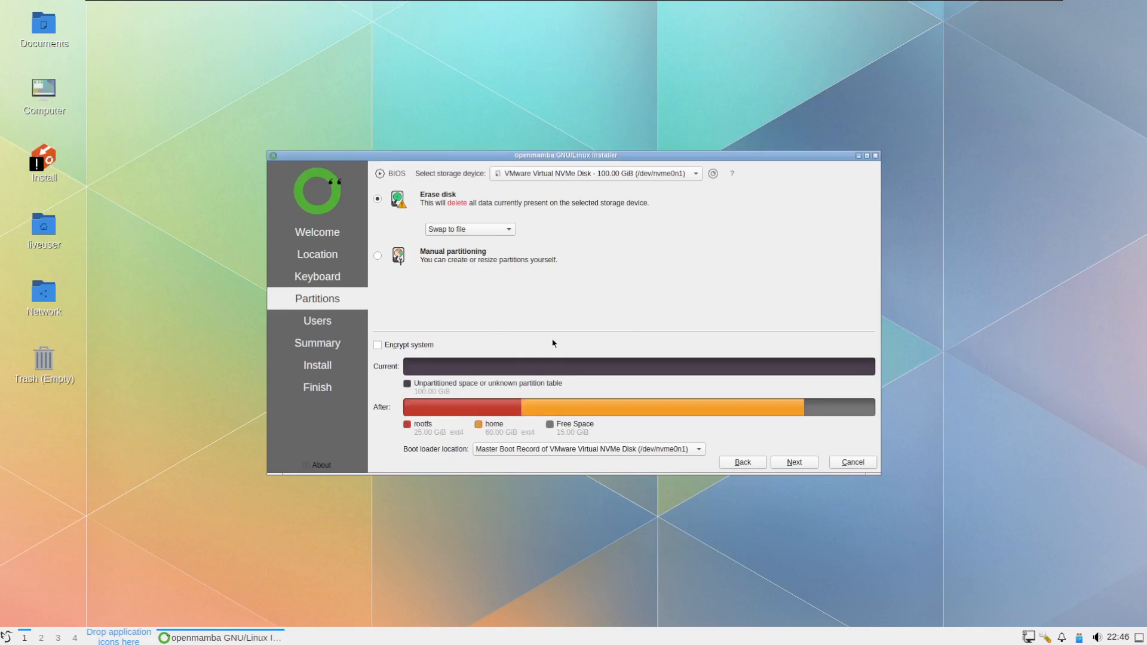
pyautogui.moveTo(458, 438)
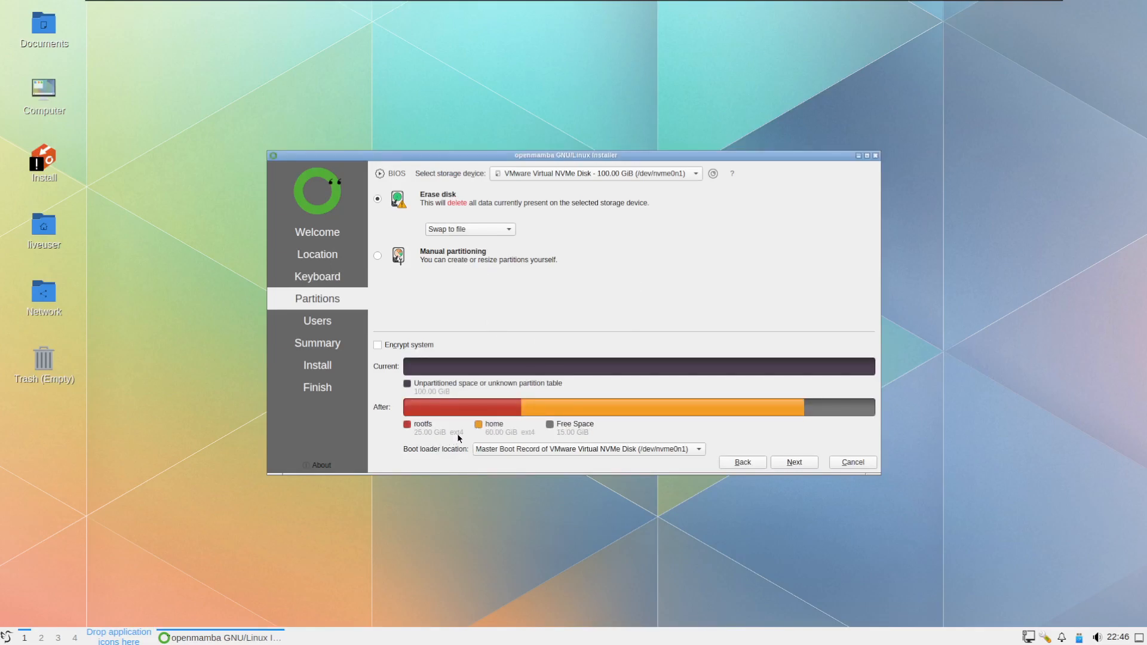
pyautogui.click(585, 448)
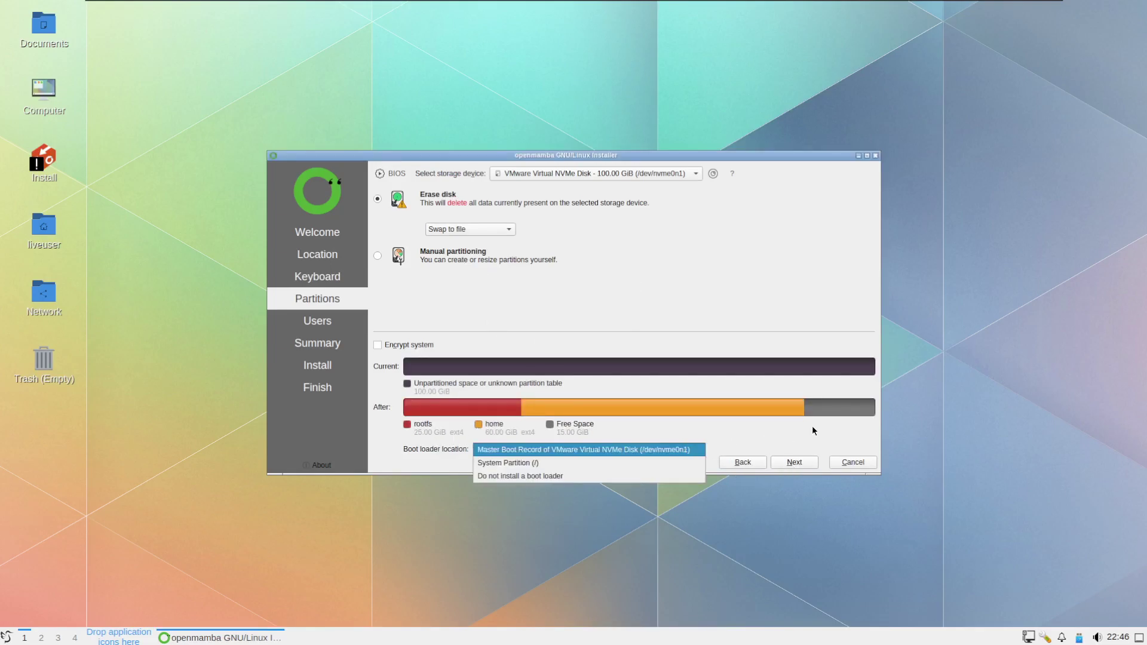
pyautogui.click(582, 449)
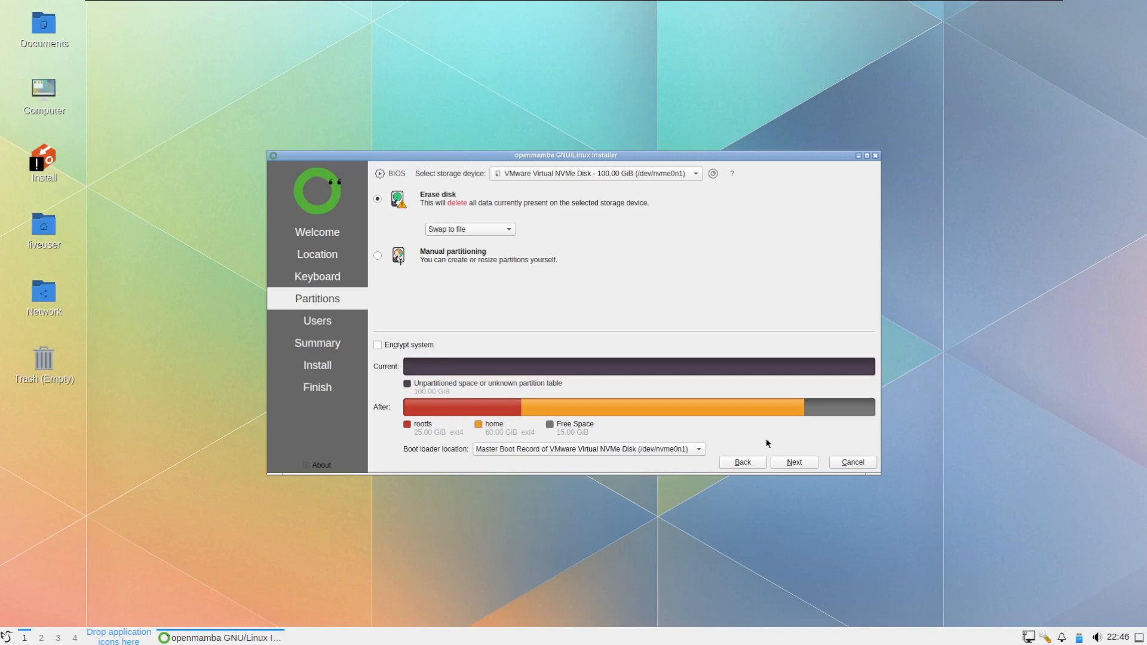
pyautogui.moveTo(794, 461)
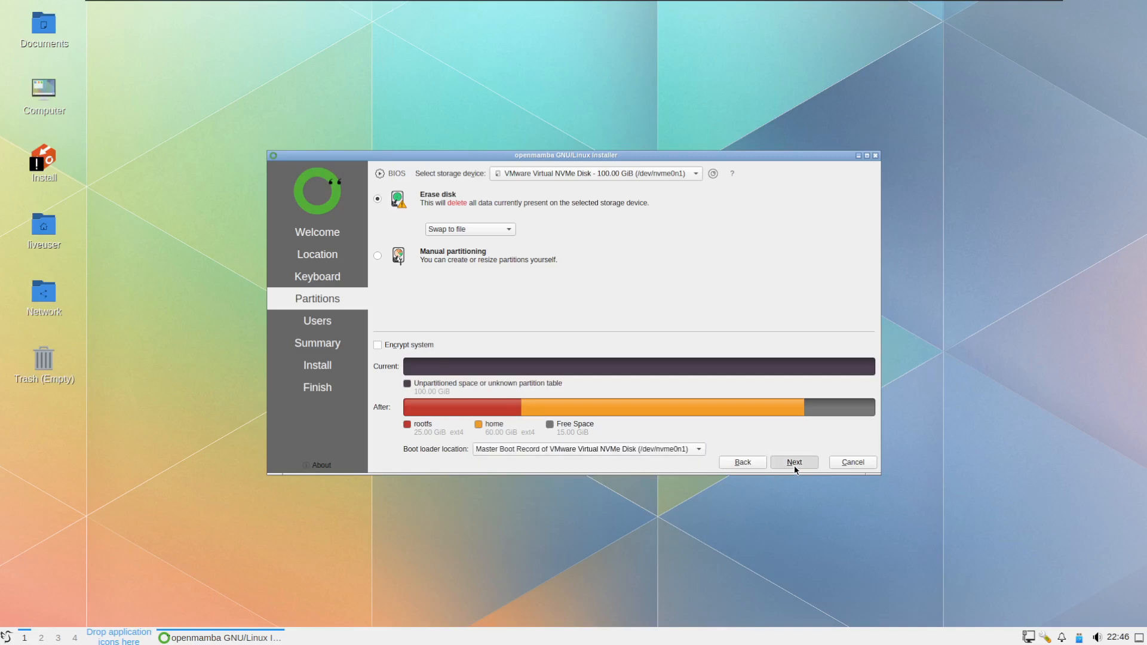
# - On the Users step enter name, login, computer name 'openmamb' and repeated password, with automatic login turned off
pyautogui.click(794, 461)
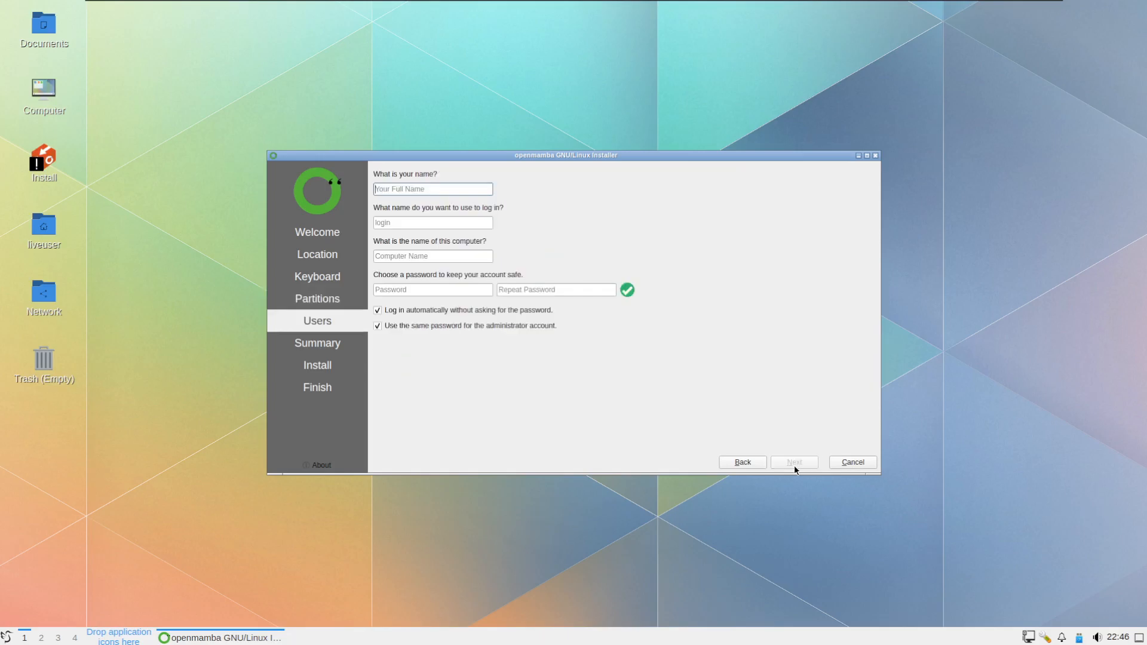
pyautogui.write('go')
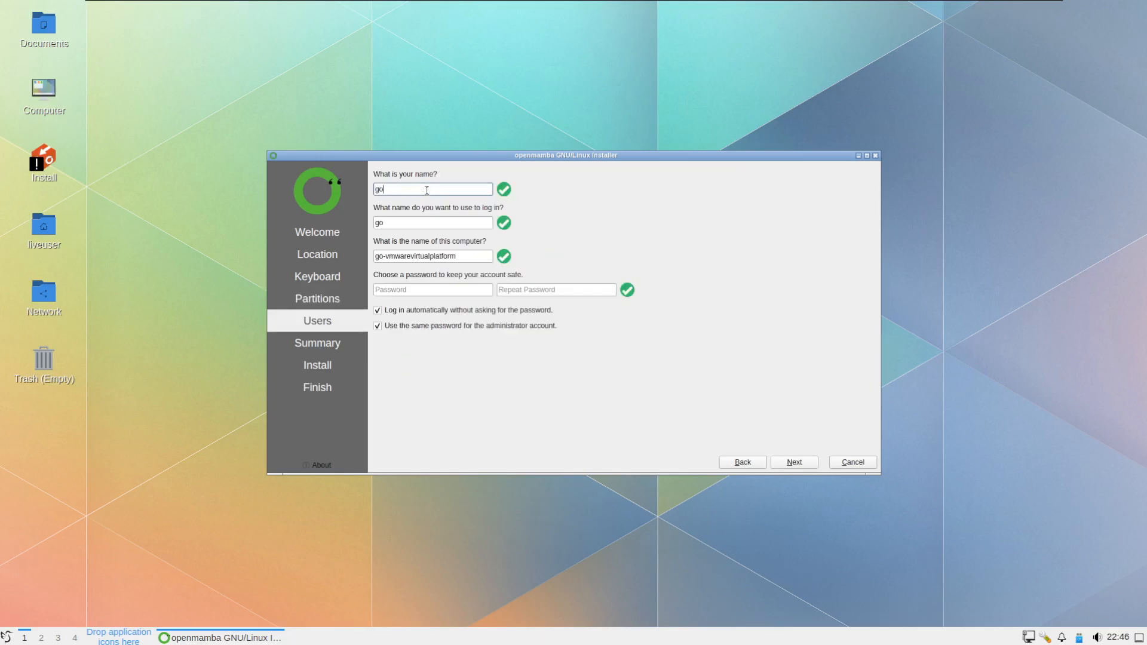
pyautogui.write('sh')
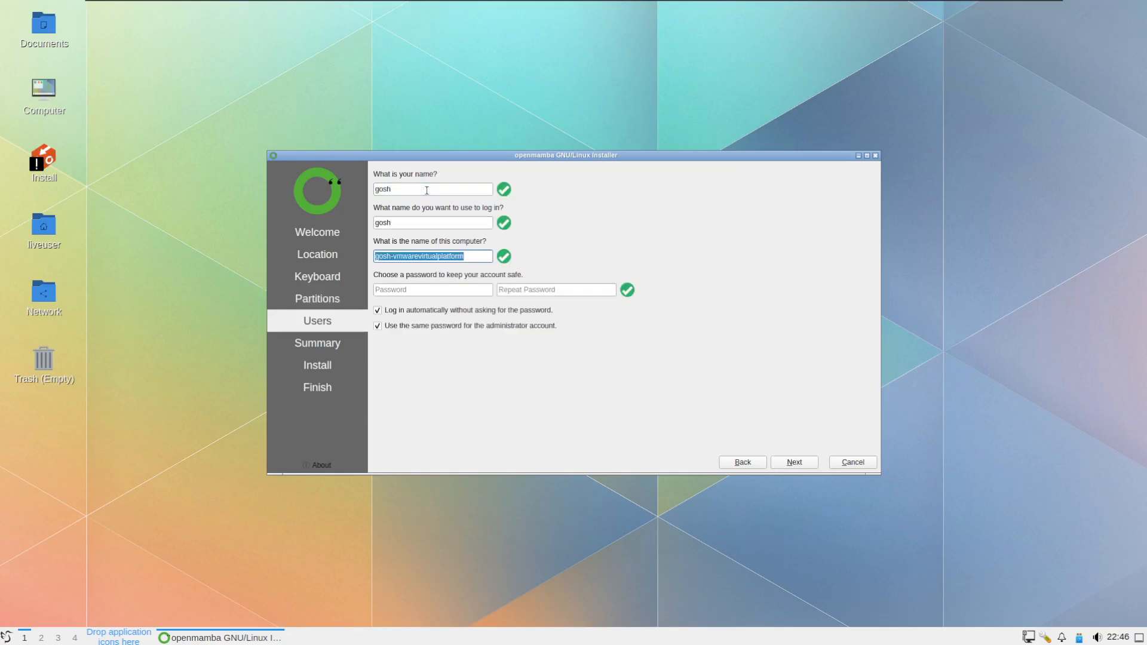
pyautogui.write('openmambavm')
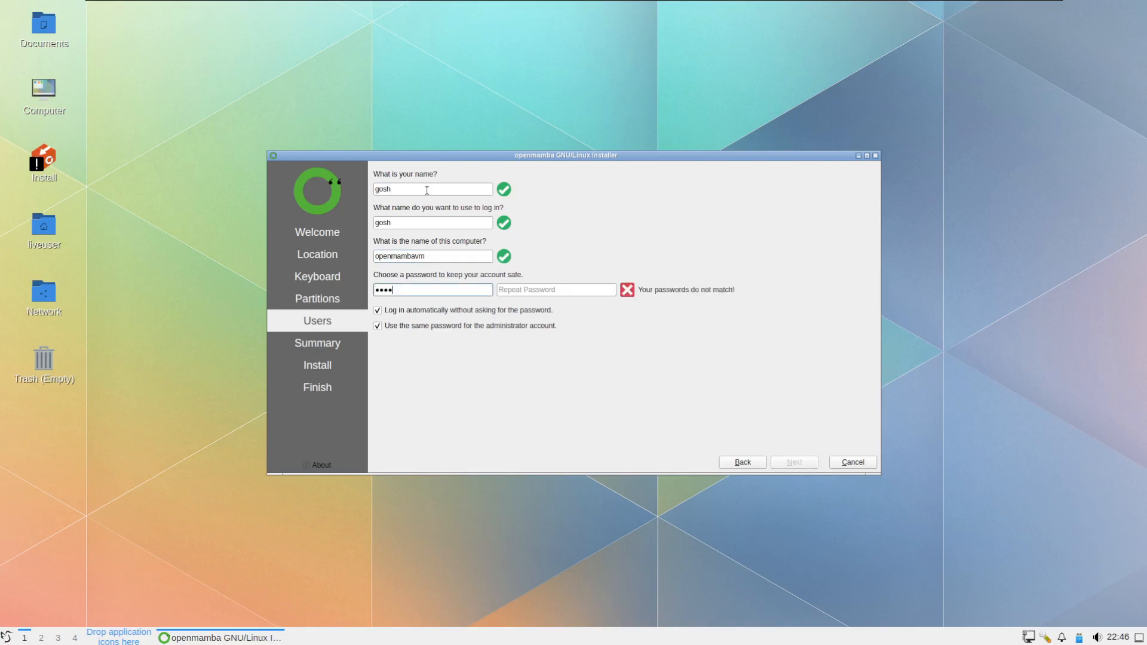
pyautogui.write('••••')
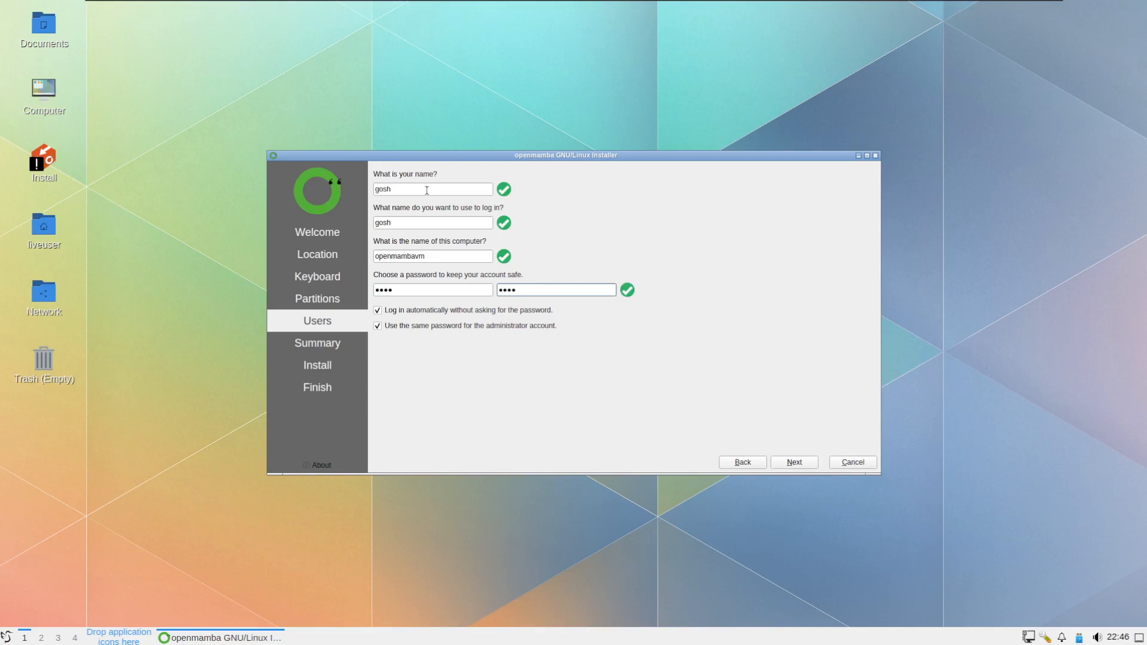
pyautogui.click(377, 311)
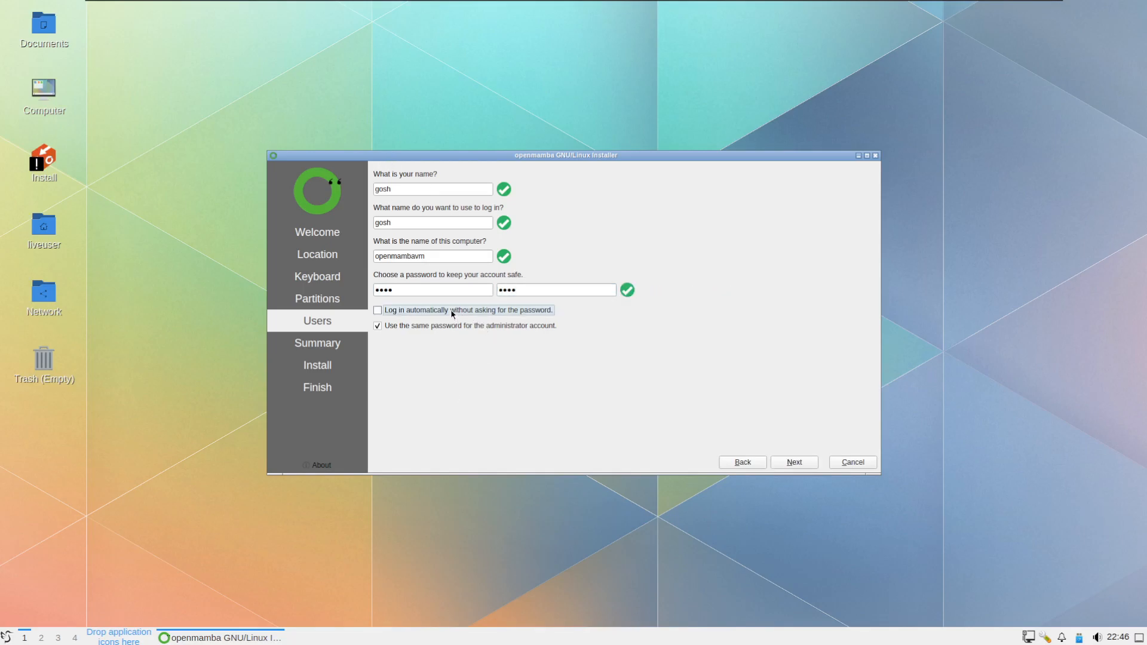
# - Run the installation via Install and Install now, then restart into the new system when done
pyautogui.click(794, 461)
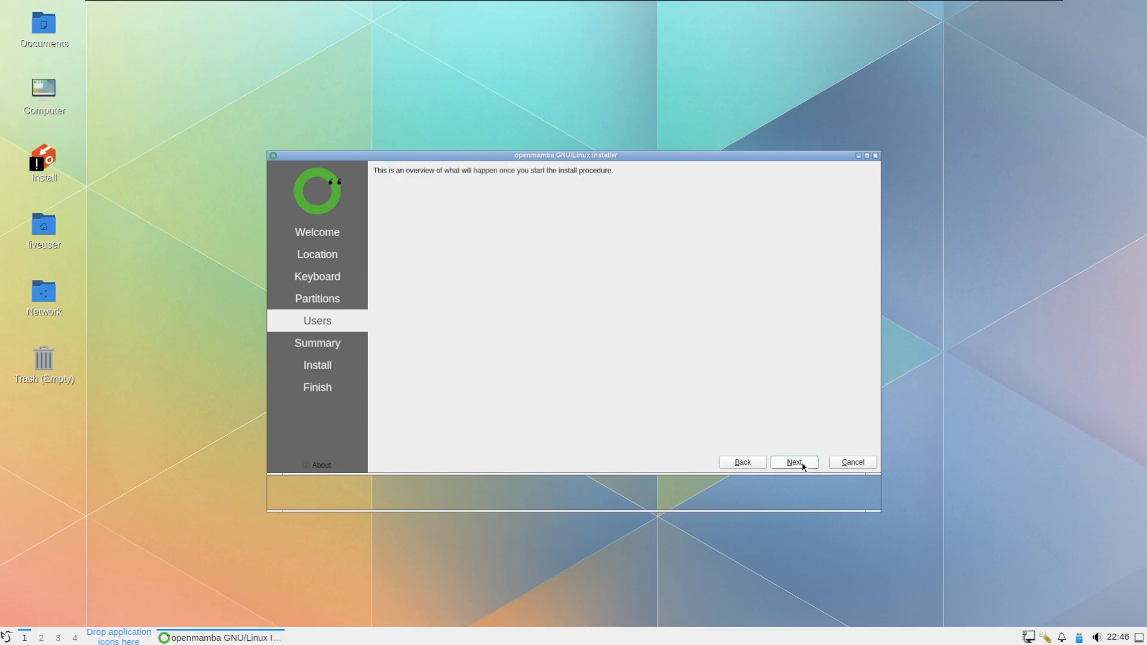
pyautogui.click(793, 461)
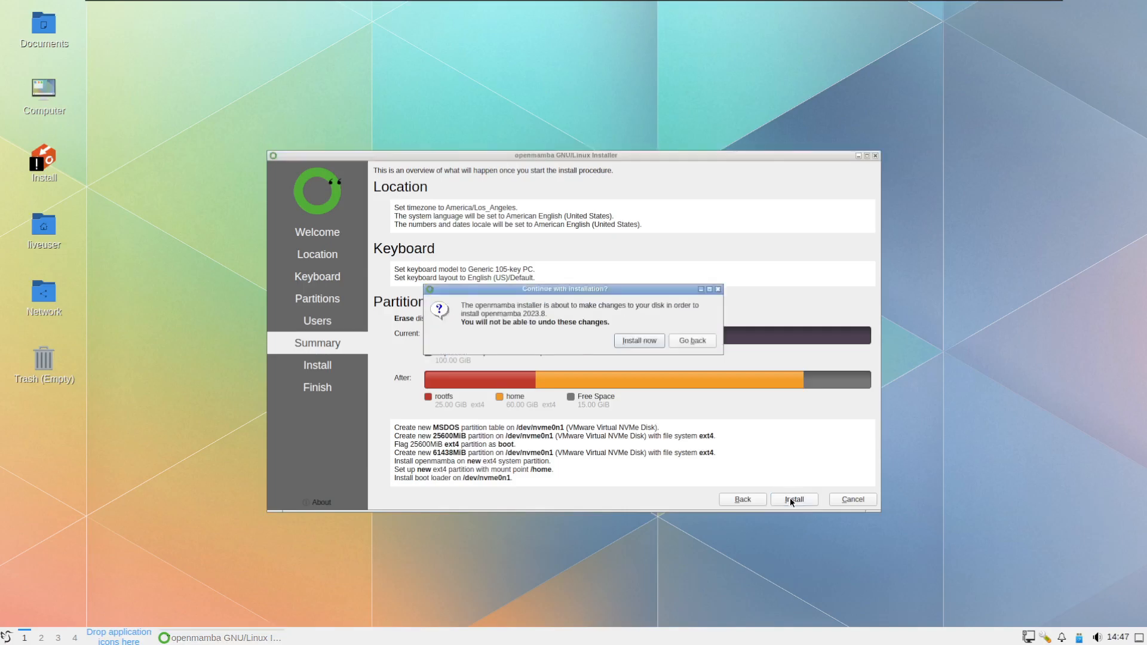
pyautogui.click(637, 340)
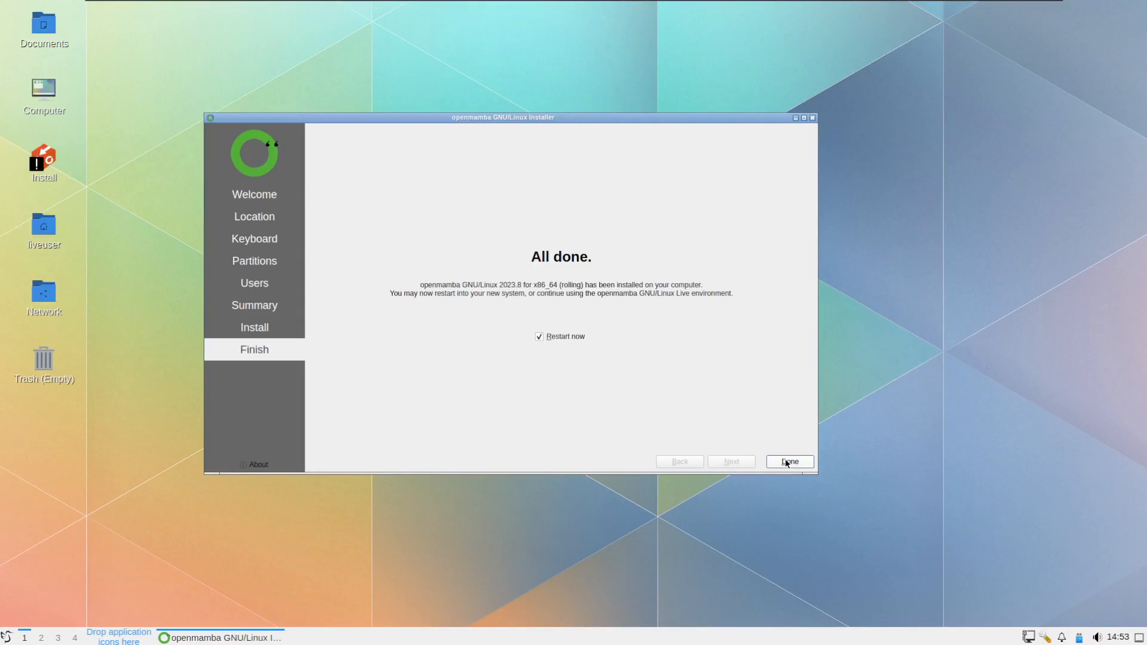
pyautogui.click(789, 461)
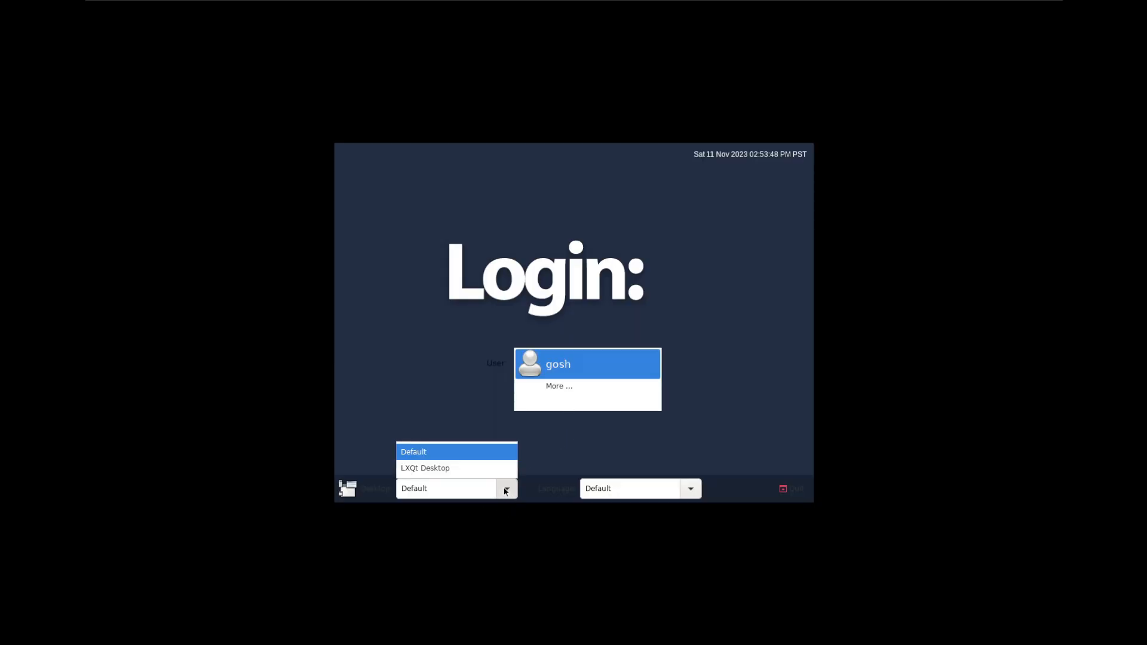
# - Log in to the new desktop with the default session and the user's password, dismissing the power notifications
pyautogui.click(413, 452)
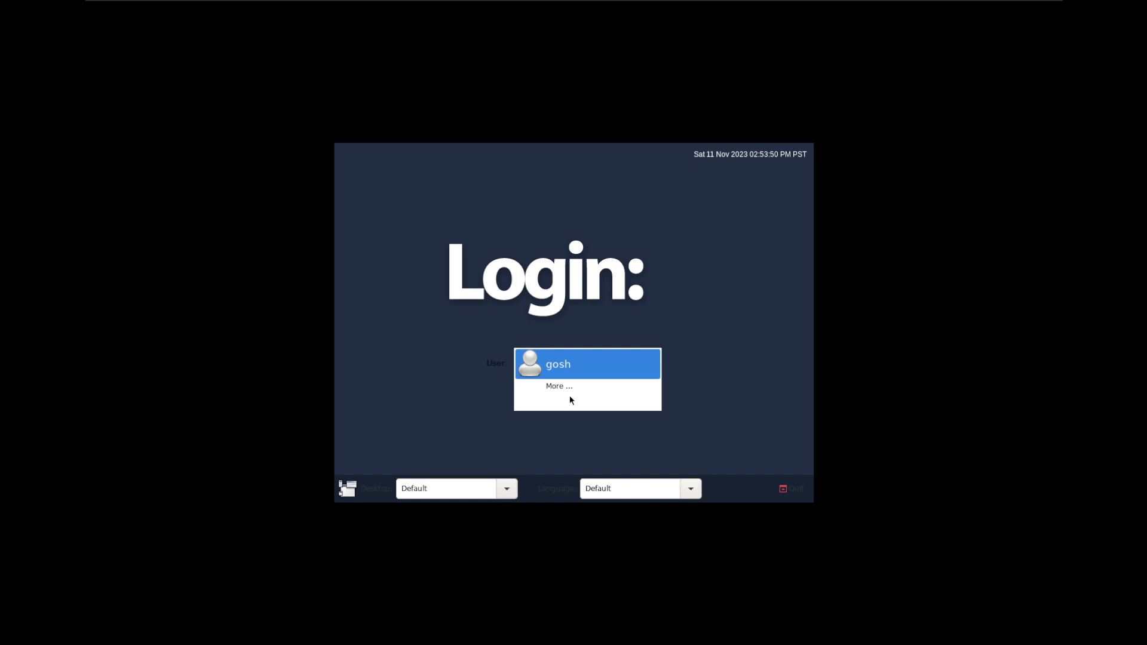
pyautogui.click(557, 363)
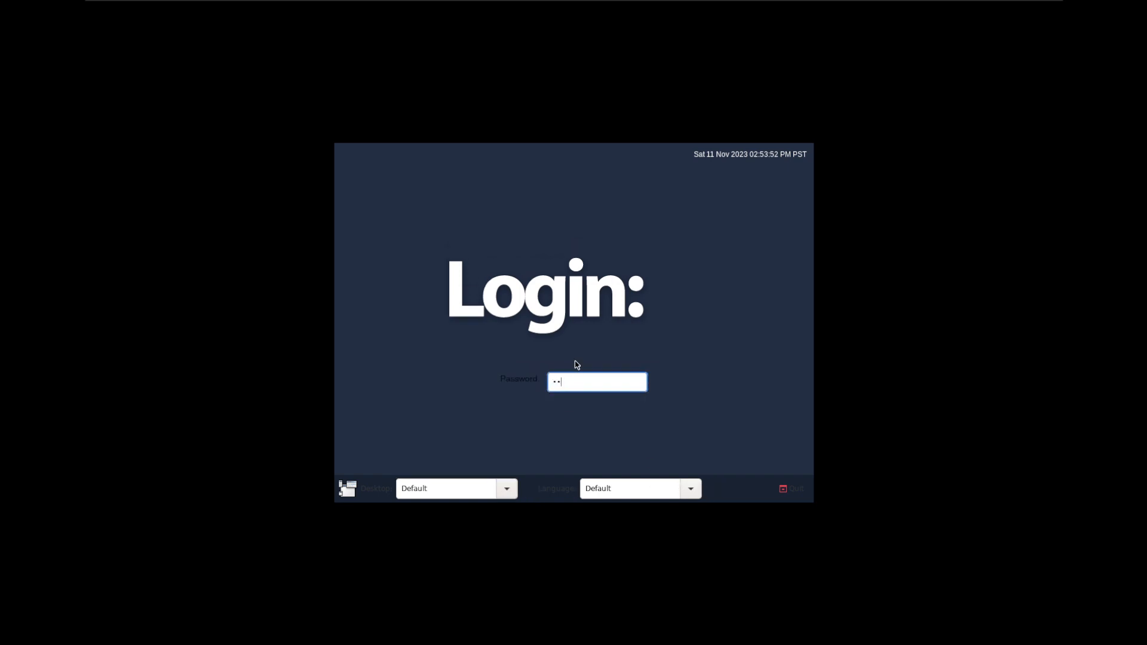
pyautogui.press('Return')
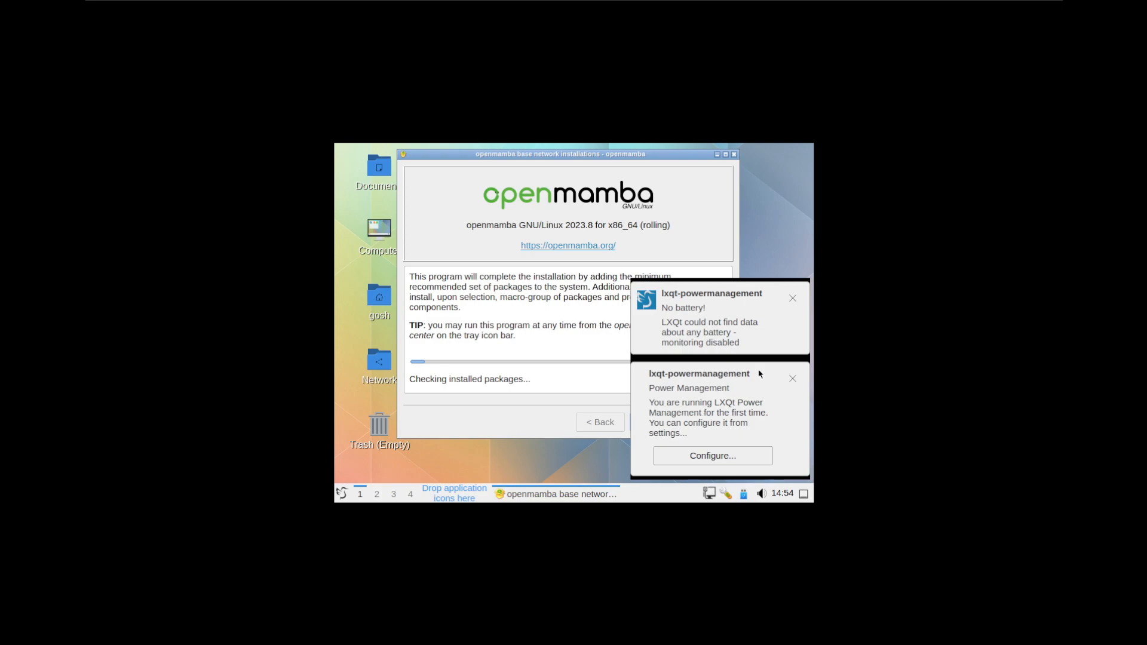
pyautogui.click(792, 297)
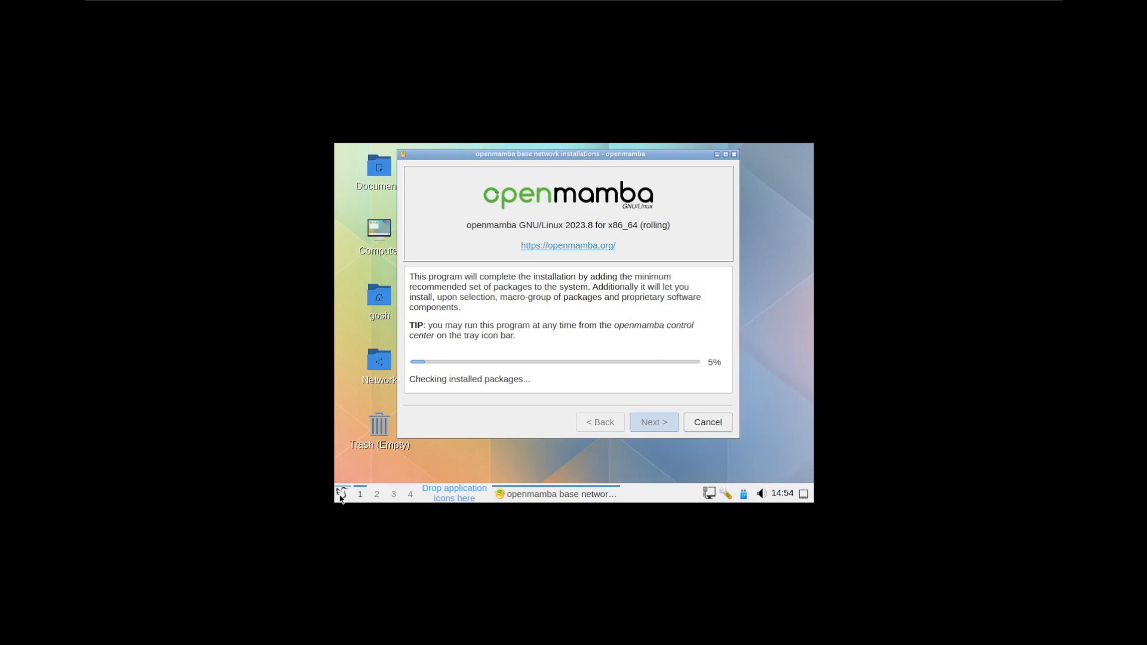
pyautogui.click(339, 494)
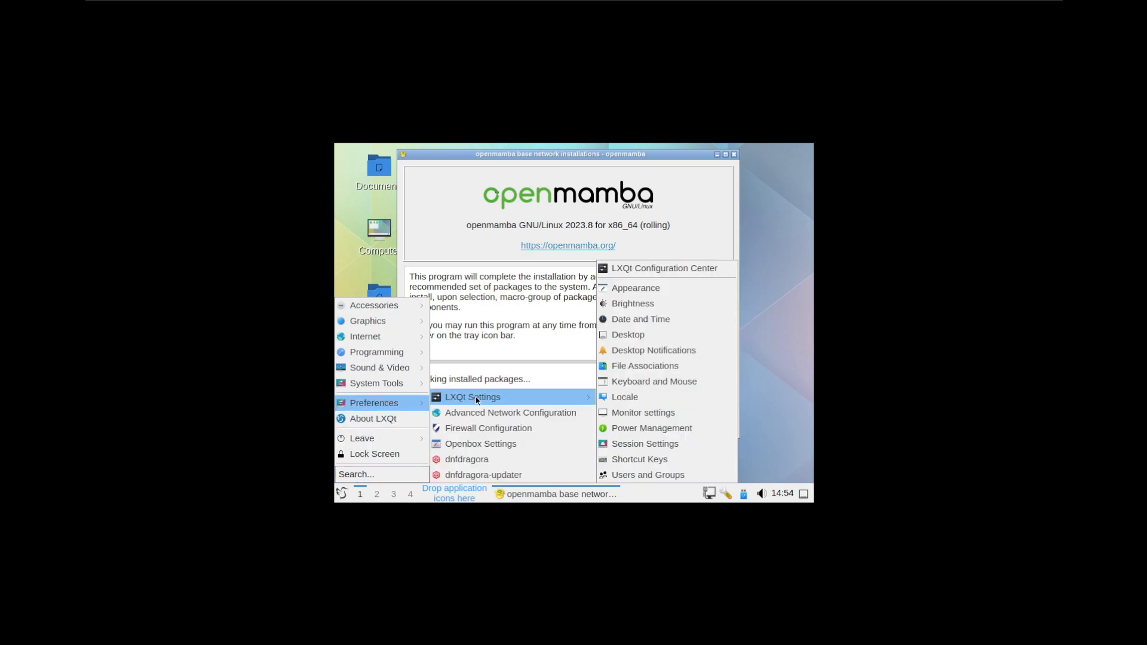
pyautogui.moveTo(654, 381)
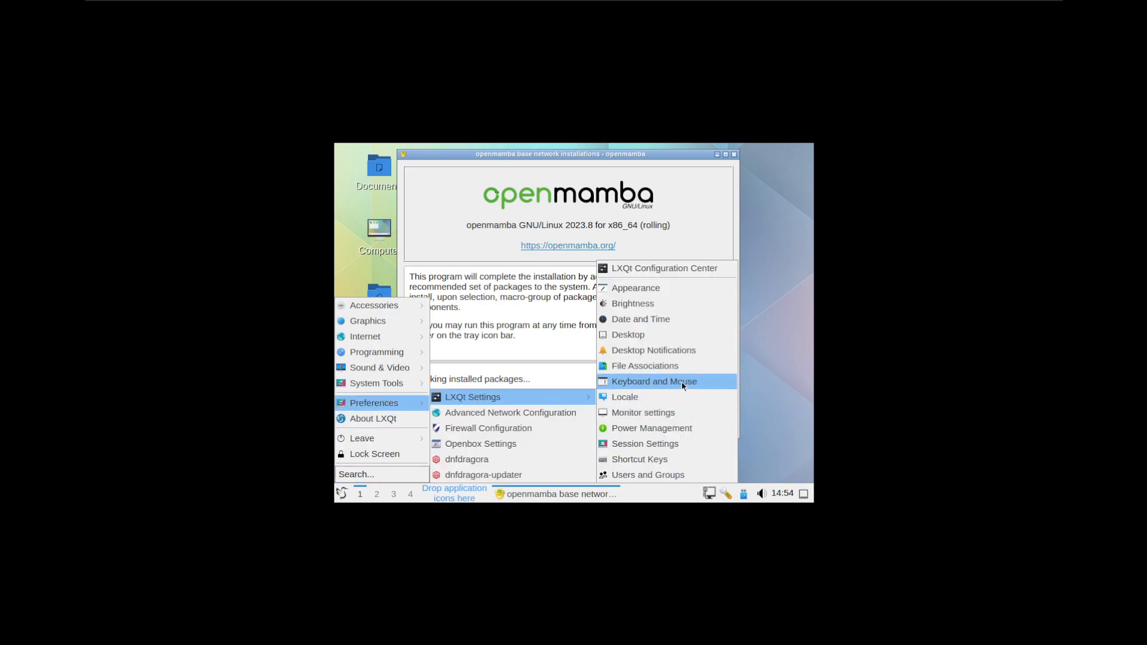
pyautogui.moveTo(653, 381)
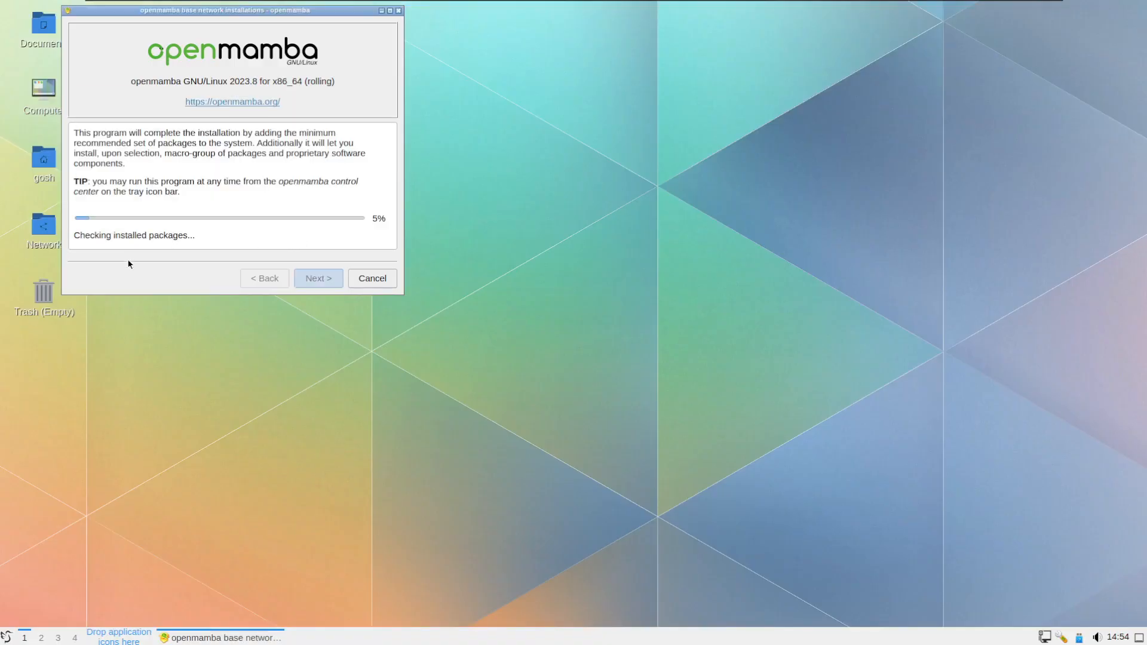
# - Centre the base network installer window and browse the LXQt application menu
pyautogui.moveTo(233, 9); pyautogui.dragTo(249, 22)
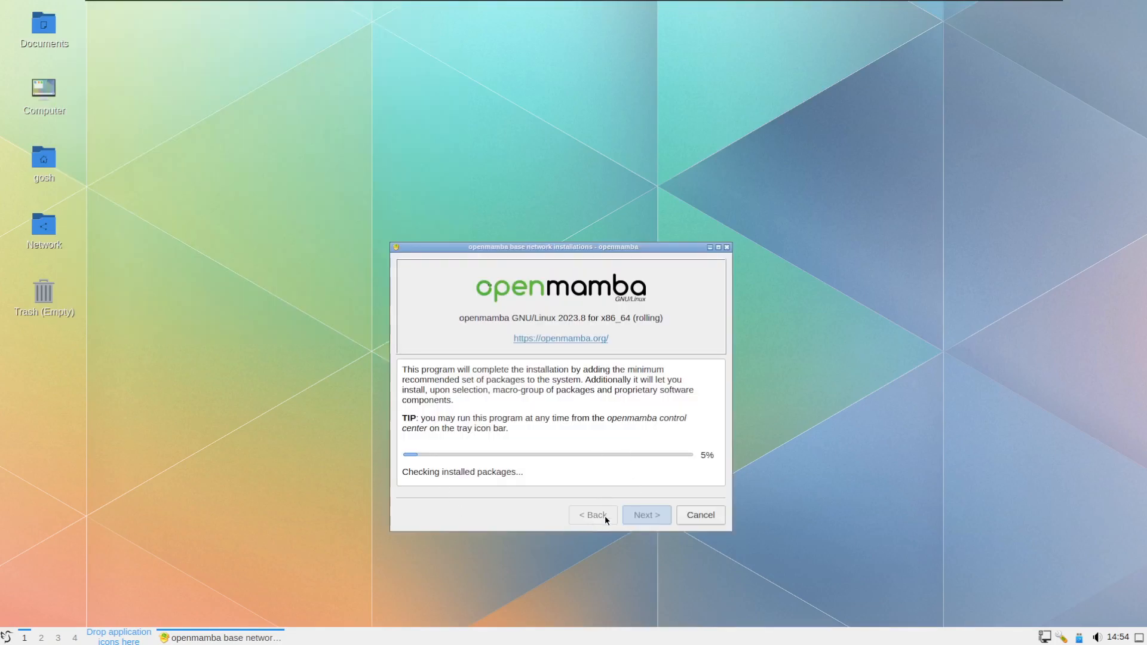
pyautogui.moveTo(561, 345)
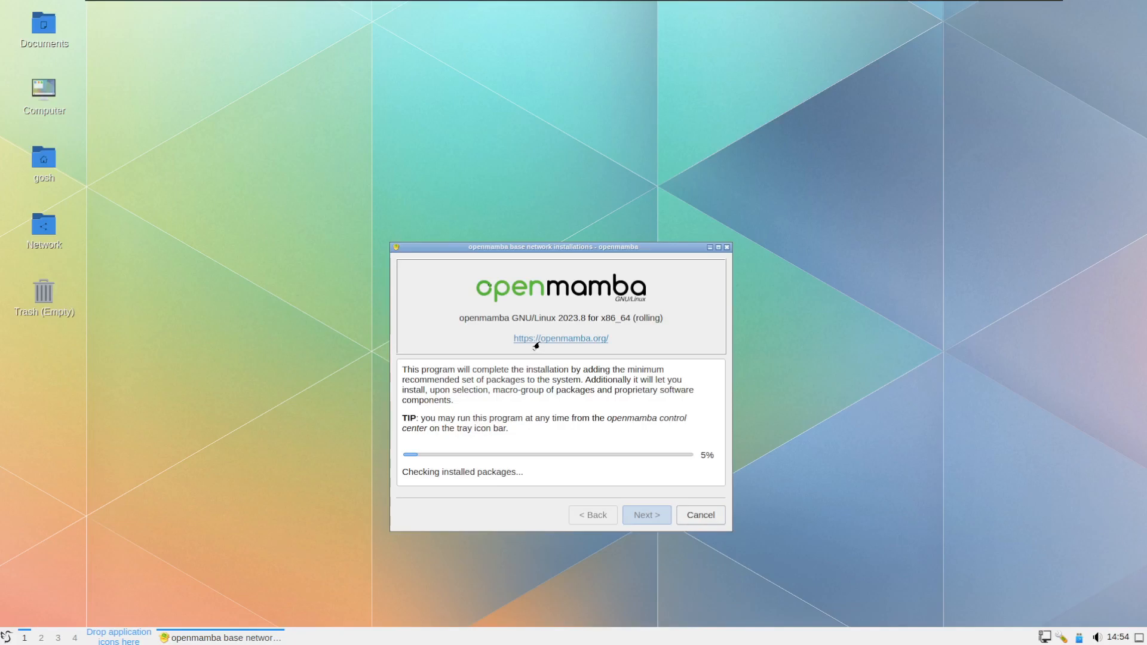
pyautogui.click(7, 637)
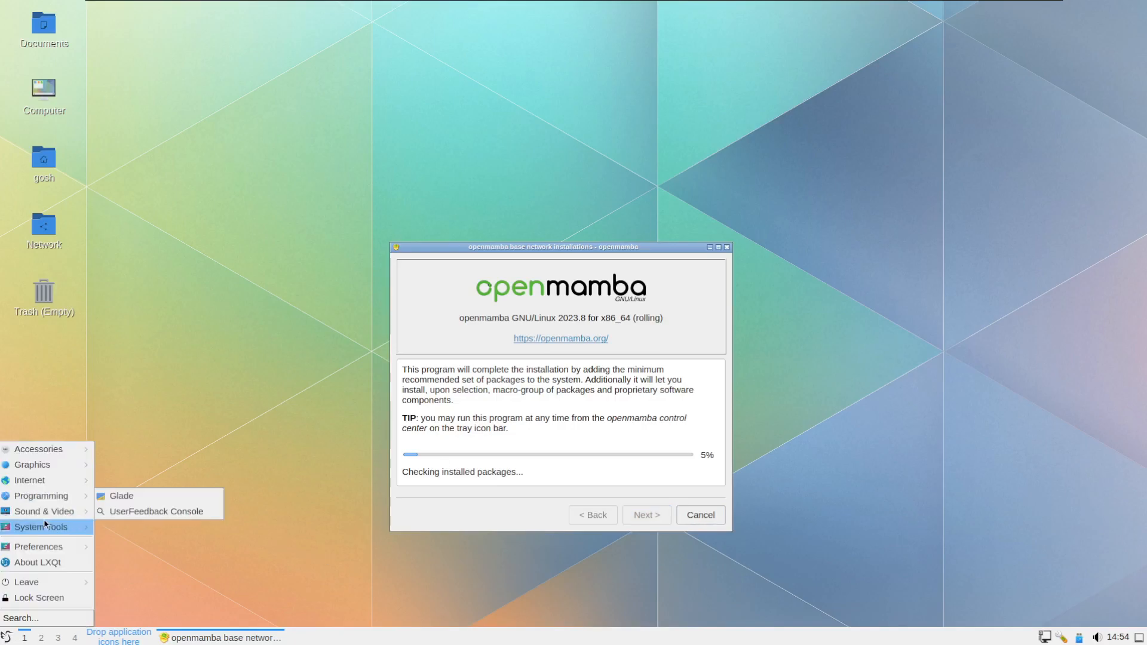
pyautogui.moveTo(38, 546)
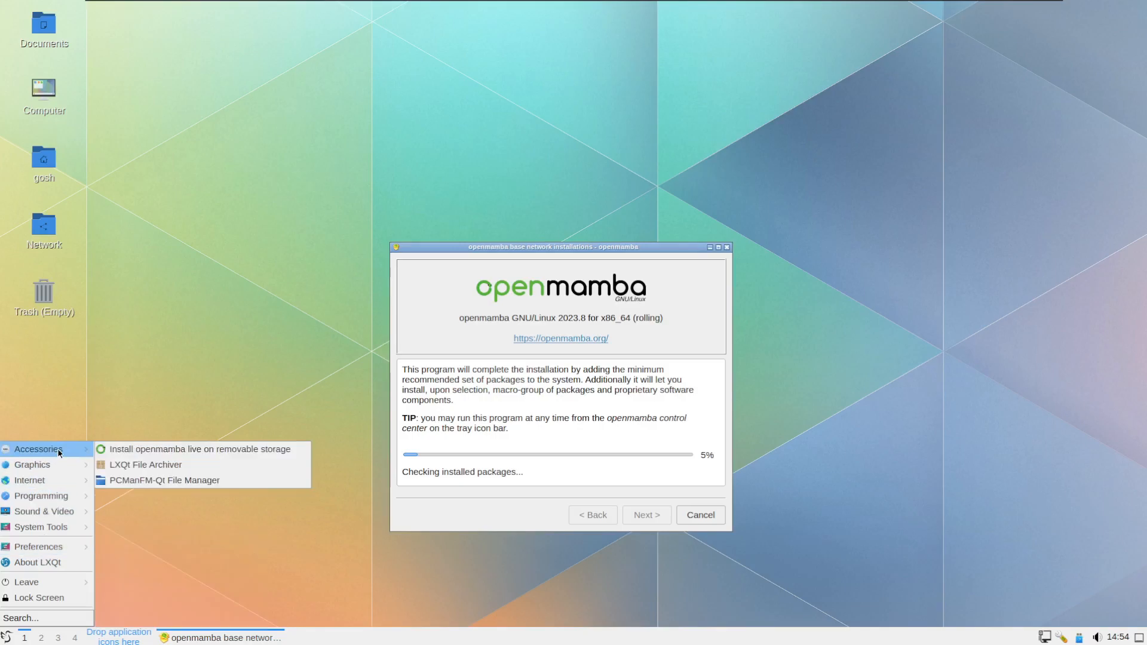
pyautogui.moveTo(241, 480)
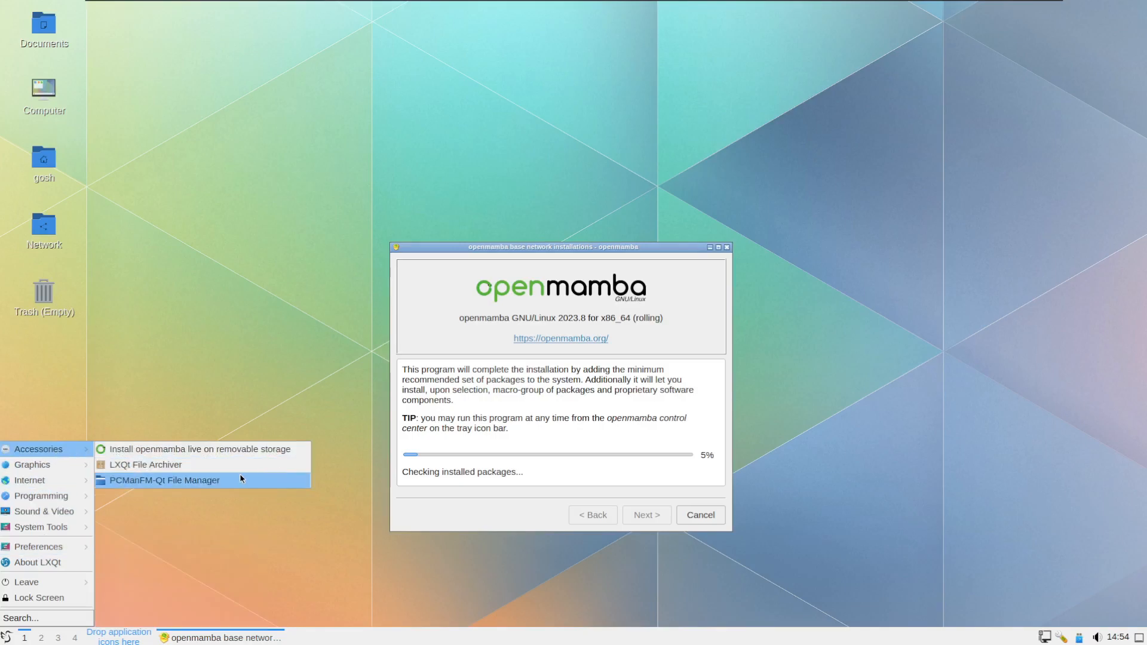
pyautogui.moveTo(168, 465)
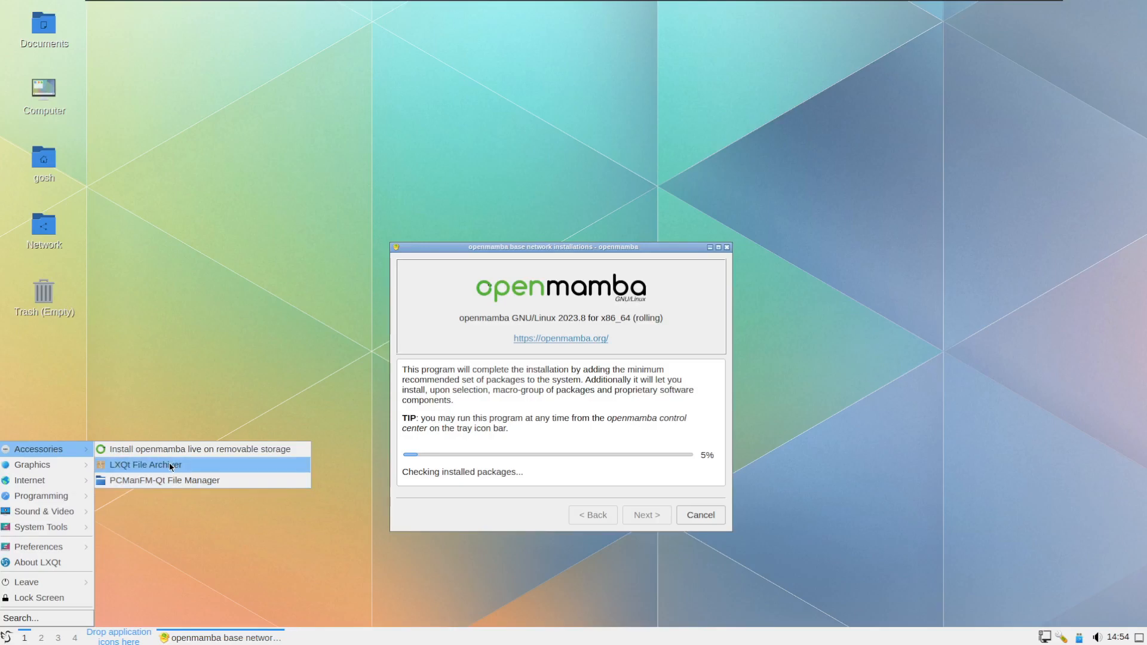
pyautogui.moveTo(135, 459)
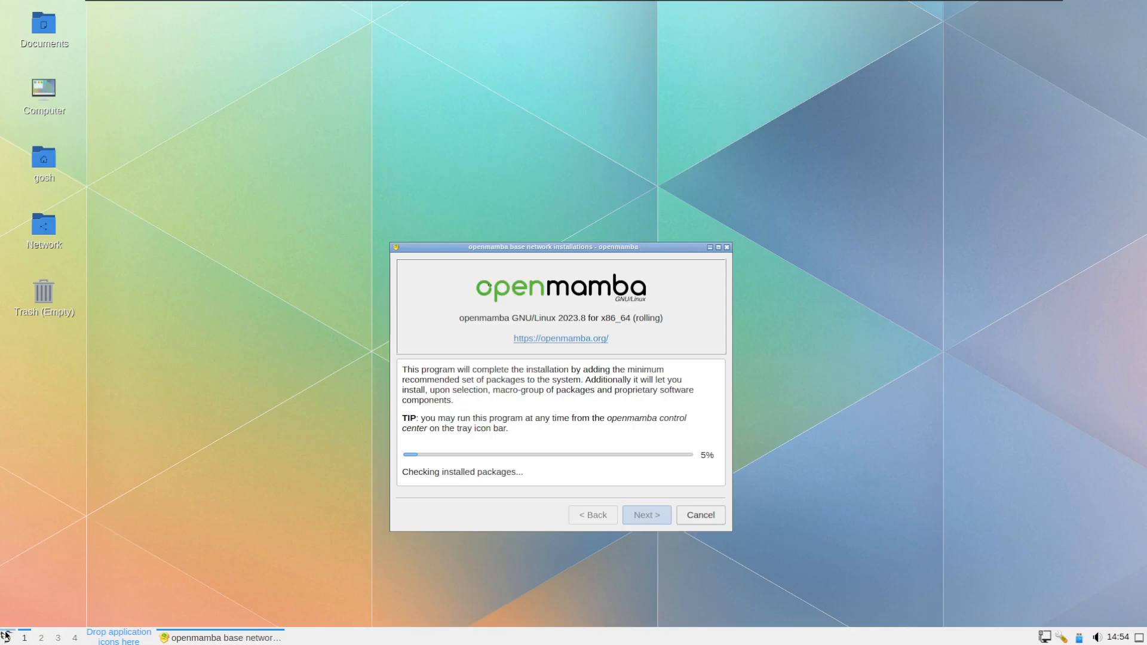
pyautogui.click(4, 637)
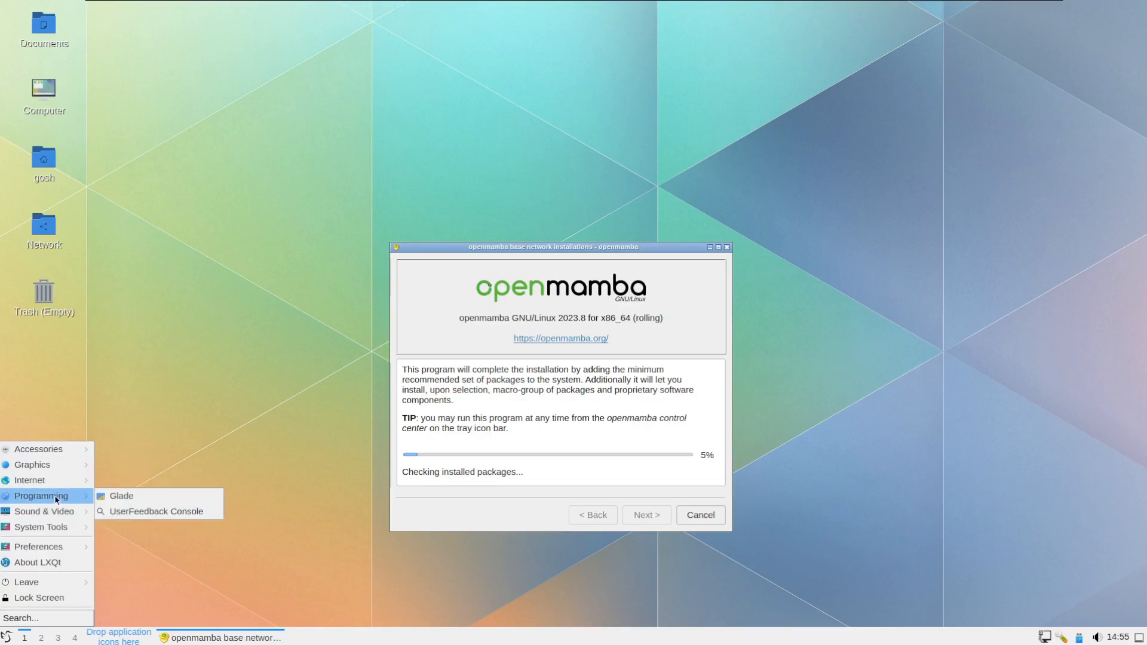
pyautogui.moveTo(122, 496)
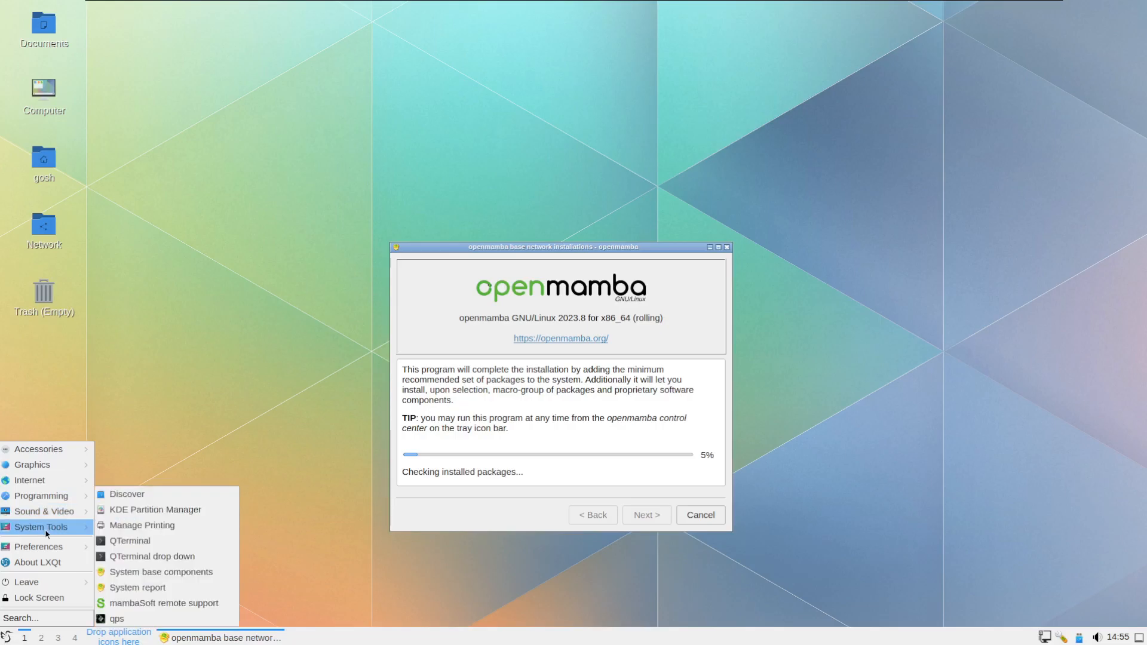
pyautogui.moveTo(129, 540)
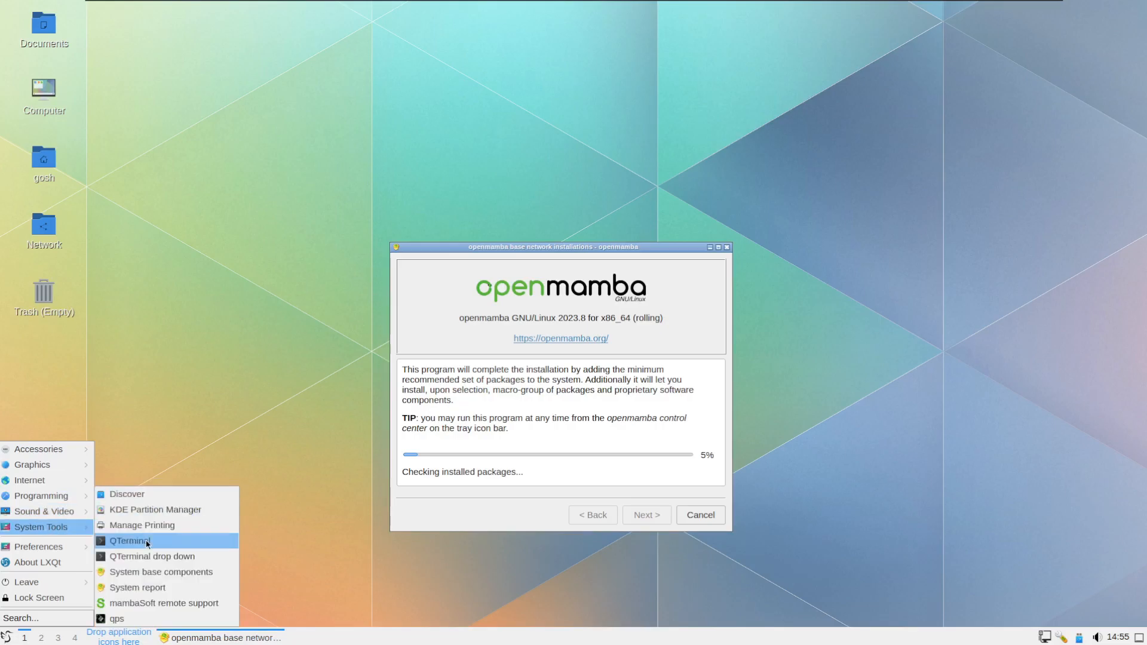
pyautogui.moveTo(144, 608)
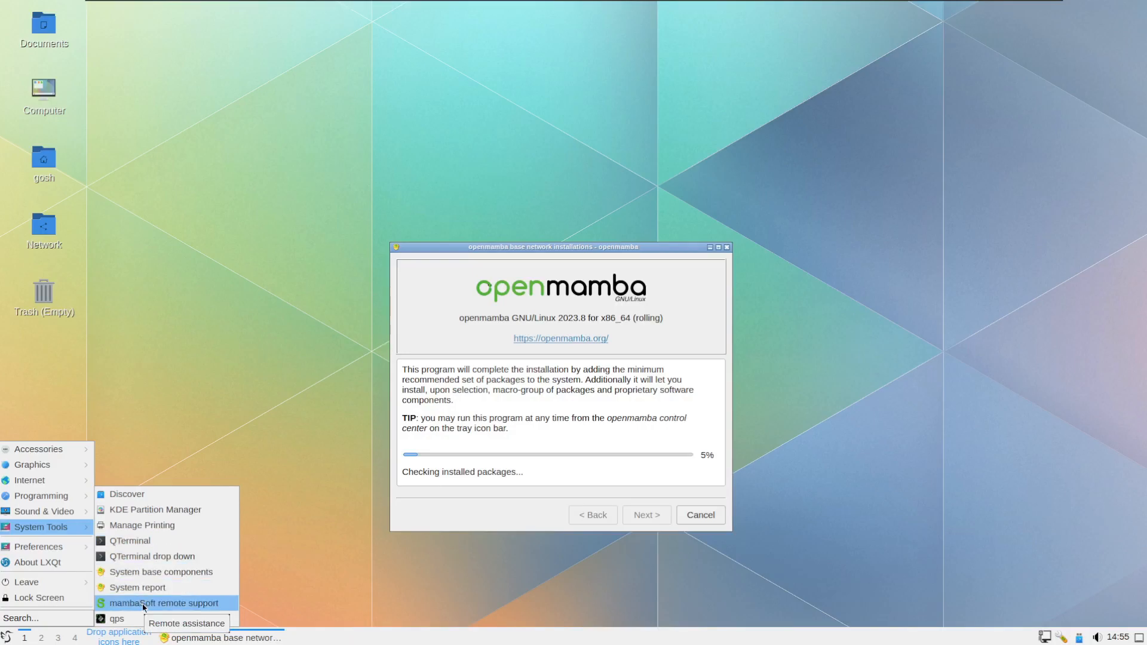
# - Launch mambaSoft remote support, dismiss its notification, and minimize the installer window from the taskbar
pyautogui.click(164, 602)
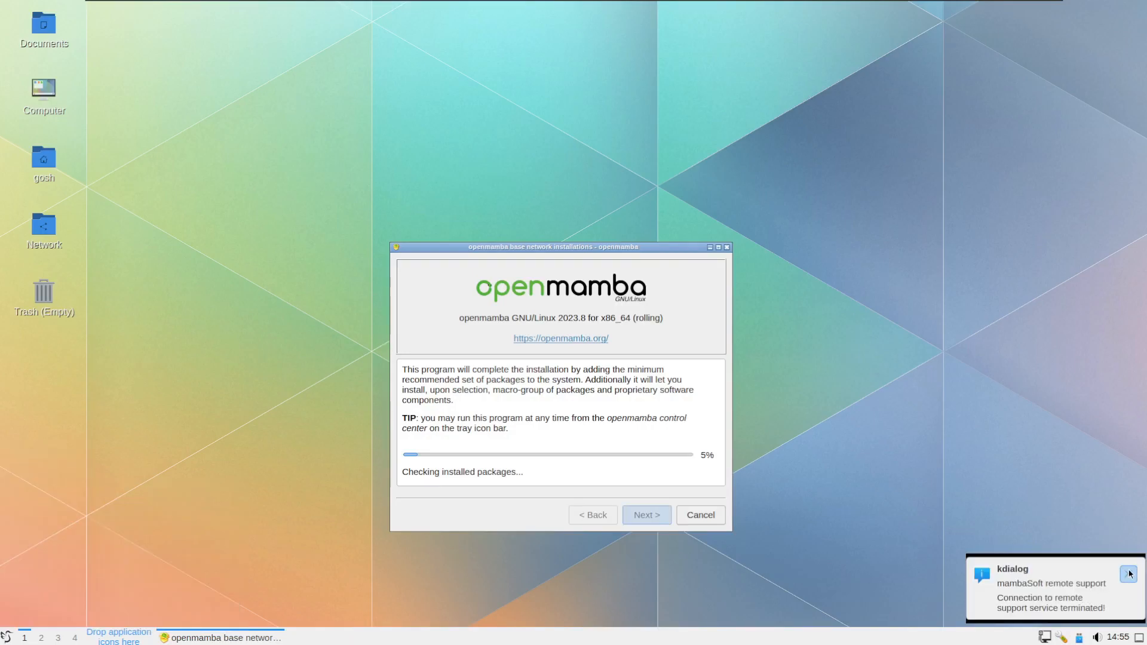
pyautogui.click(1129, 573)
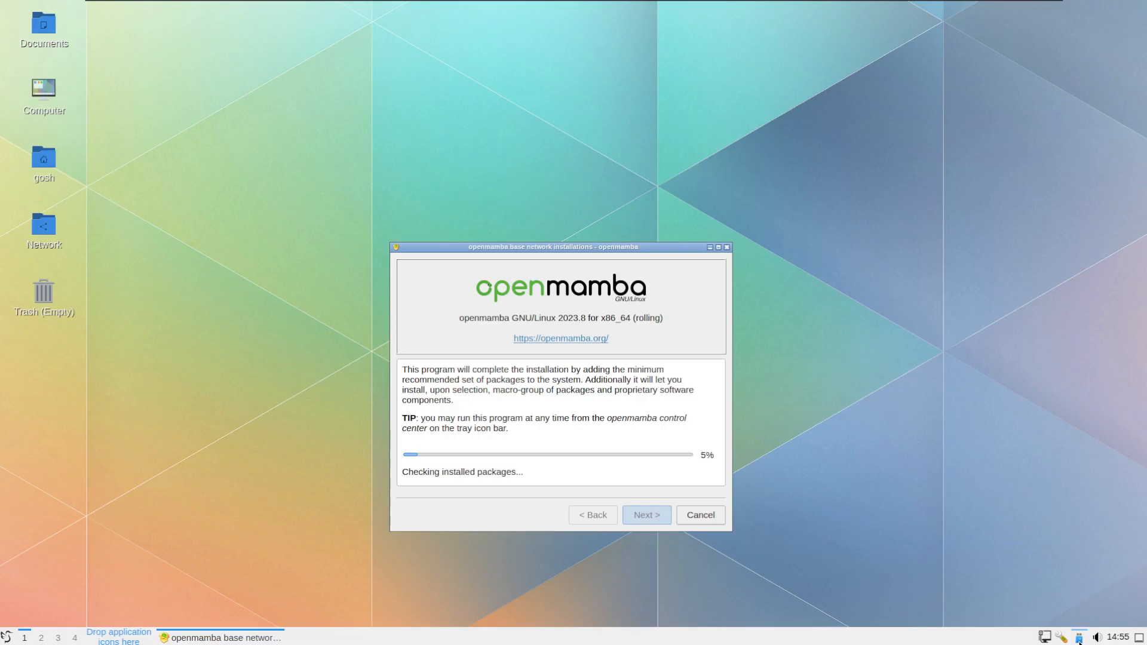
pyautogui.moveTo(1063, 635)
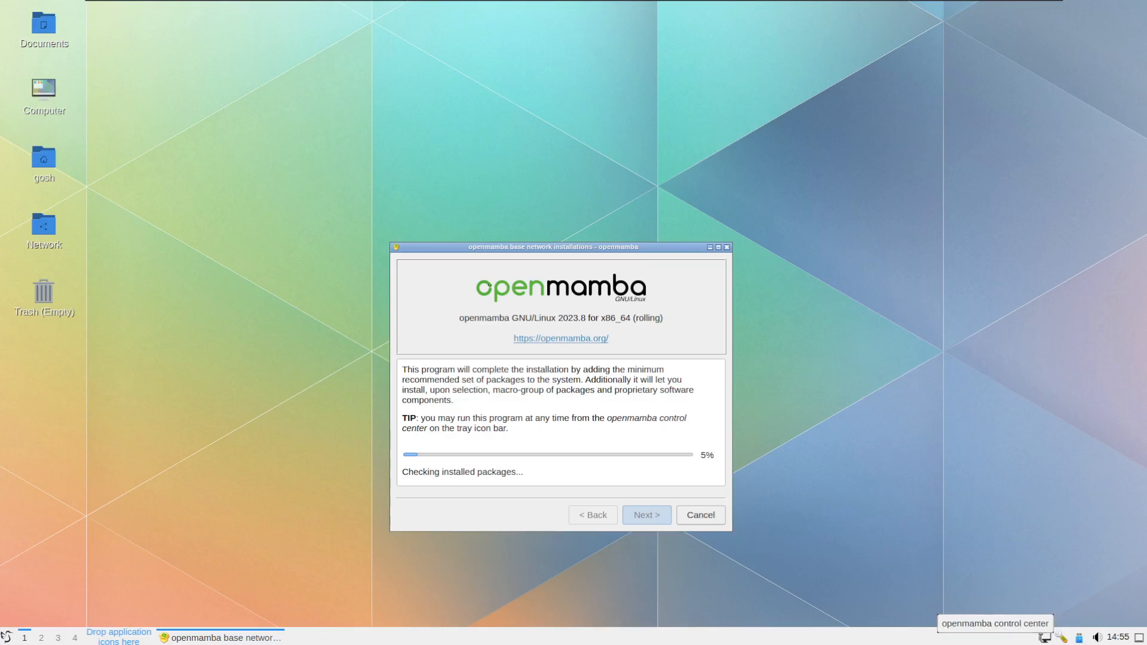
pyautogui.click(709, 246)
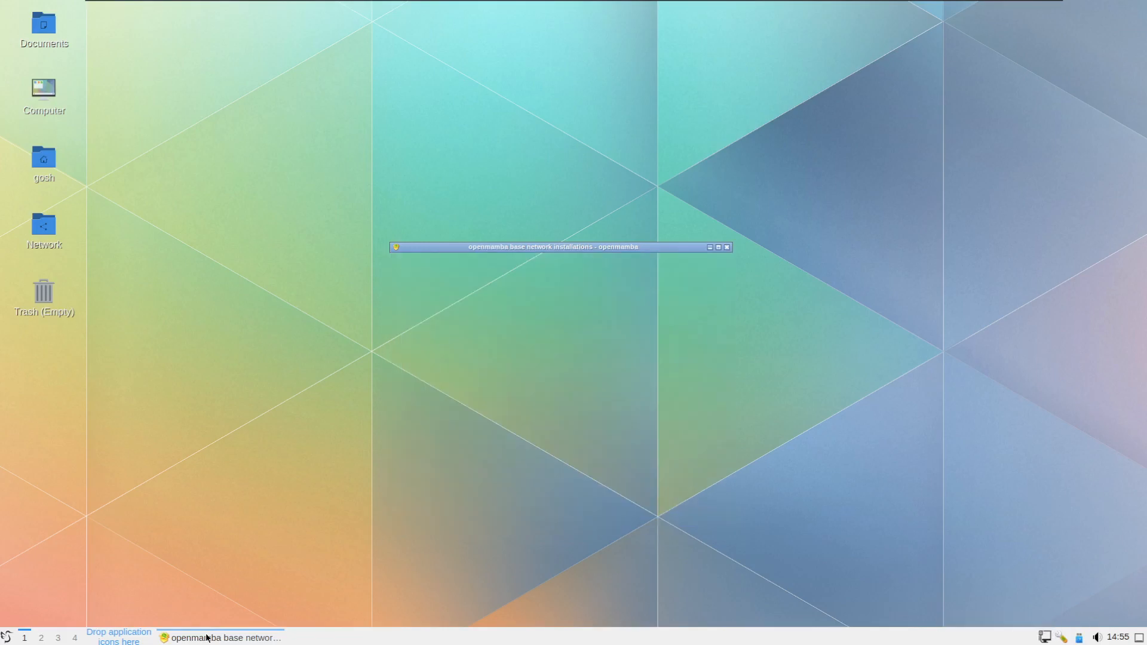
# - Restore the installer window, continue past the package check, and tick the Office and Audio/Video component groups
pyautogui.click(708, 246)
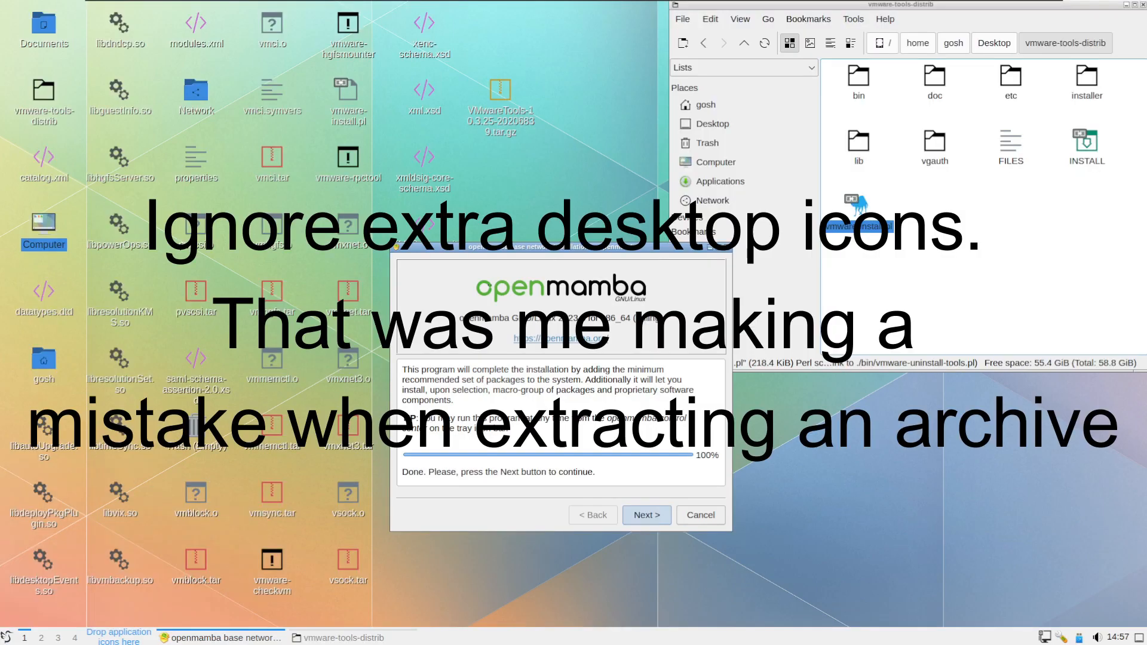
pyautogui.click(645, 515)
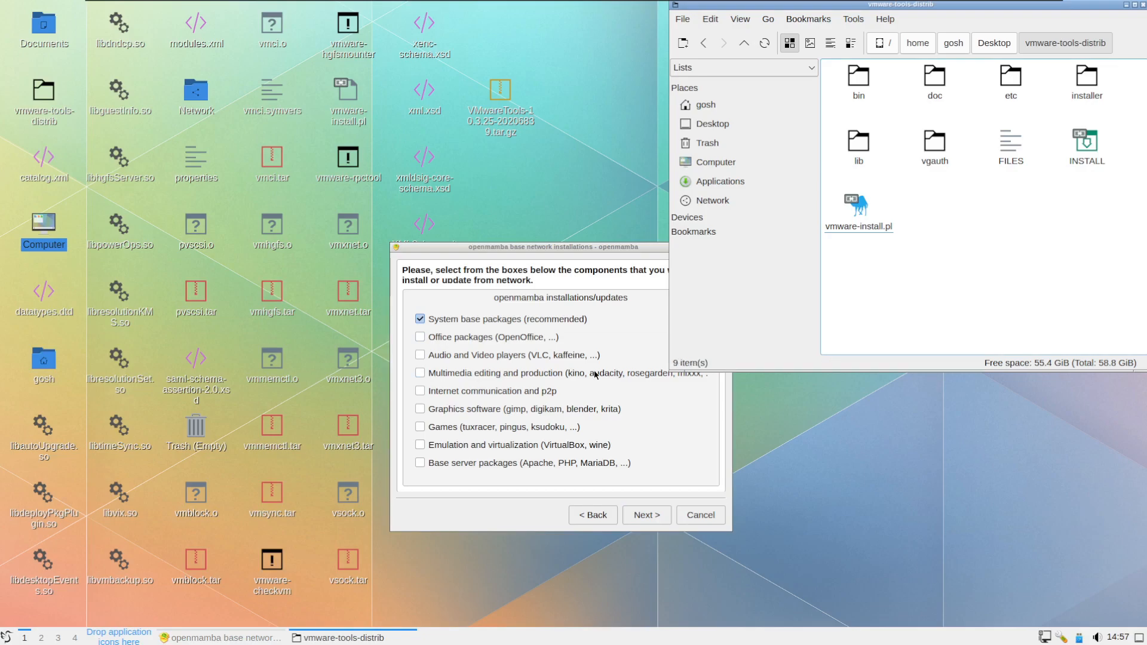
pyautogui.click(419, 337)
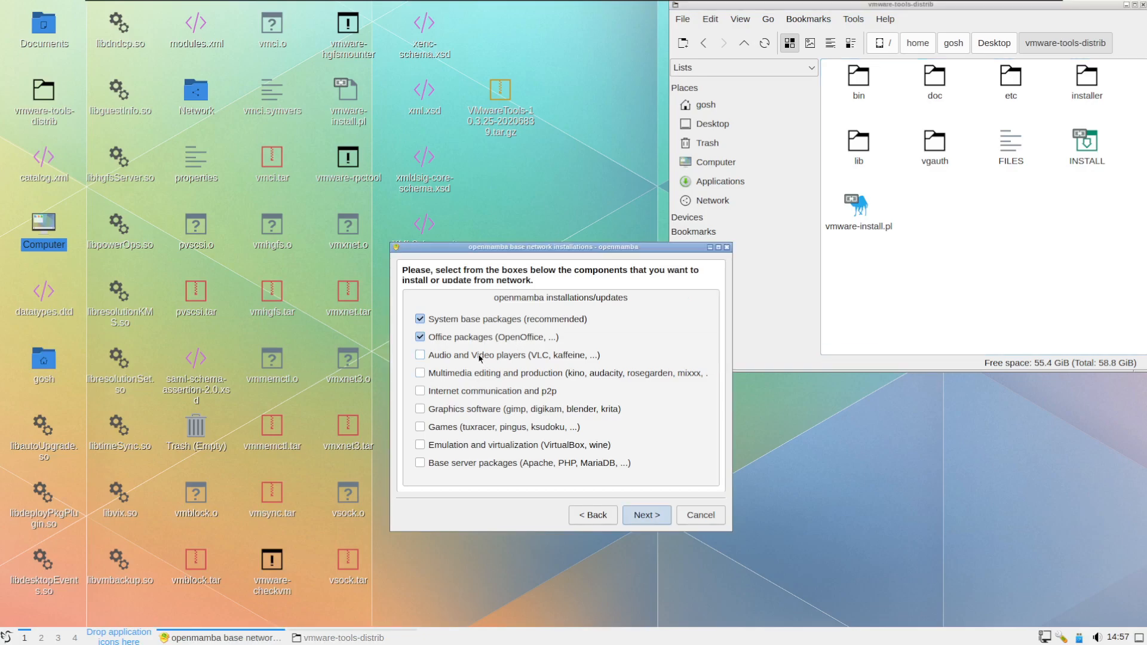
pyautogui.click(420, 355)
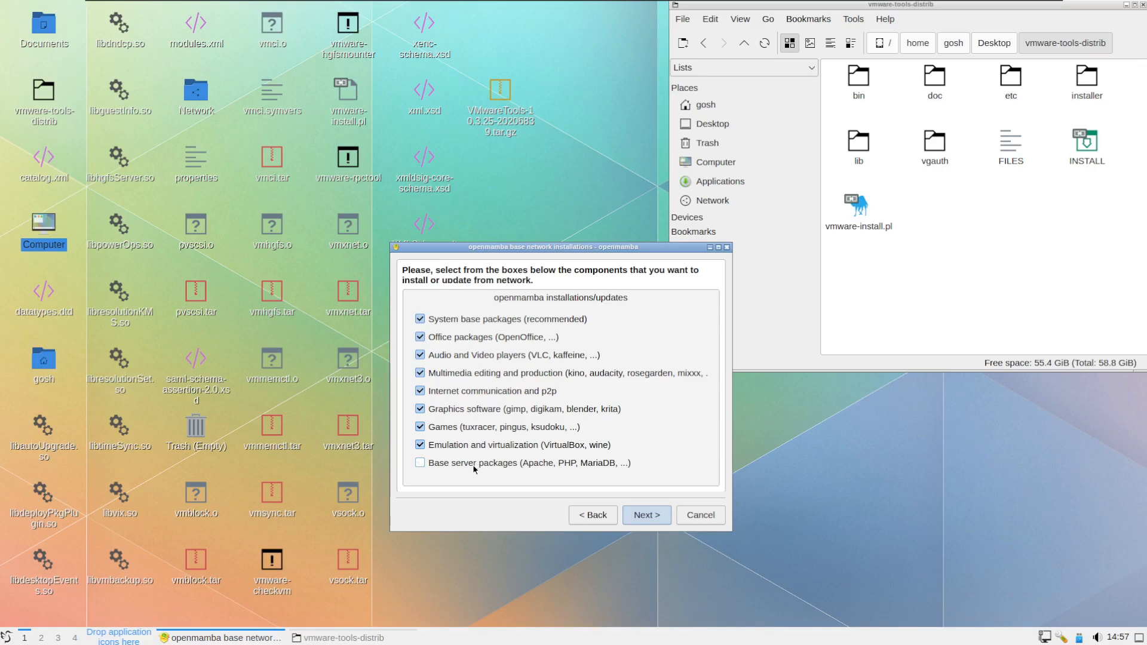
# - Advance to proprietary software and tick the Widevine extension and MS TrueType core fonts
pyautogui.click(646, 514)
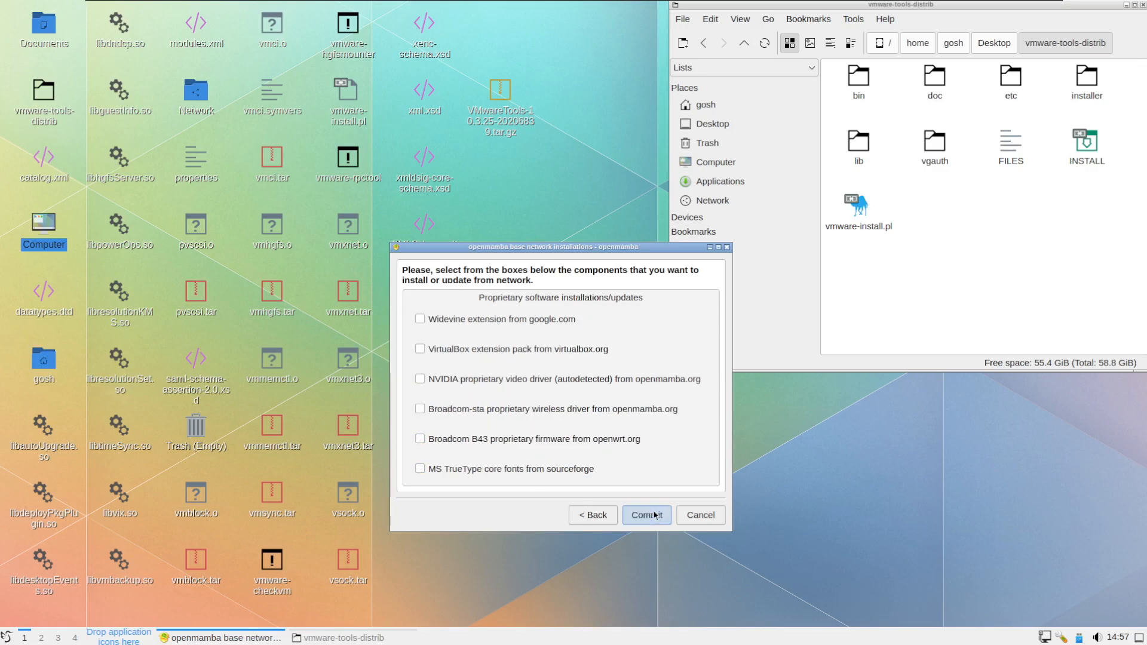
pyautogui.moveTo(560, 315)
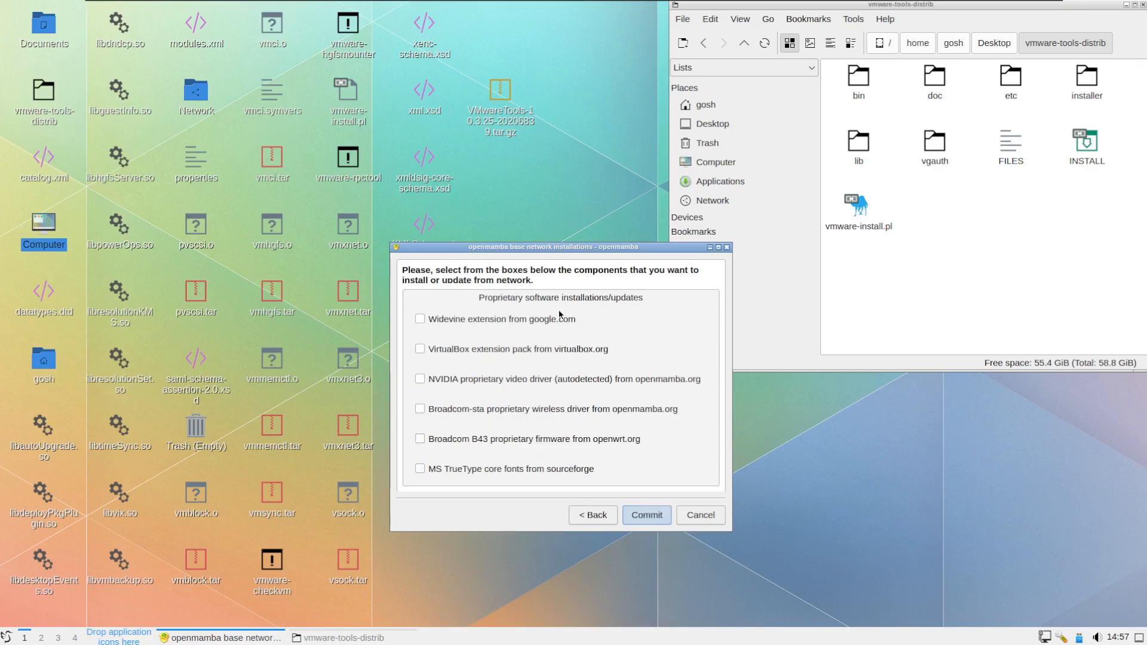
pyautogui.click(419, 319)
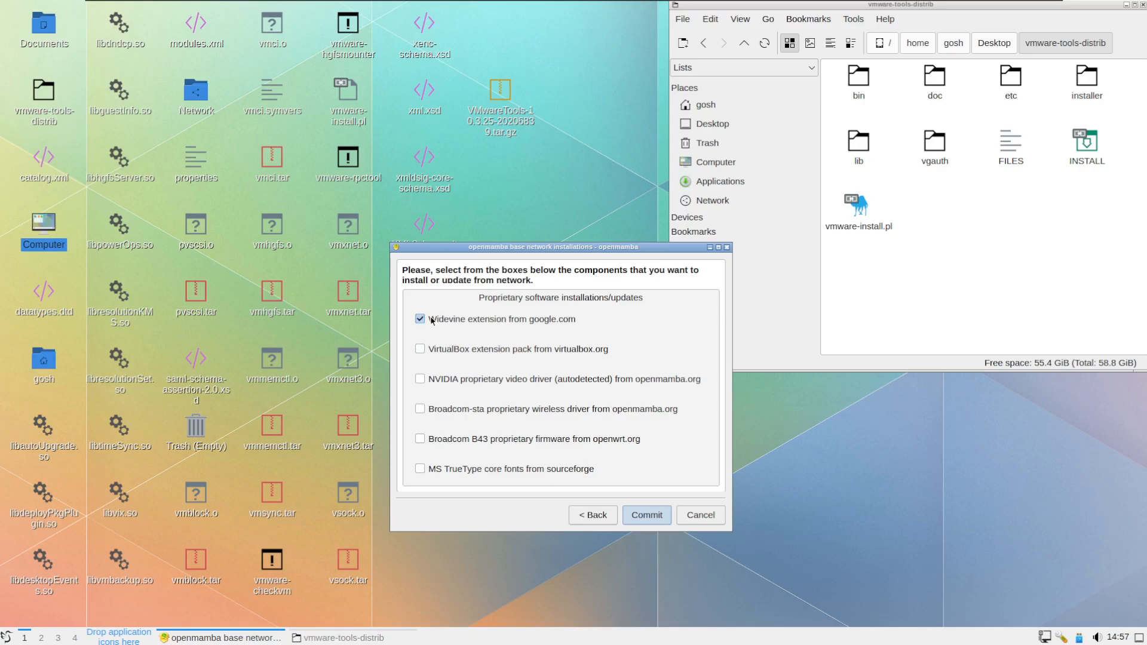
pyautogui.moveTo(486, 380)
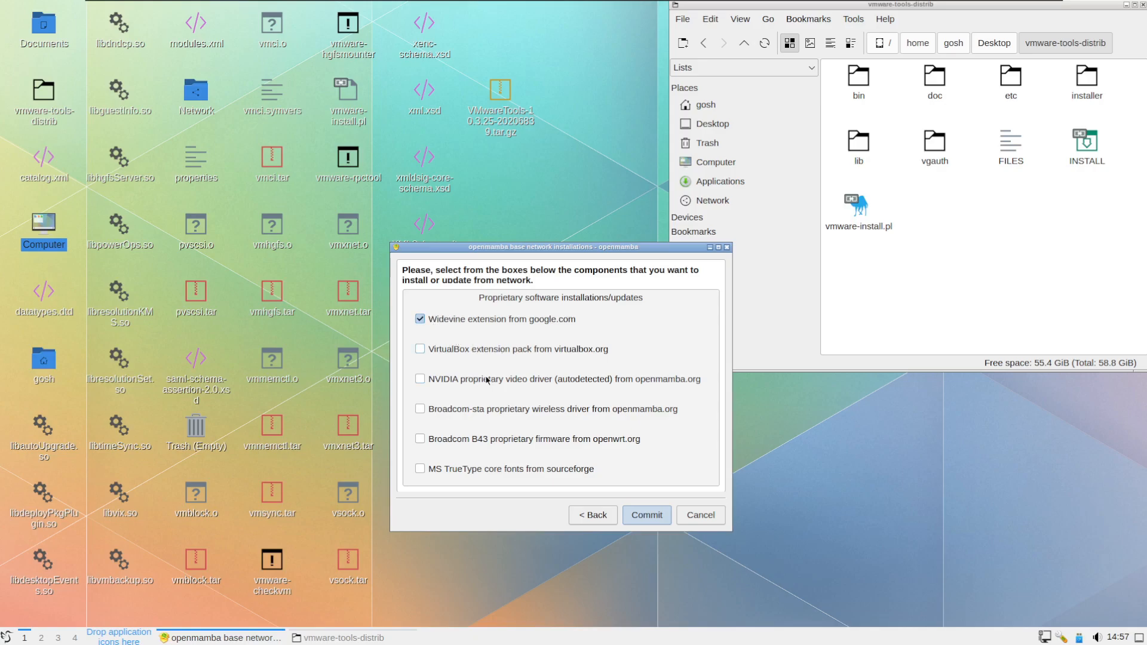
pyautogui.moveTo(504, 391)
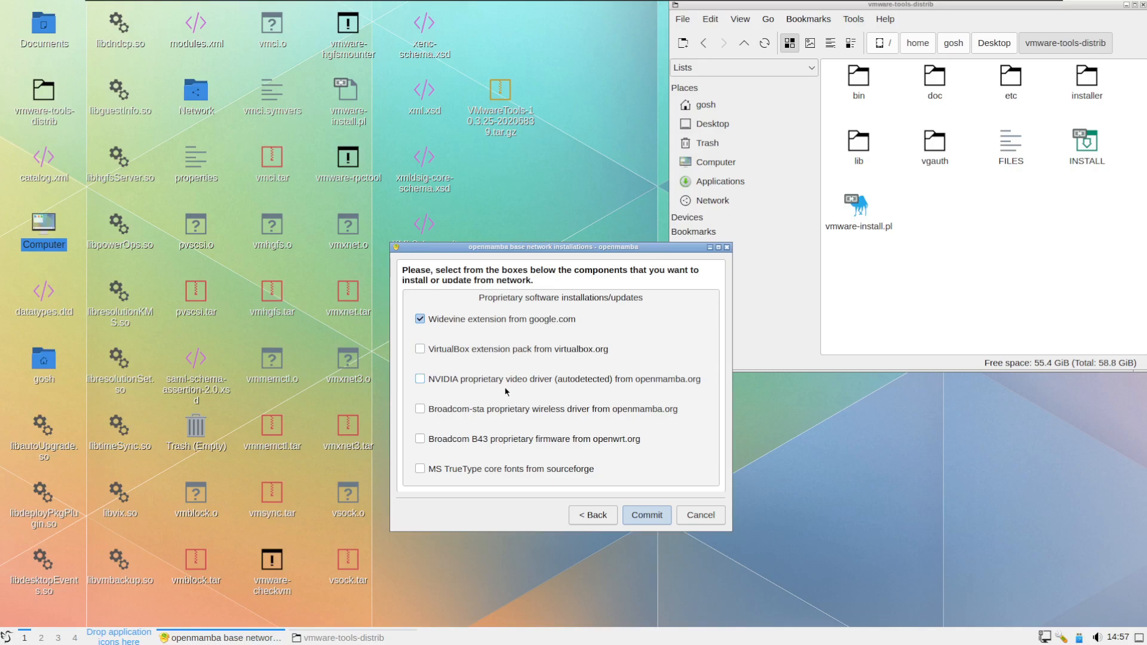
pyautogui.click(420, 468)
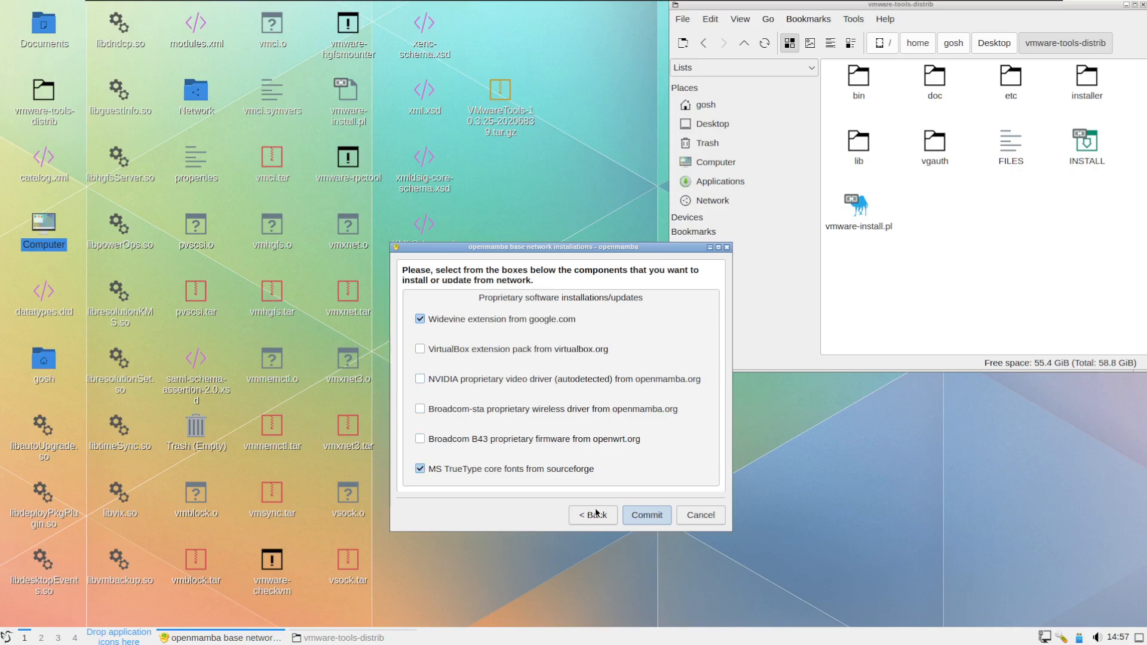
# - Commit the selected base packages for installation and bring up the application menu
pyautogui.click(645, 513)
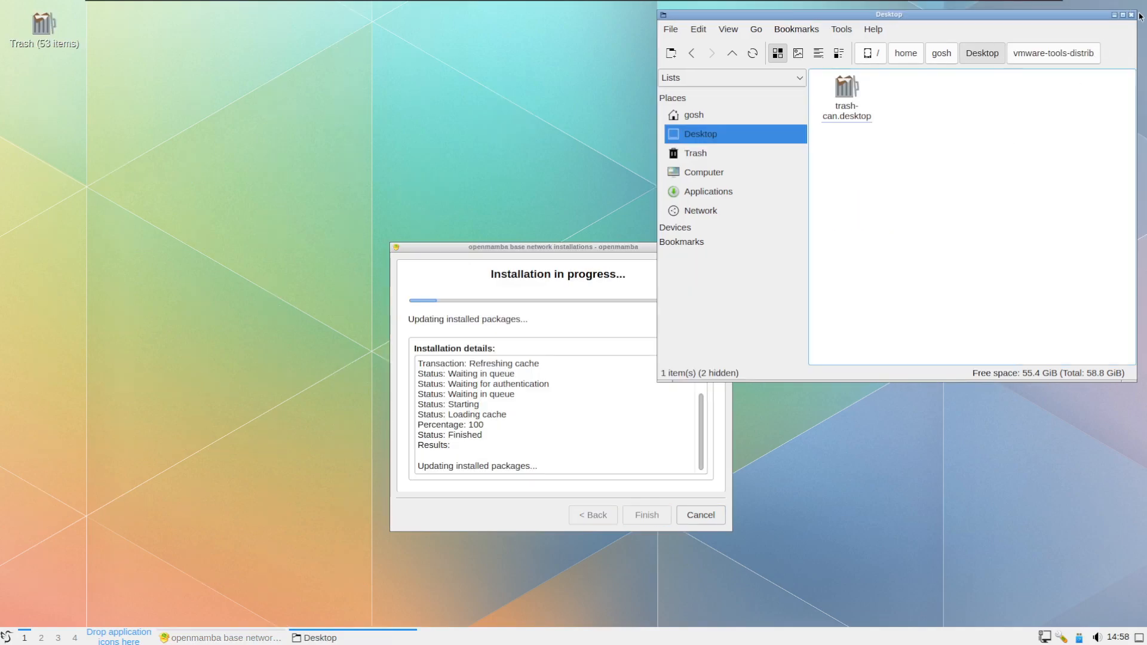
pyautogui.click(1138, 15)
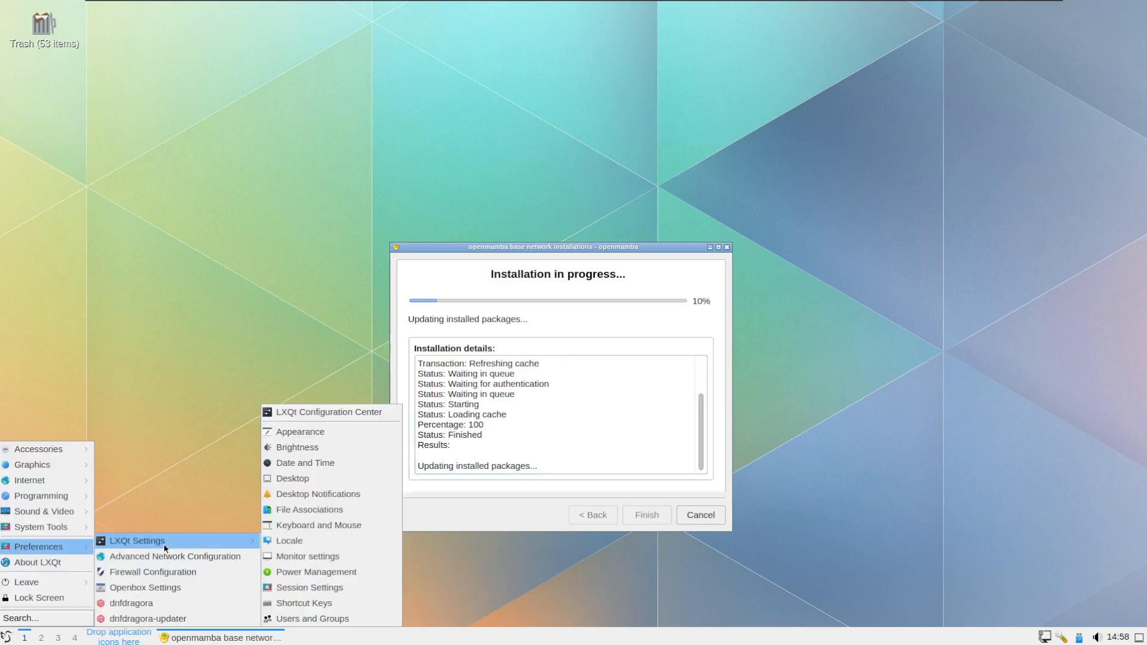
pyautogui.moveTo(330, 412)
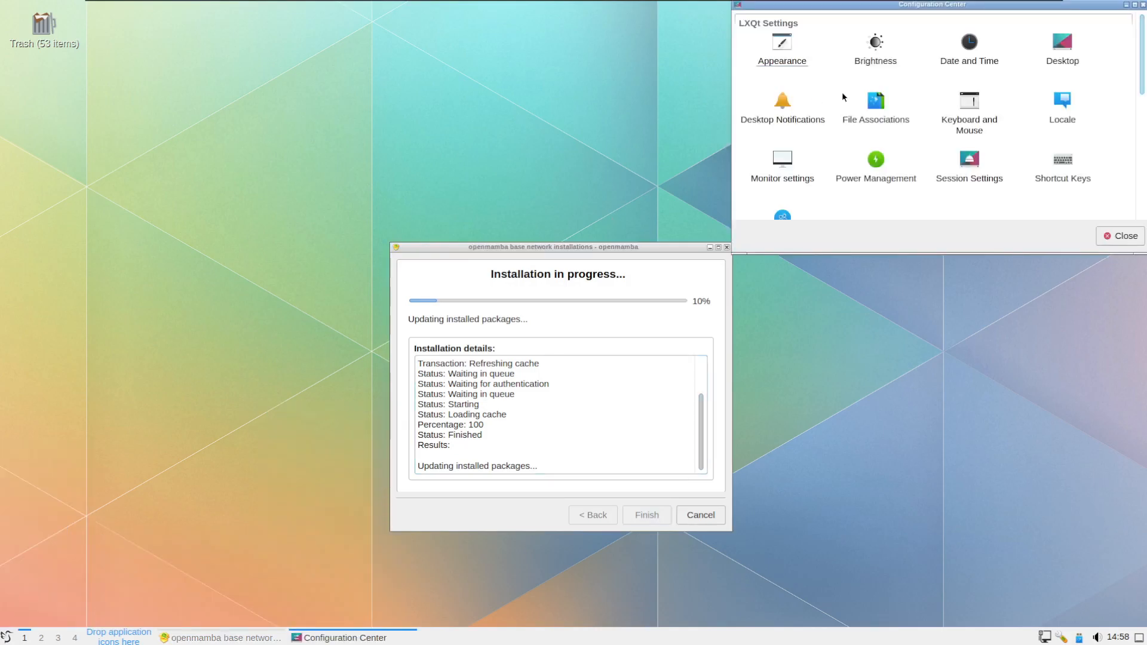
pyautogui.moveTo(953, 143)
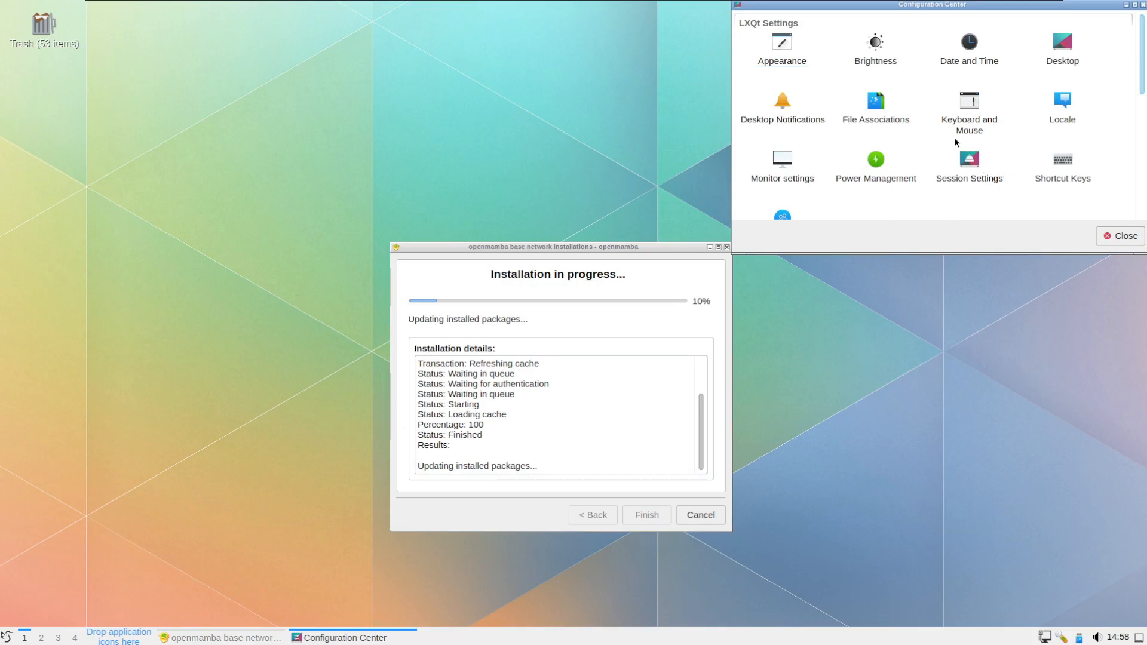
# - Scroll the Configuration Center to the Appearance entry under LXQt Settings
pyautogui.scroll(-3)
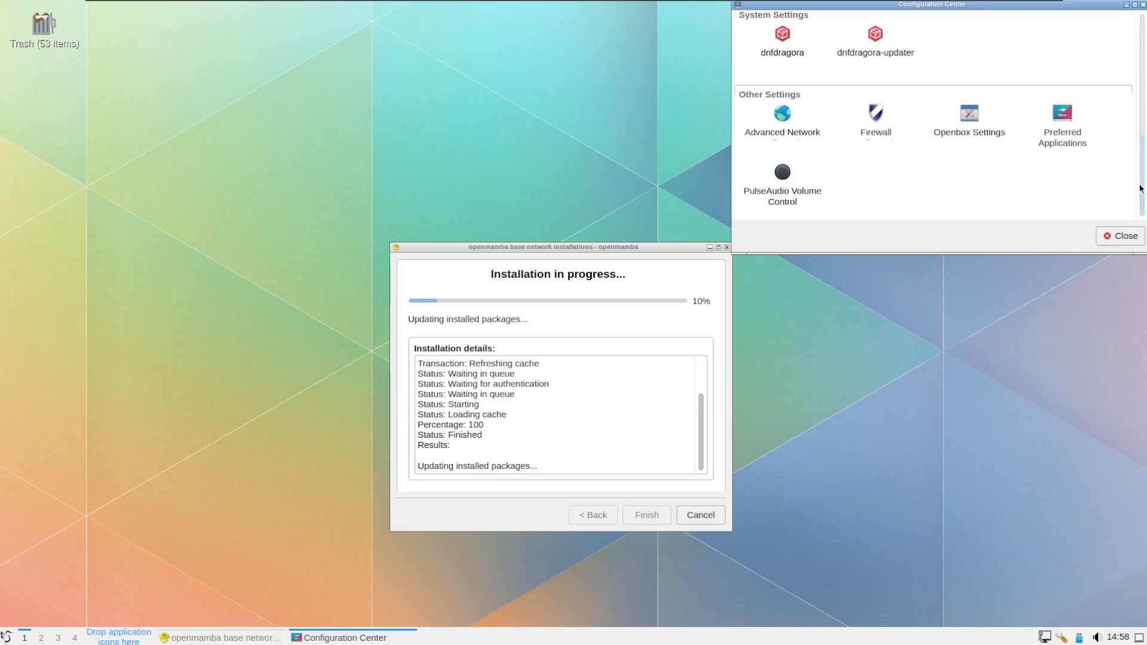
pyautogui.scroll(3)
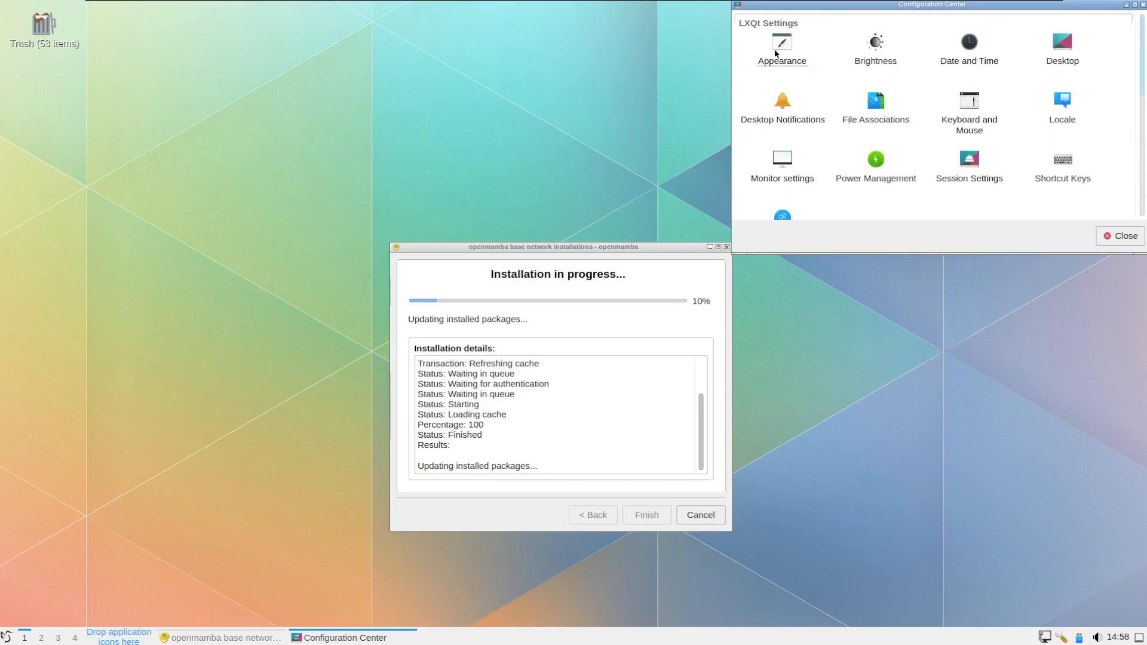
pyautogui.scroll(-3)
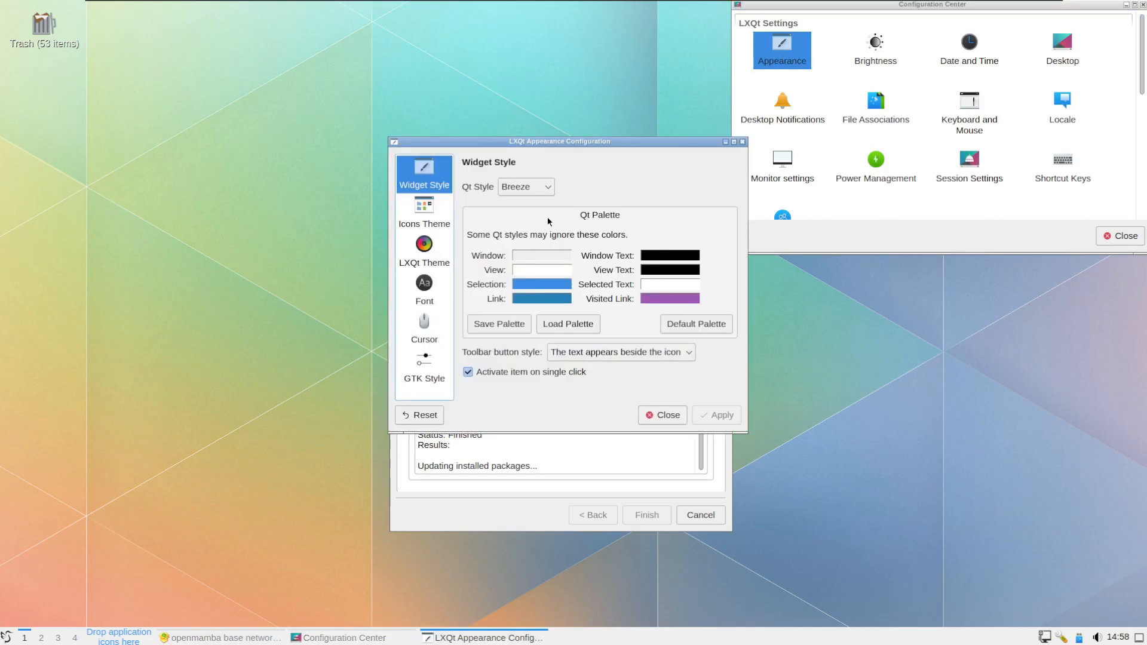
pyautogui.moveTo(501, 213)
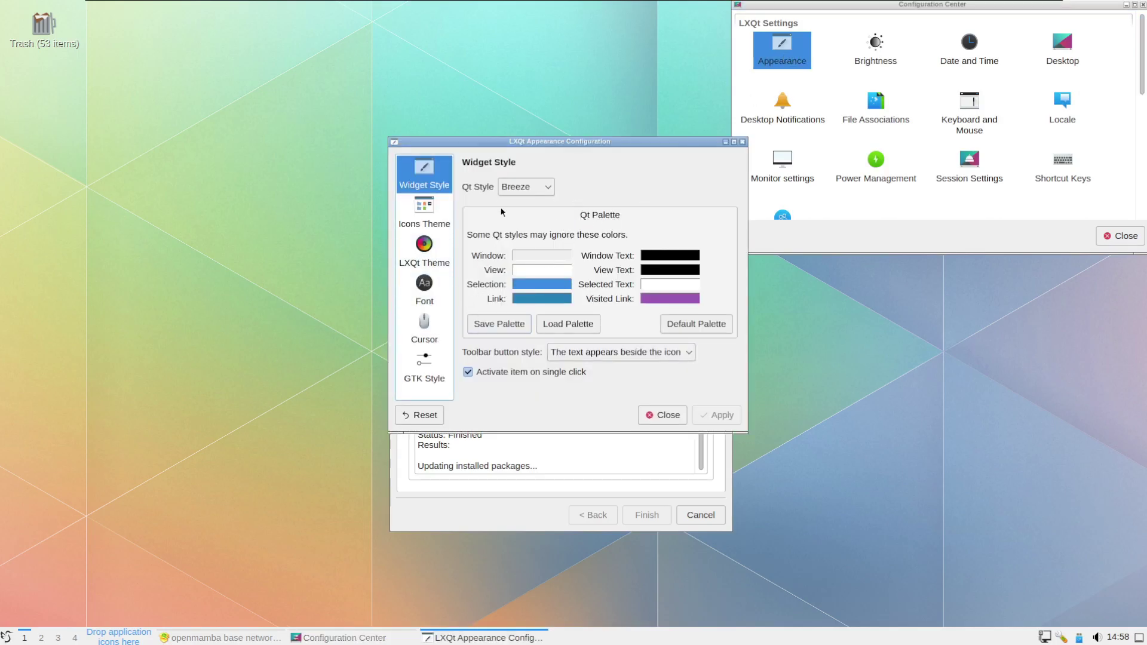
pyautogui.moveTo(601, 186)
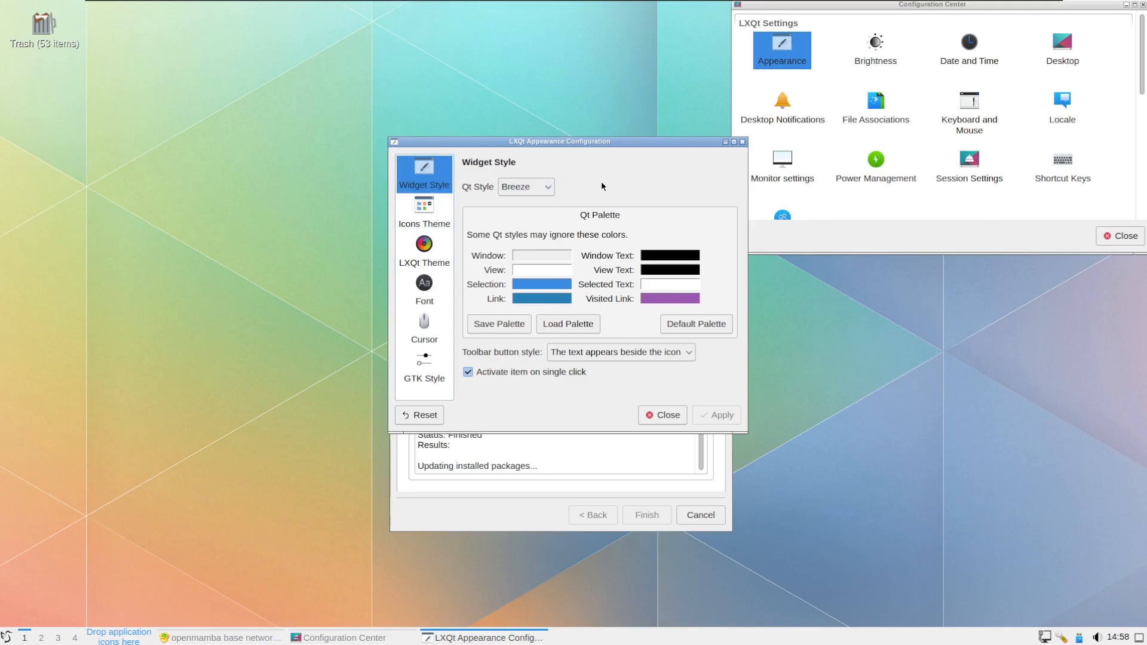
# - Apply the Windows Qt widget style and choose the Breeze Dark icon theme
pyautogui.click(524, 186)
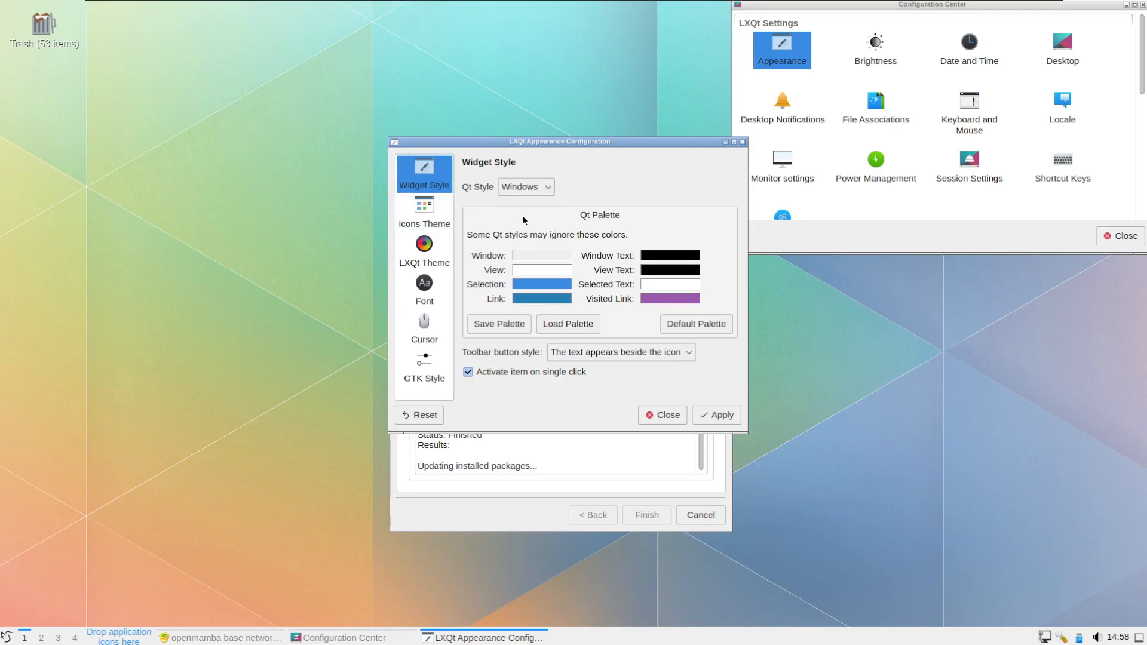
pyautogui.click(716, 415)
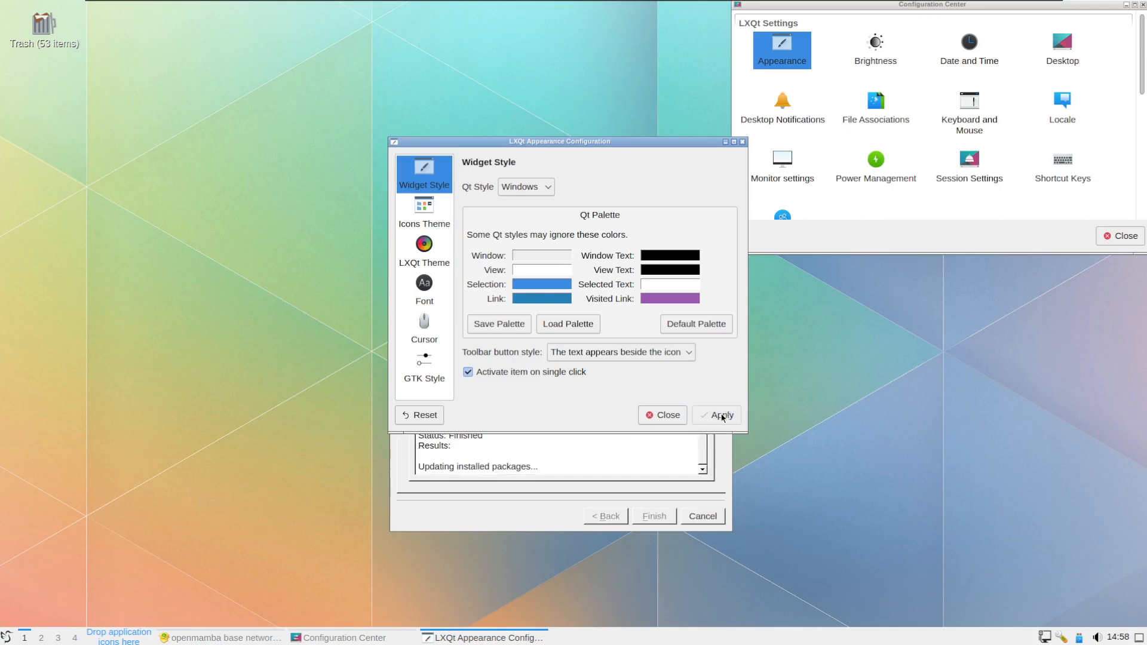
pyautogui.click(720, 414)
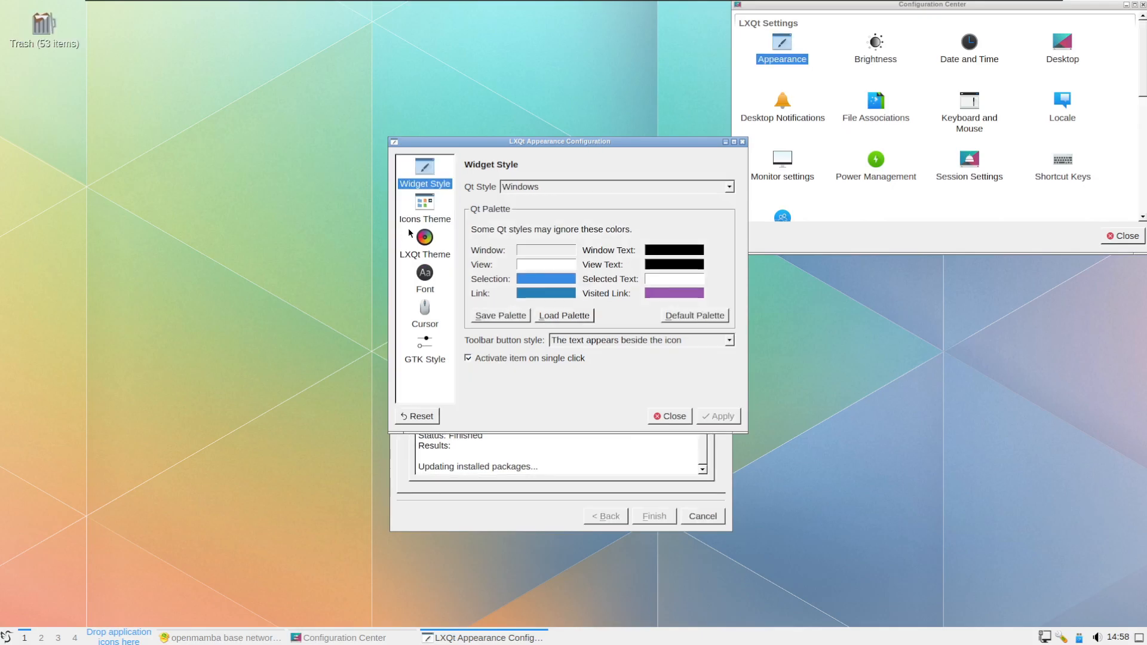
pyautogui.click(424, 208)
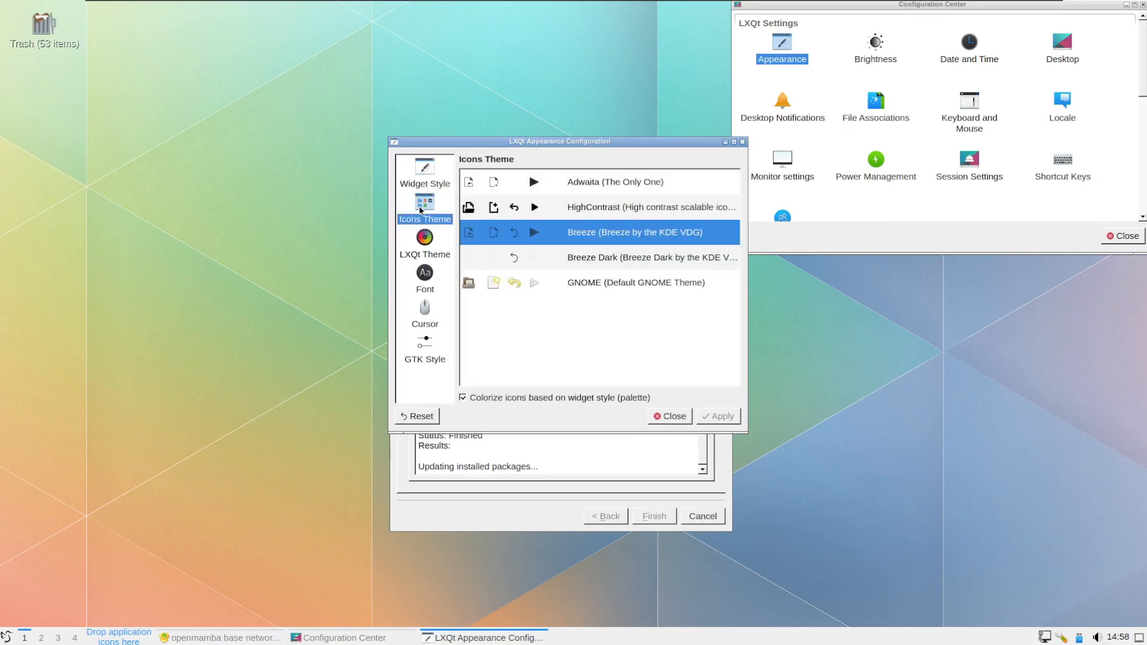
pyautogui.click(649, 257)
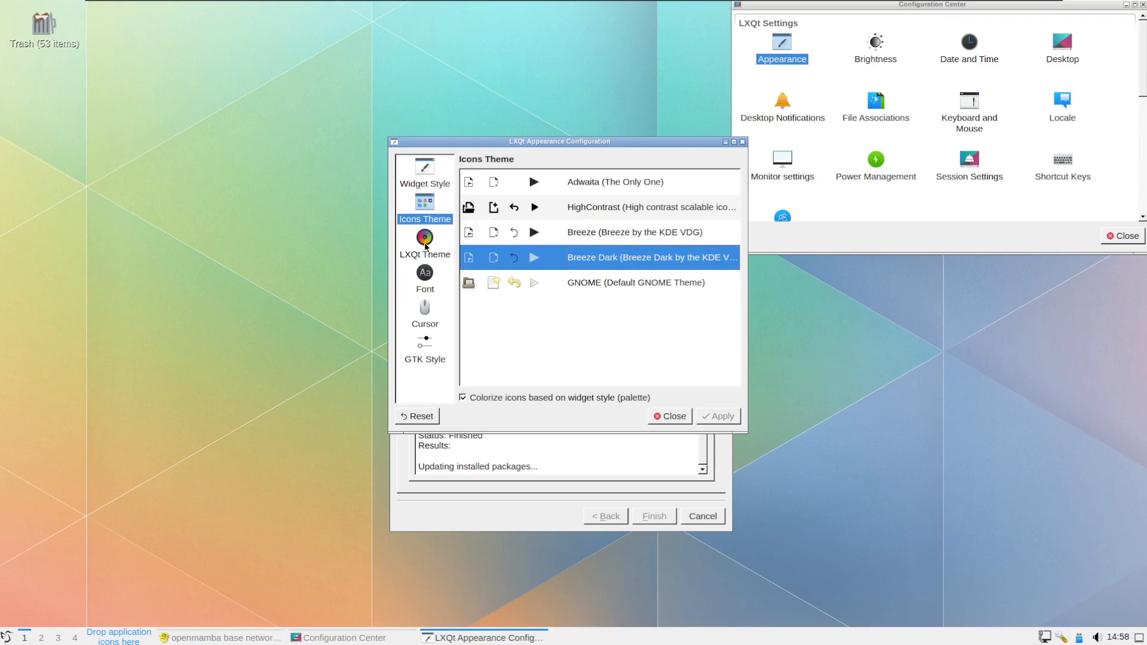
# - Browse the LXQt Theme, Font, Cursor and GTK Style pages, then close Appearance
pyautogui.click(424, 241)
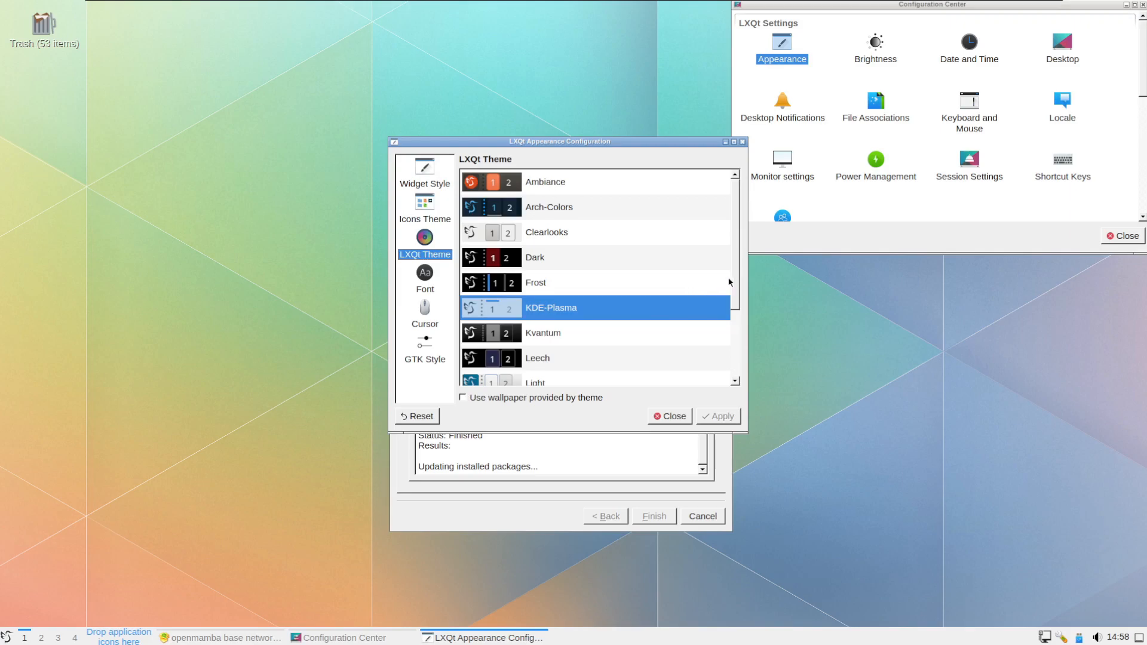
pyautogui.scroll(-3)
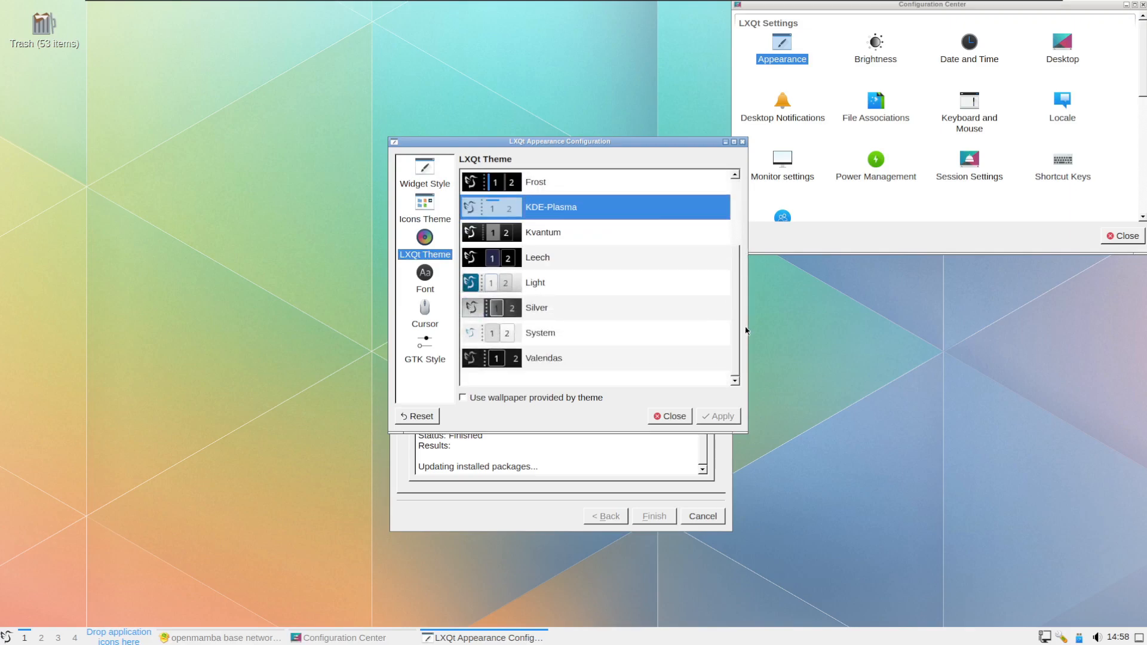
pyautogui.scroll(3)
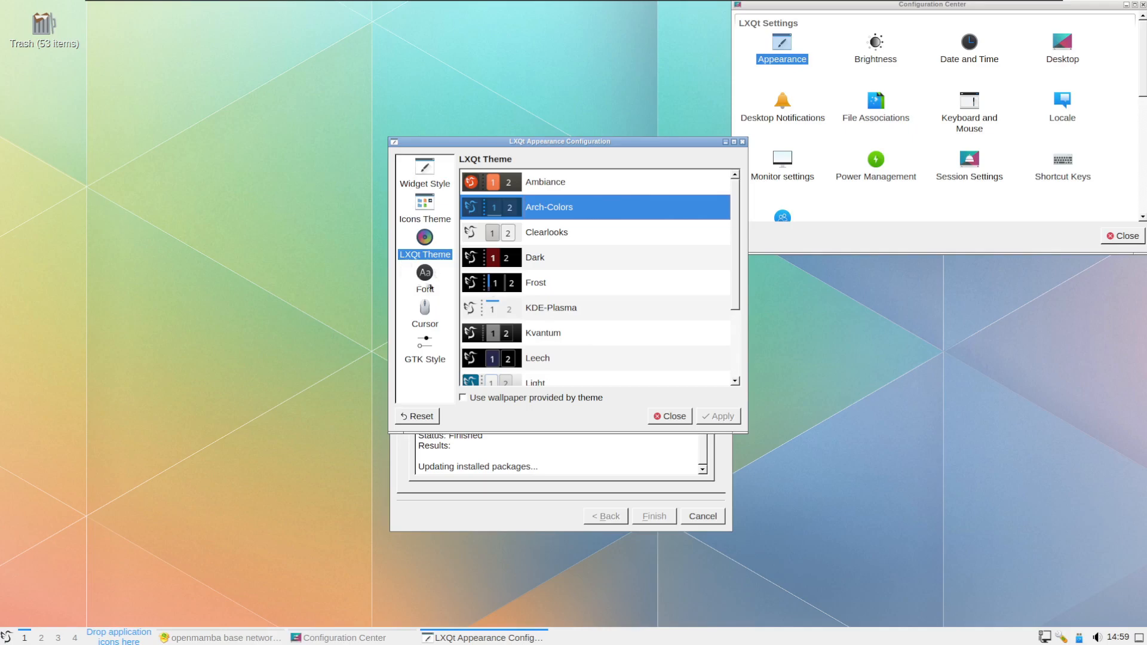
pyautogui.click(424, 278)
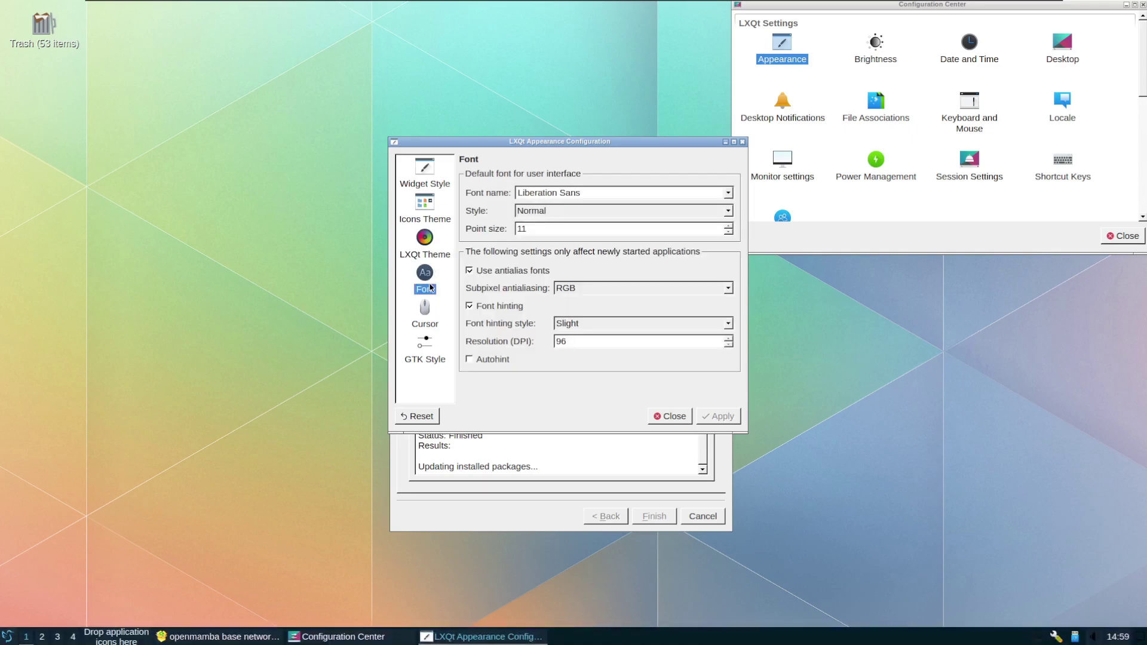
pyautogui.click(424, 314)
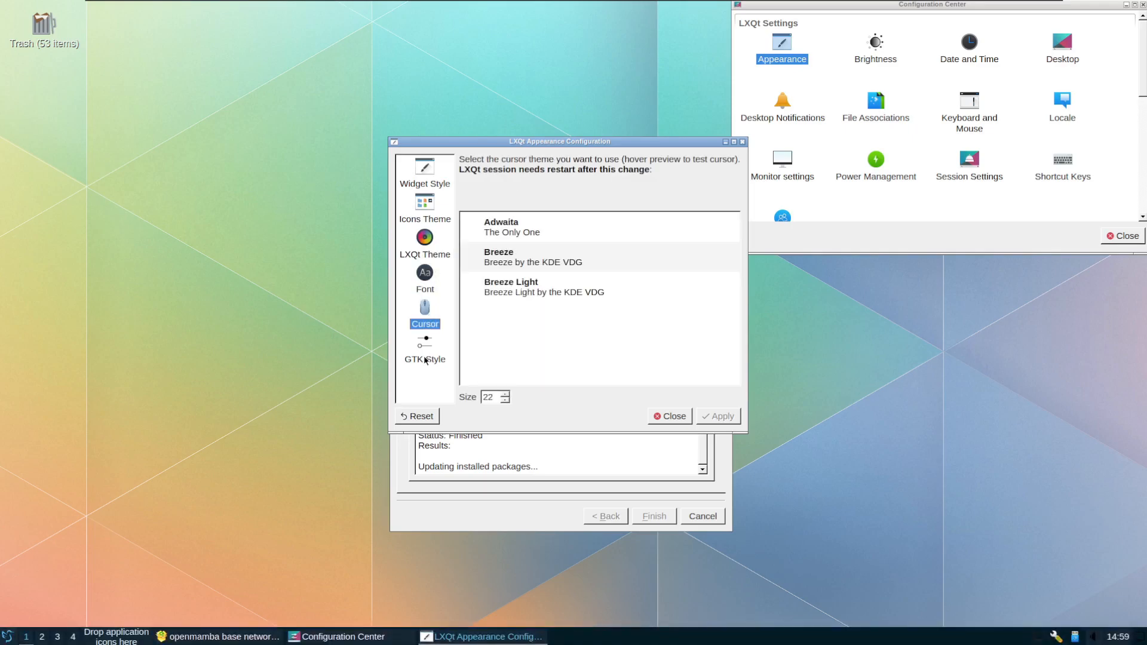
pyautogui.click(424, 351)
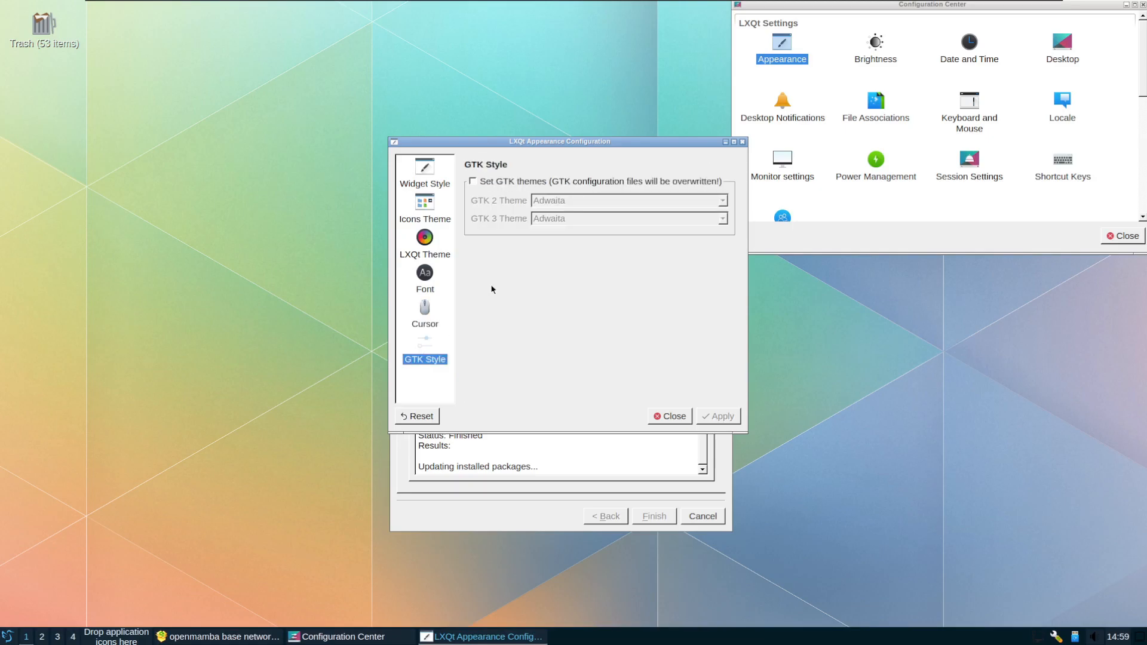
pyautogui.click(667, 416)
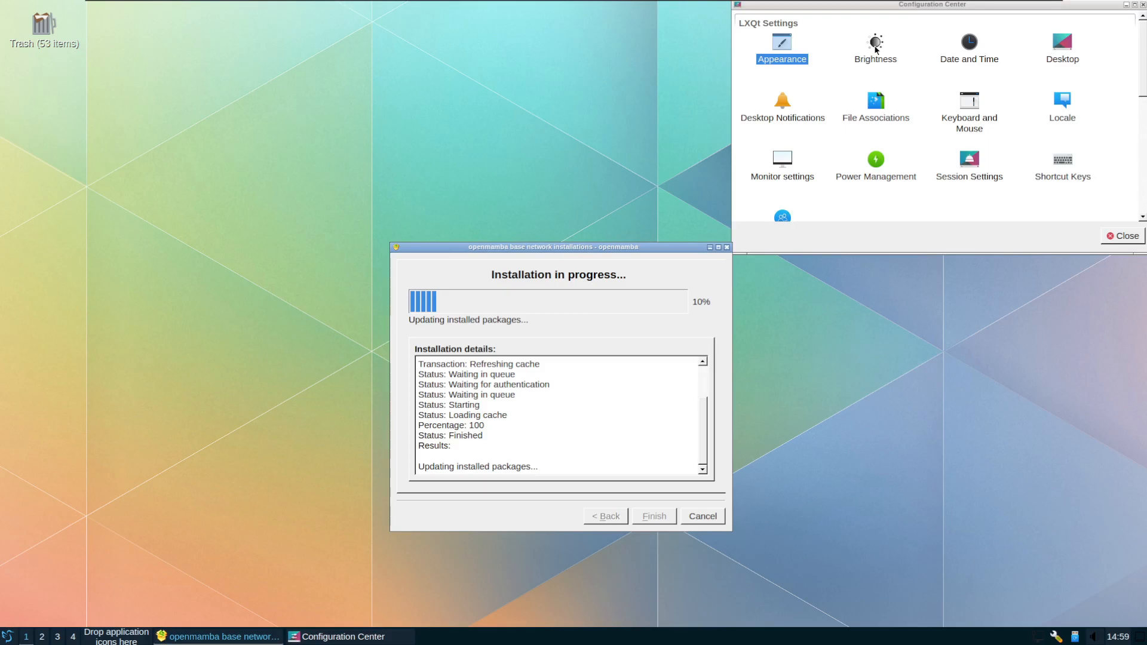
pyautogui.moveTo(866, 138)
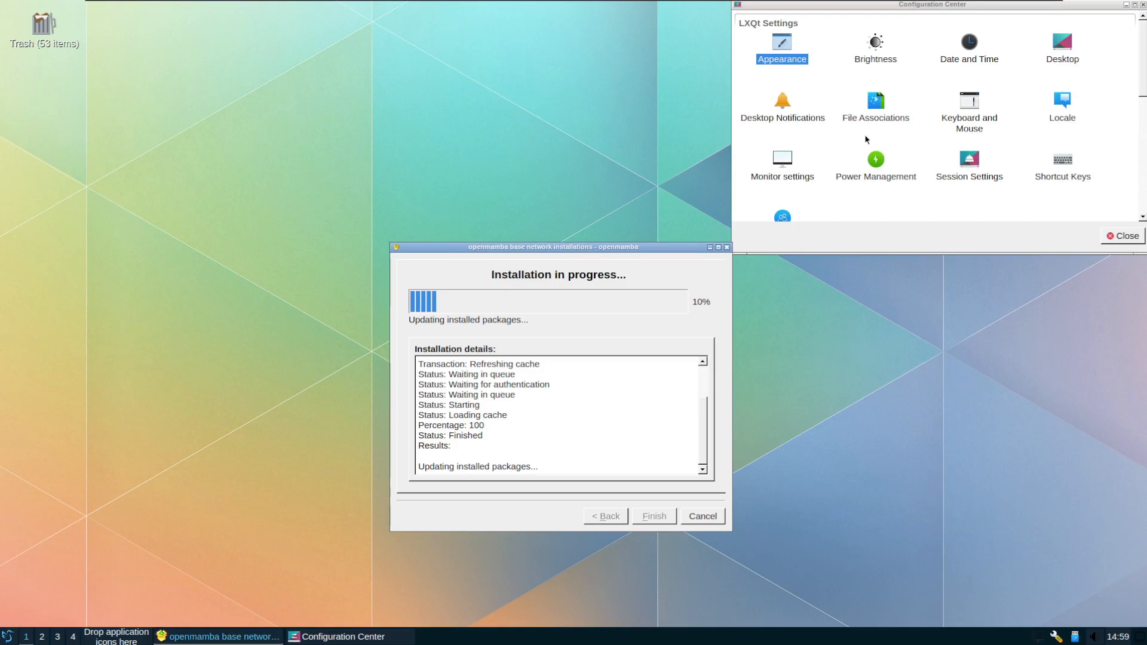
pyautogui.moveTo(1142, 79)
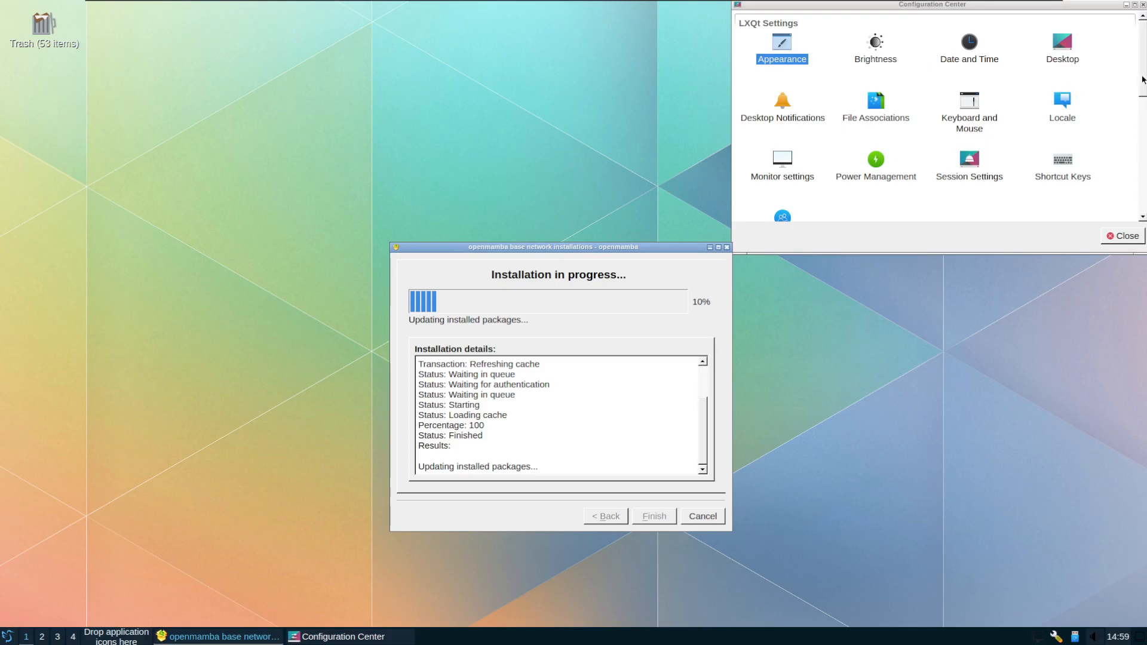
# - Set a sunset-clouds photo as the desktop wallpaper in Desktop Preferences and confirm with OK
pyautogui.click(1061, 42)
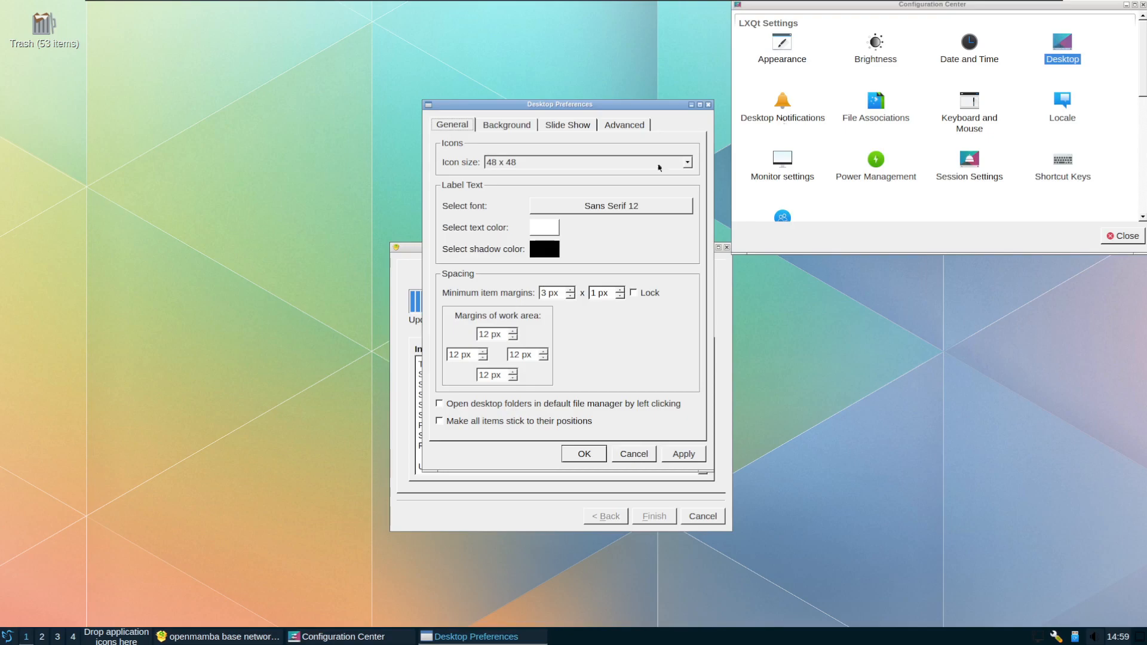
pyautogui.click(507, 124)
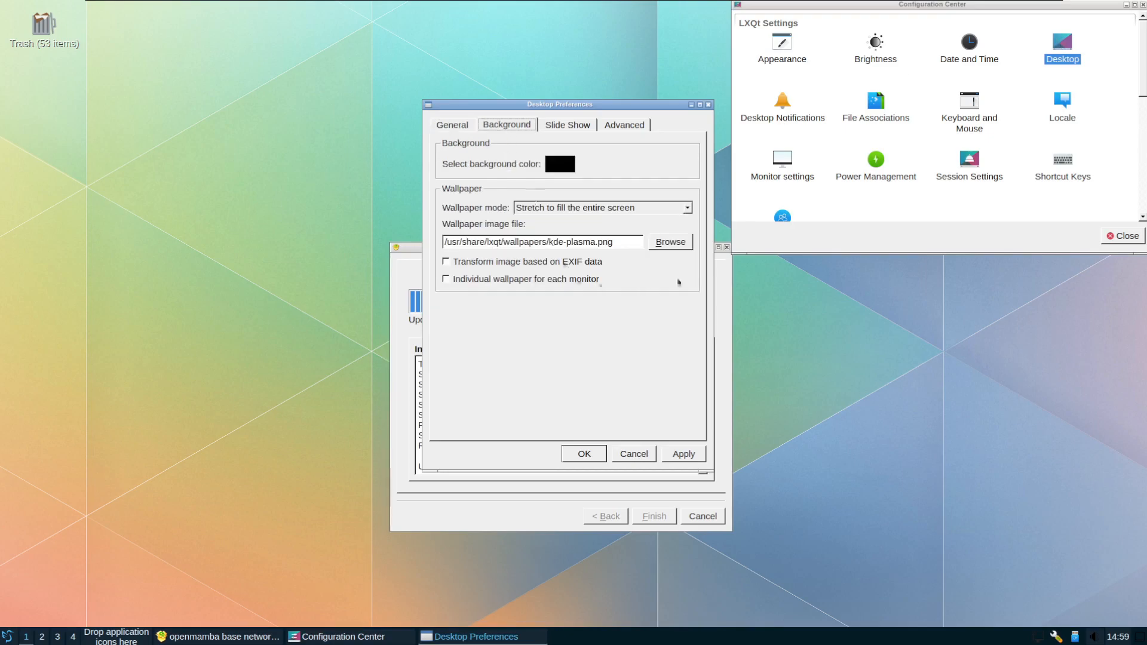
pyautogui.click(668, 241)
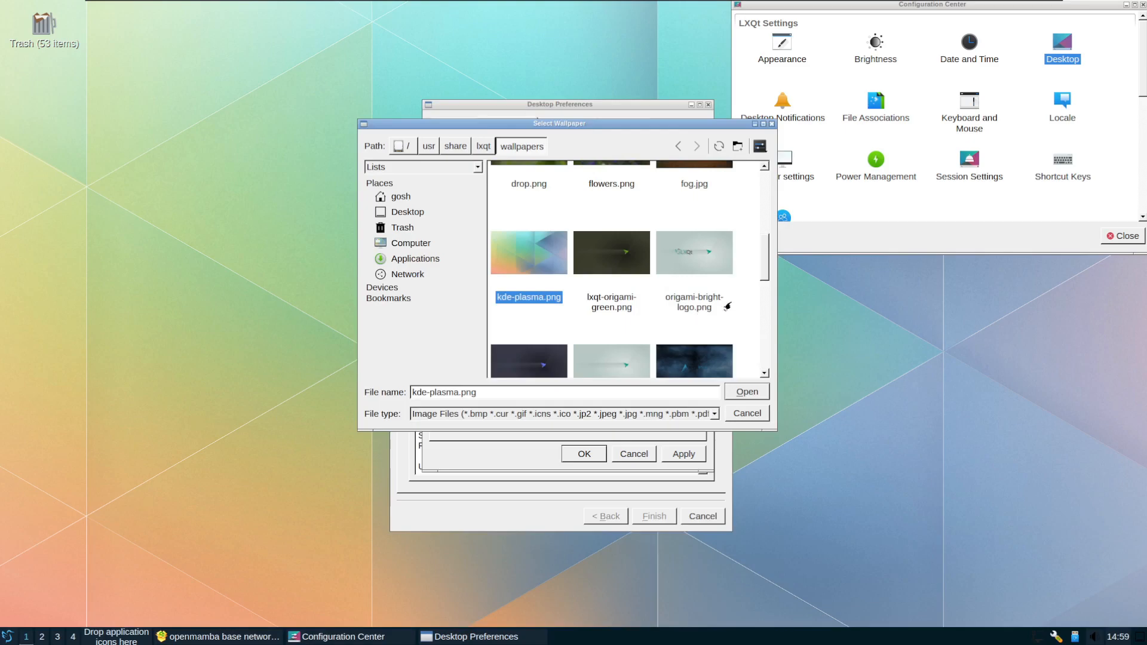
pyautogui.scroll(-3)
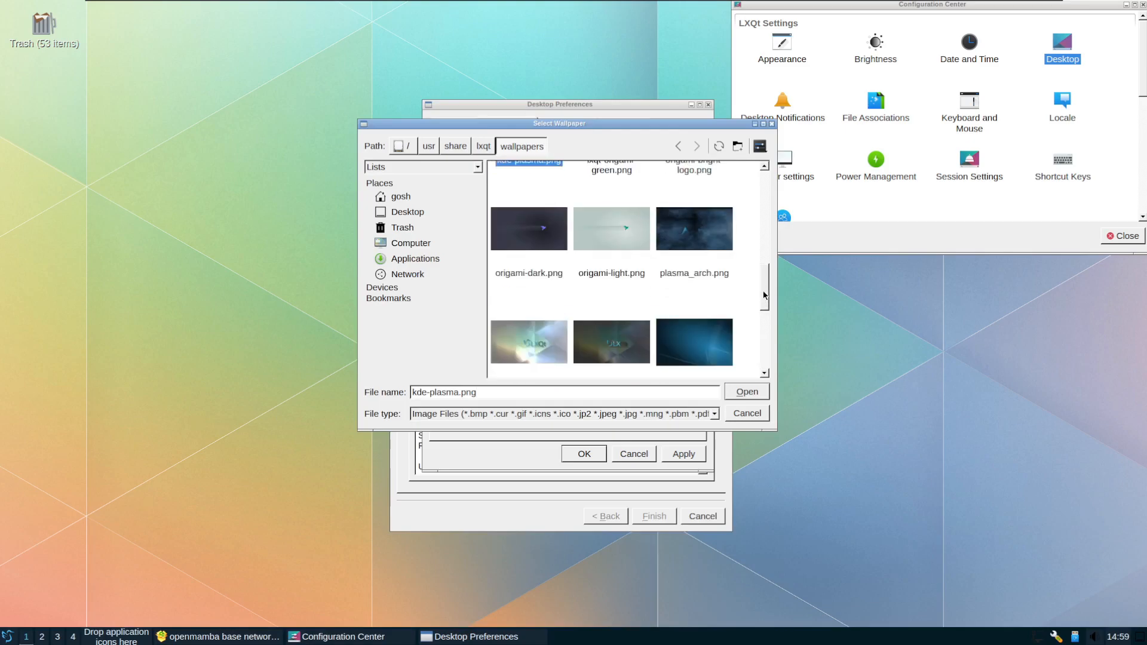
pyautogui.click(746, 392)
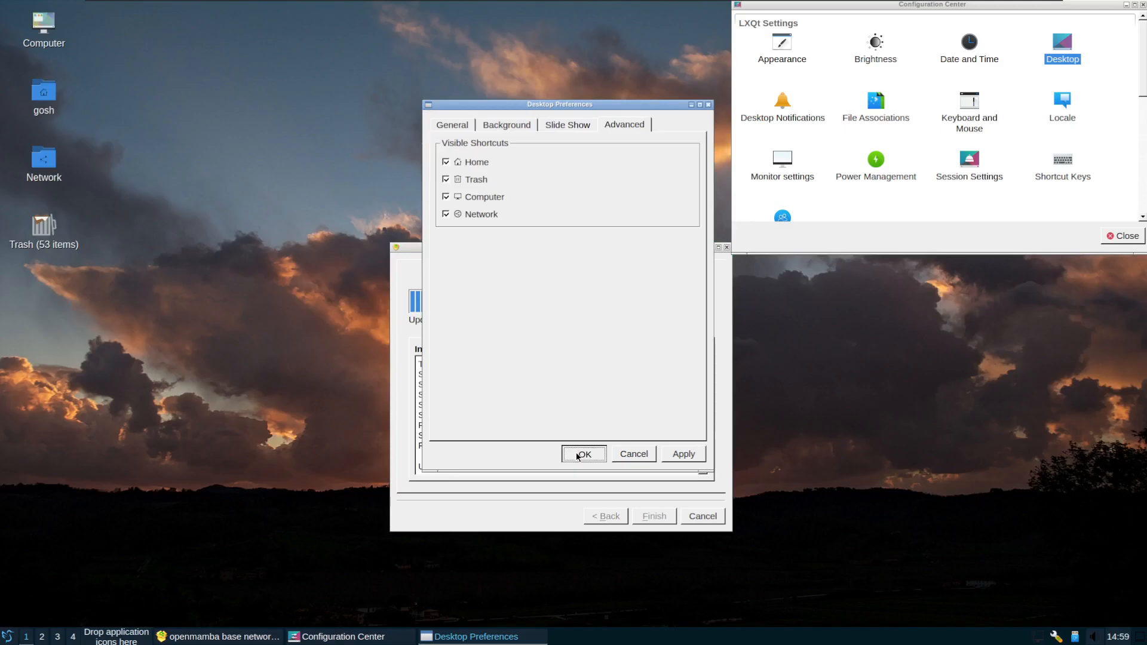
pyautogui.click(583, 453)
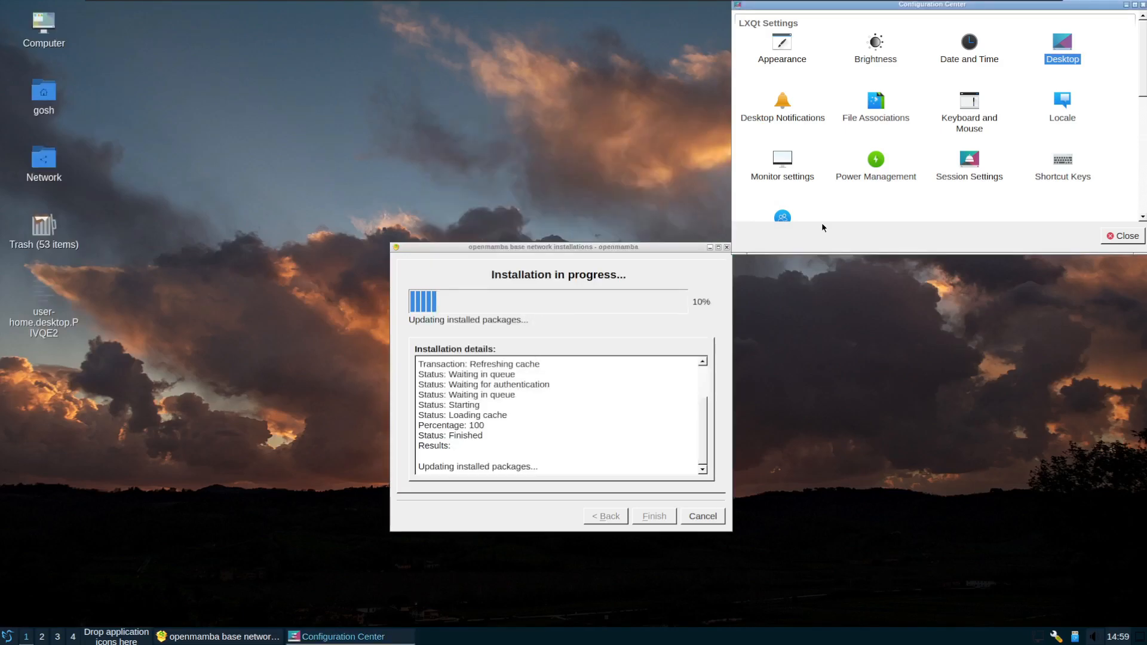
pyautogui.scroll(-3)
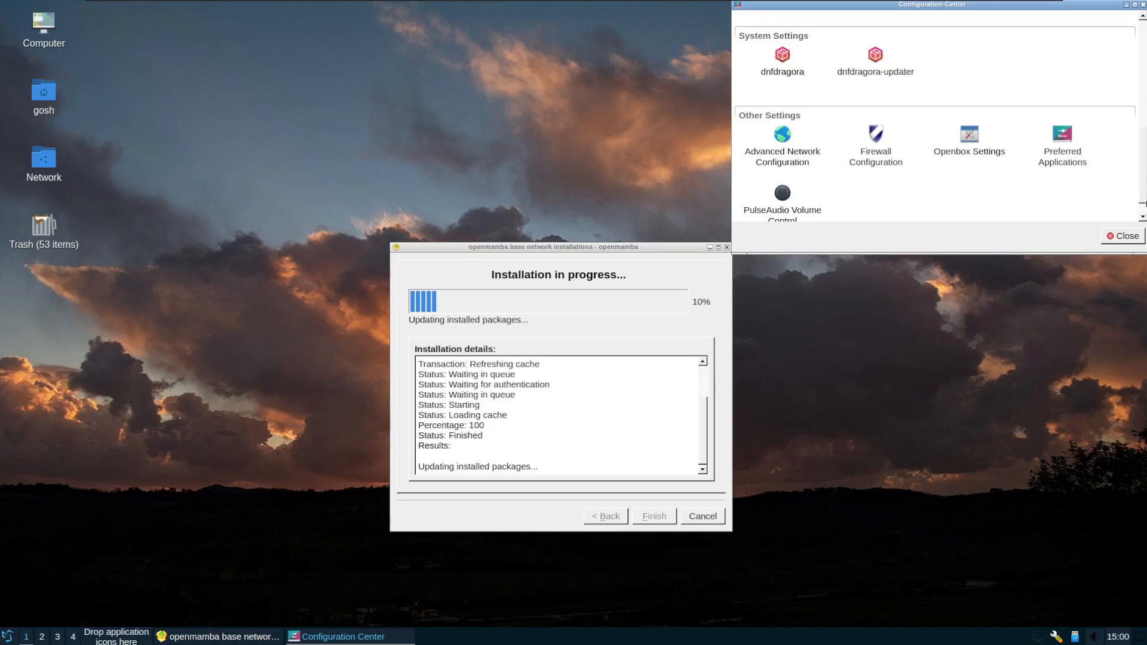
pyautogui.scroll(3)
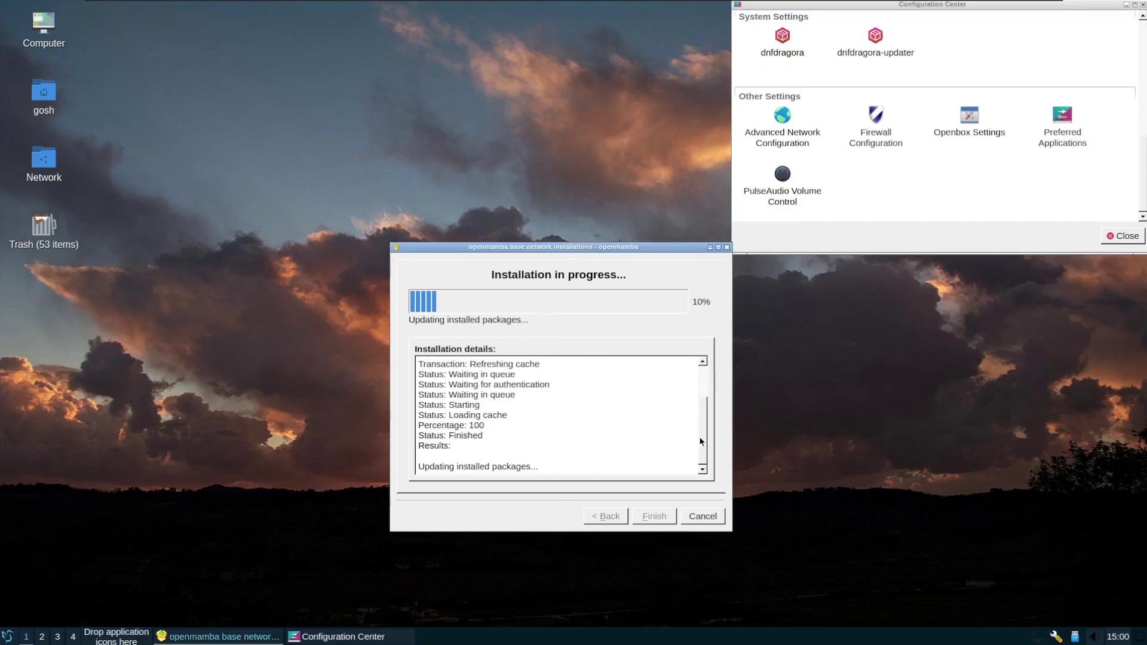
pyautogui.moveTo(483, 481)
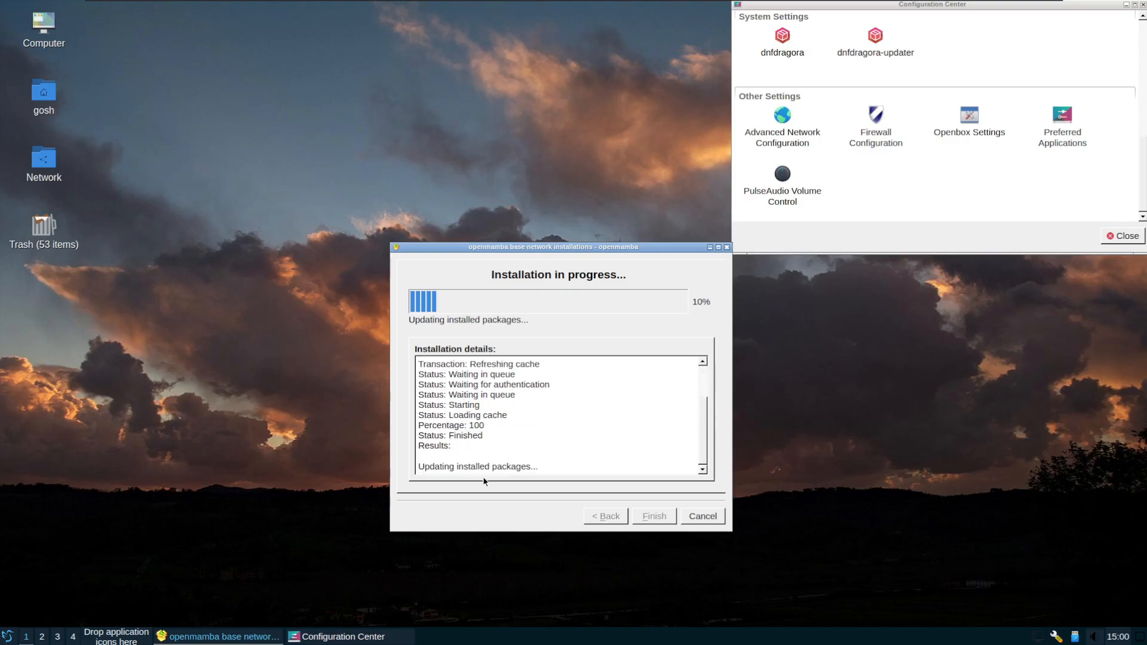
pyautogui.moveTo(902, 195)
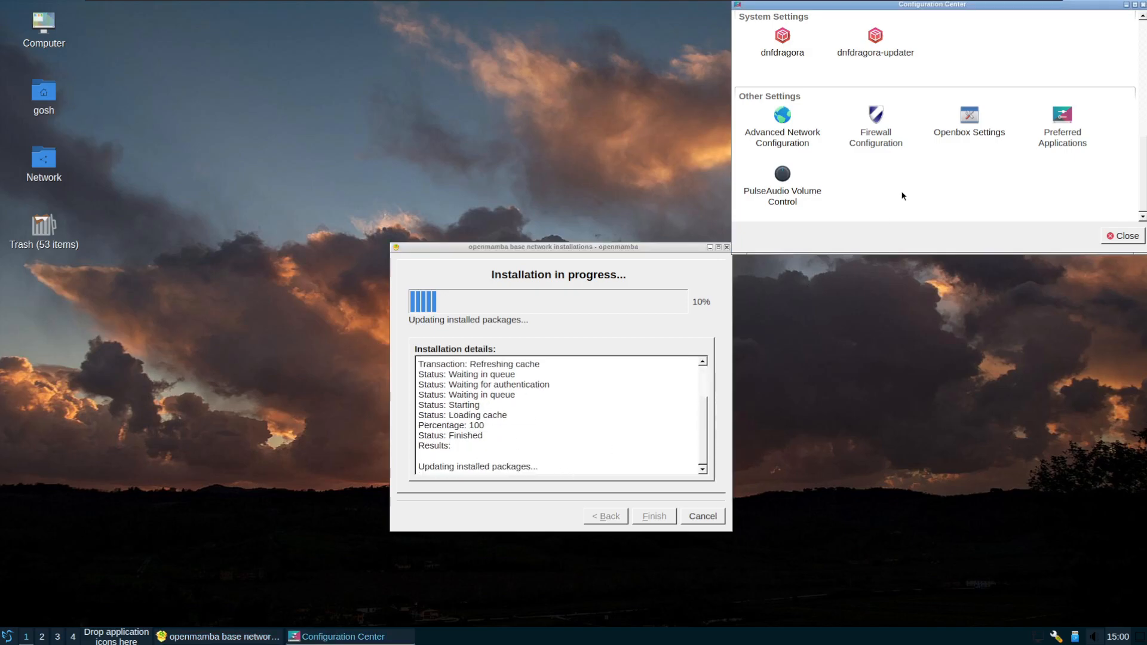
pyautogui.click(875, 124)
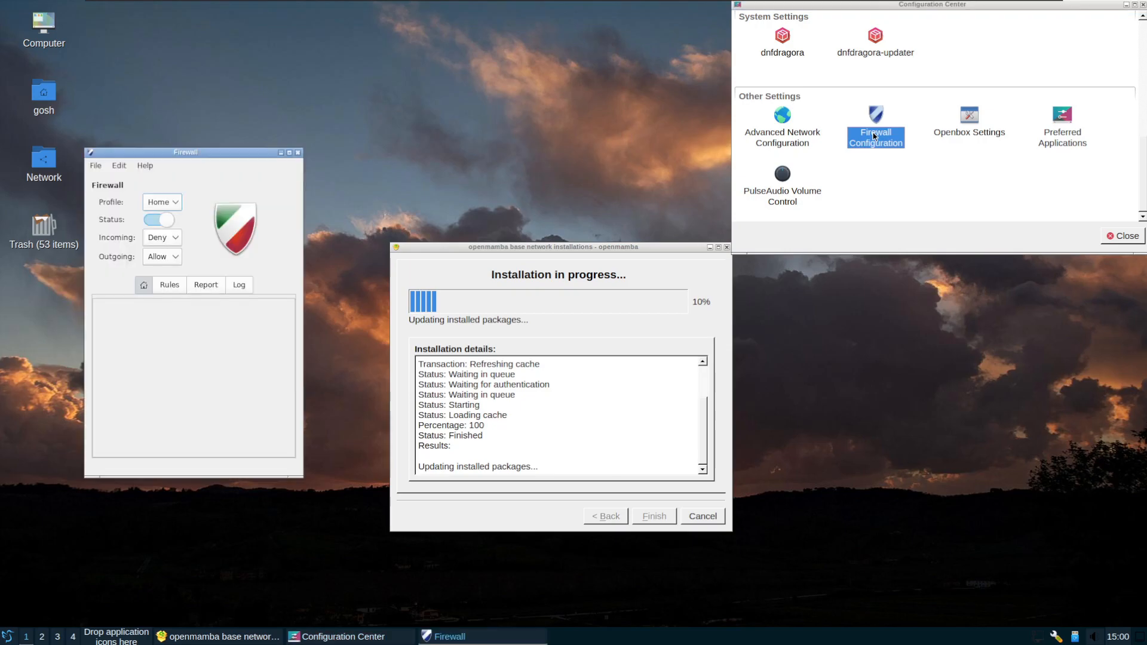
pyautogui.moveTo(3, 223)
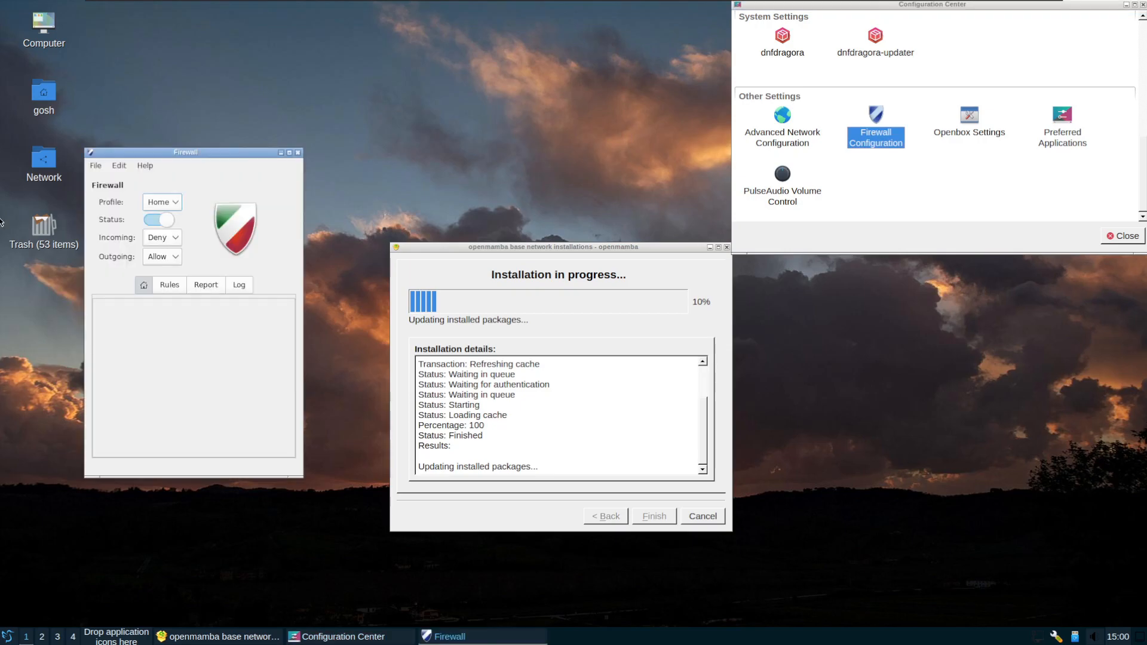
pyautogui.click(145, 285)
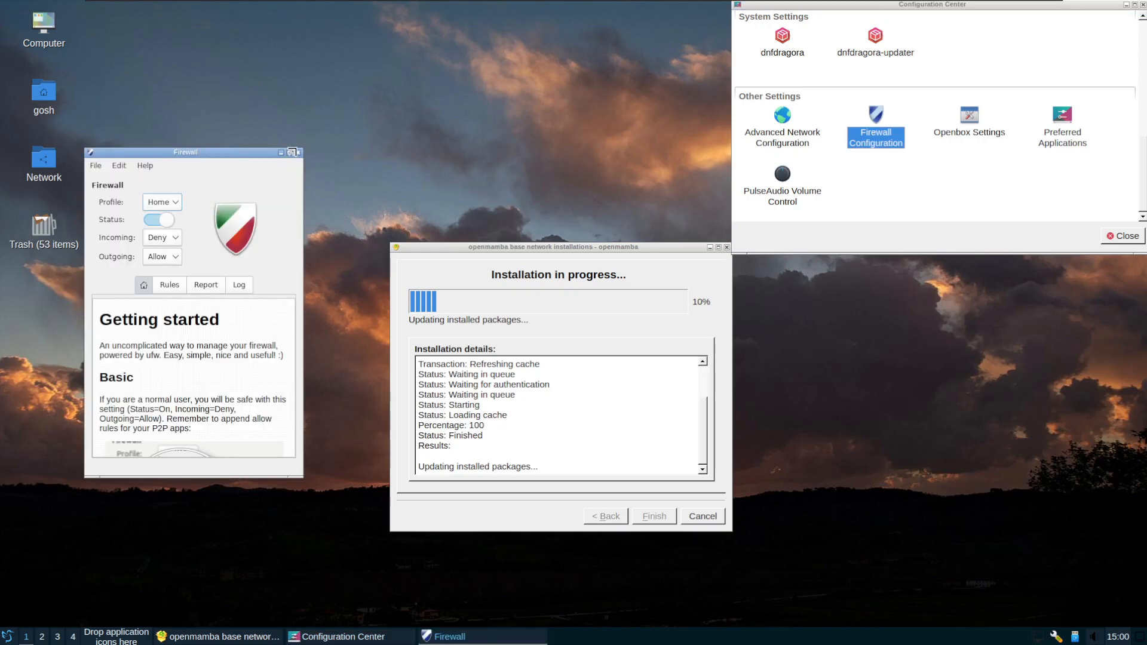
pyautogui.click(298, 152)
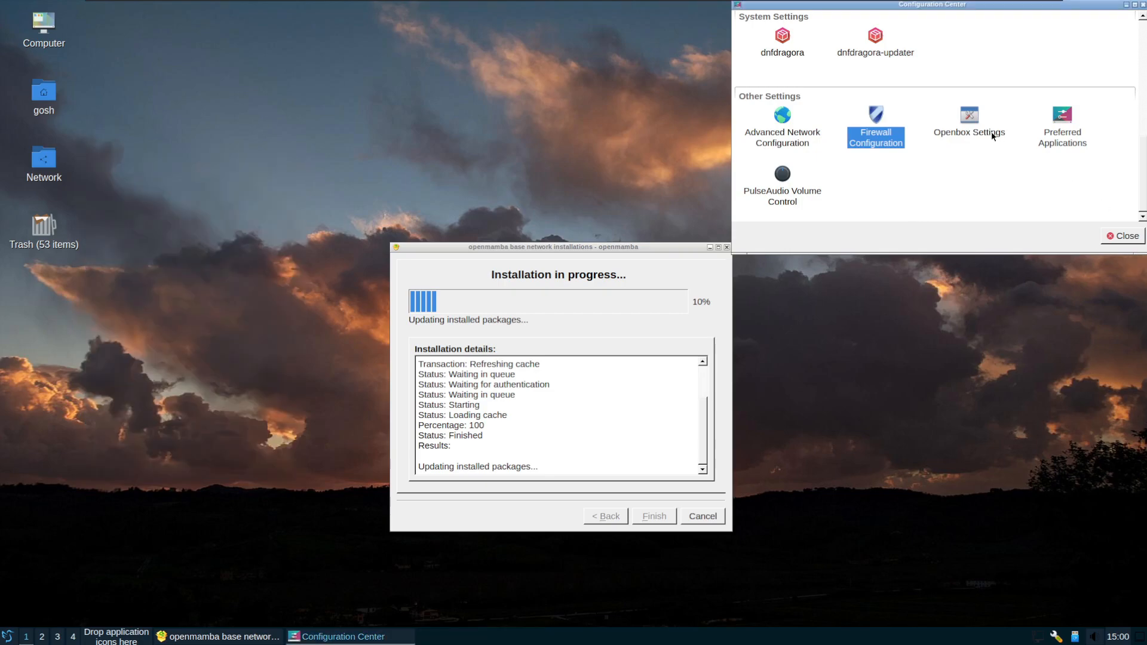
pyautogui.click(969, 121)
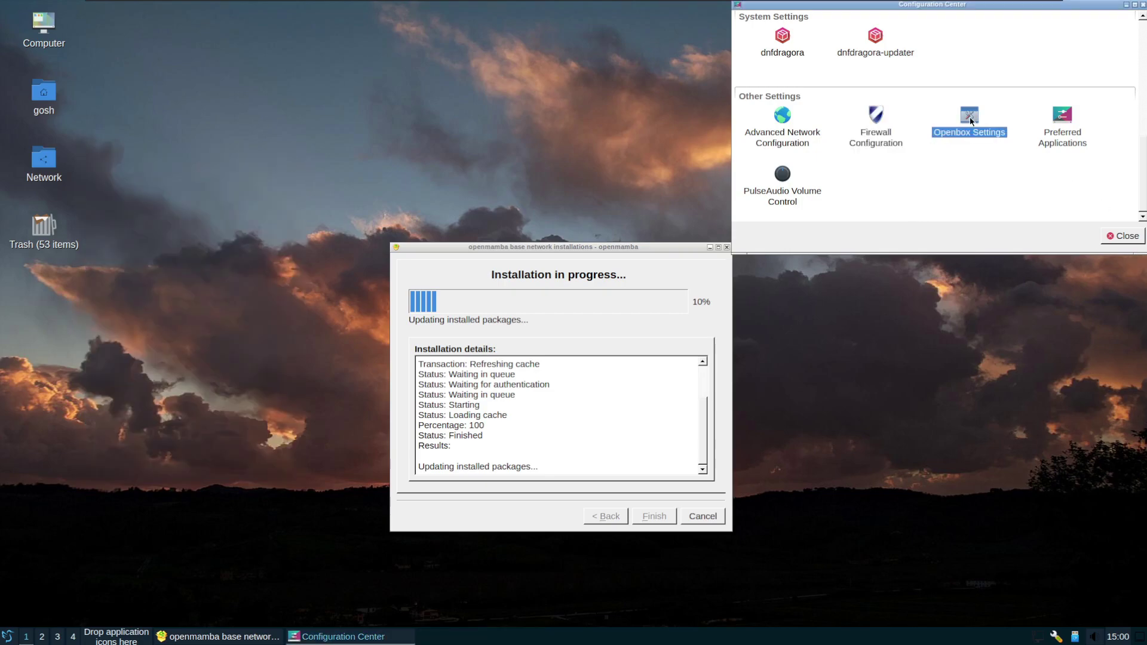
pyautogui.click(969, 114)
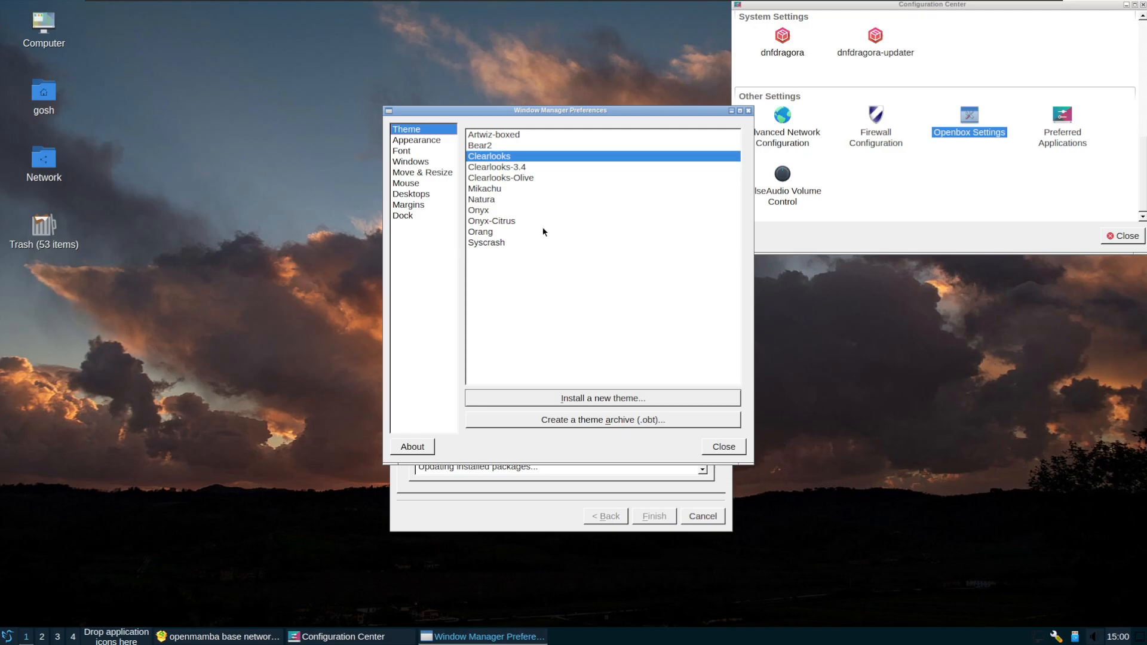
pyautogui.click(417, 140)
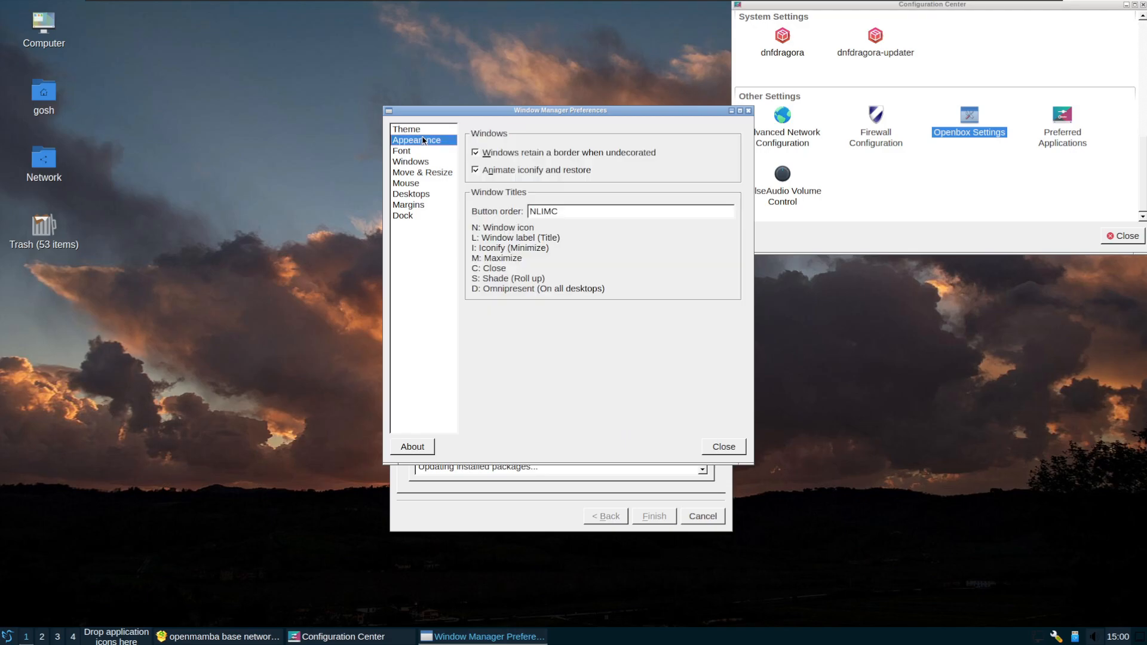
pyautogui.click(421, 172)
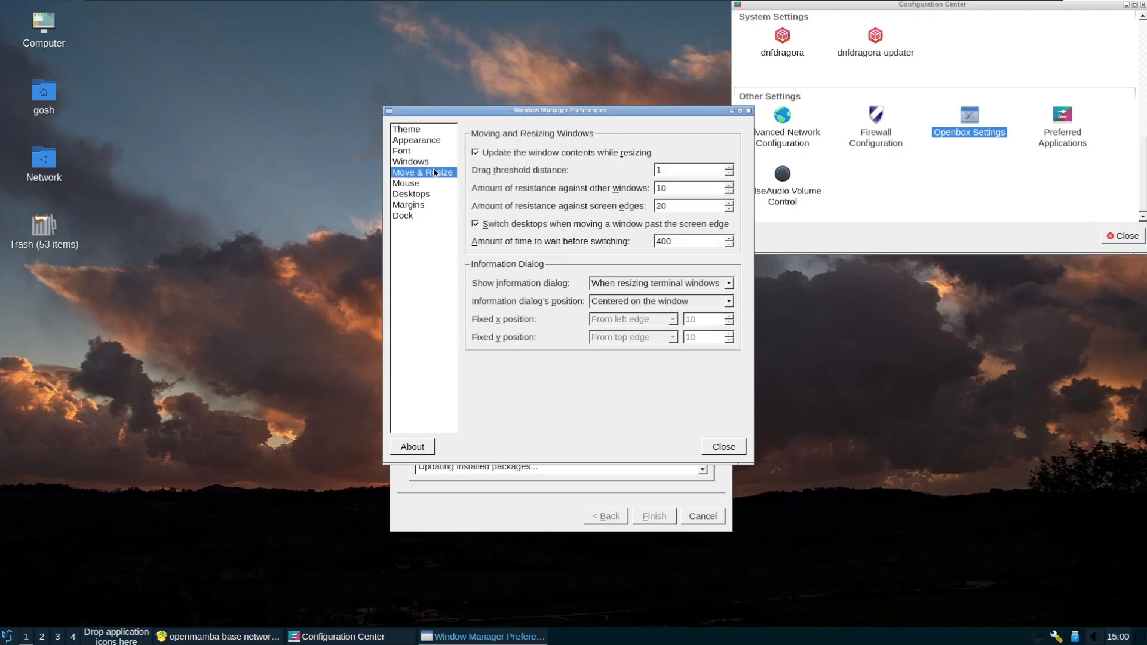
pyautogui.click(410, 194)
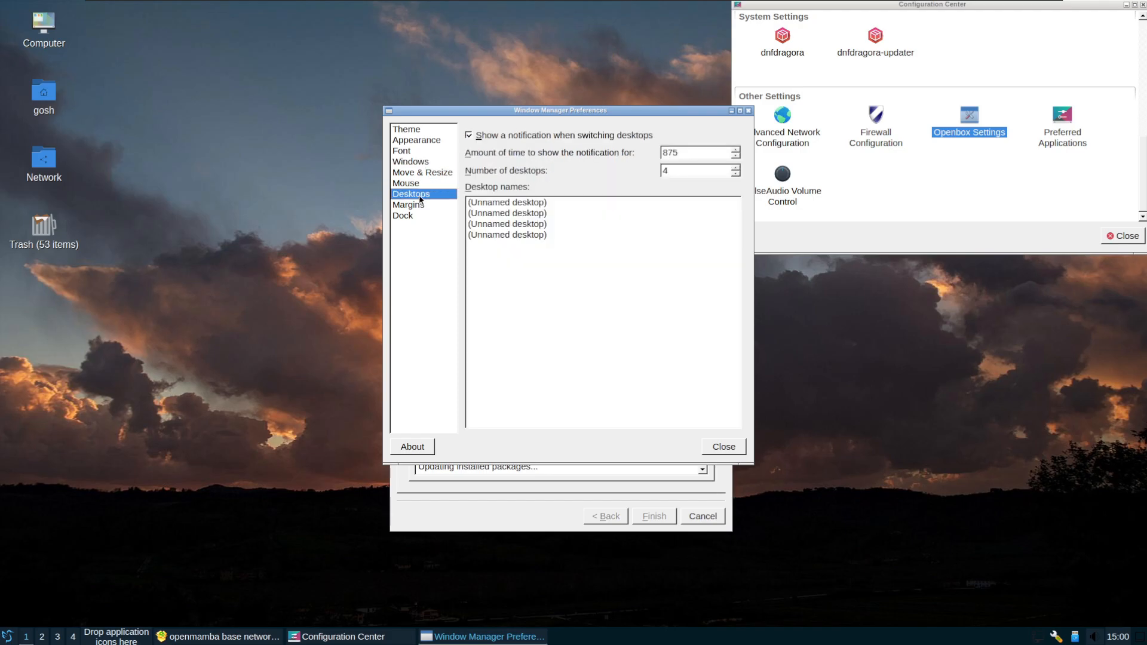
pyautogui.click(403, 215)
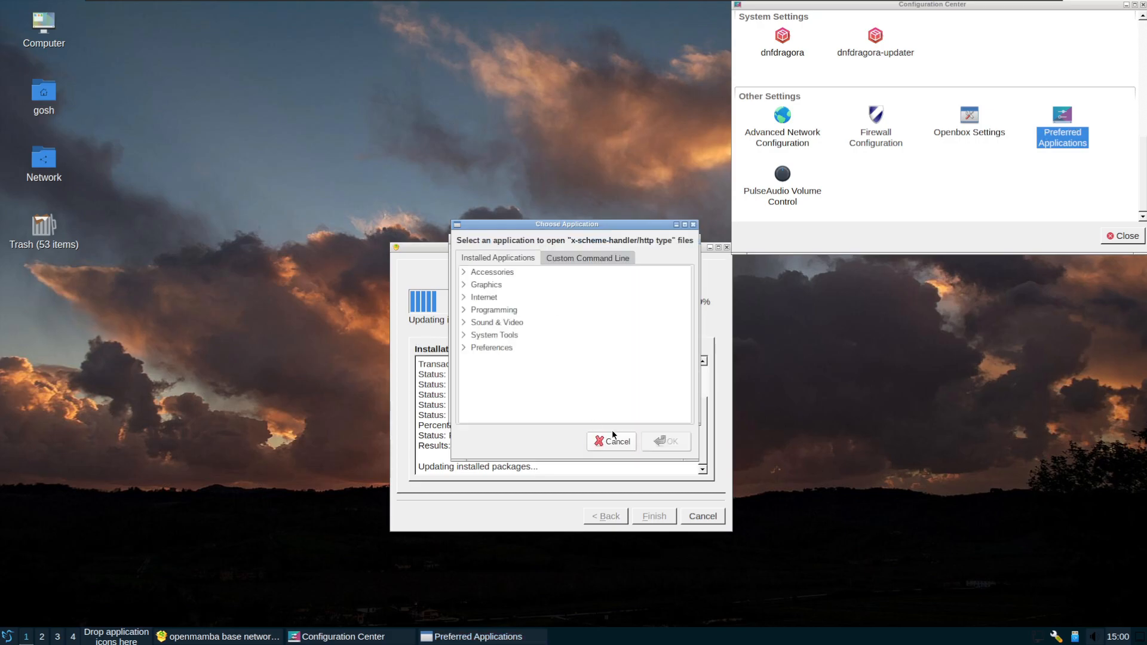
# - Choose Firefox from Internet as the custom Web Browser, save it and close Configuration Center
pyautogui.click(611, 440)
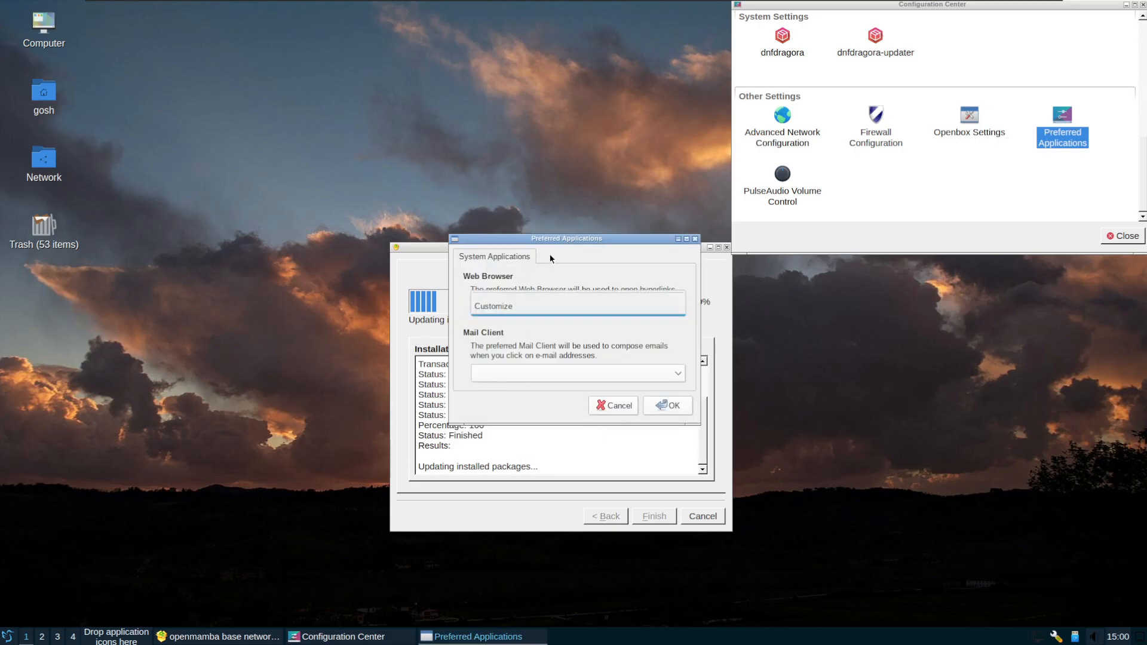
pyautogui.click(576, 306)
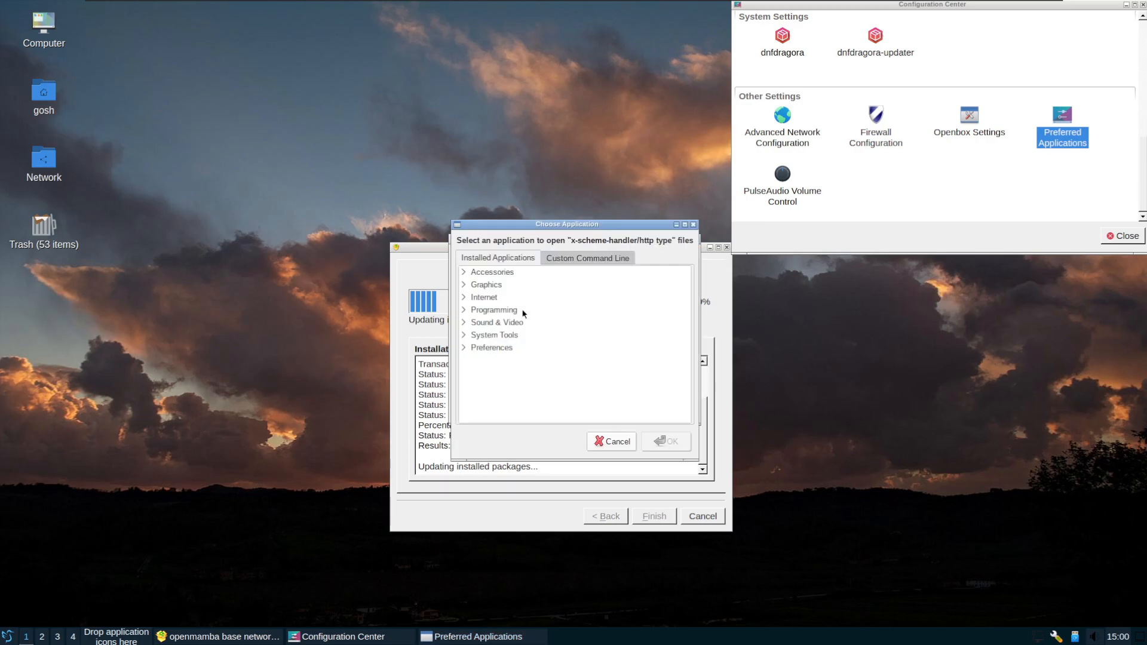
pyautogui.click(484, 298)
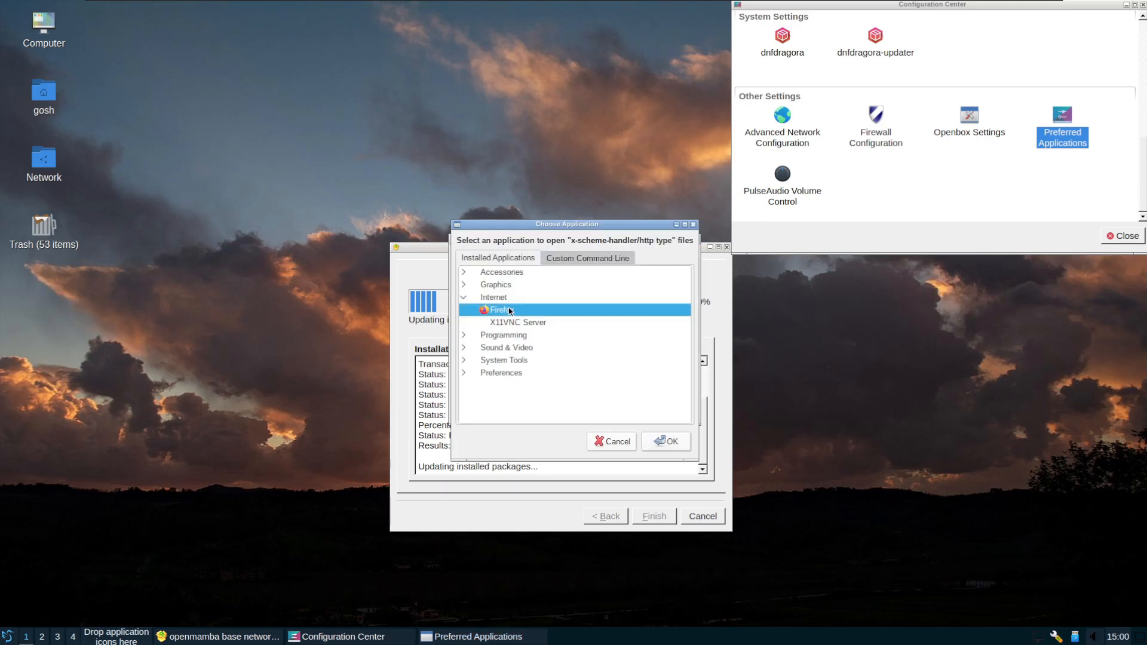
pyautogui.click(664, 441)
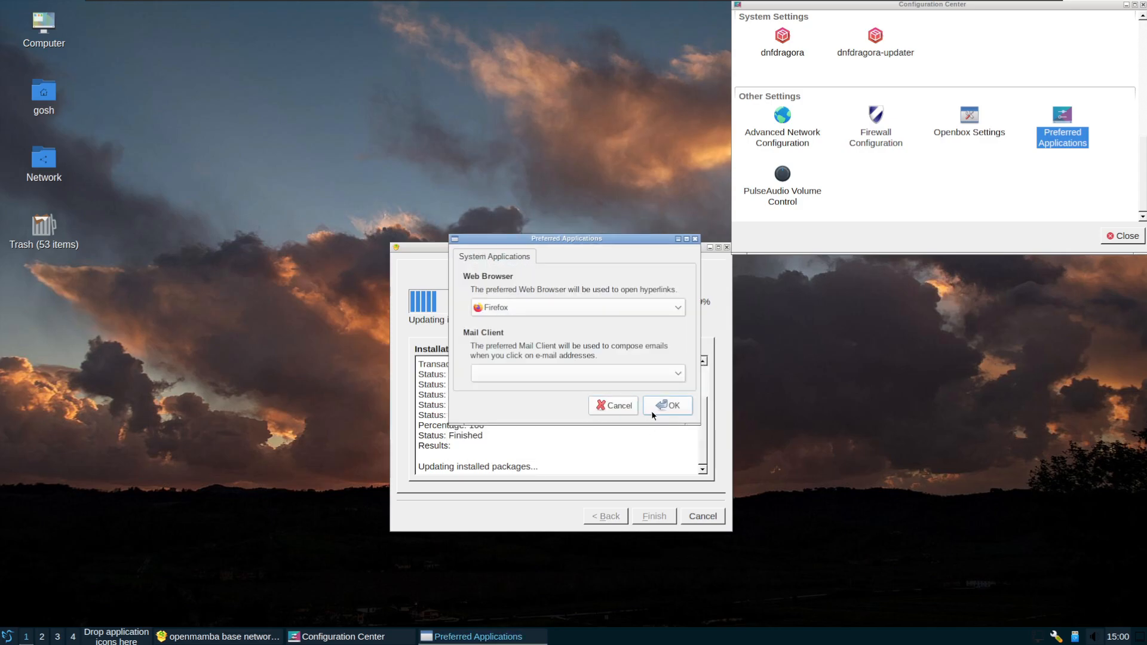
pyautogui.click(666, 405)
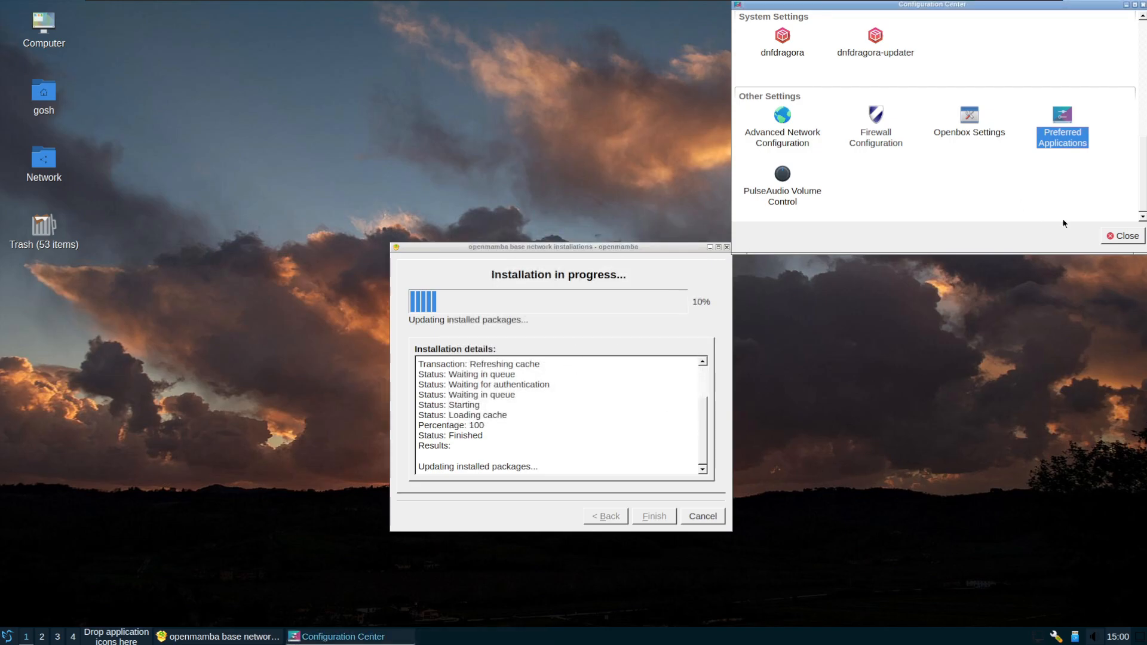
pyautogui.click(1122, 236)
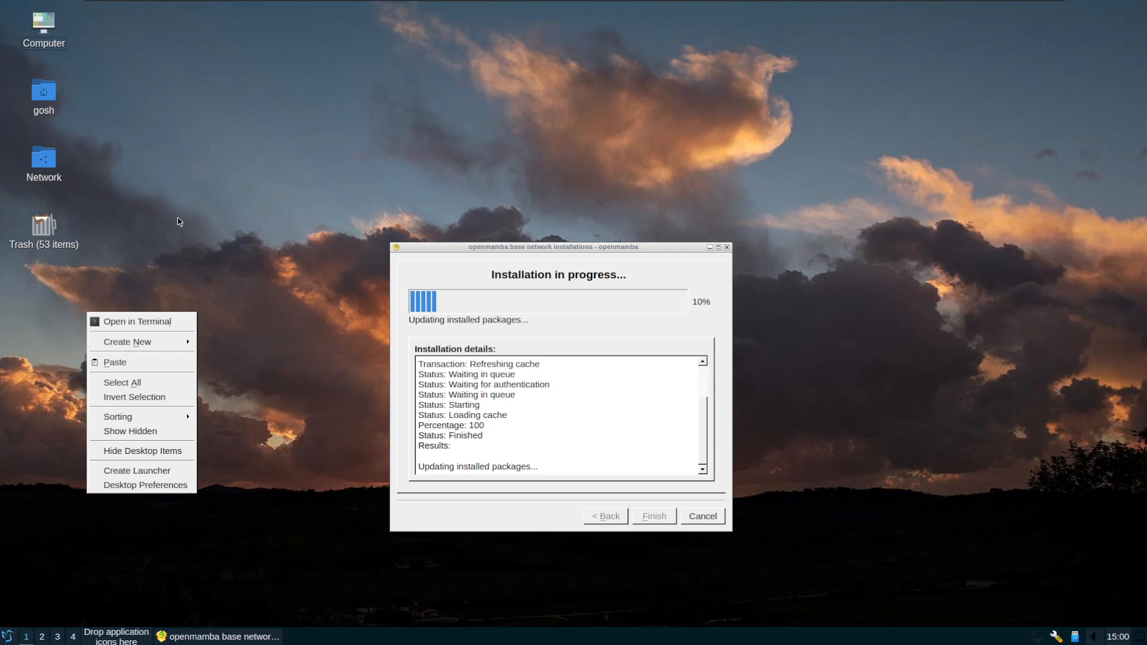
# - Check Desktop Preferences, then bring up the desktop context menu at System Tools
pyautogui.click(145, 485)
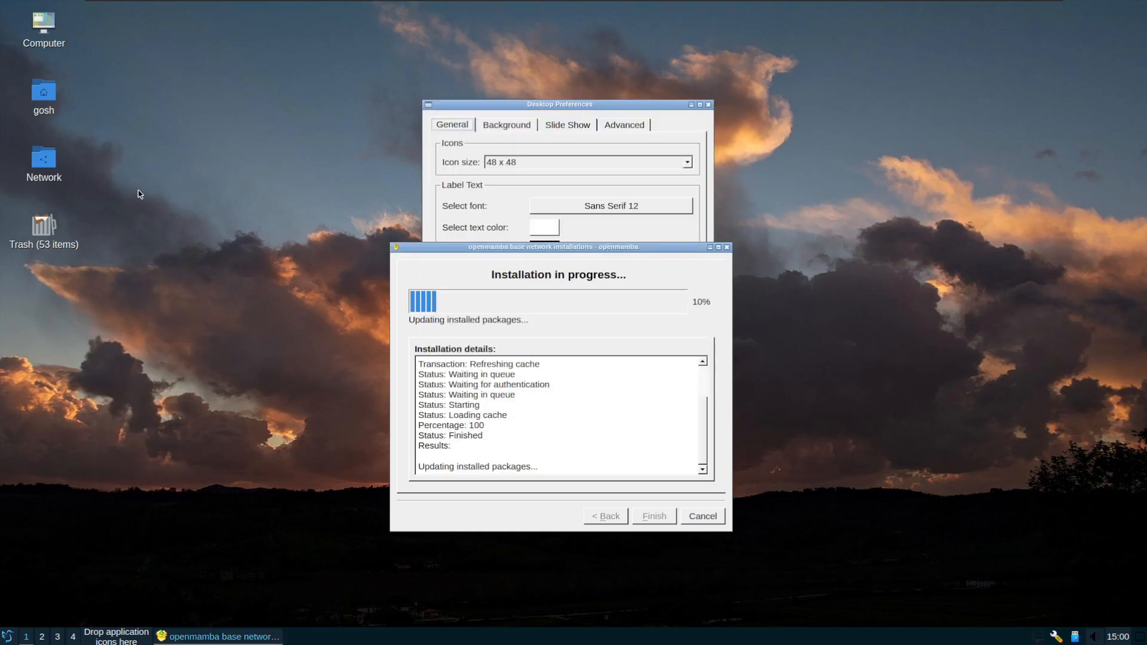
pyautogui.rightClick(138, 194)
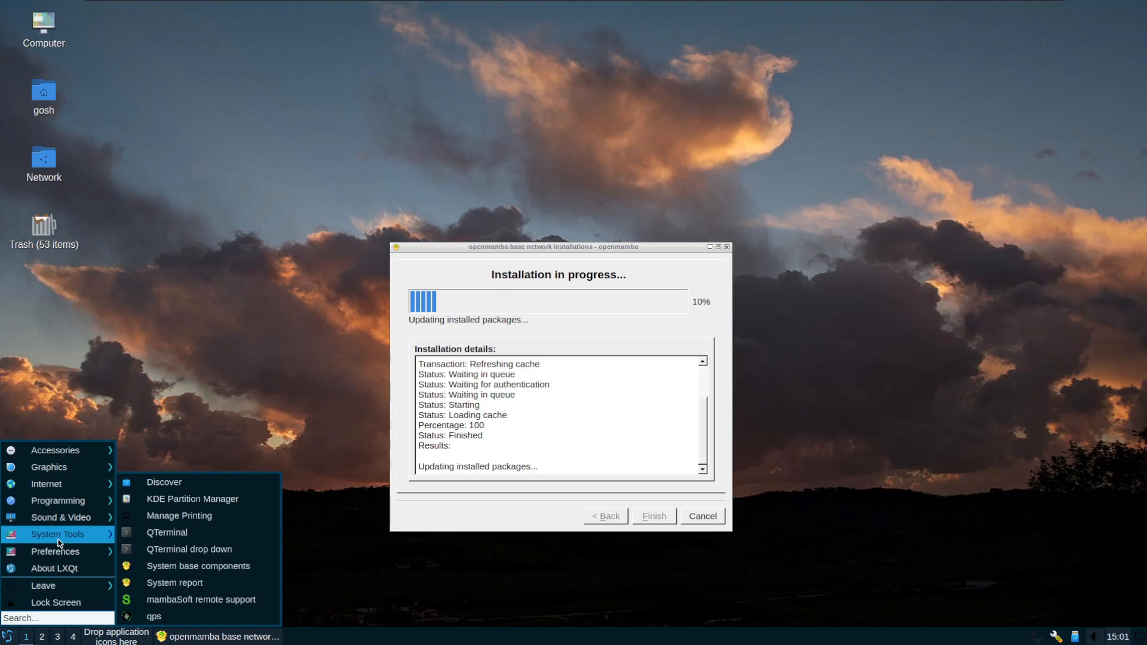
# - Close the qps process list and bring up the desktop context menu again
pyautogui.click(153, 617)
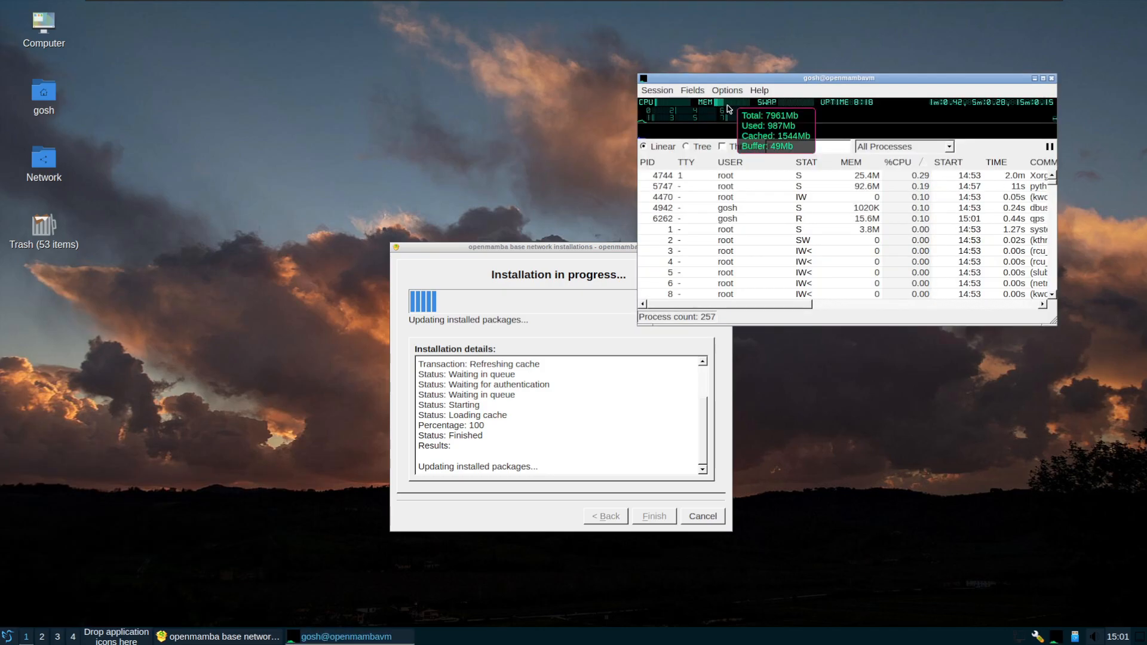
pyautogui.moveTo(875, 103)
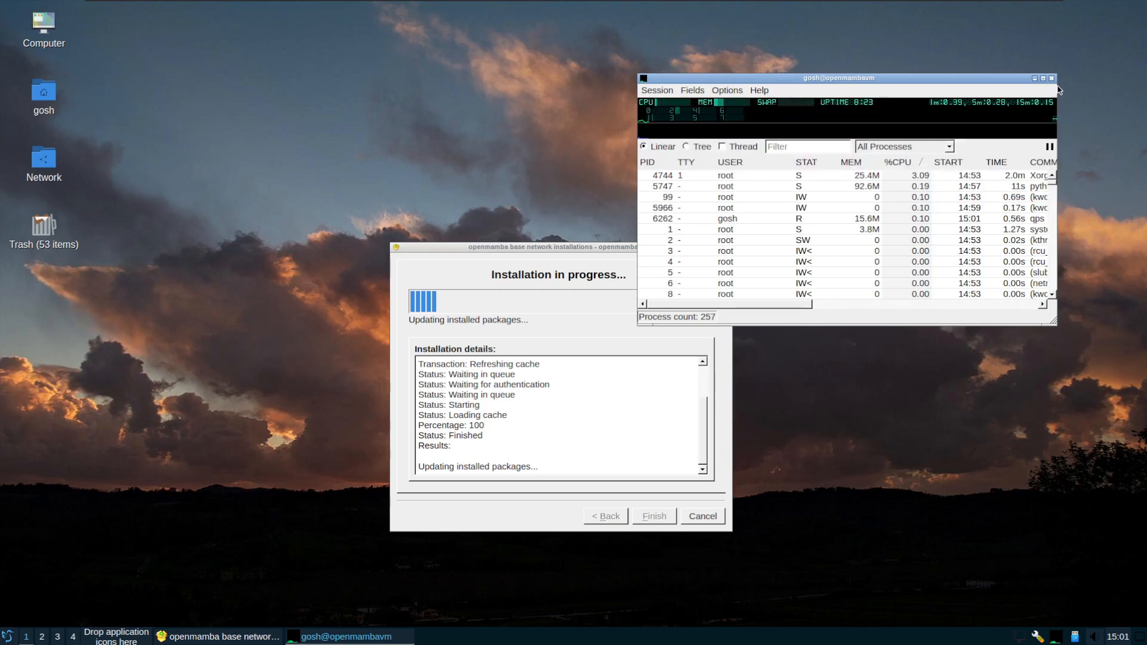
pyautogui.click(1051, 79)
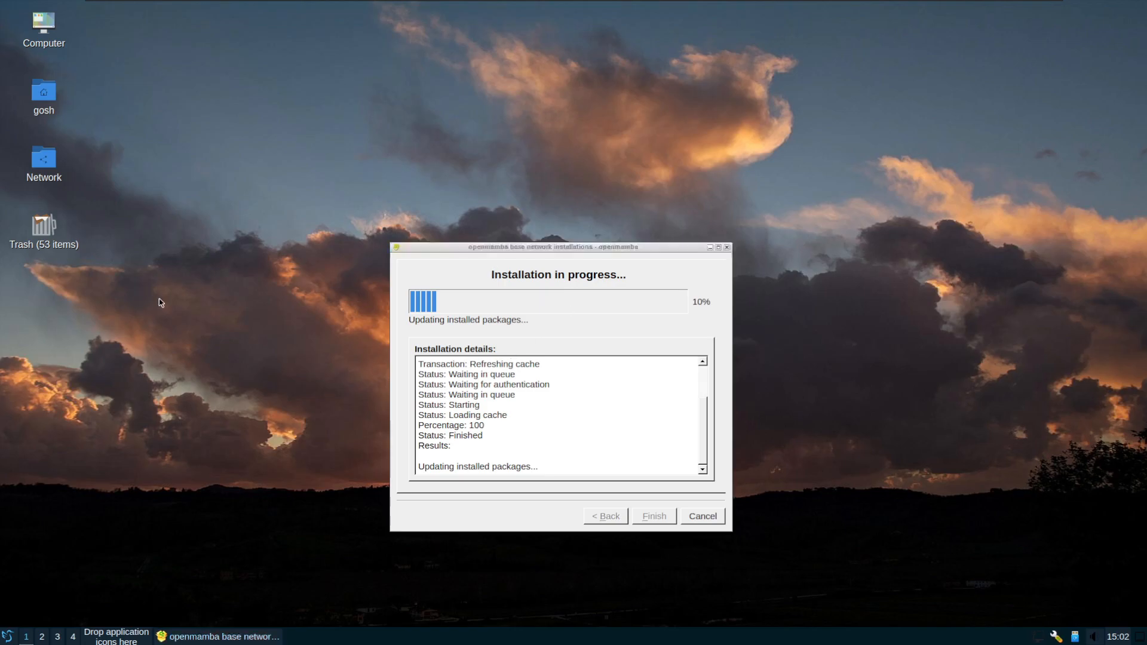
pyautogui.rightClick(159, 303)
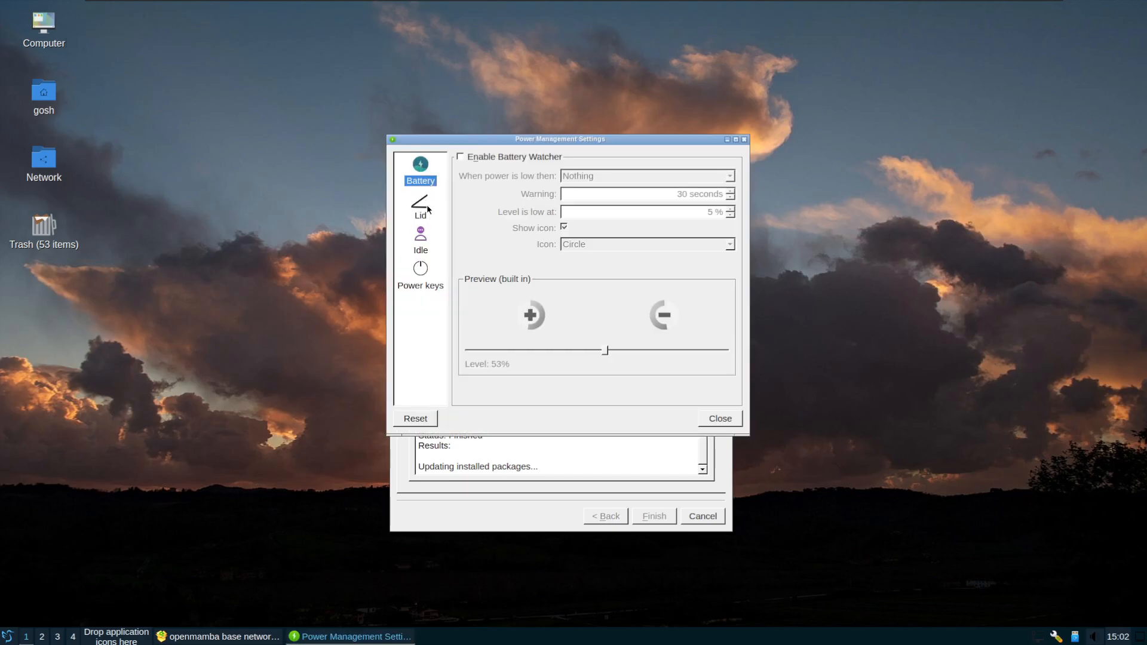
pyautogui.click(419, 242)
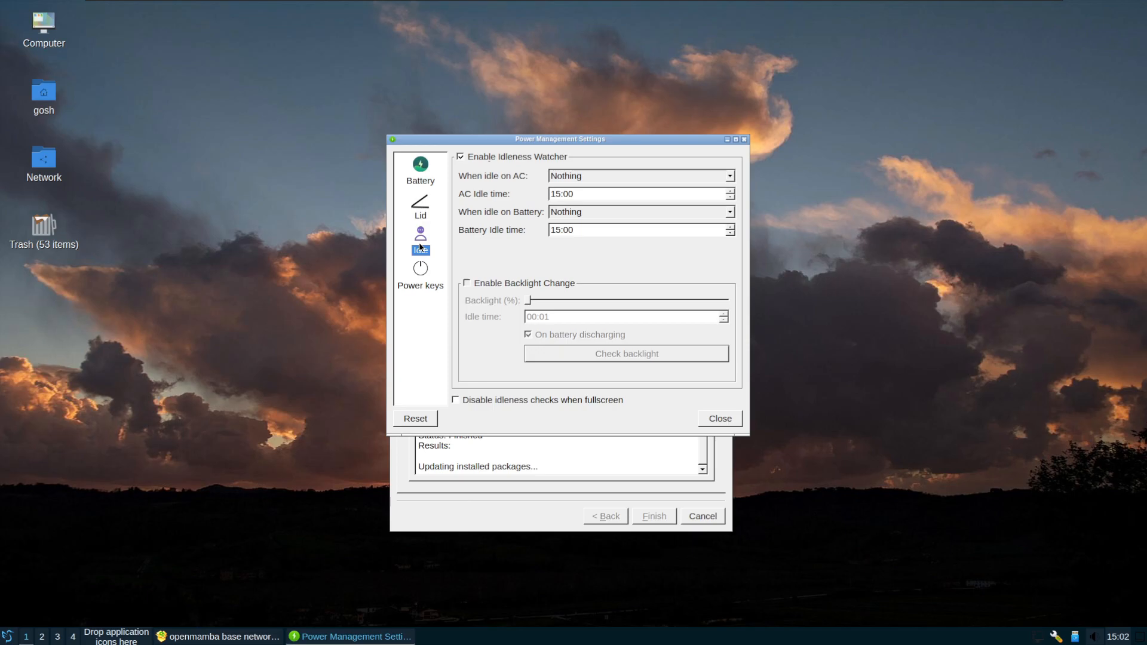
pyautogui.click(419, 169)
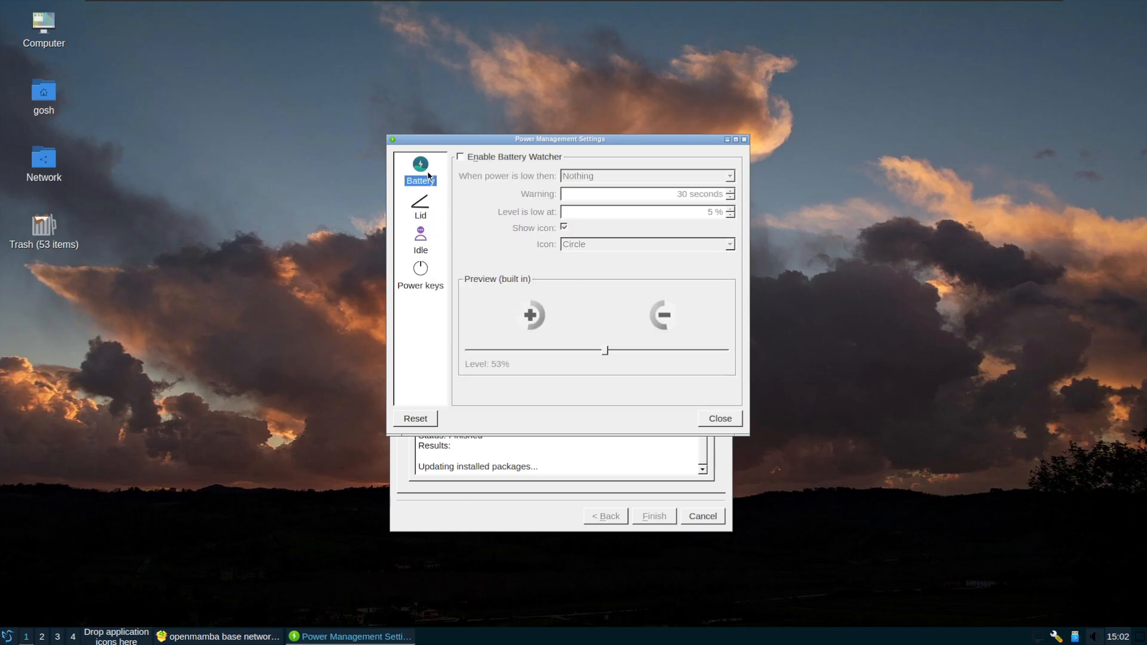
pyautogui.moveTo(420, 207)
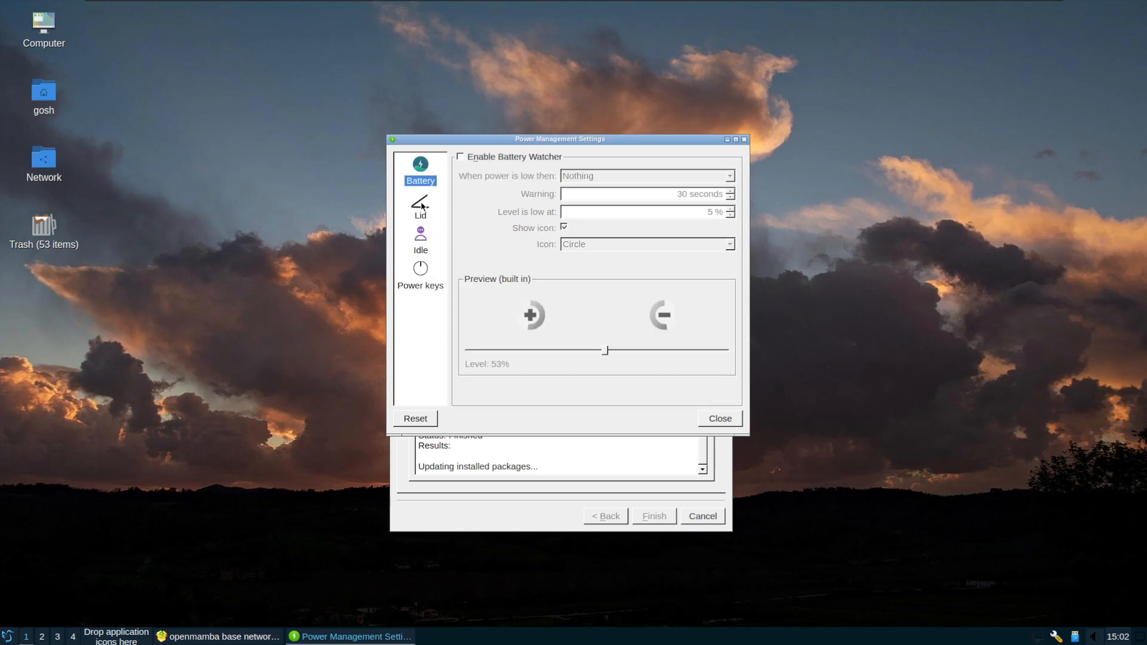
pyautogui.click(419, 208)
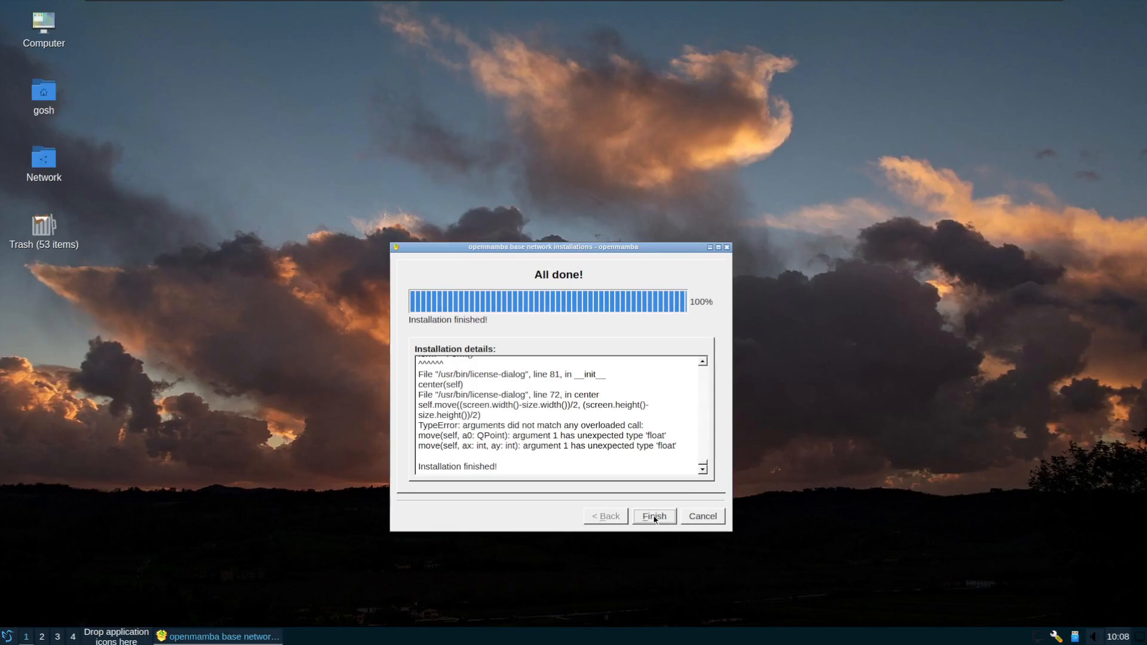
pyautogui.moveTo(707, 437)
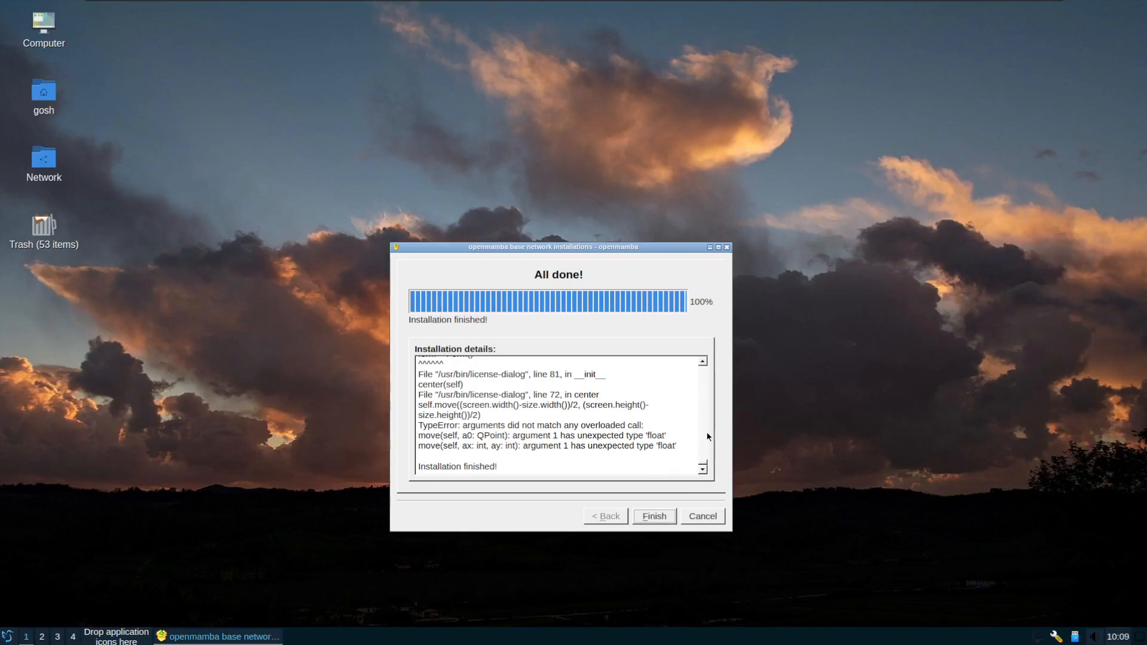
# - Finish the completed base installation, closing the installer
pyautogui.click(652, 516)
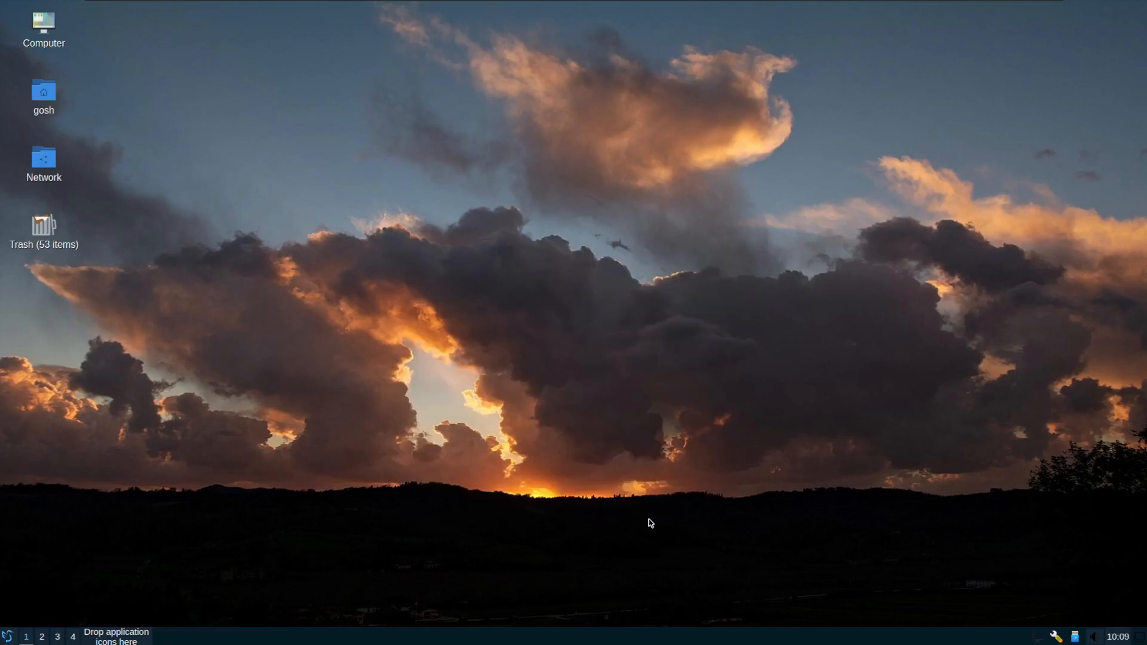
# - Launch LibreOffice Writer from the Office category of the main menu
pyautogui.click(8, 635)
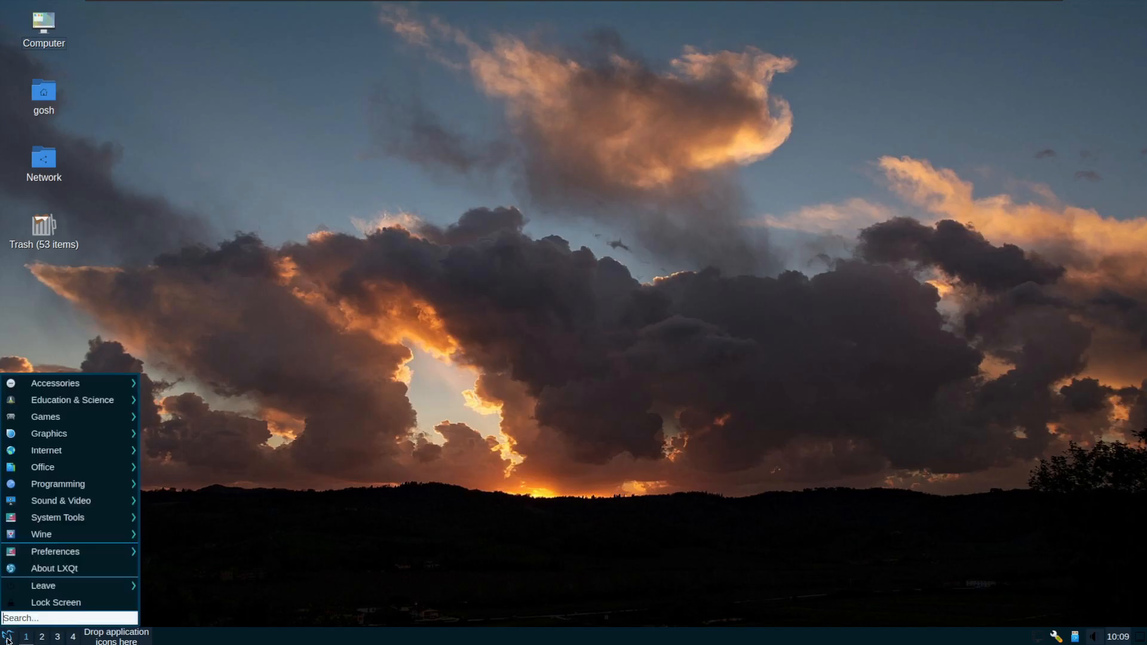
pyautogui.moveTo(40, 534)
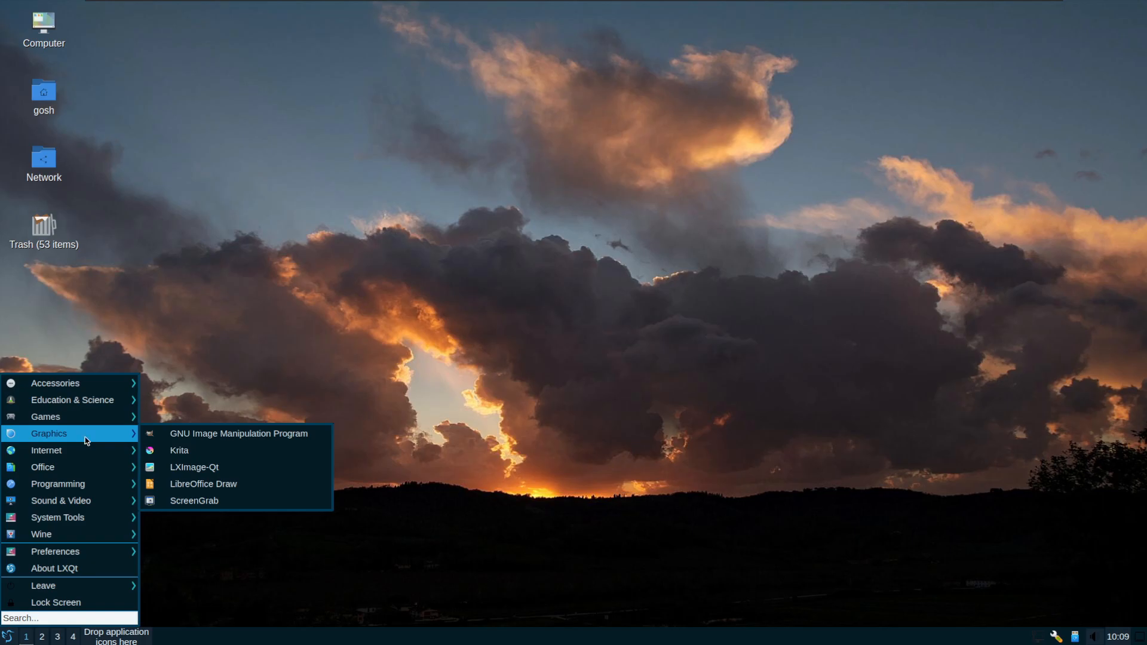
pyautogui.moveTo(239, 432)
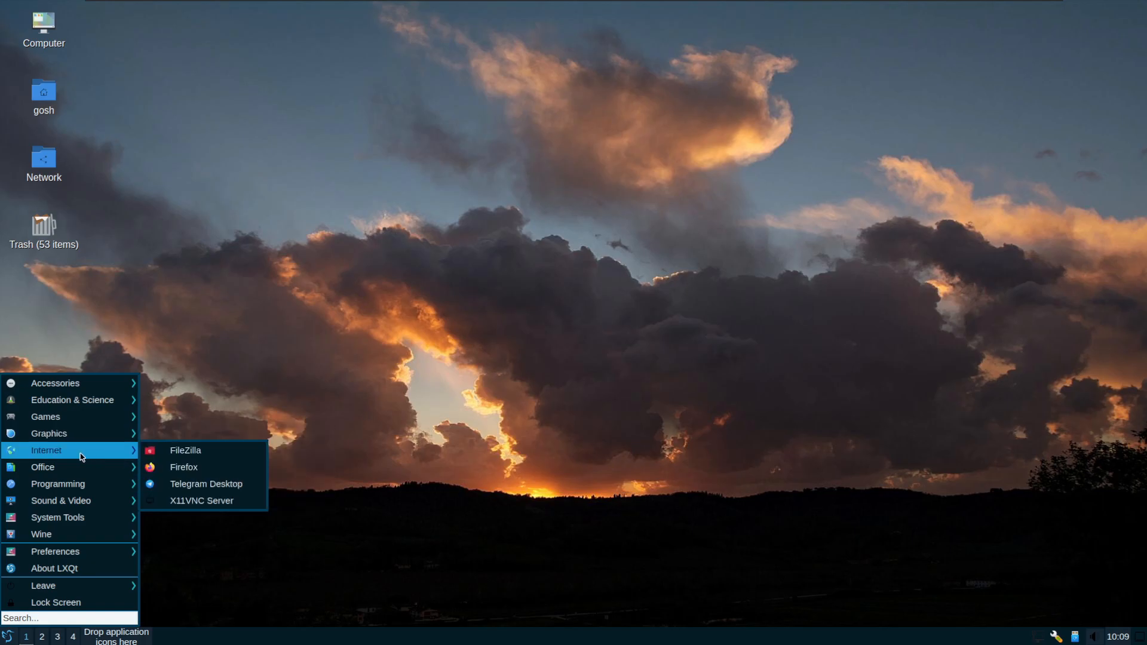
pyautogui.moveTo(70, 467)
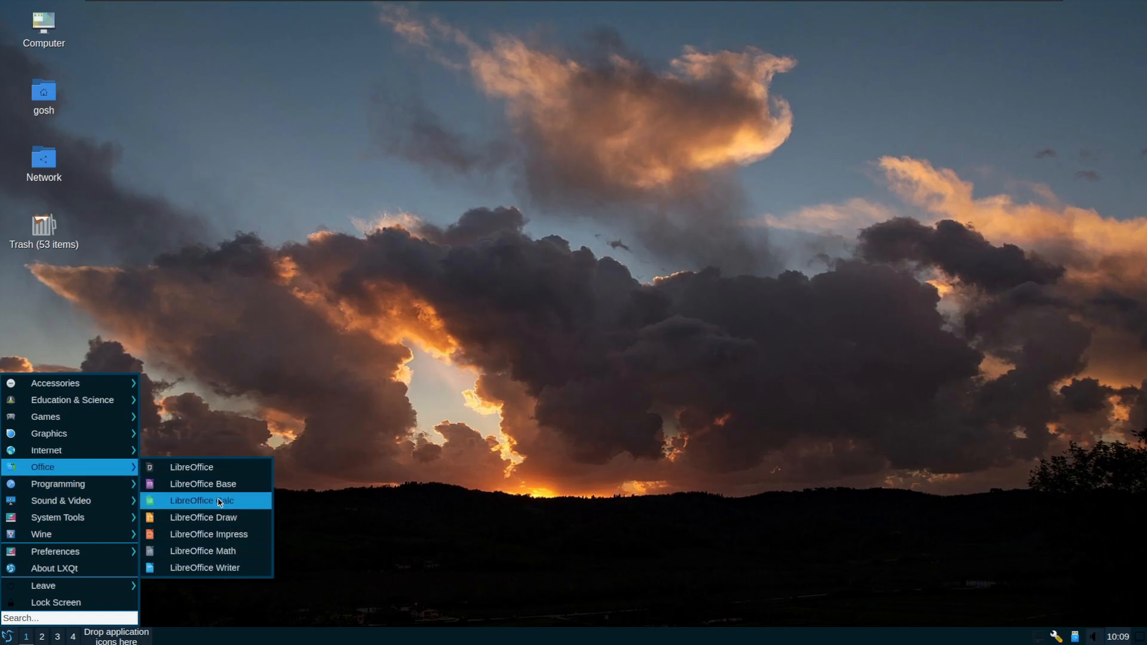
pyautogui.click(204, 501)
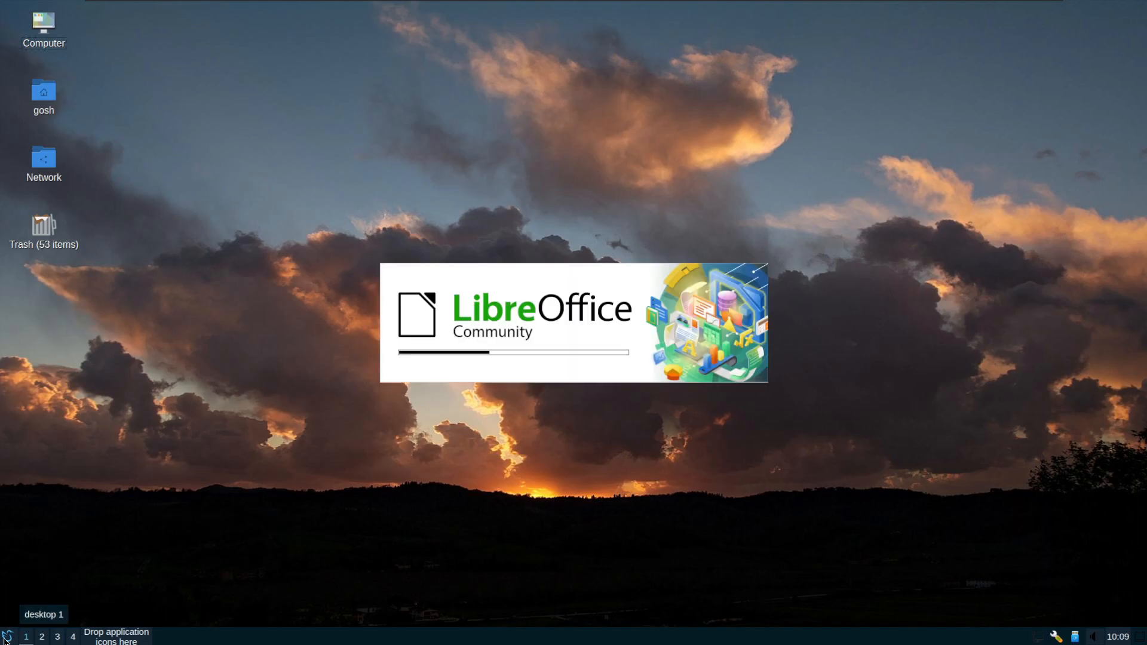
# - Dismiss Tip of the Day and view About LibreOffice showing version 7.6.2.1, then close it
pyautogui.click(7, 636)
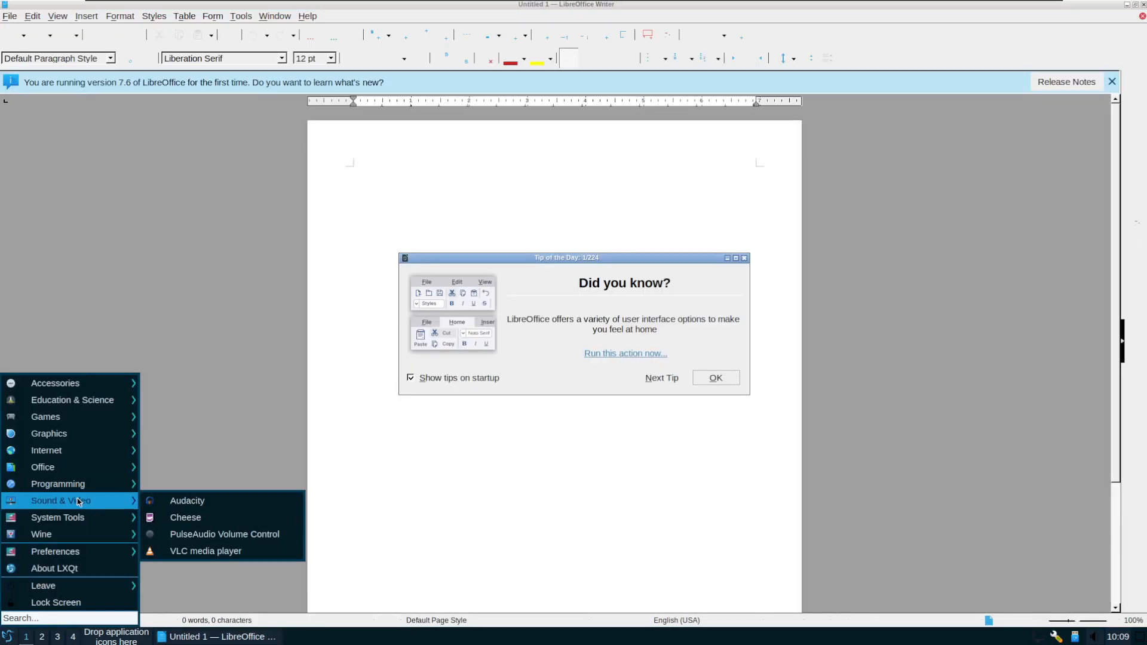
pyautogui.moveTo(56, 517)
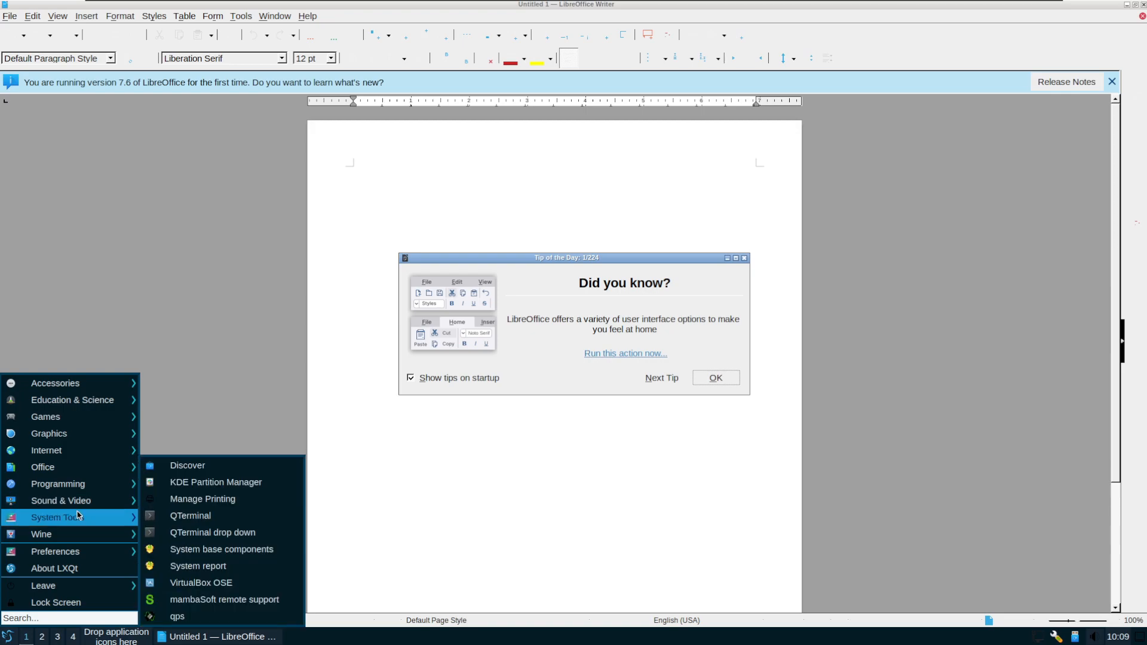
pyautogui.moveTo(221, 599)
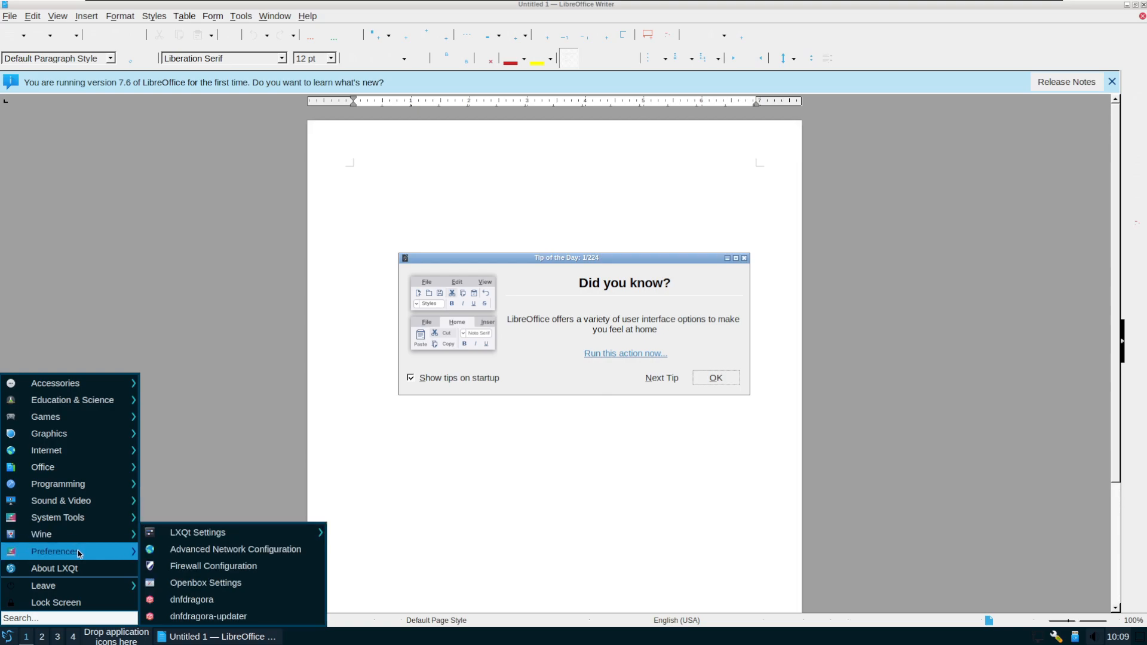
pyautogui.click(715, 378)
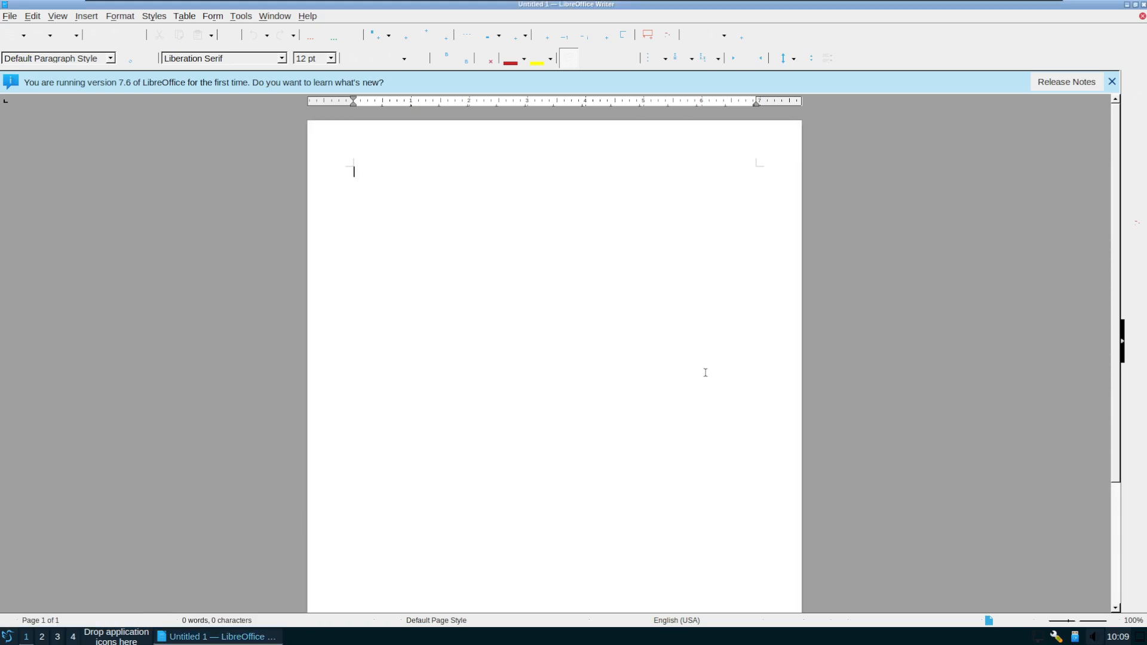
pyautogui.click(307, 15)
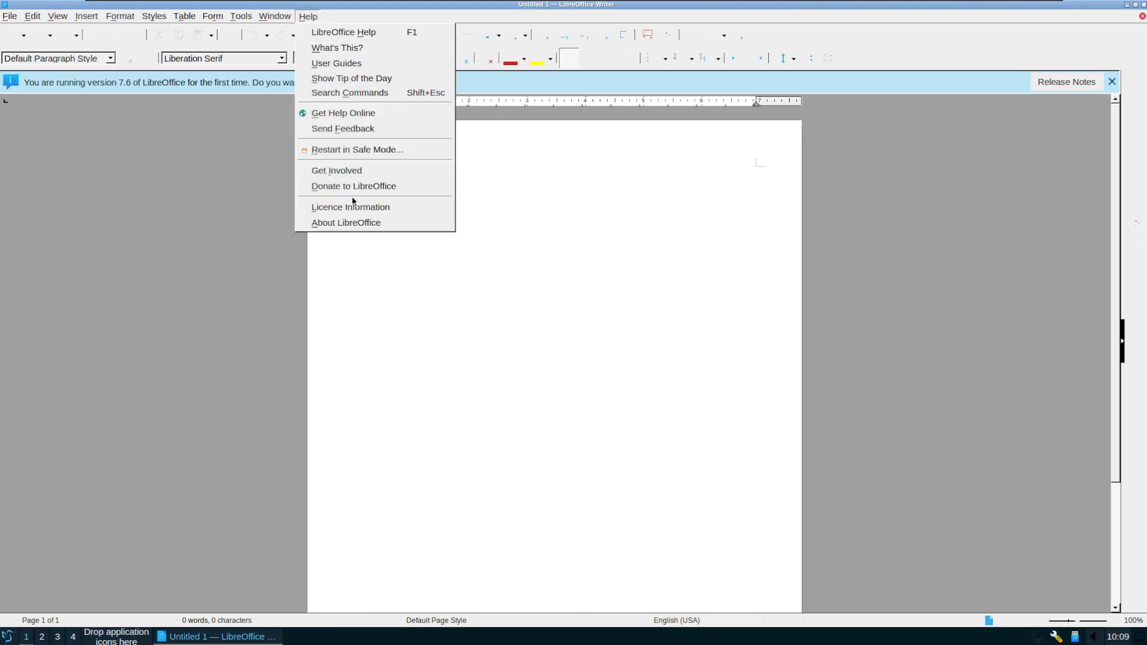
pyautogui.click(345, 222)
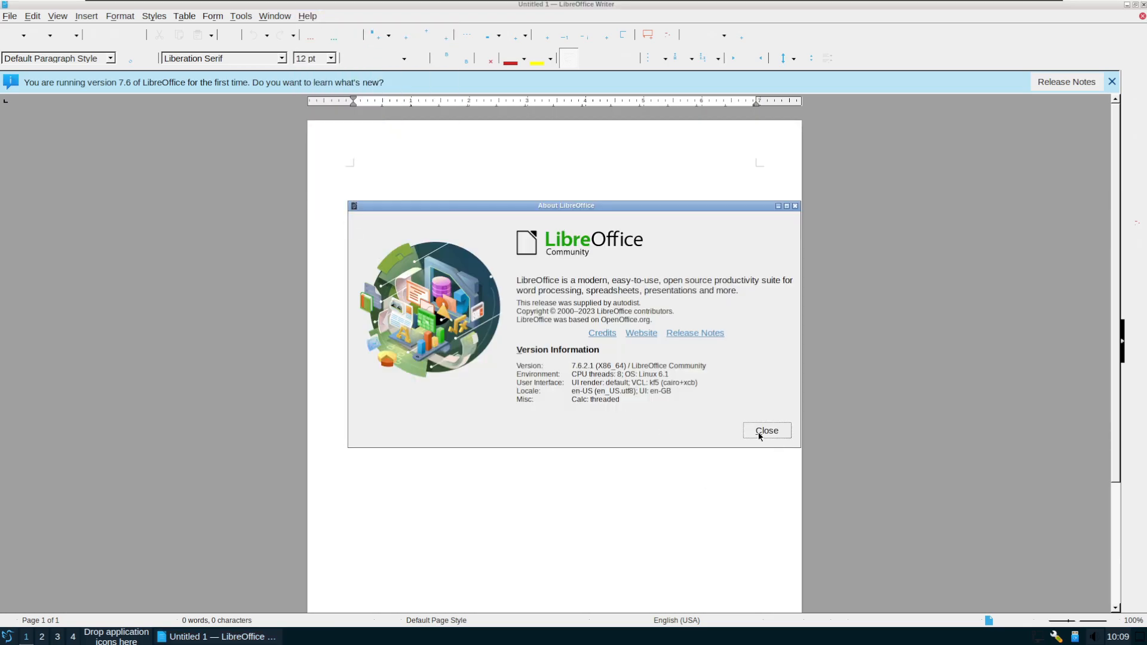
pyautogui.click(765, 430)
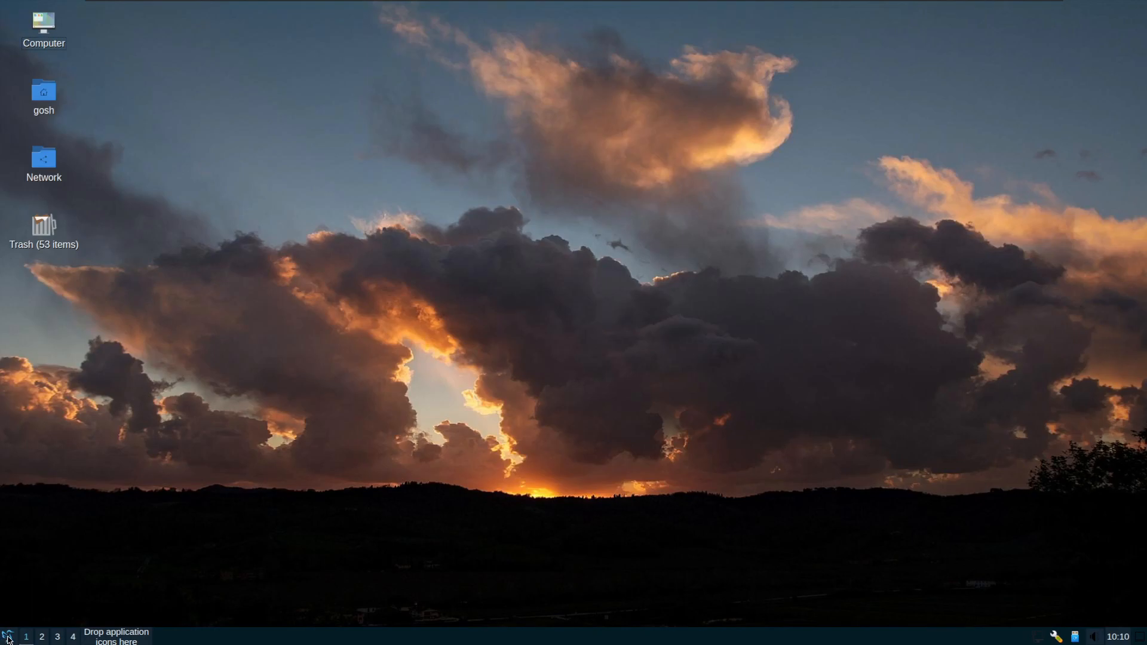
# - Launch QTerminal and run 'sudo dnf update', answering y to upgrade audacity, ffmpeg and install libopusfile
pyautogui.click(9, 637)
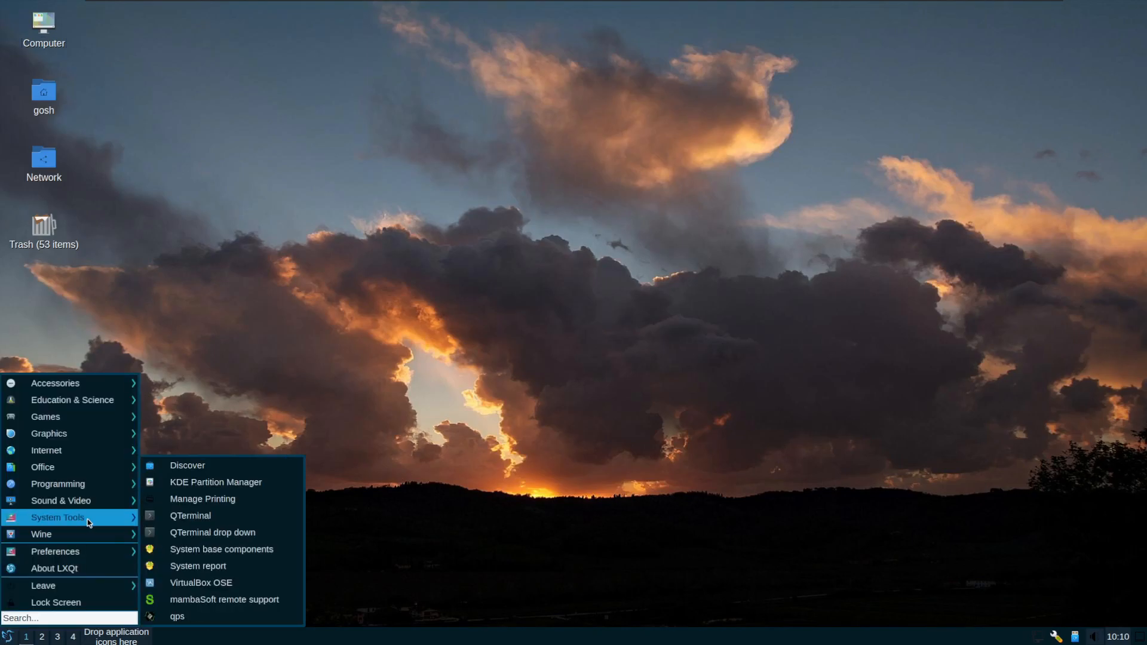
pyautogui.click(529, 318)
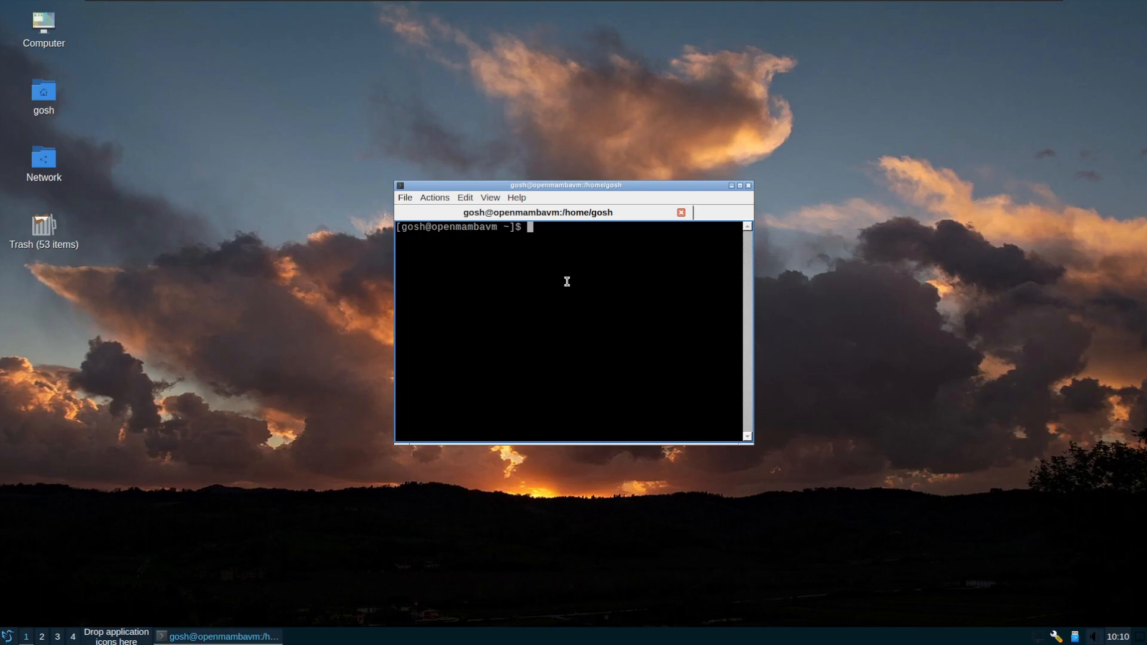
pyautogui.write('sudo')
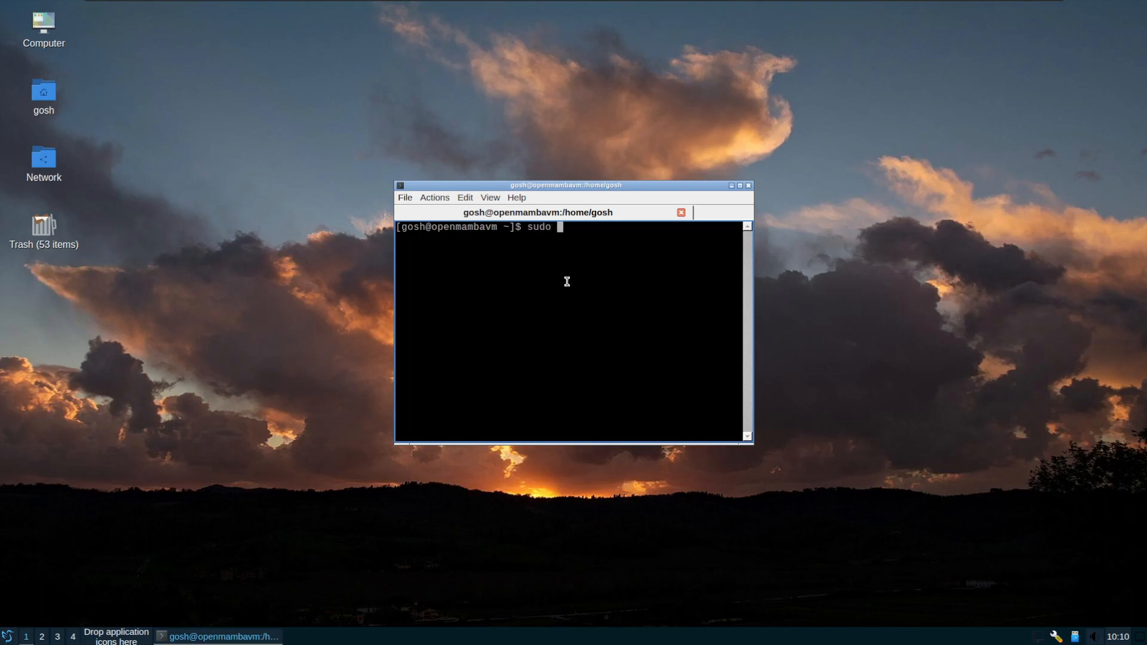
pyautogui.write('dnf upd')
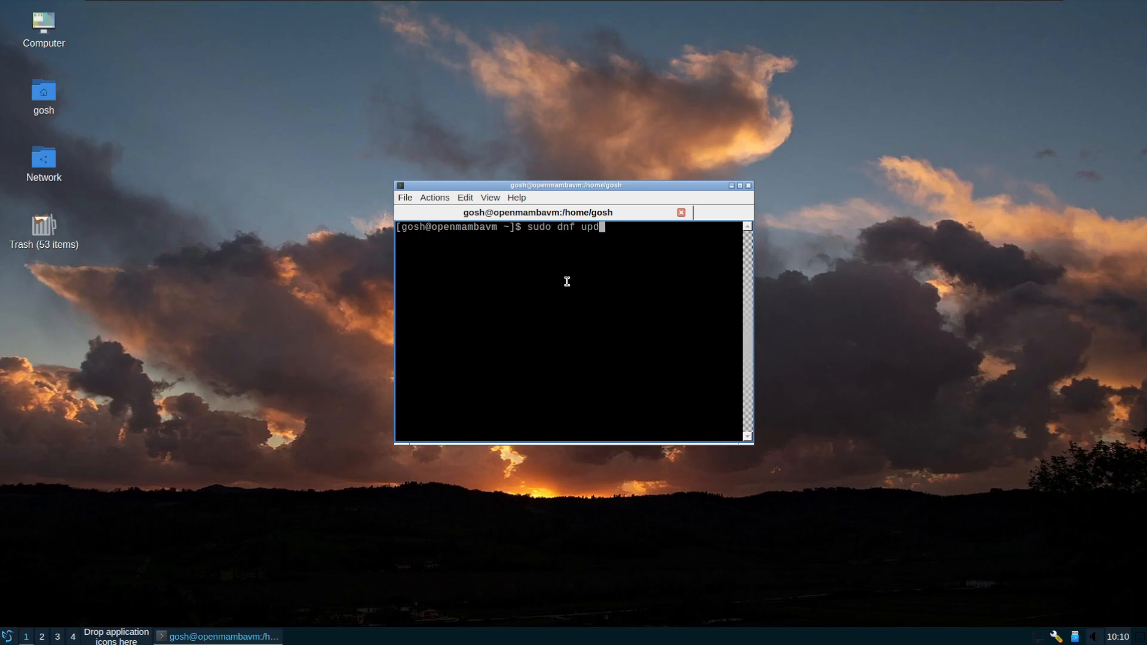
pyautogui.press('Return')
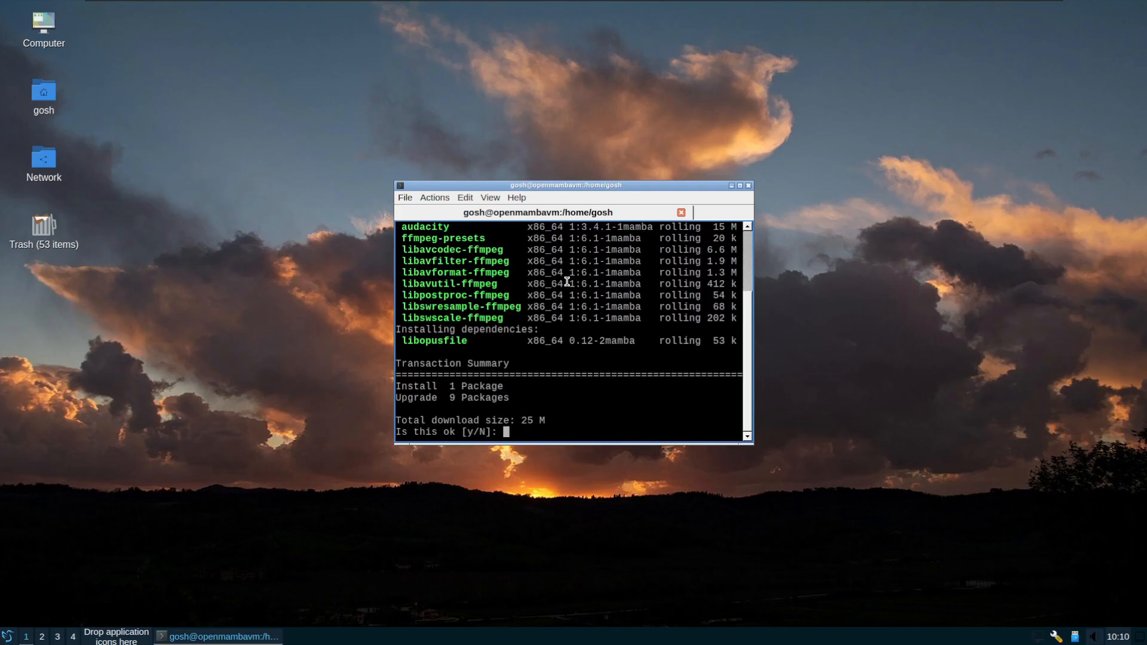
pyautogui.write('y')
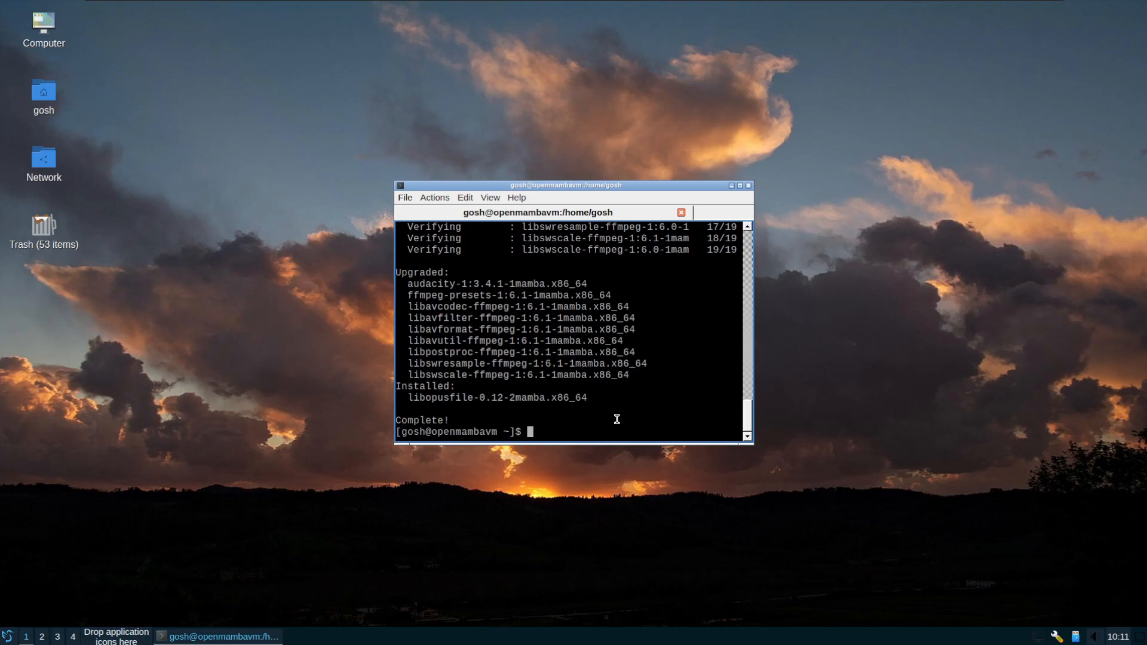
# - After neofetch is reported missing, run 'sudo dnf install neofetch' and confirm with y
pyautogui.write('neofetch')
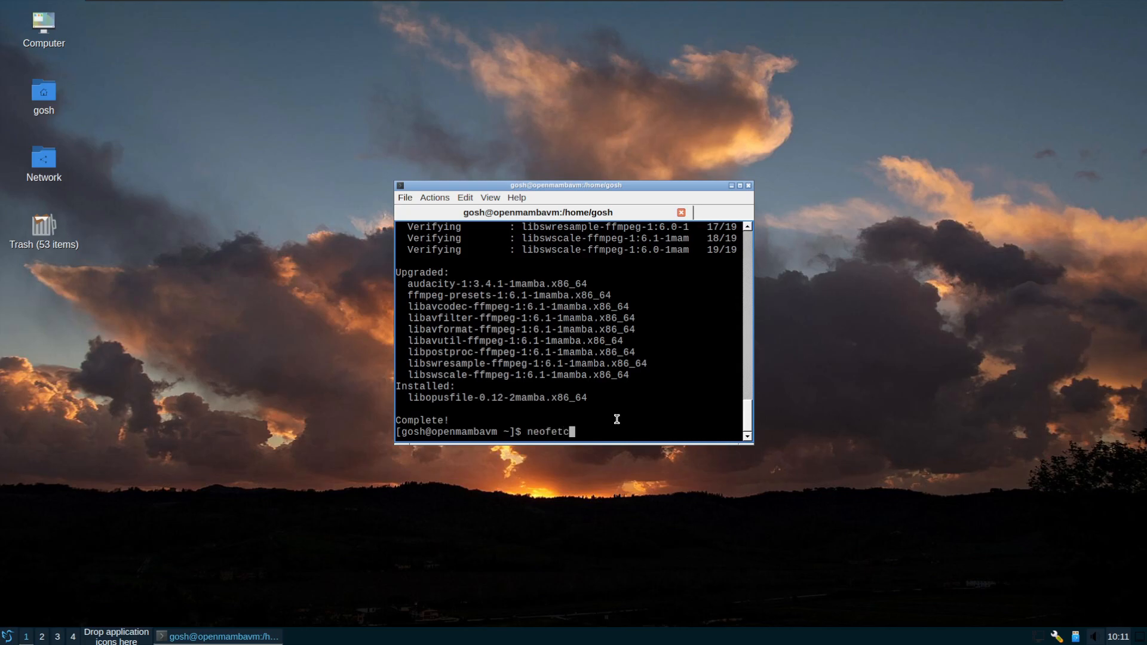
pyautogui.press('Return')
pyautogui.write('s')
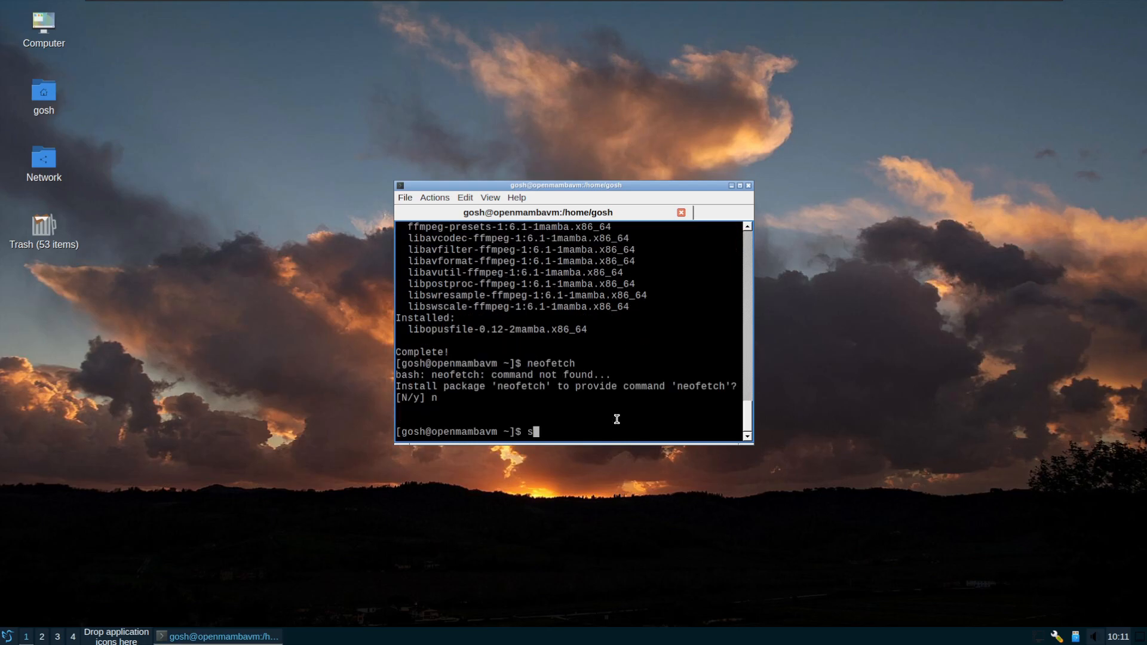
pyautogui.write('udo dnf i')
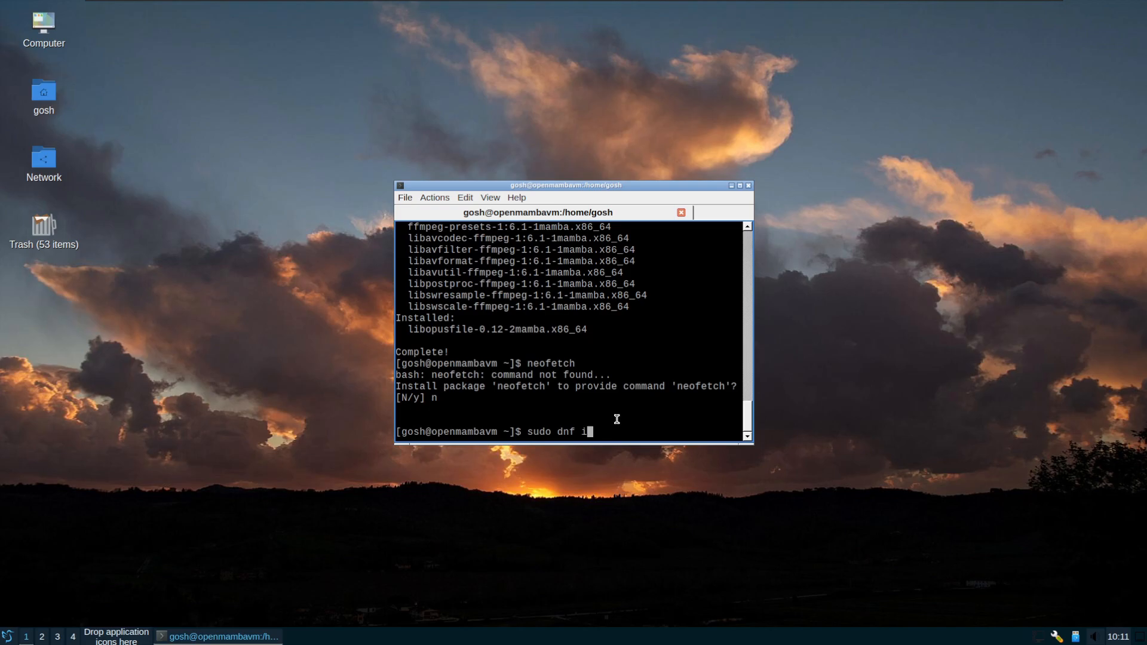
pyautogui.write('nstall neofe')
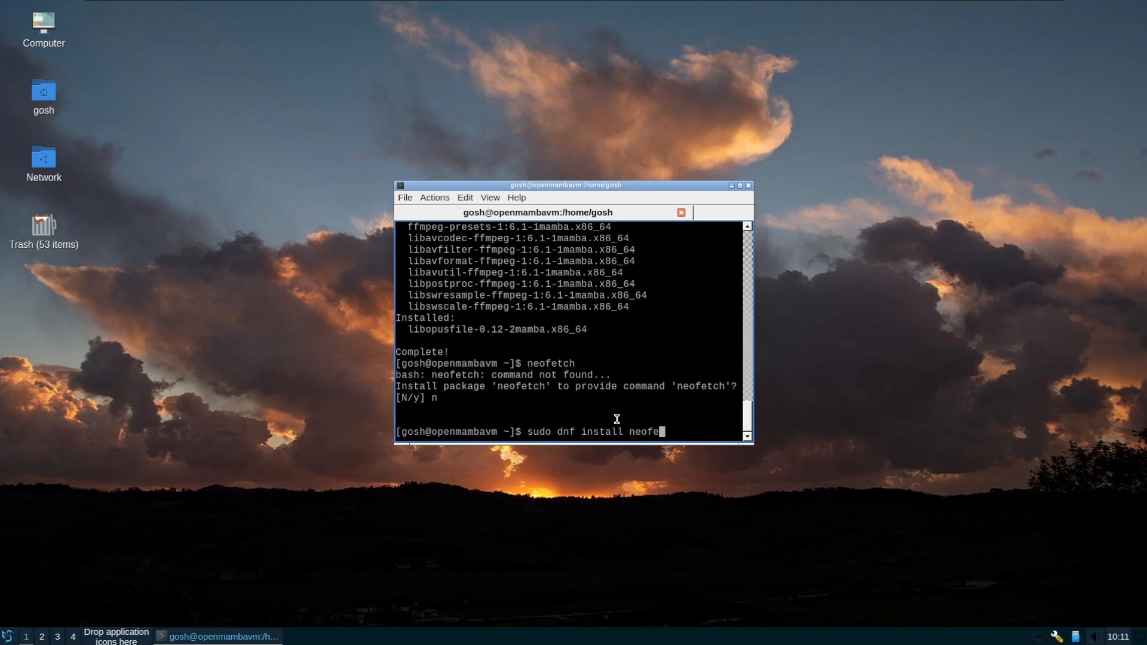
pyautogui.press('Return')
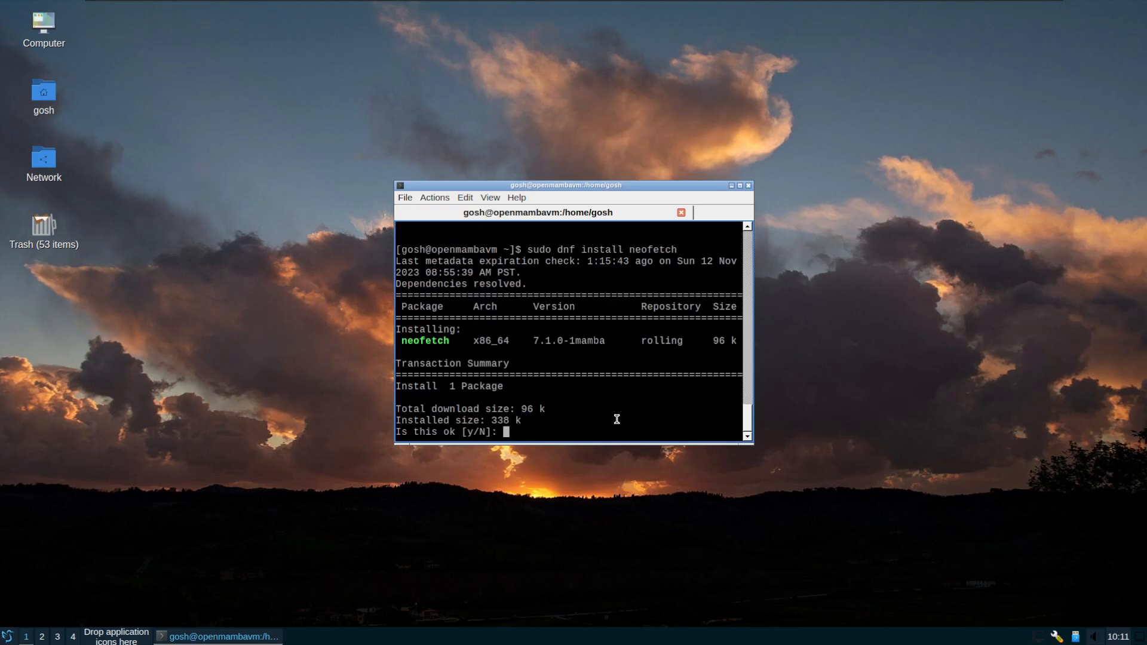
pyautogui.write('y')
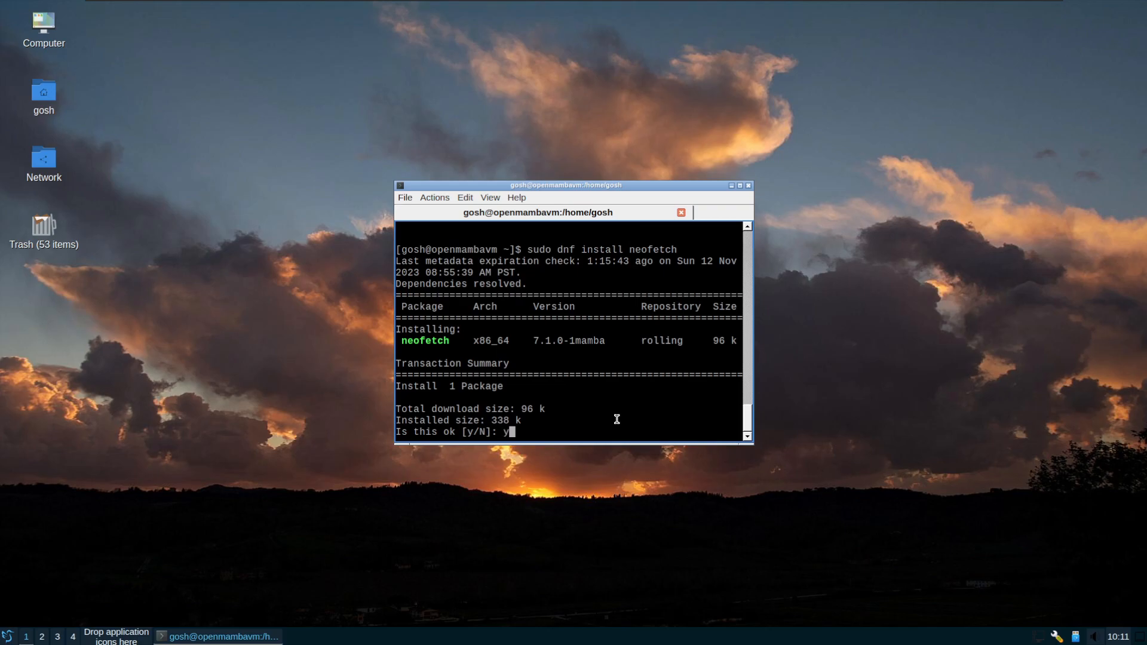
pyautogui.press('Return')
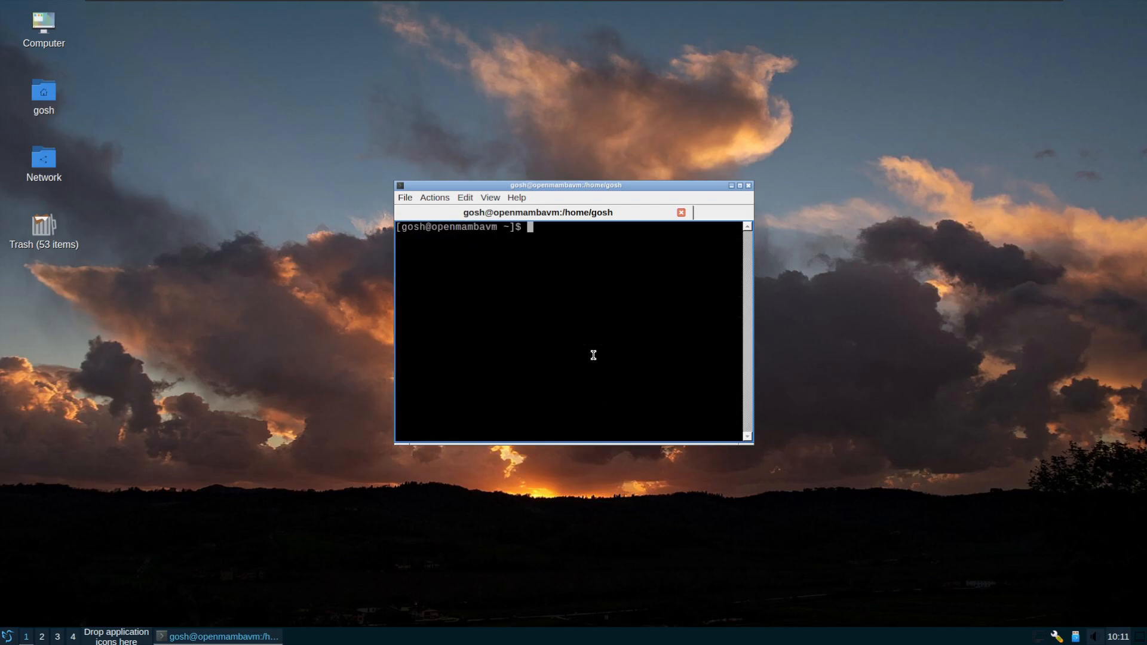
# - Maximize the terminal and run neofetch to show the system summary
pyautogui.write('neofetch')
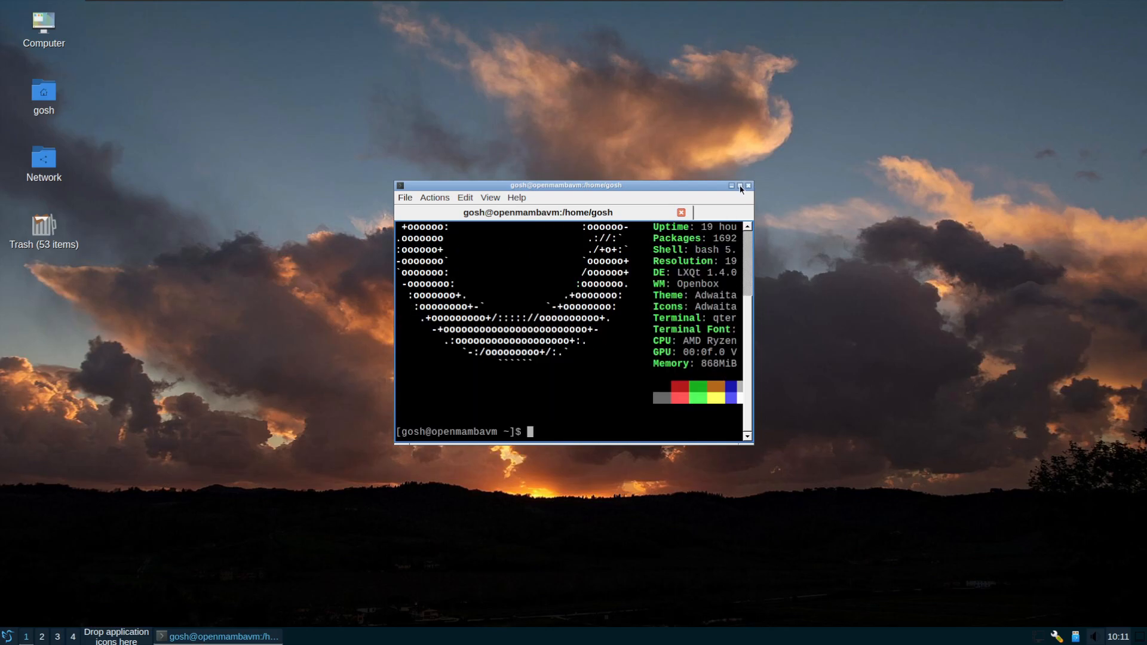
pyautogui.click(731, 185)
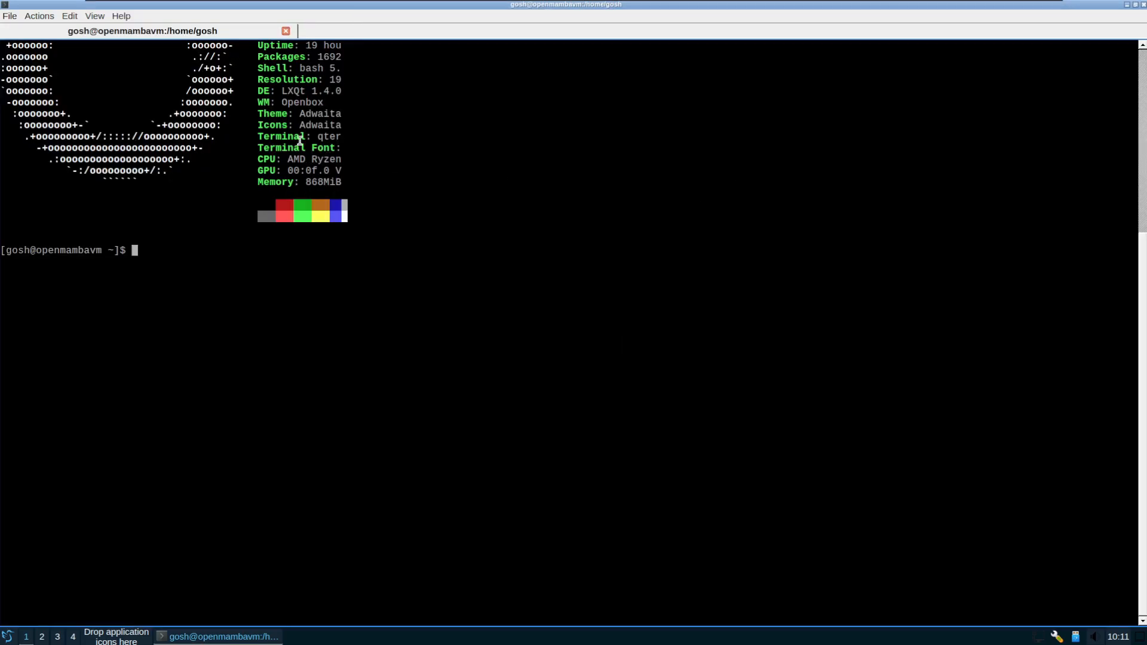
pyautogui.write('neofet')
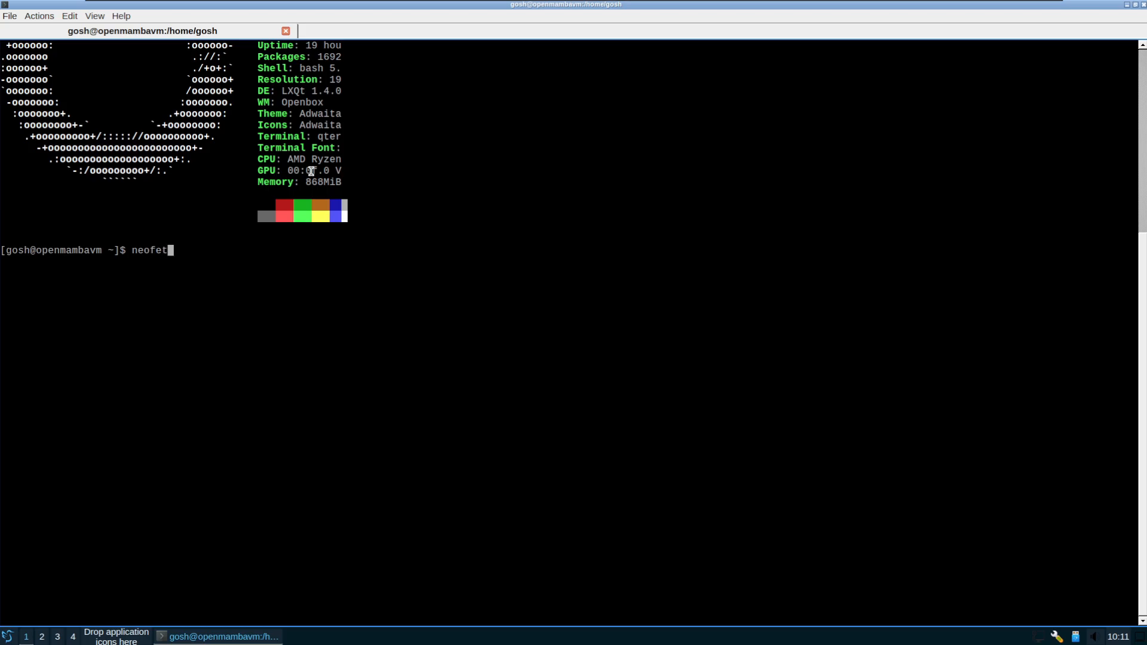
pyautogui.press('Return')
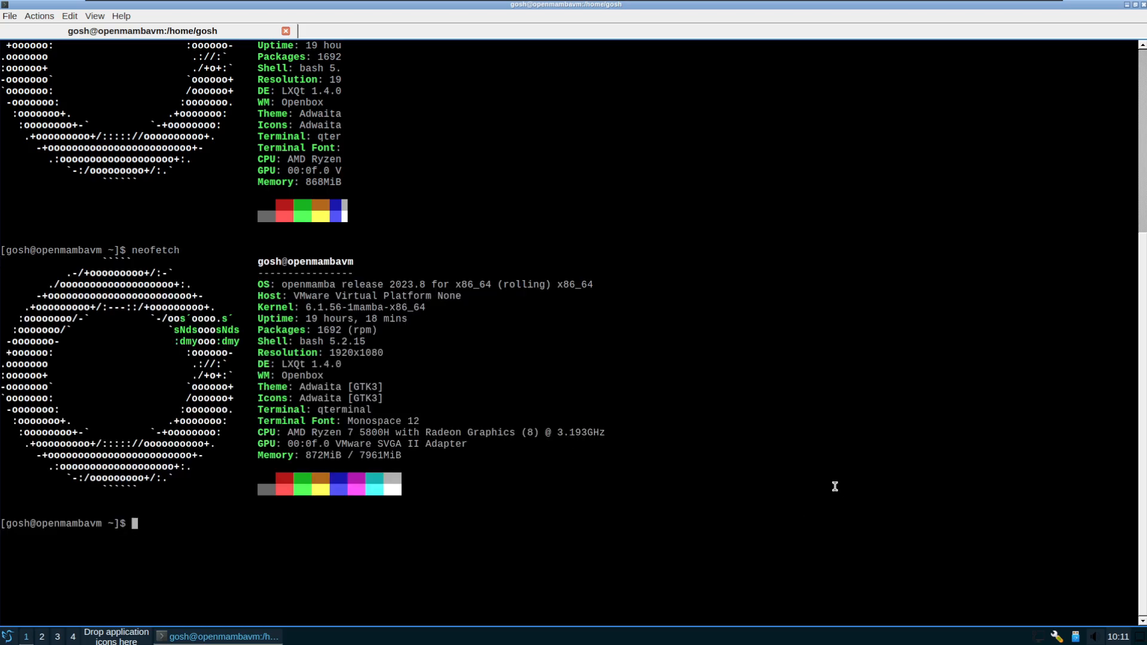
pyautogui.moveTo(559, 288)
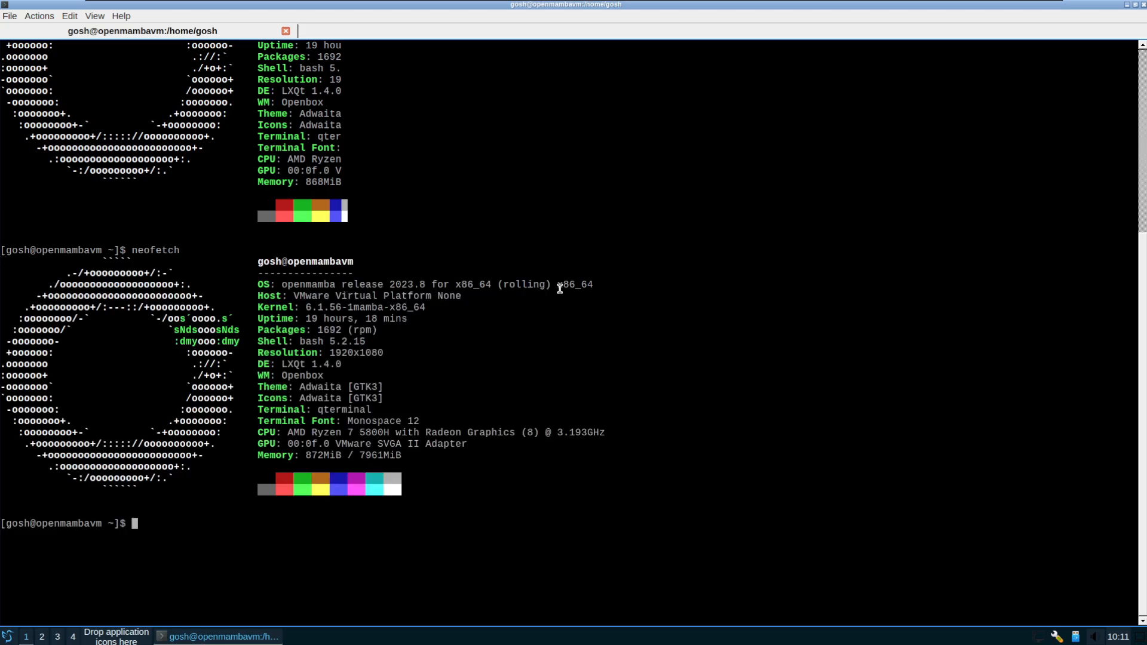
pyautogui.moveTo(667, 561)
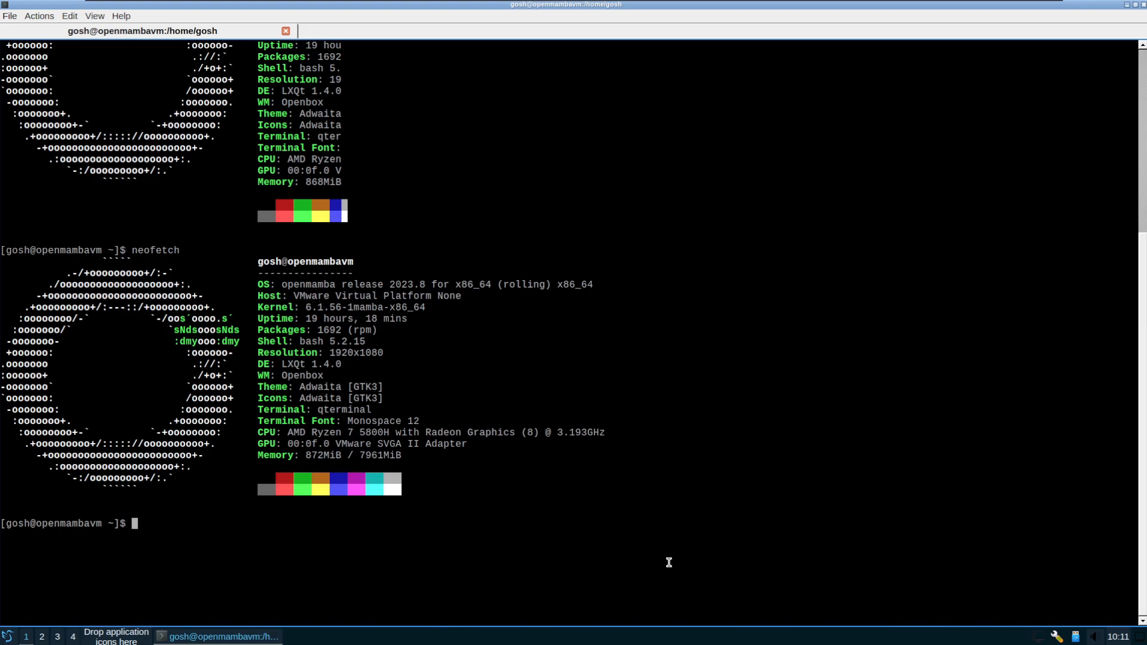
pyautogui.moveTo(689, 559)
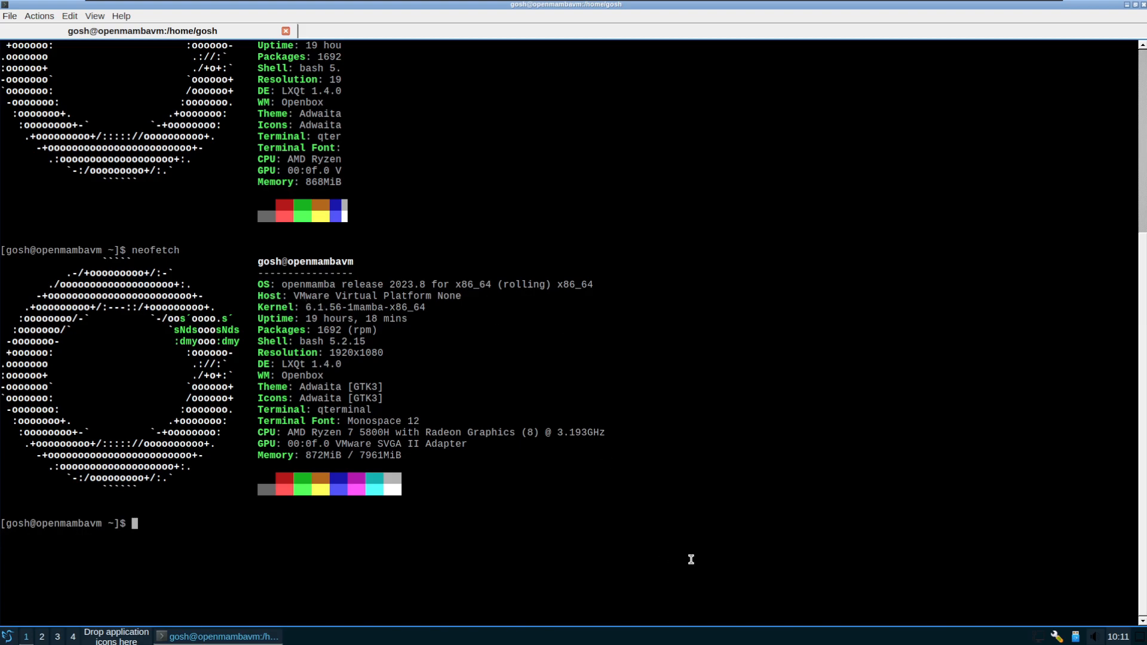
pyautogui.moveTo(288, 448)
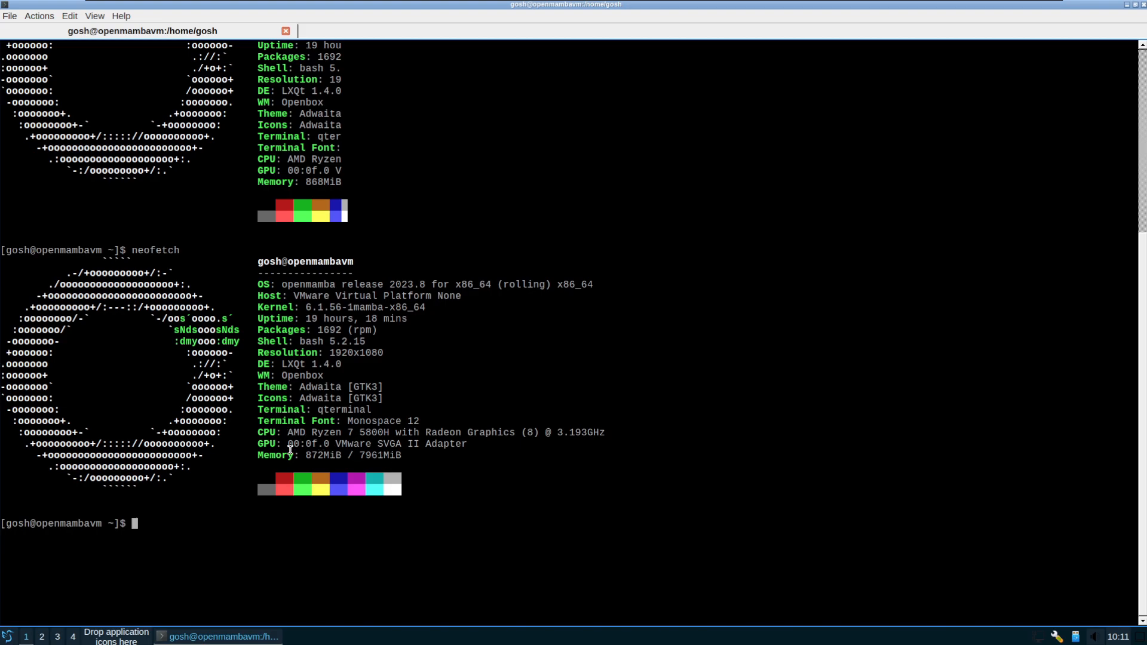
pyautogui.moveTo(306, 459)
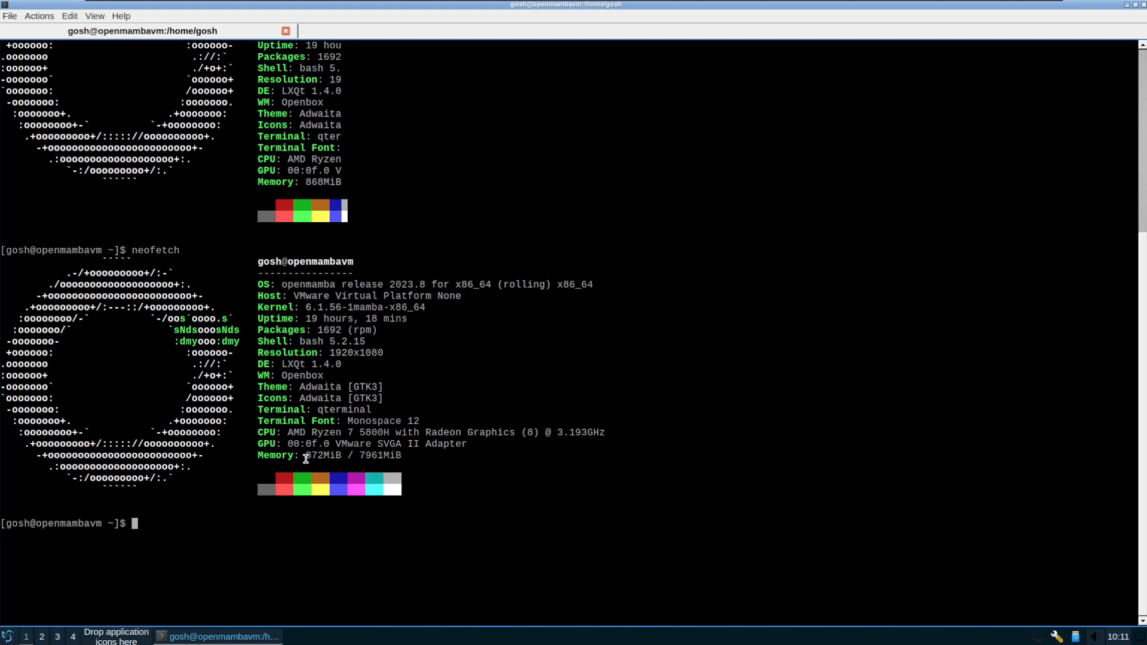
pyautogui.moveTo(311, 474)
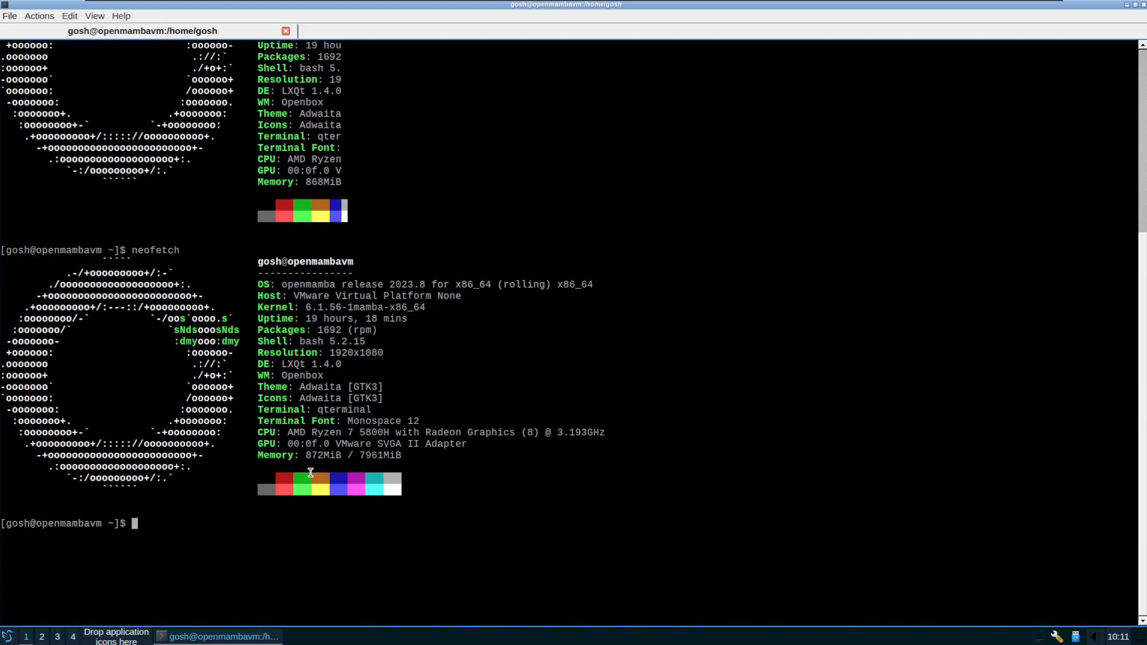
pyautogui.moveTo(548, 468)
pyautogui.write('htop')
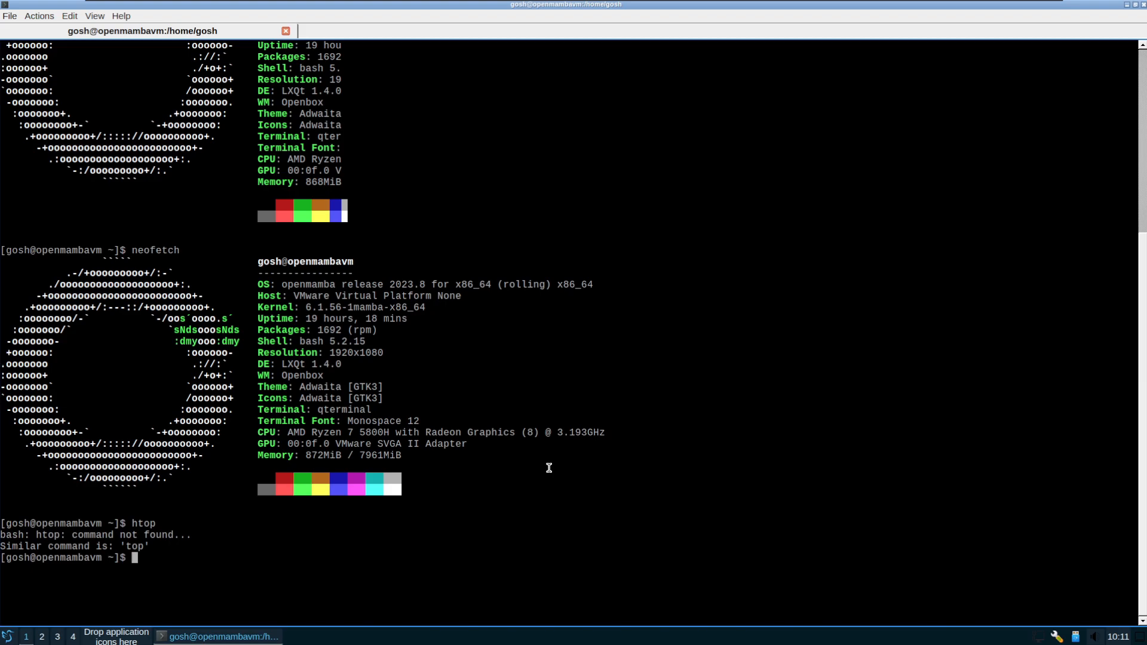
# - Run 'sudo dnf install htop' so Htop appears under System Tools
pyautogui.write('neofetc')
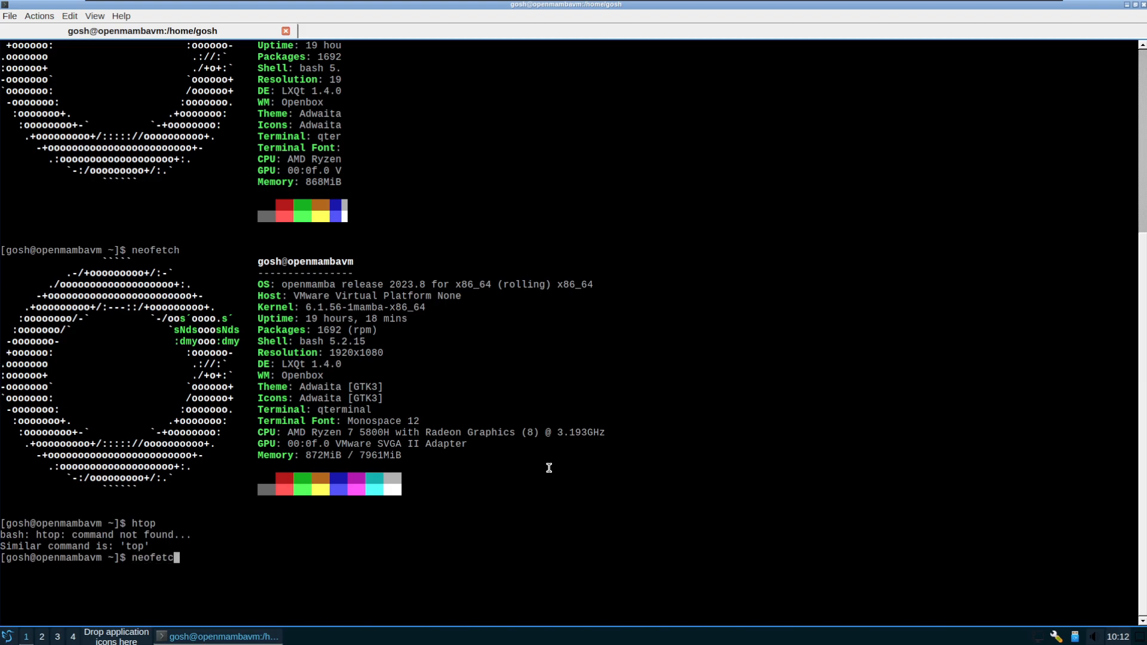
pyautogui.write('sudo')
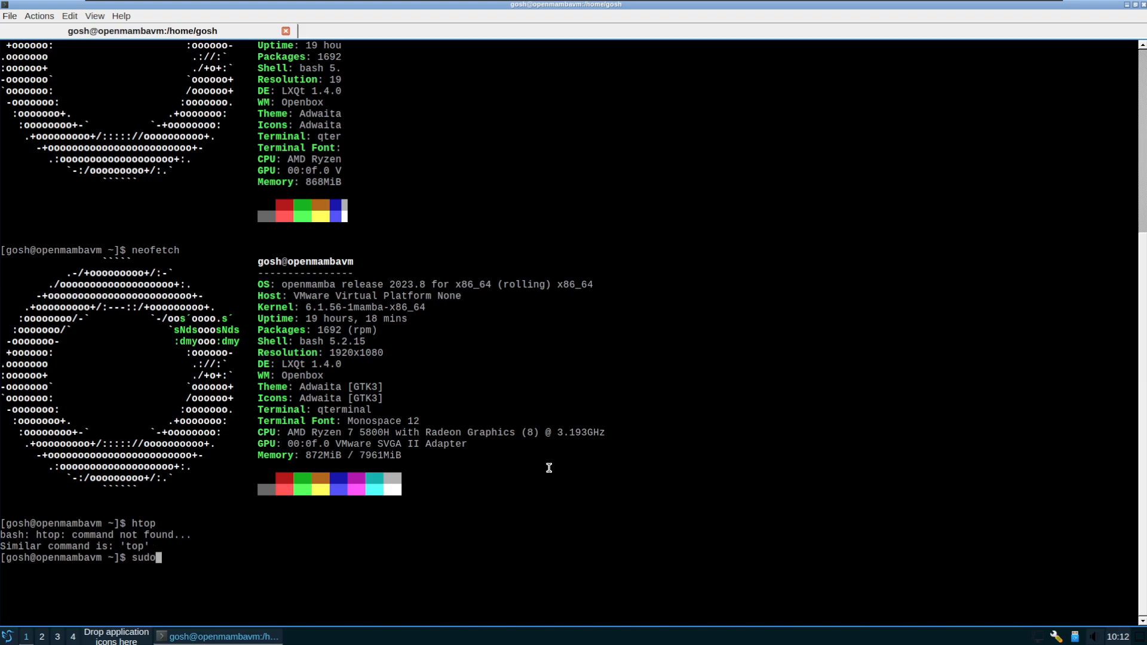
pyautogui.write('dnf i')
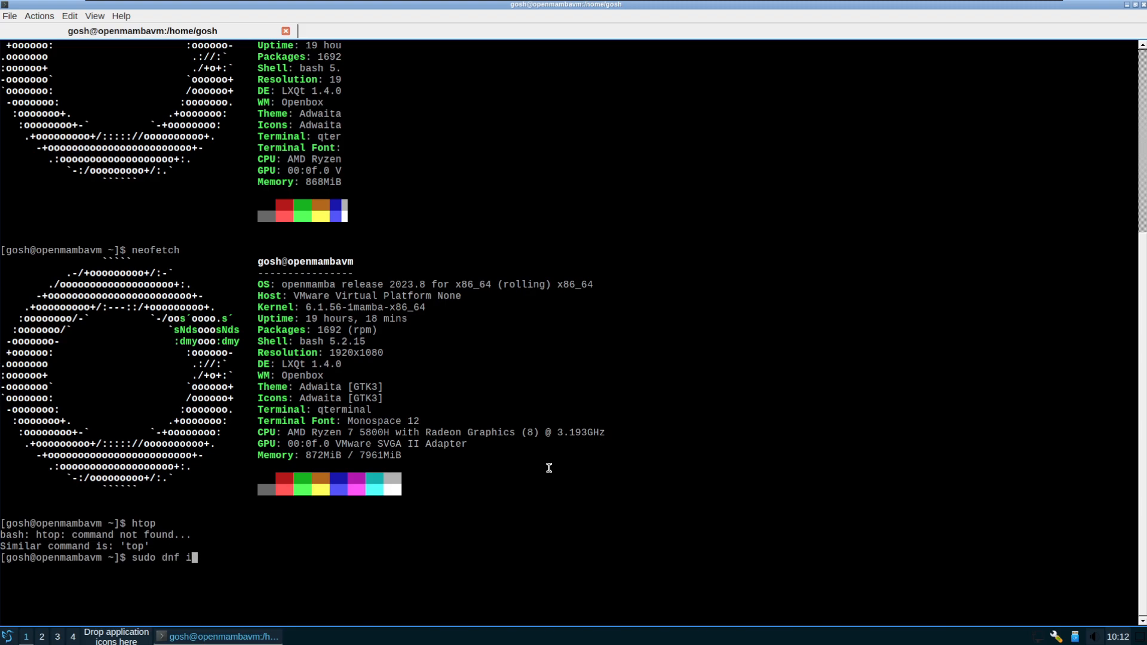
pyautogui.write('nstall htop')
pyautogui.write('y')
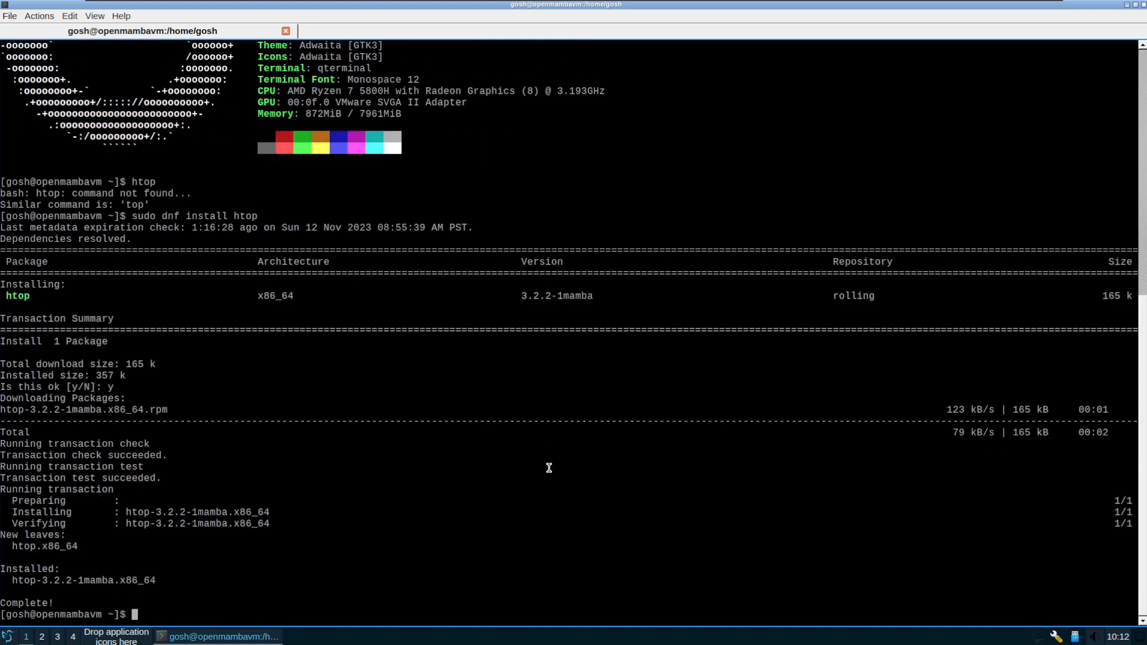
pyautogui.write('htop')
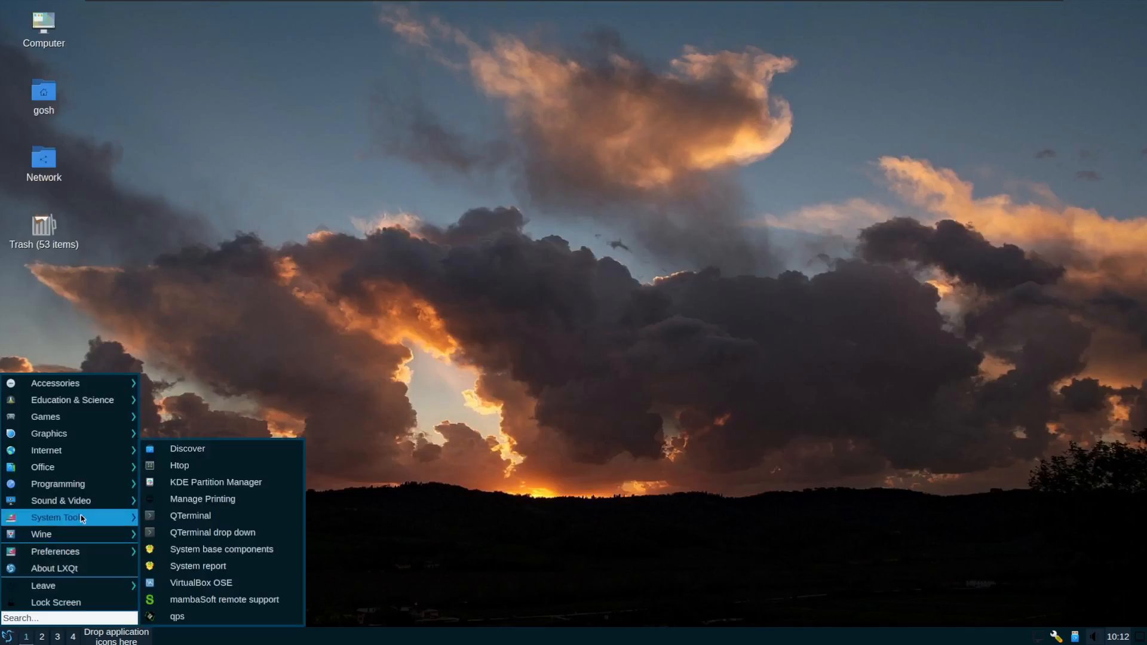
pyautogui.moveTo(187, 448)
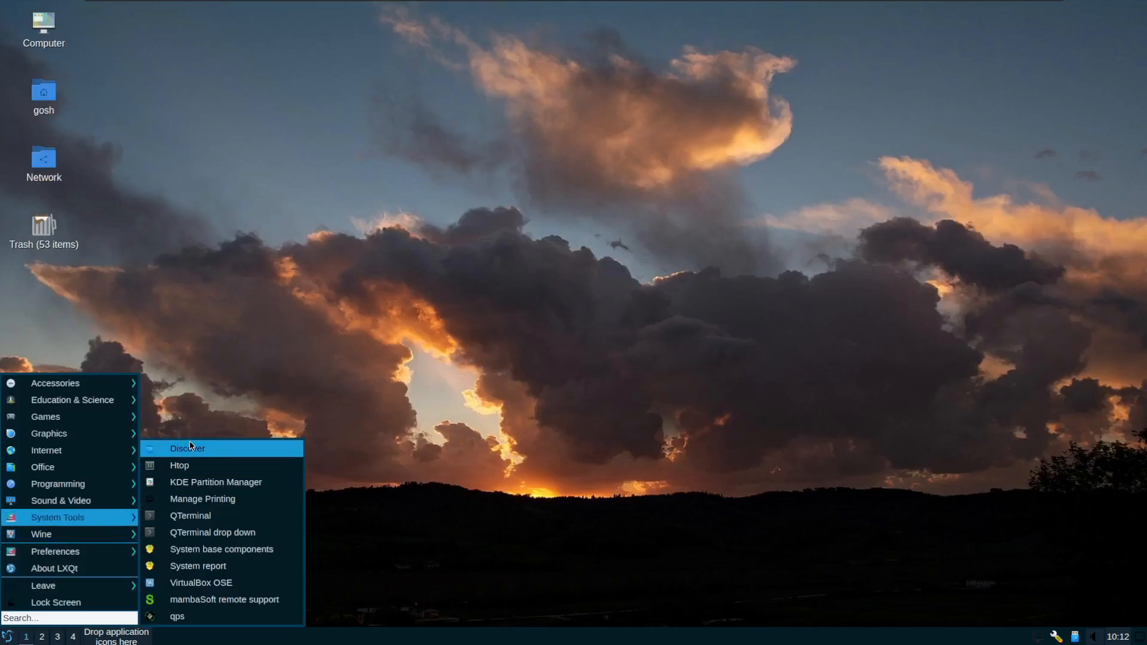
# - Launch Discover, check Flathub is listed in Settings, and return to Home
pyautogui.click(511, 393)
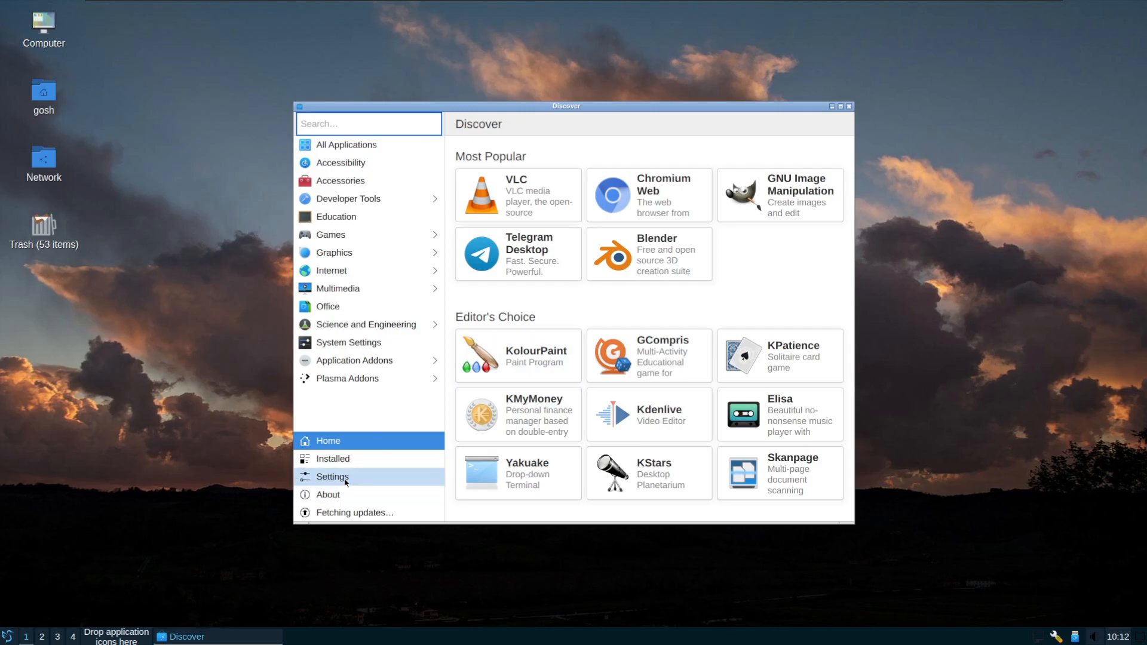
pyautogui.click(333, 477)
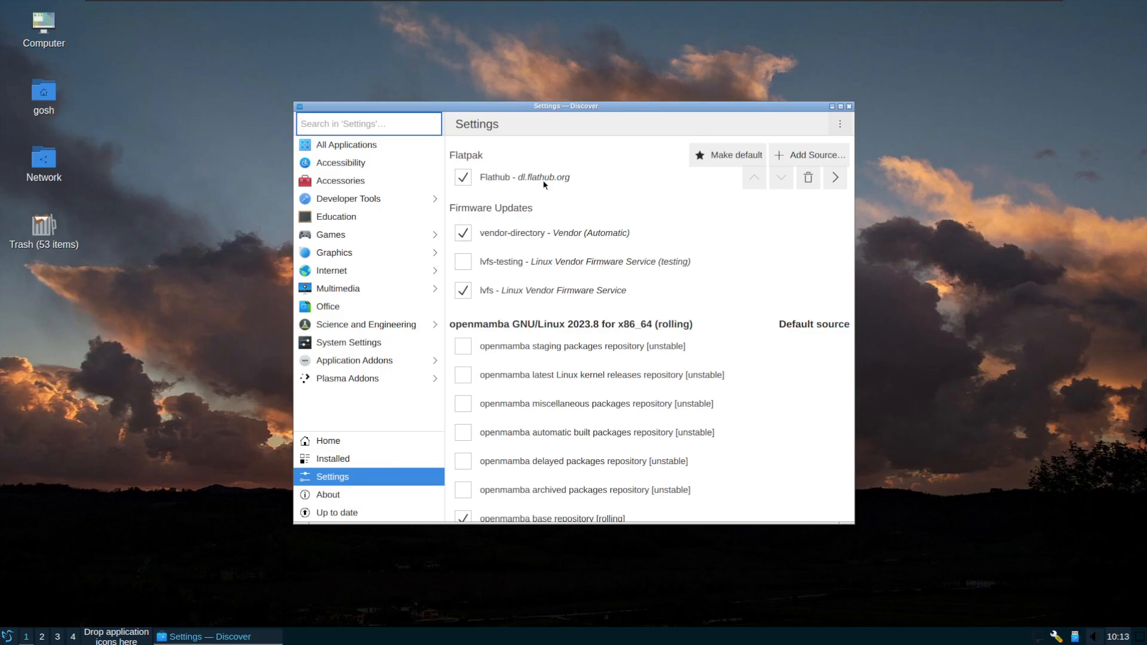
pyautogui.moveTo(327, 441)
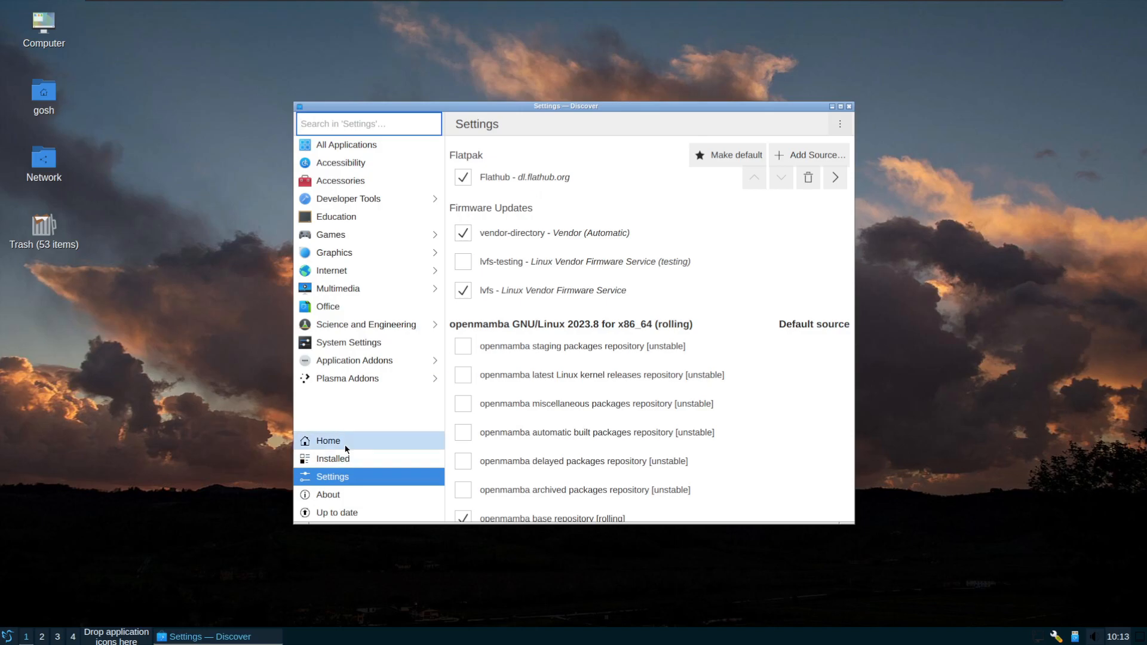
pyautogui.click(327, 441)
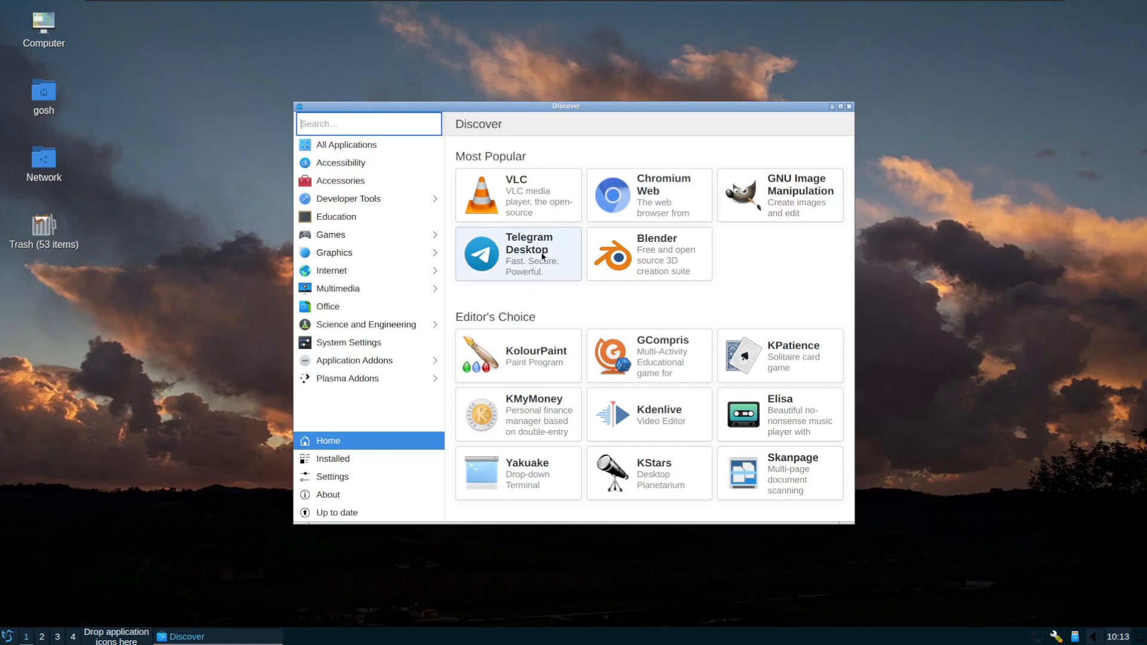
pyautogui.moveTo(718, 405)
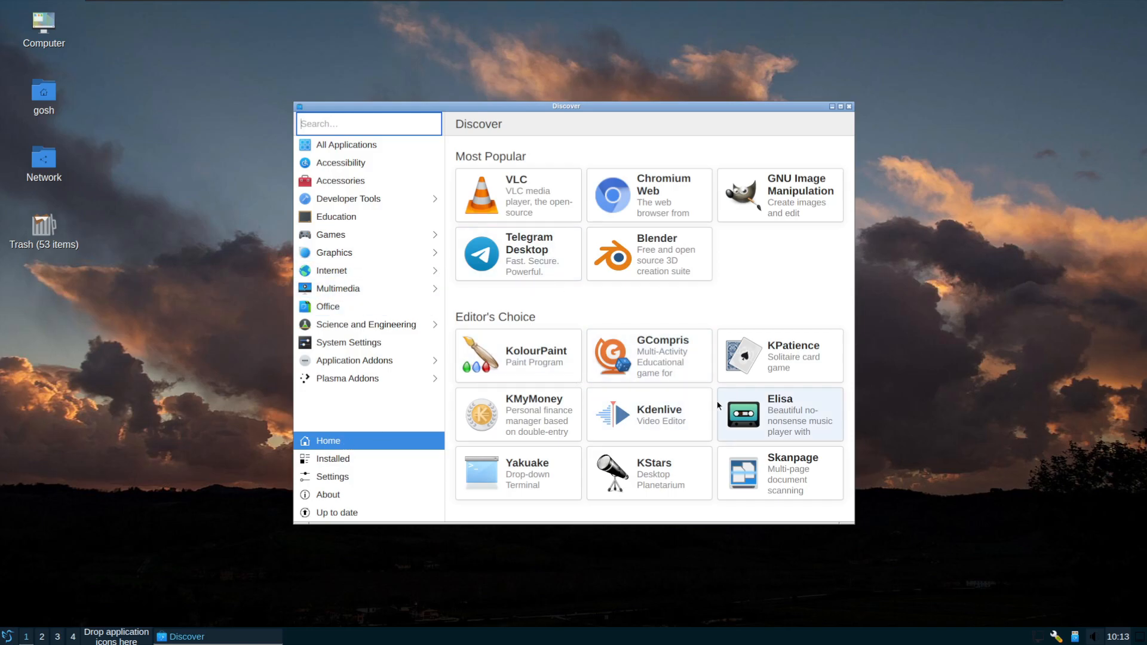
pyautogui.moveTo(758, 416)
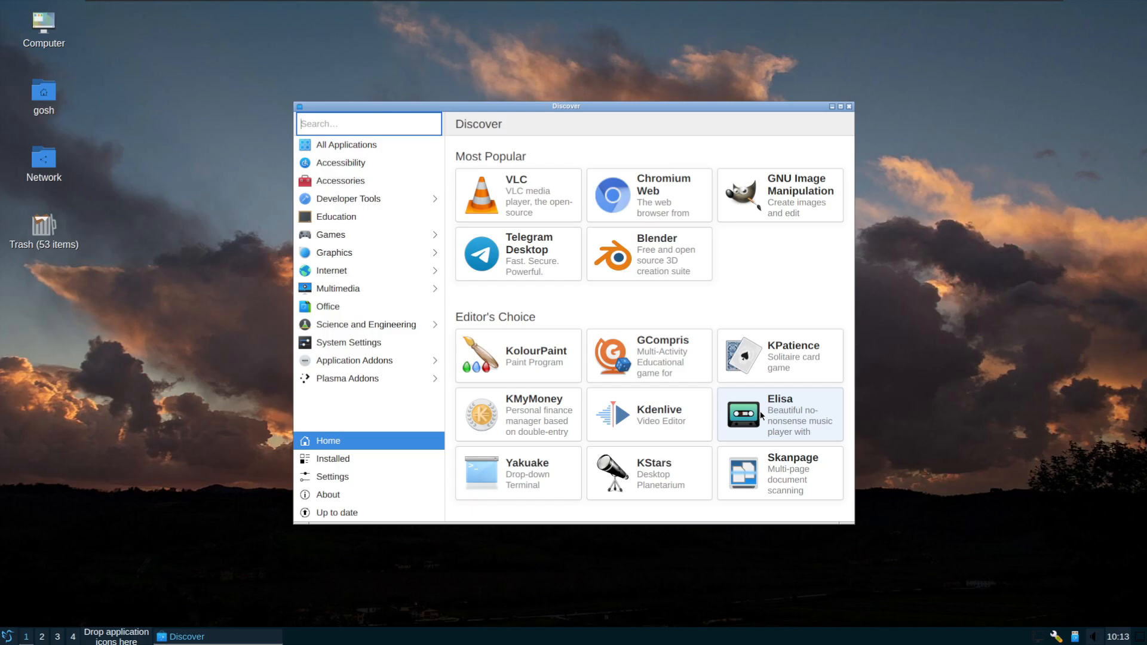
pyautogui.moveTo(778, 425)
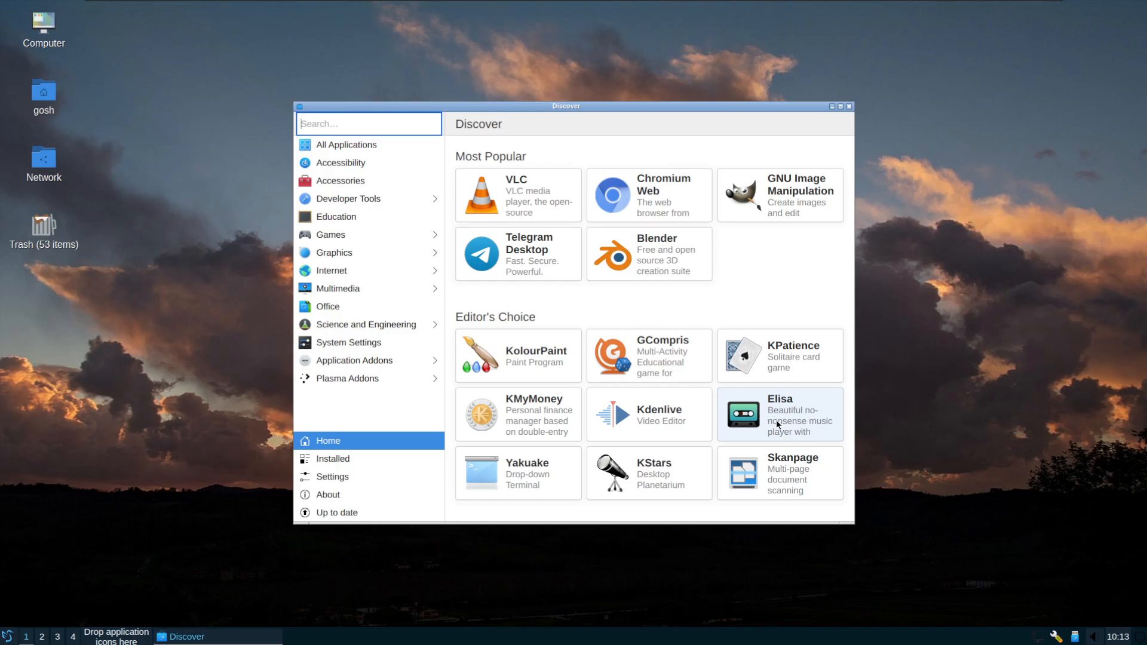
pyautogui.moveTo(318, 418)
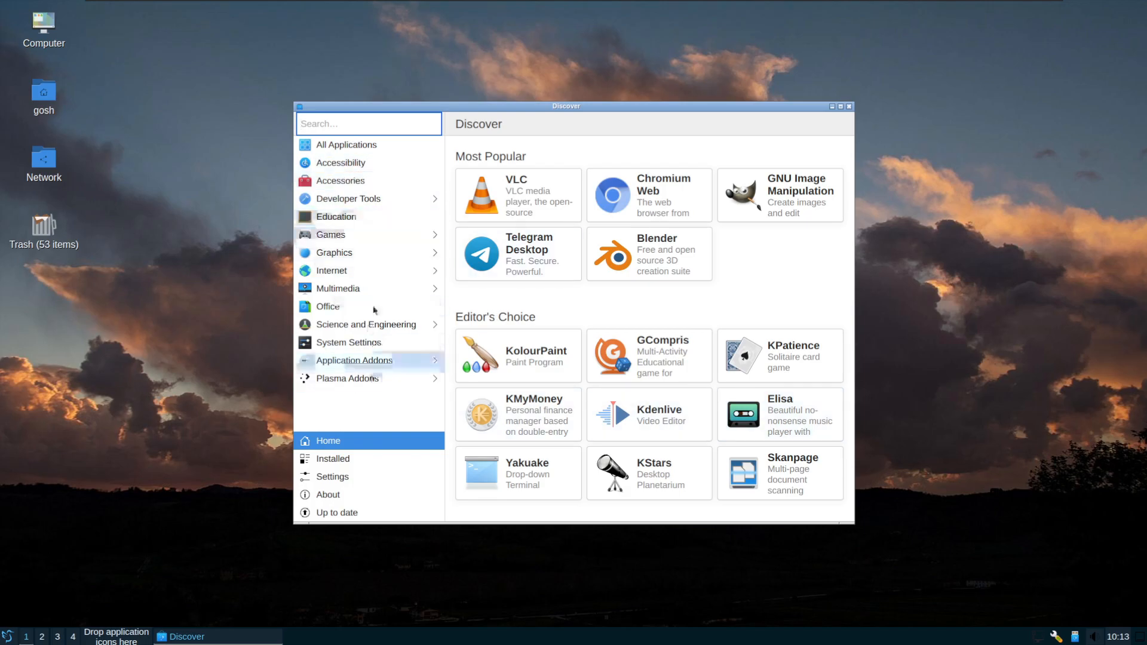
# - Browse Multimedia > Audio Players and start installing Shortwave, then look for a game
pyautogui.click(337, 288)
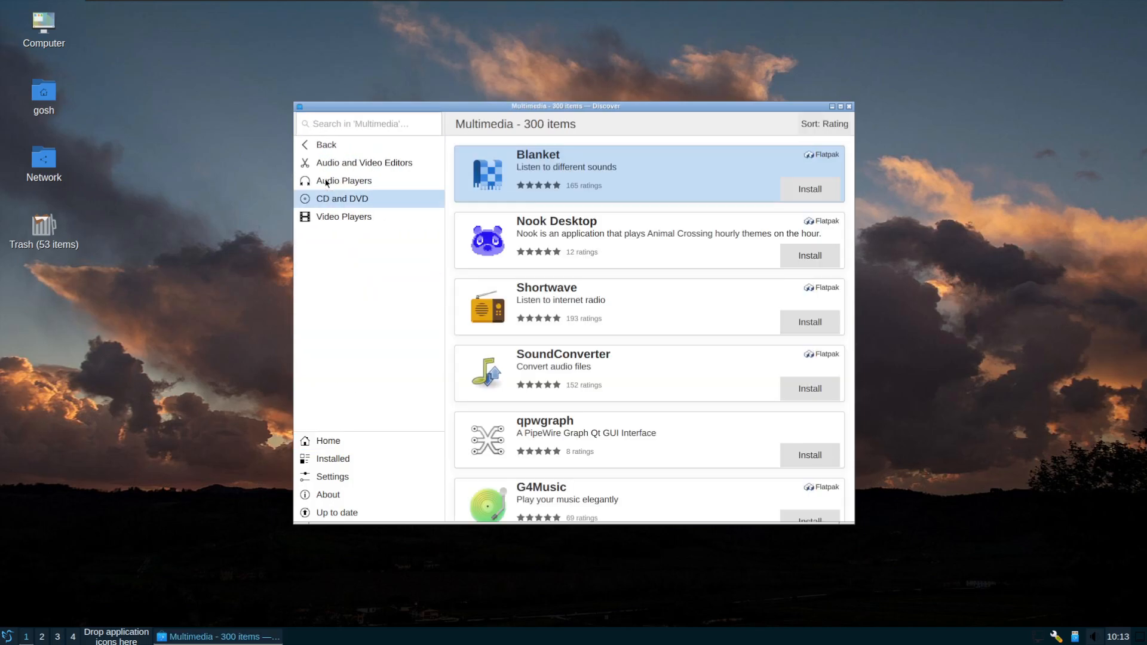
pyautogui.click(343, 180)
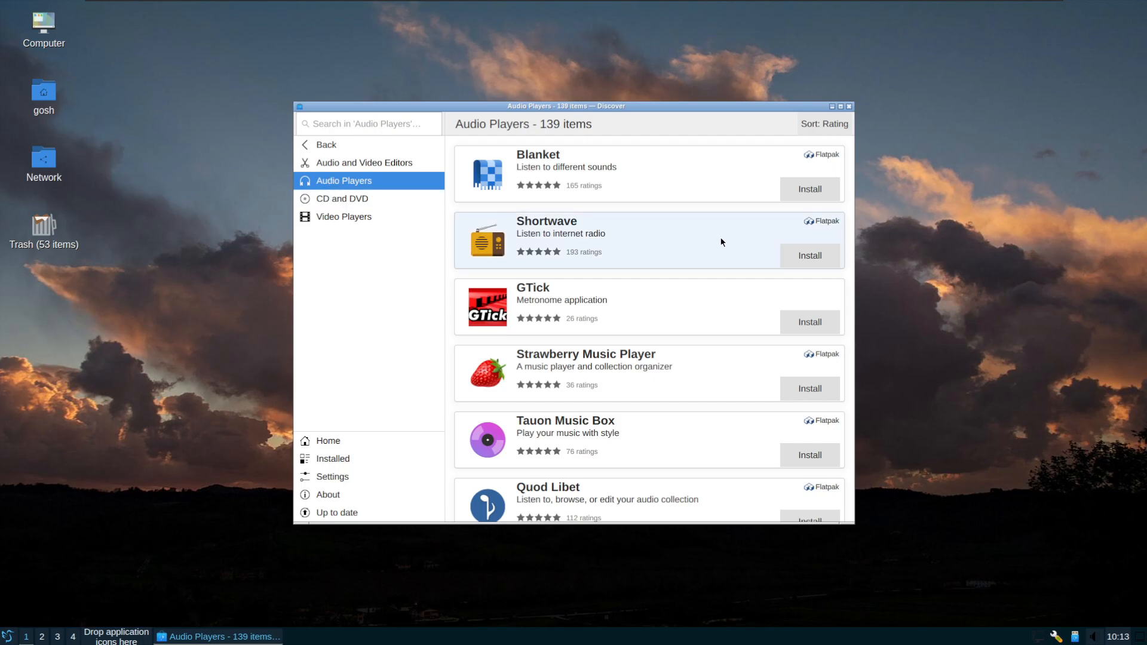
pyautogui.click(809, 255)
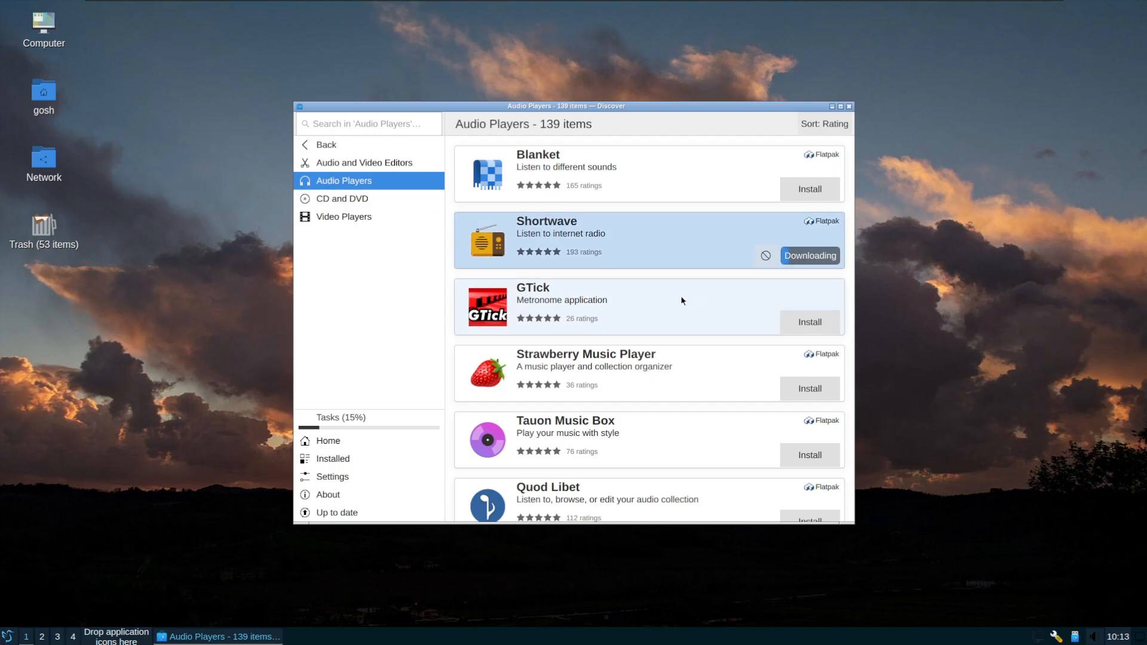
pyautogui.moveTo(803, 229)
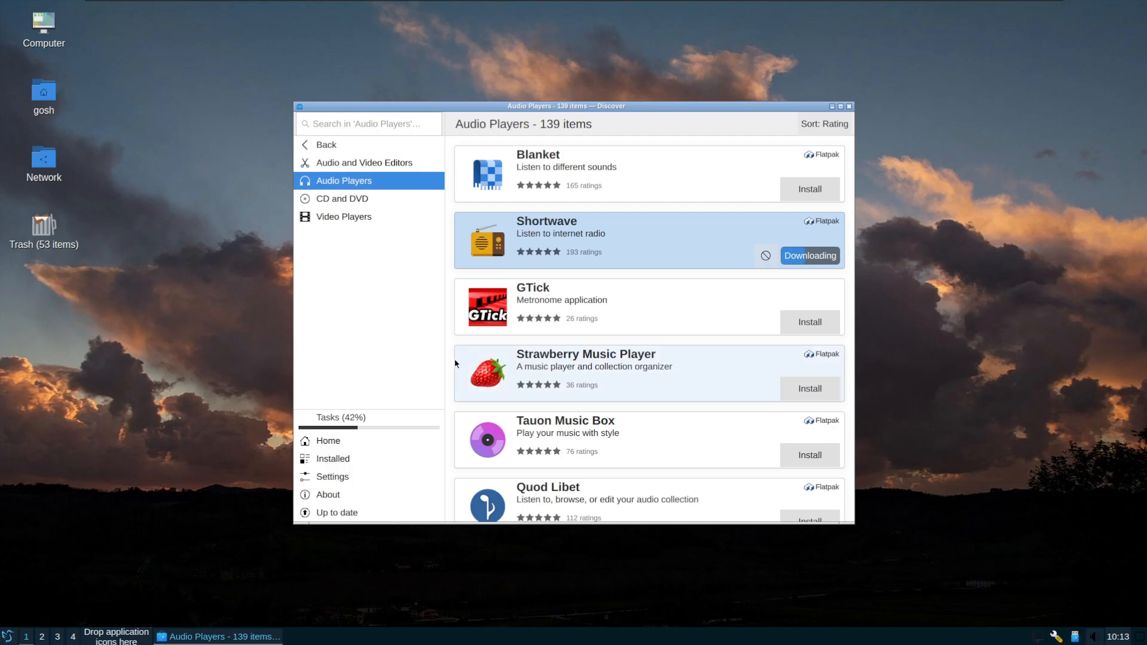
pyautogui.click(339, 417)
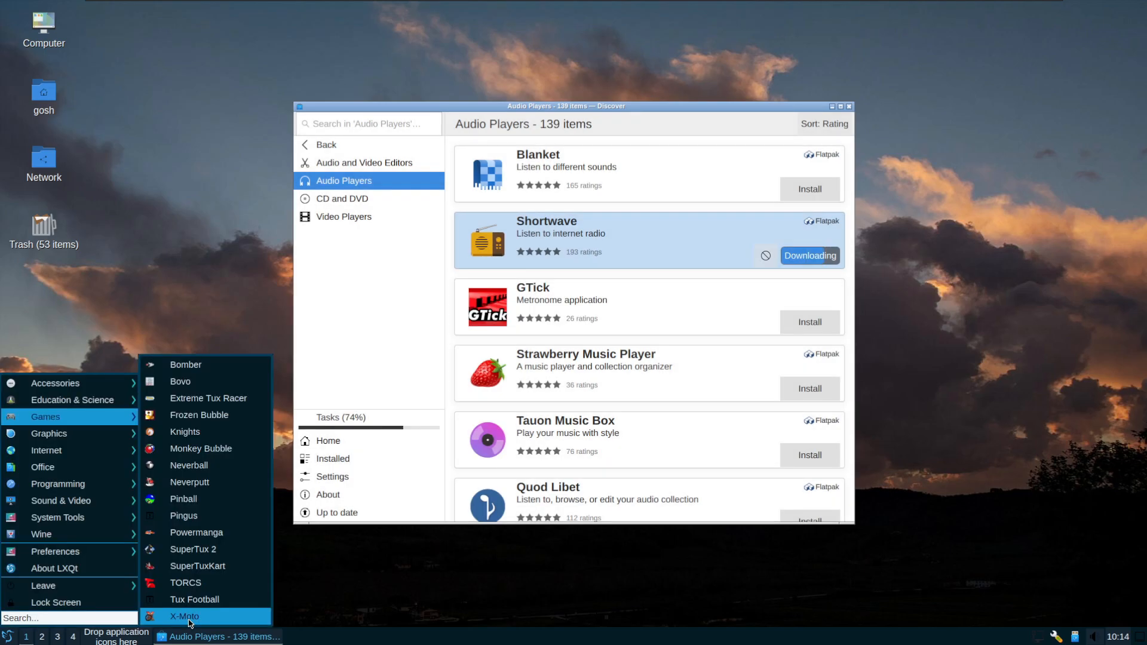
# - Launch X-Moto, play the A Cold Day level while checking Shortwave's download, then quit
pyautogui.click(185, 616)
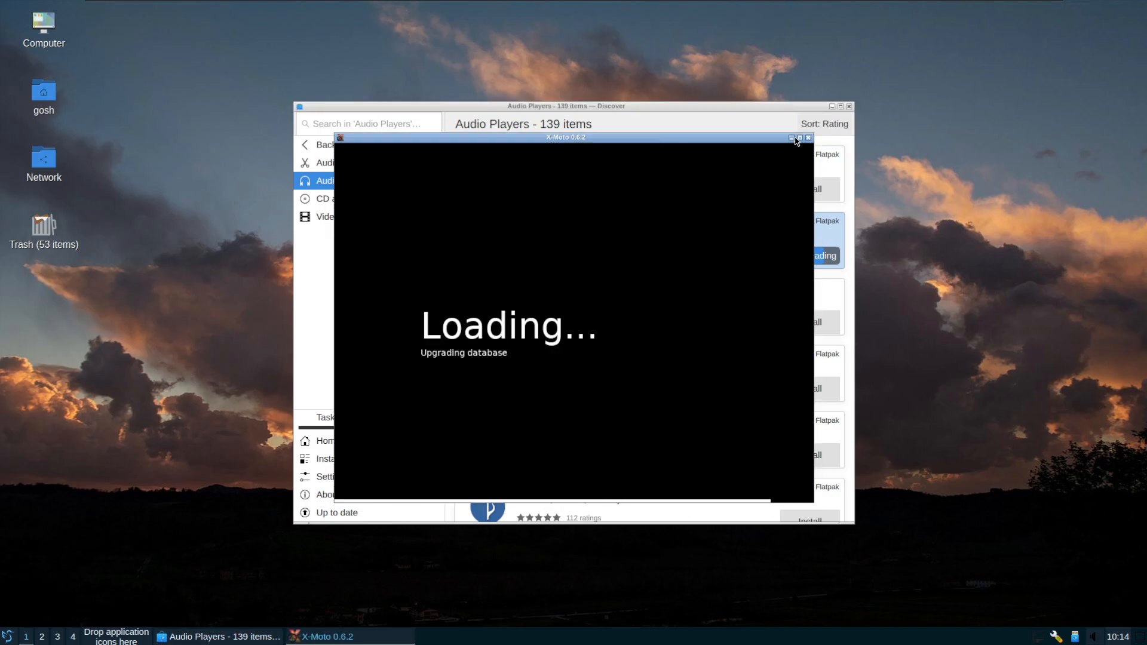
pyautogui.click(807, 138)
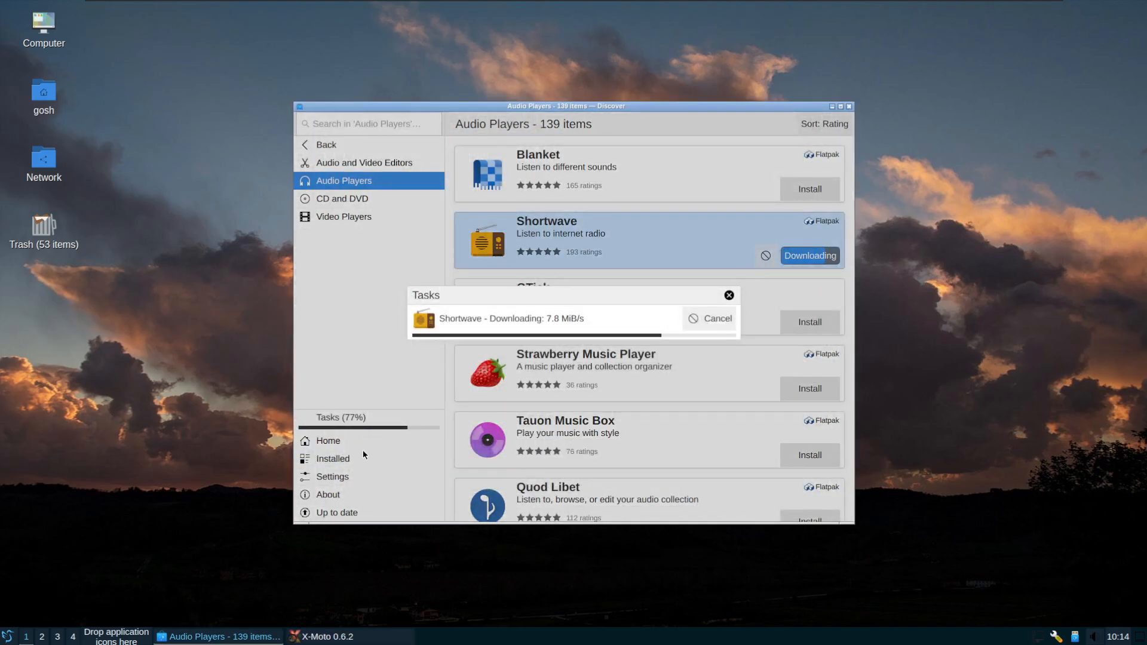
pyautogui.click(322, 636)
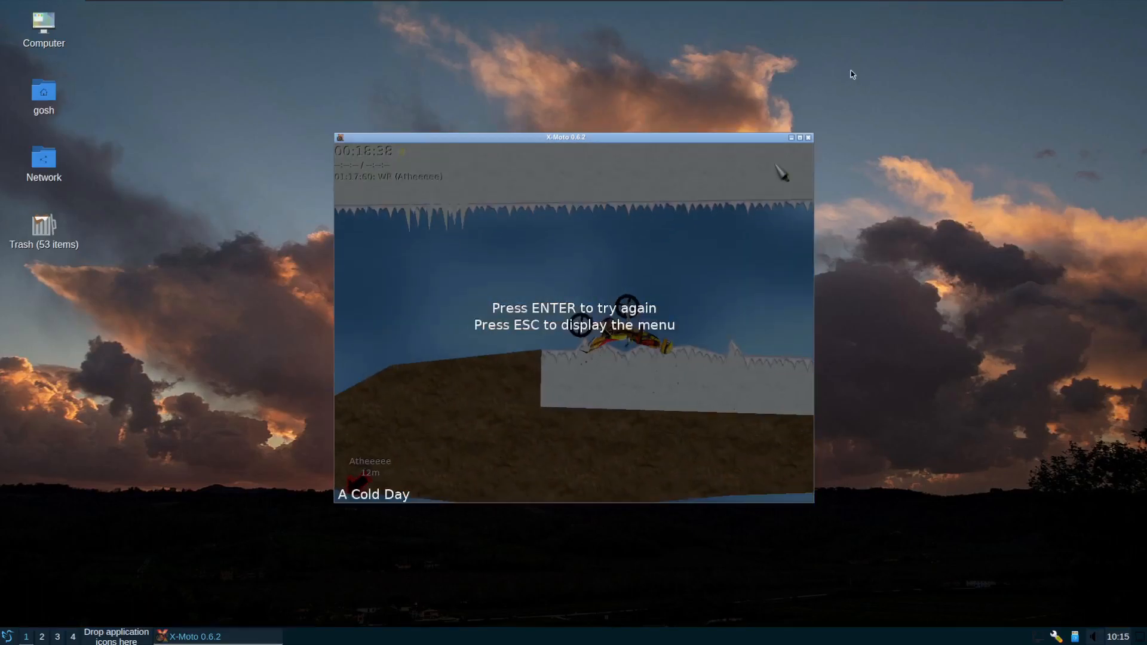
pyautogui.click(809, 136)
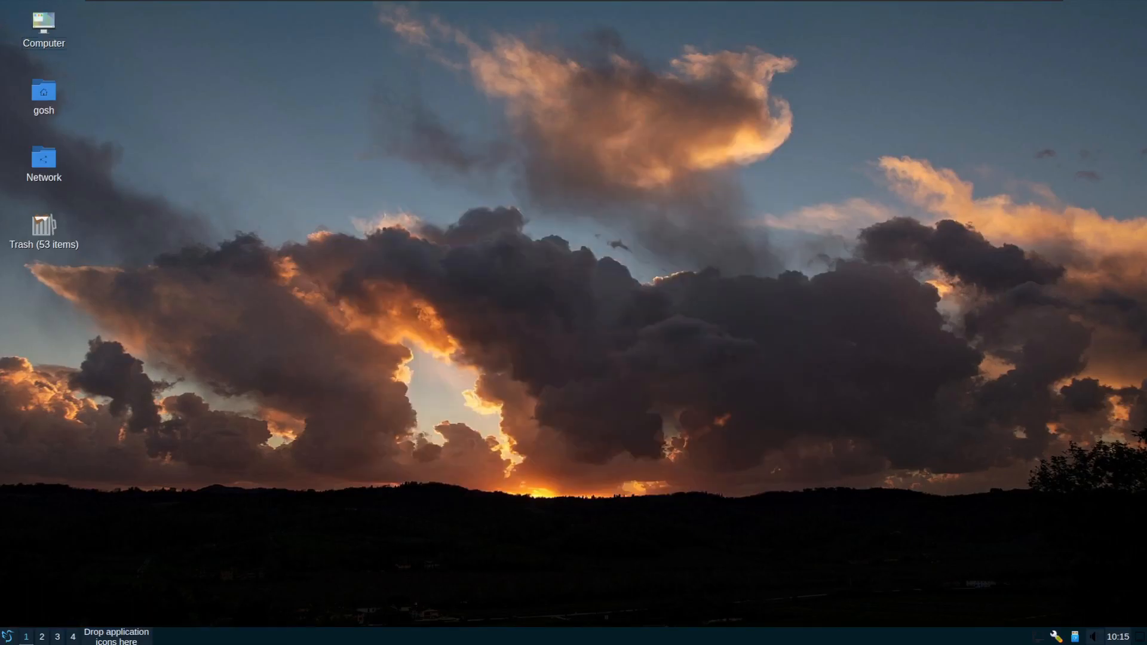
# - Launch Tux Football from Games, watch Blue Utd. vs Red City start, then quit
pyautogui.click(8, 637)
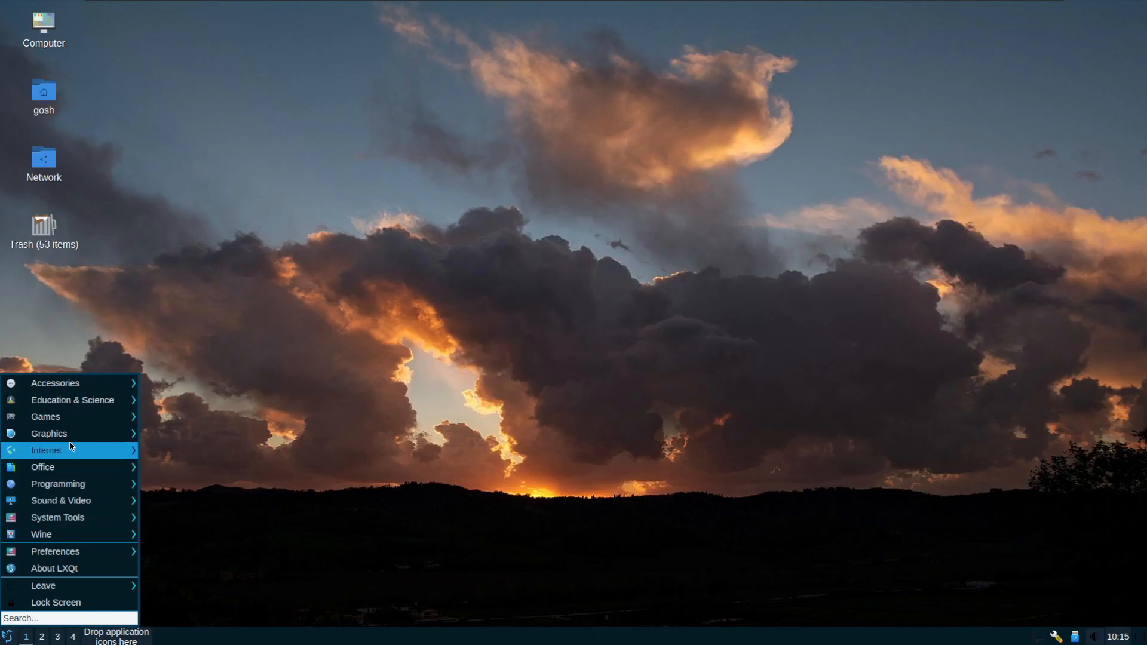
pyautogui.click(45, 415)
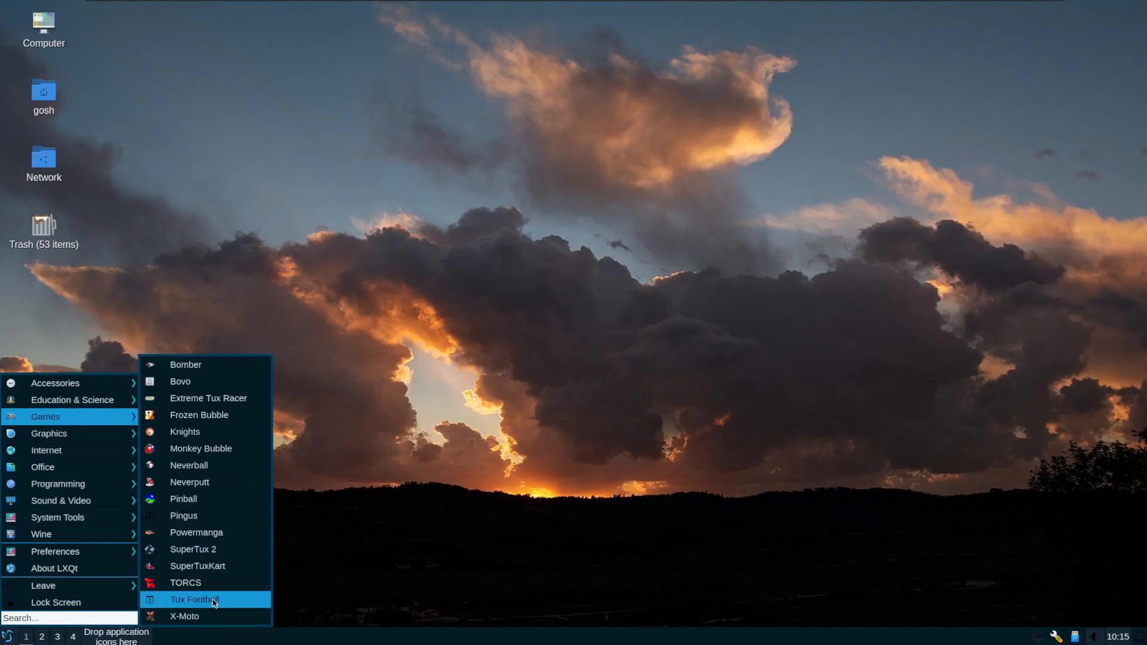
pyautogui.click(193, 598)
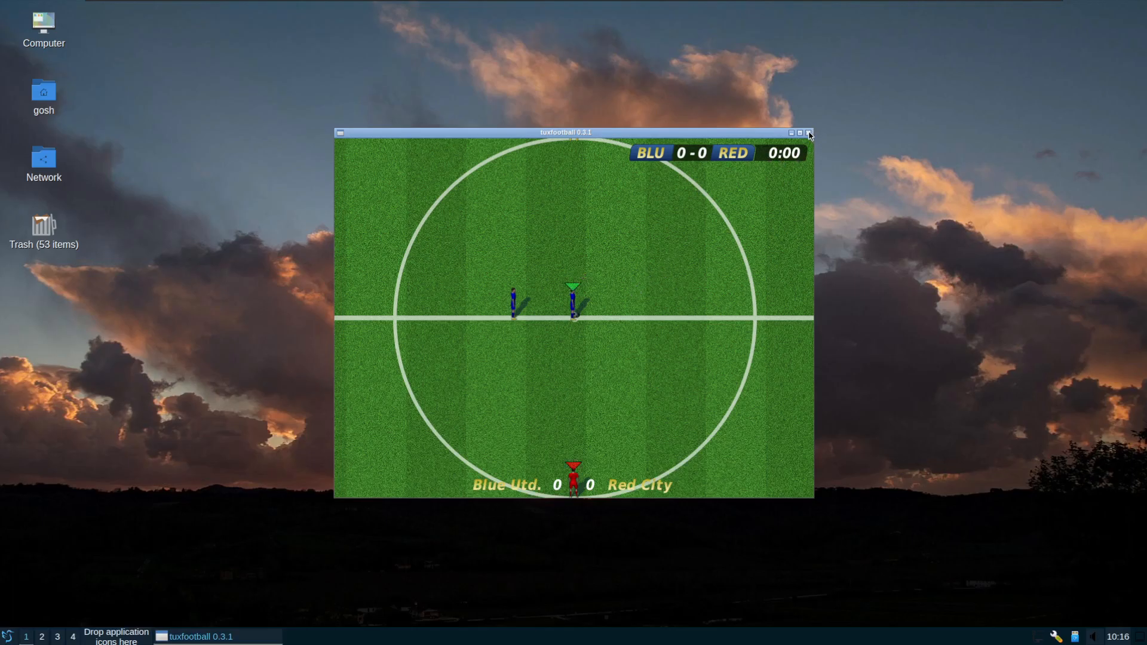
pyautogui.click(807, 133)
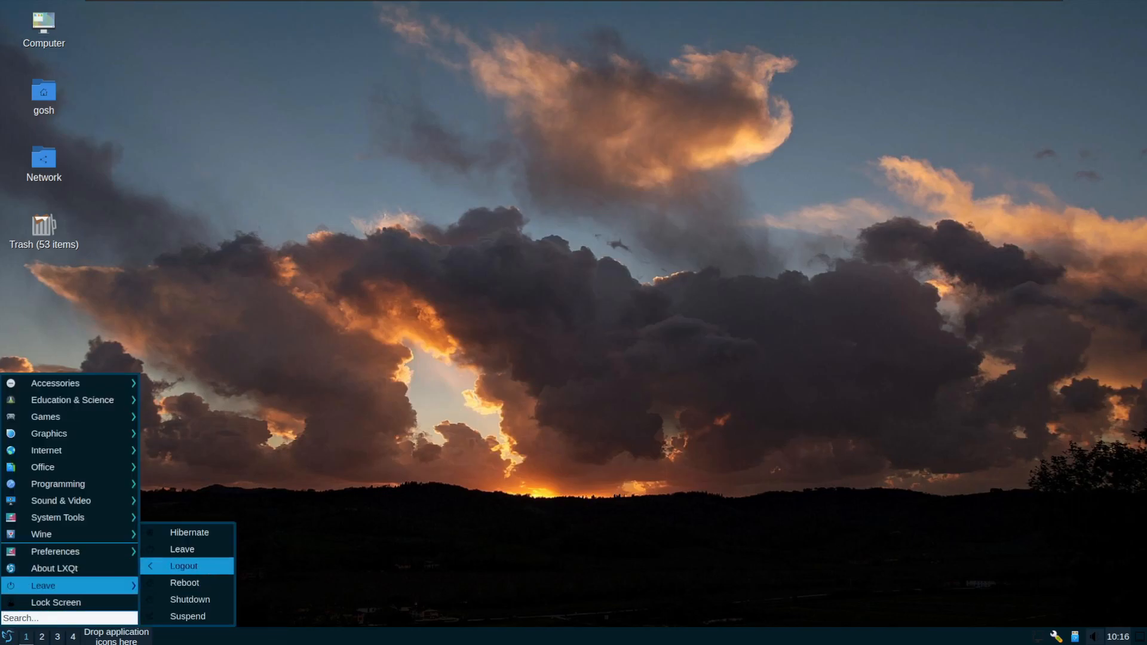
# - Dismiss the application menu's Leave submenu, leaving the desktop empty
pyautogui.click(392, 468)
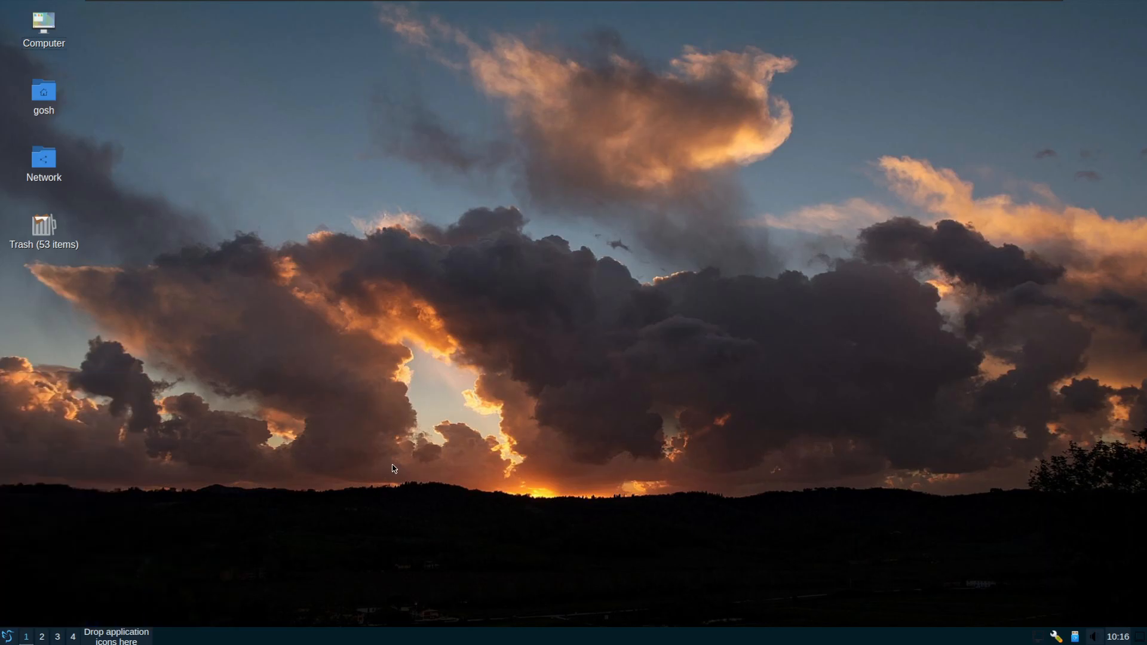
pyautogui.moveTo(530, 429)
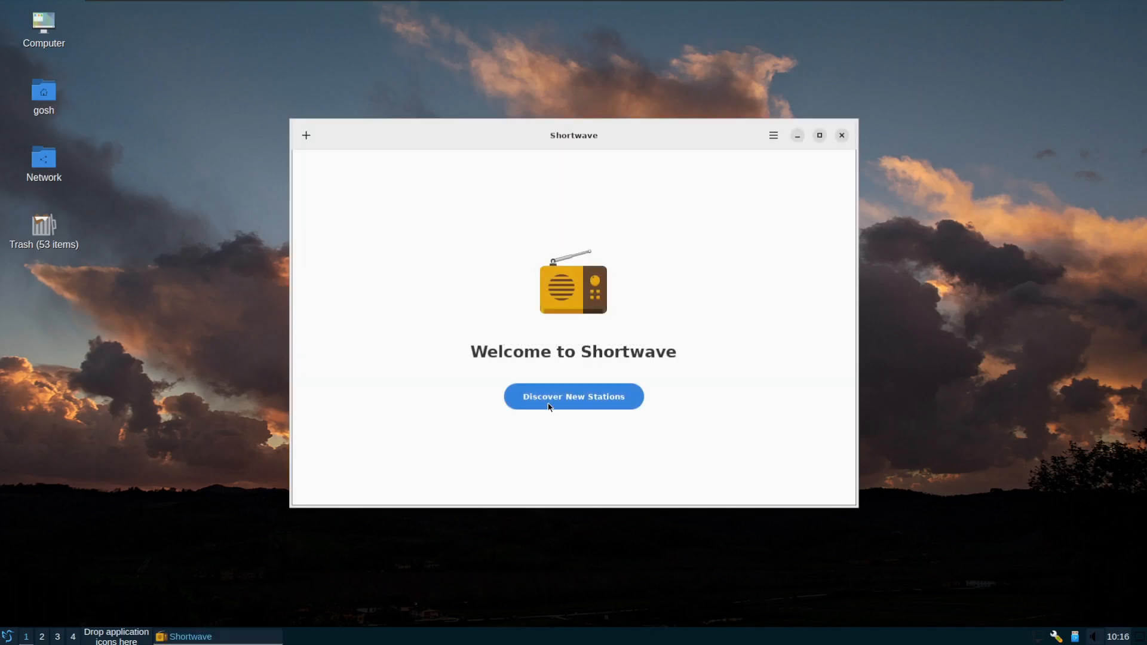
# - Browse Shortwave's Most Voted Stations, view Preferences, and scroll the station list
pyautogui.click(573, 397)
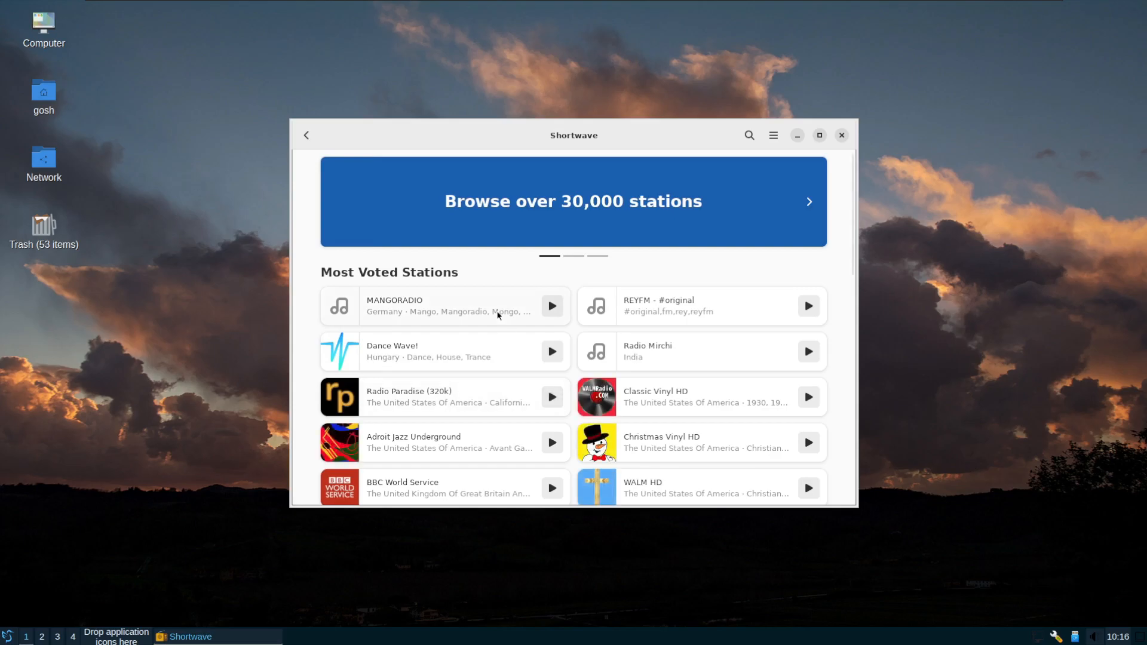
pyautogui.moveTo(451, 262)
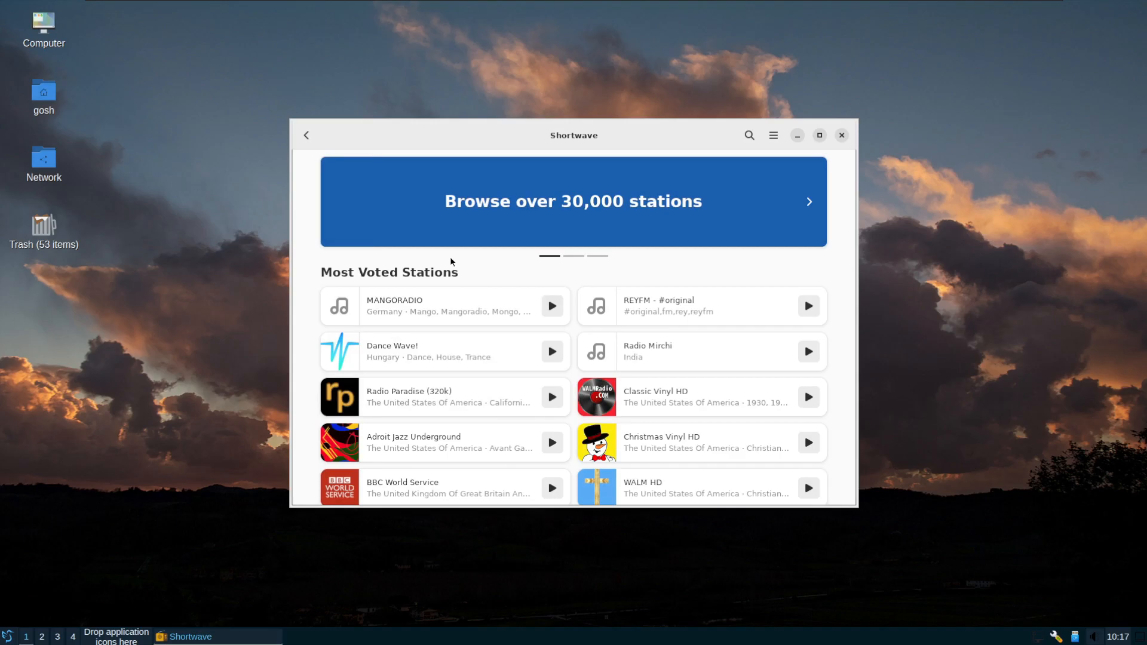
pyautogui.moveTo(773, 135)
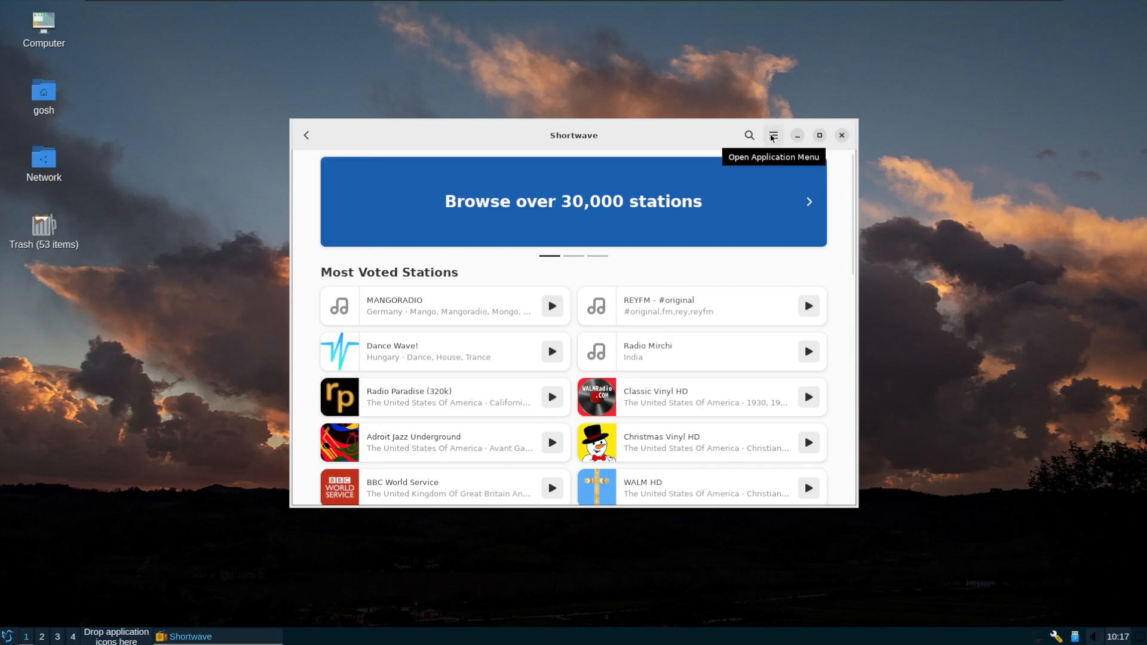
pyautogui.click(773, 135)
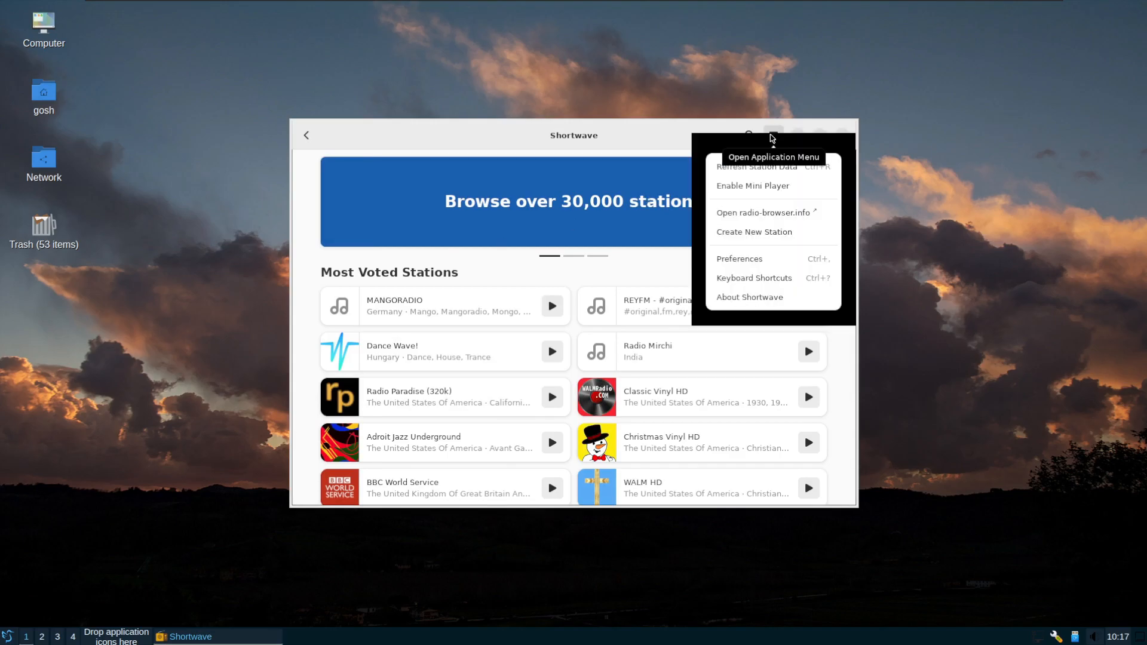
pyautogui.click(738, 258)
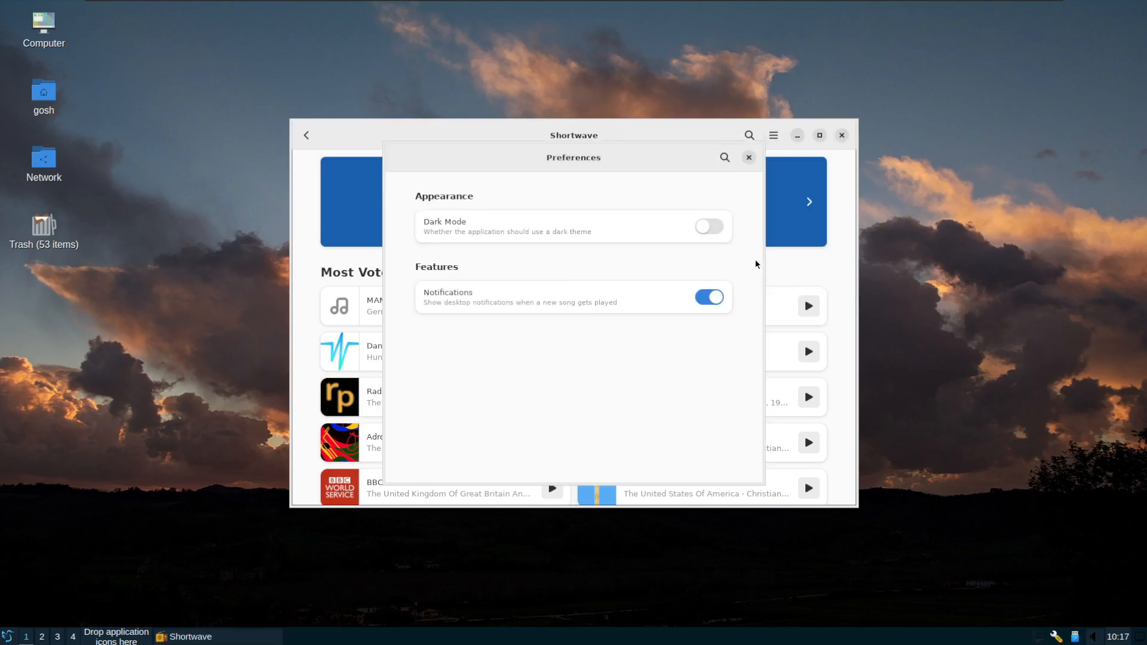
pyautogui.click(747, 158)
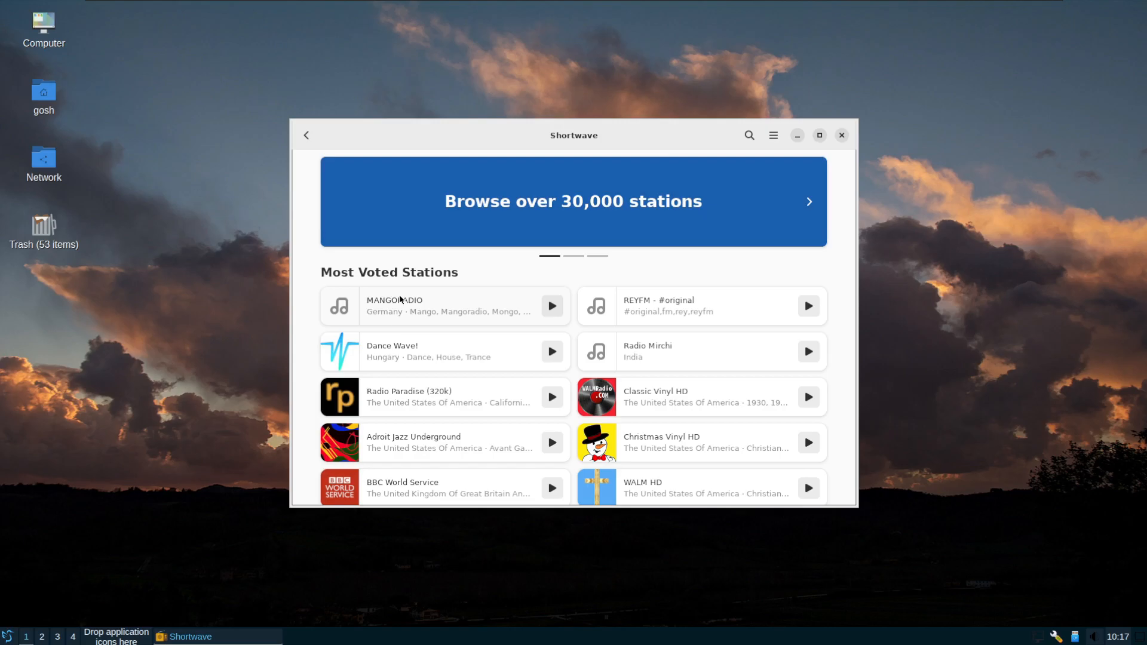
pyautogui.scroll(-3)
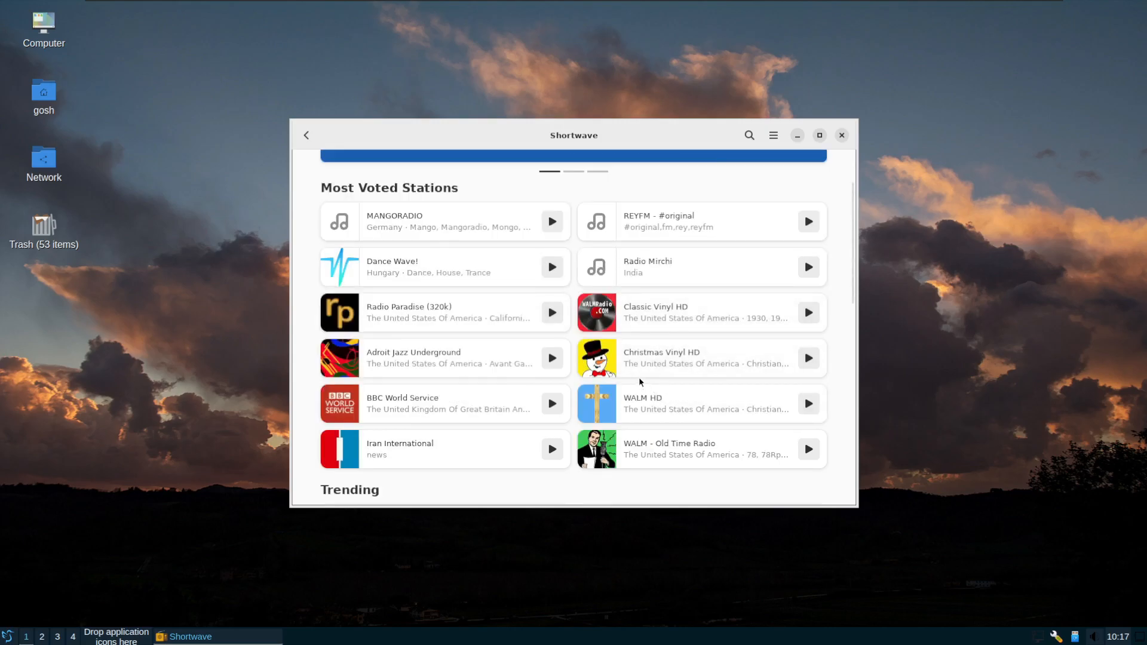
pyautogui.scroll(-3)
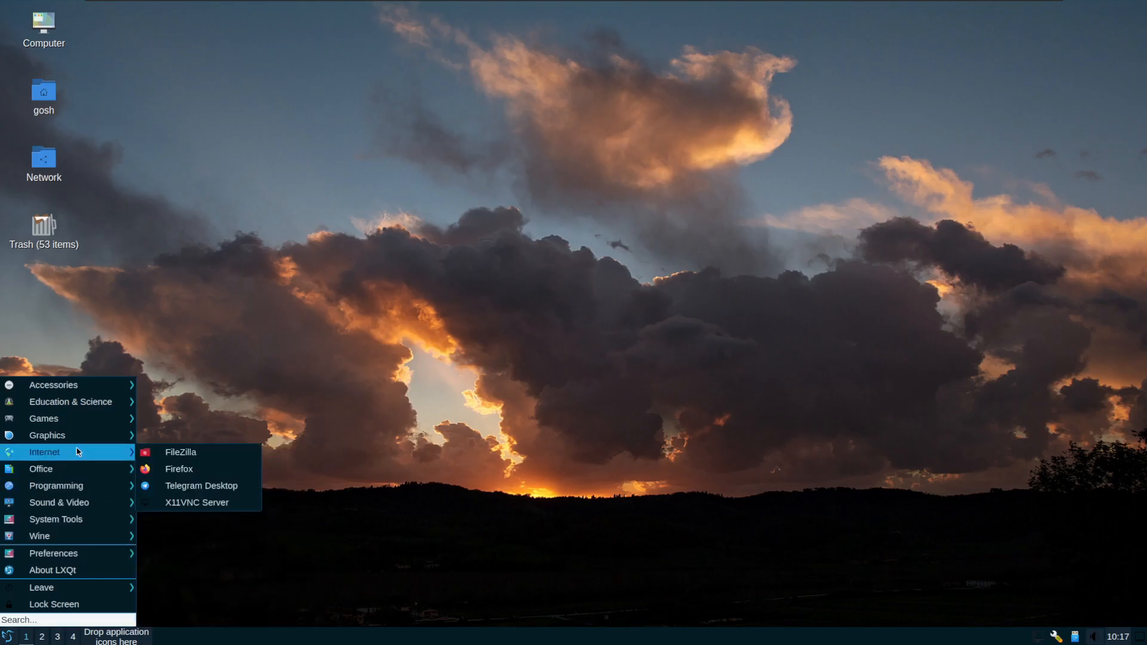
pyautogui.moveTo(47, 435)
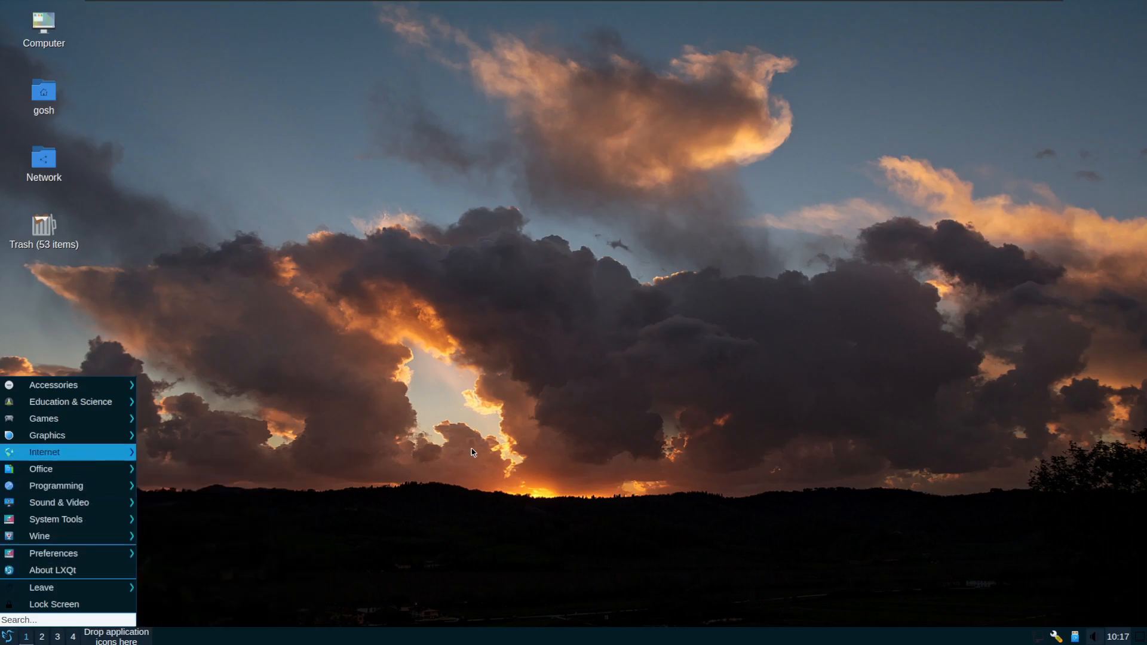
pyautogui.click(471, 441)
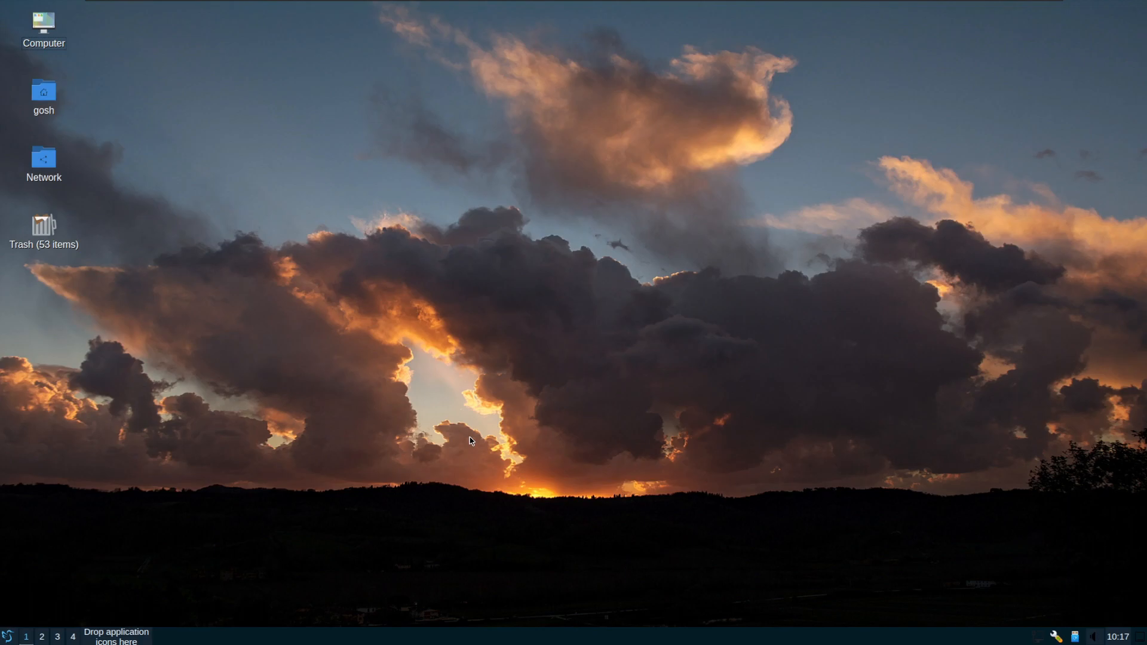